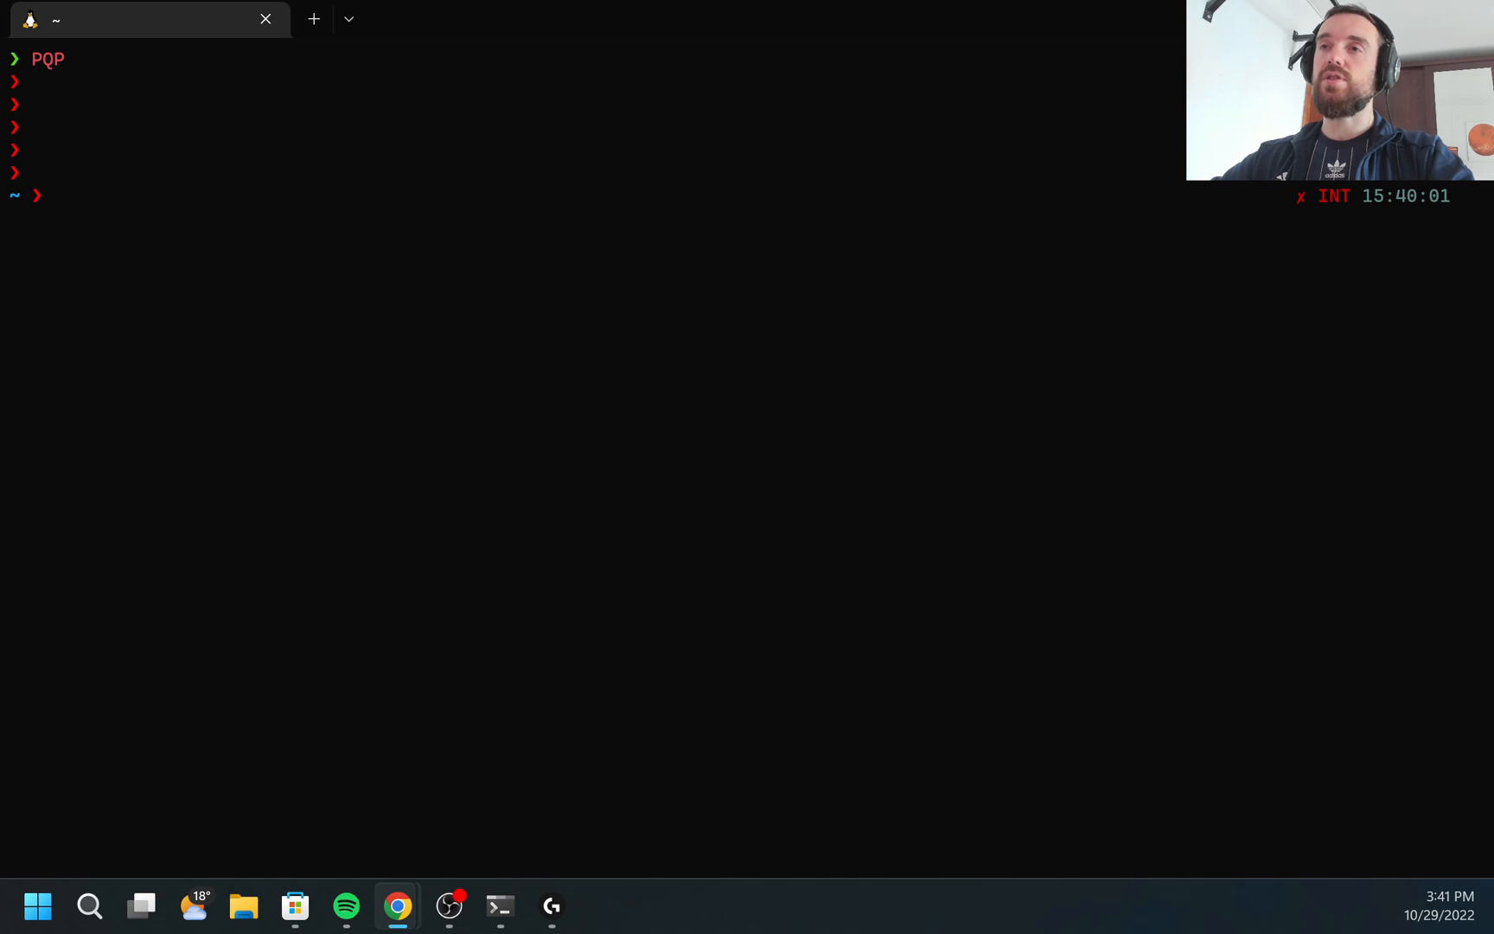
mouse_move(439, 758)
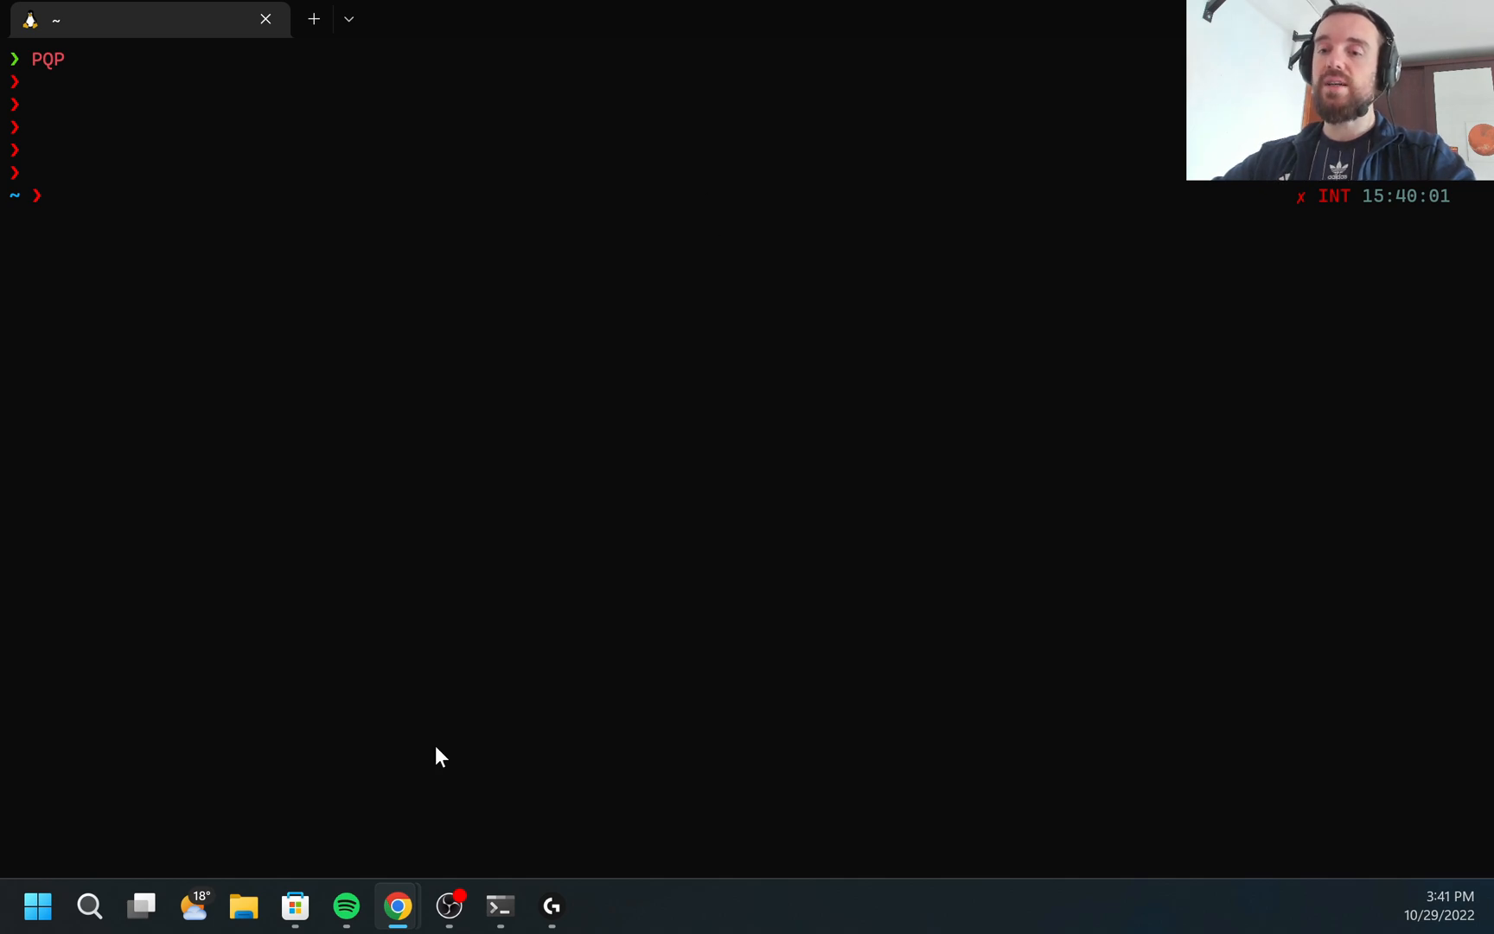
mouse_move(398, 904)
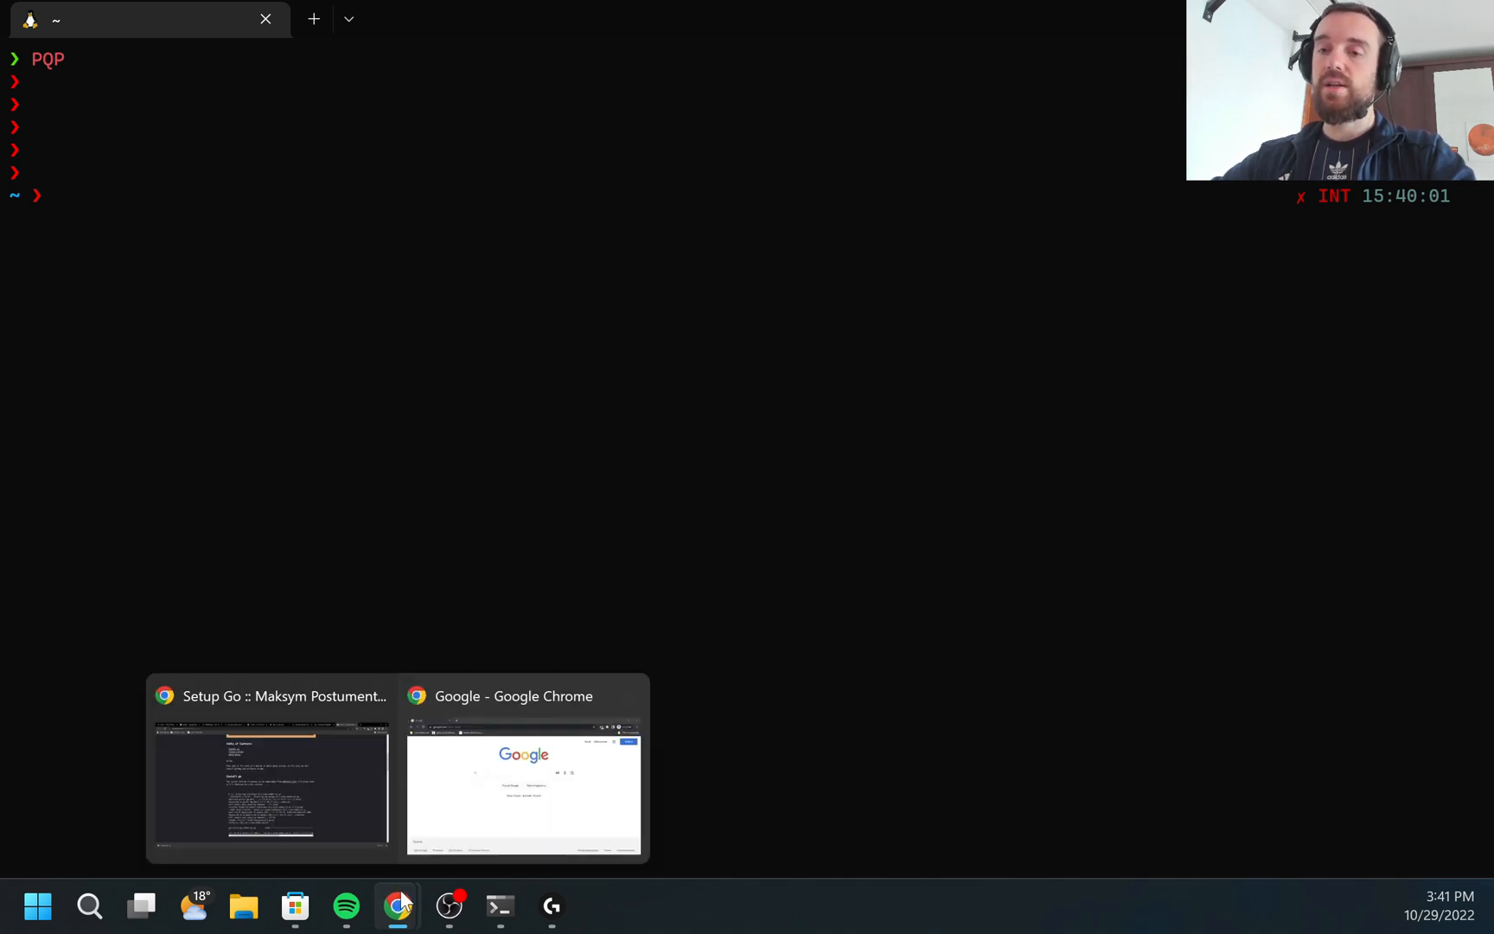
Step: From the golang search, reach go.dev's downloads page and right-click the Linux go1.19.2 tar.gz link
left_click(524, 771)
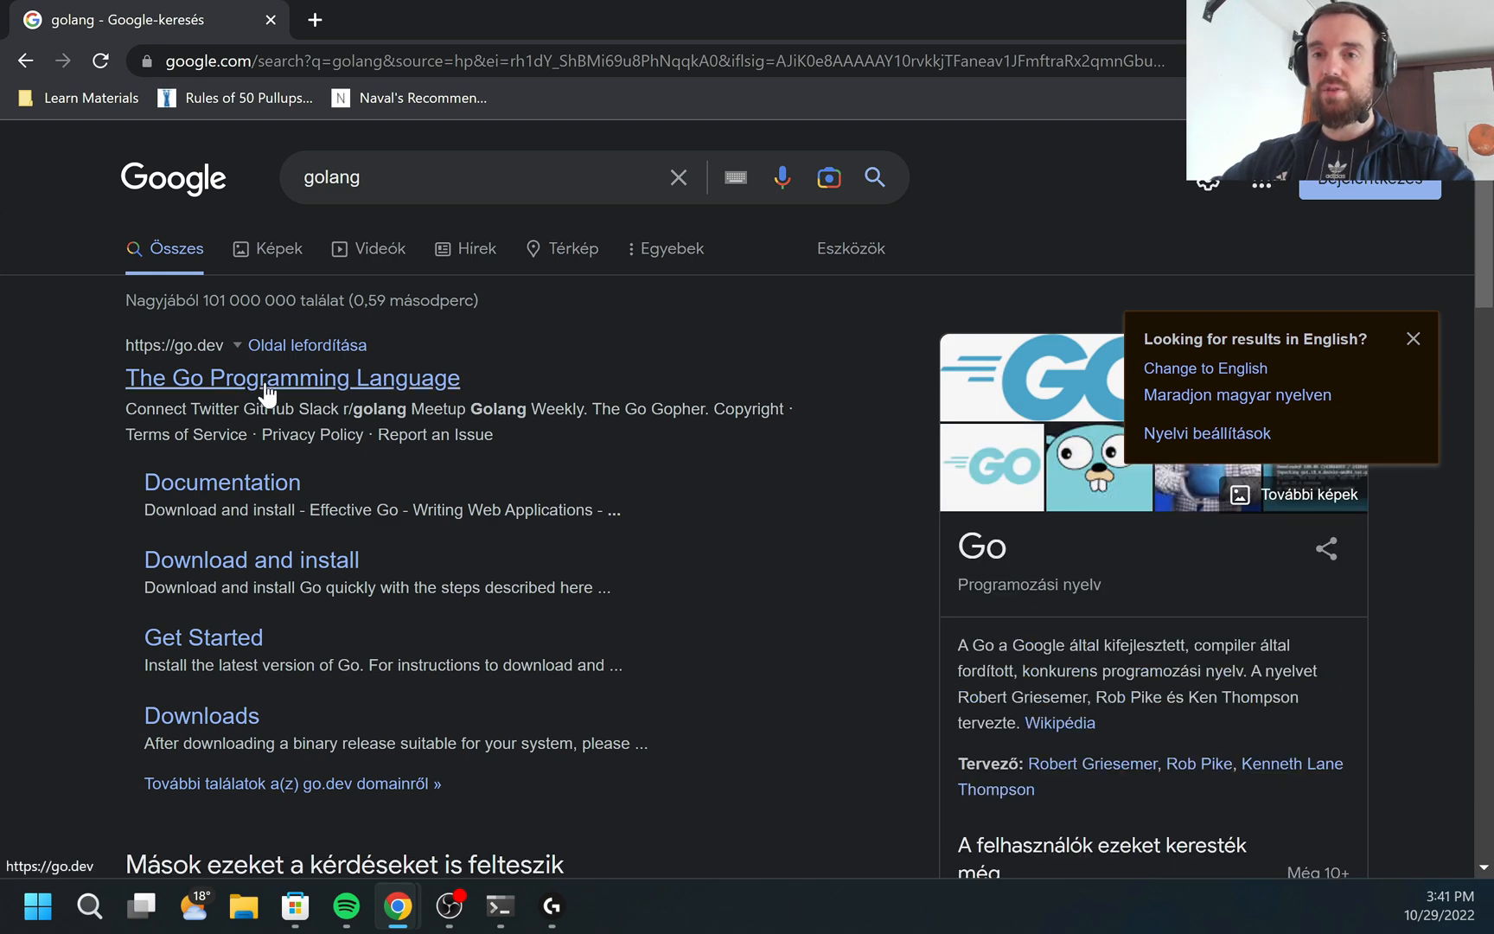
left_click(292, 377)
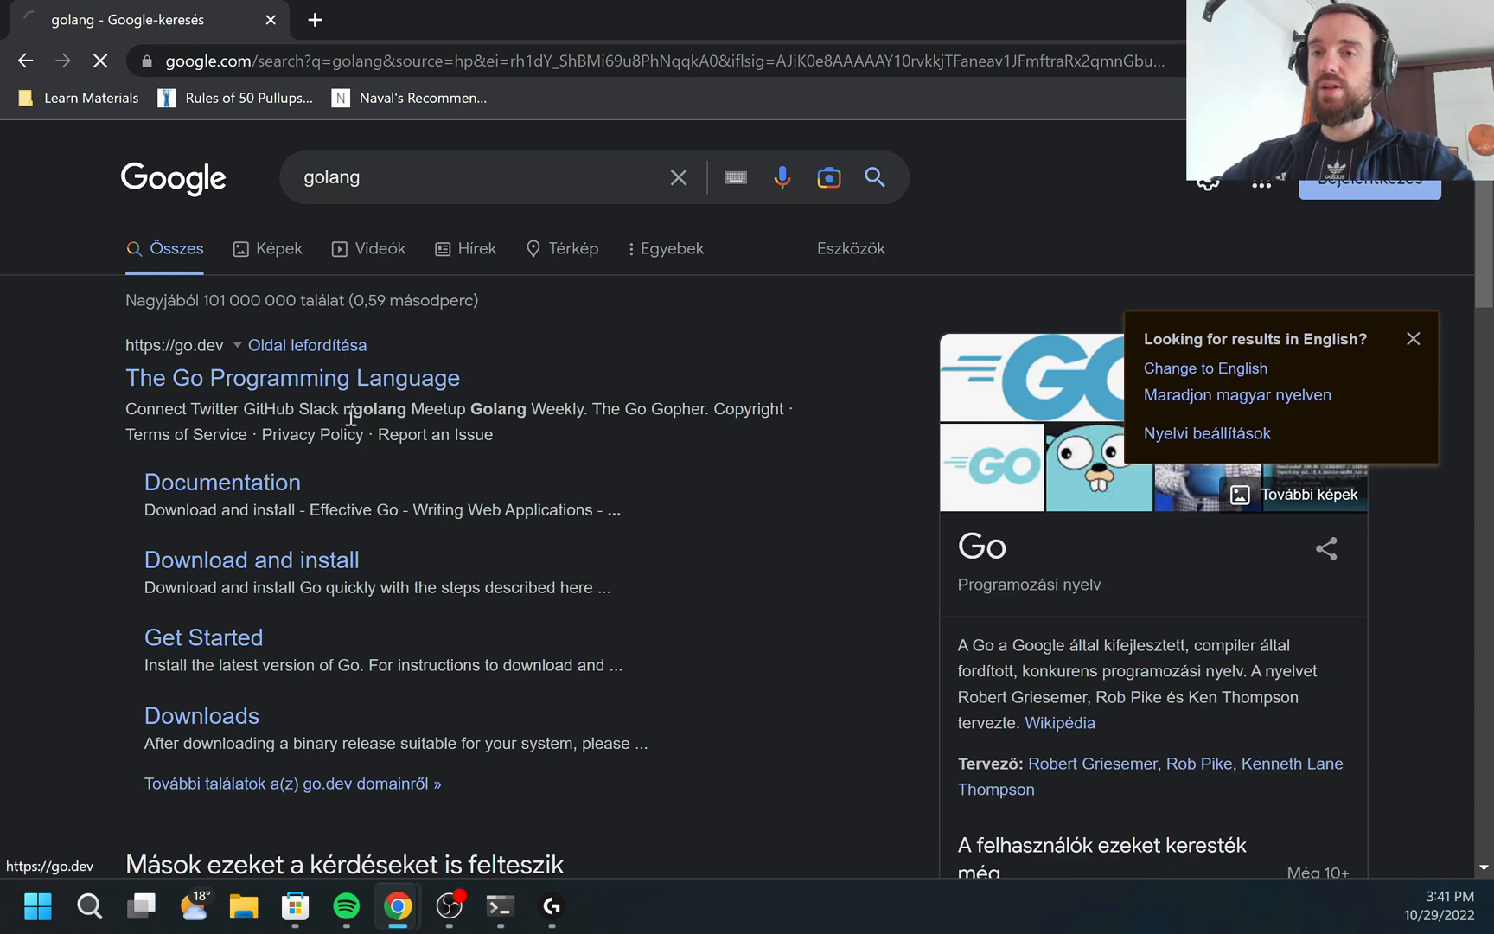
left_click(291, 376)
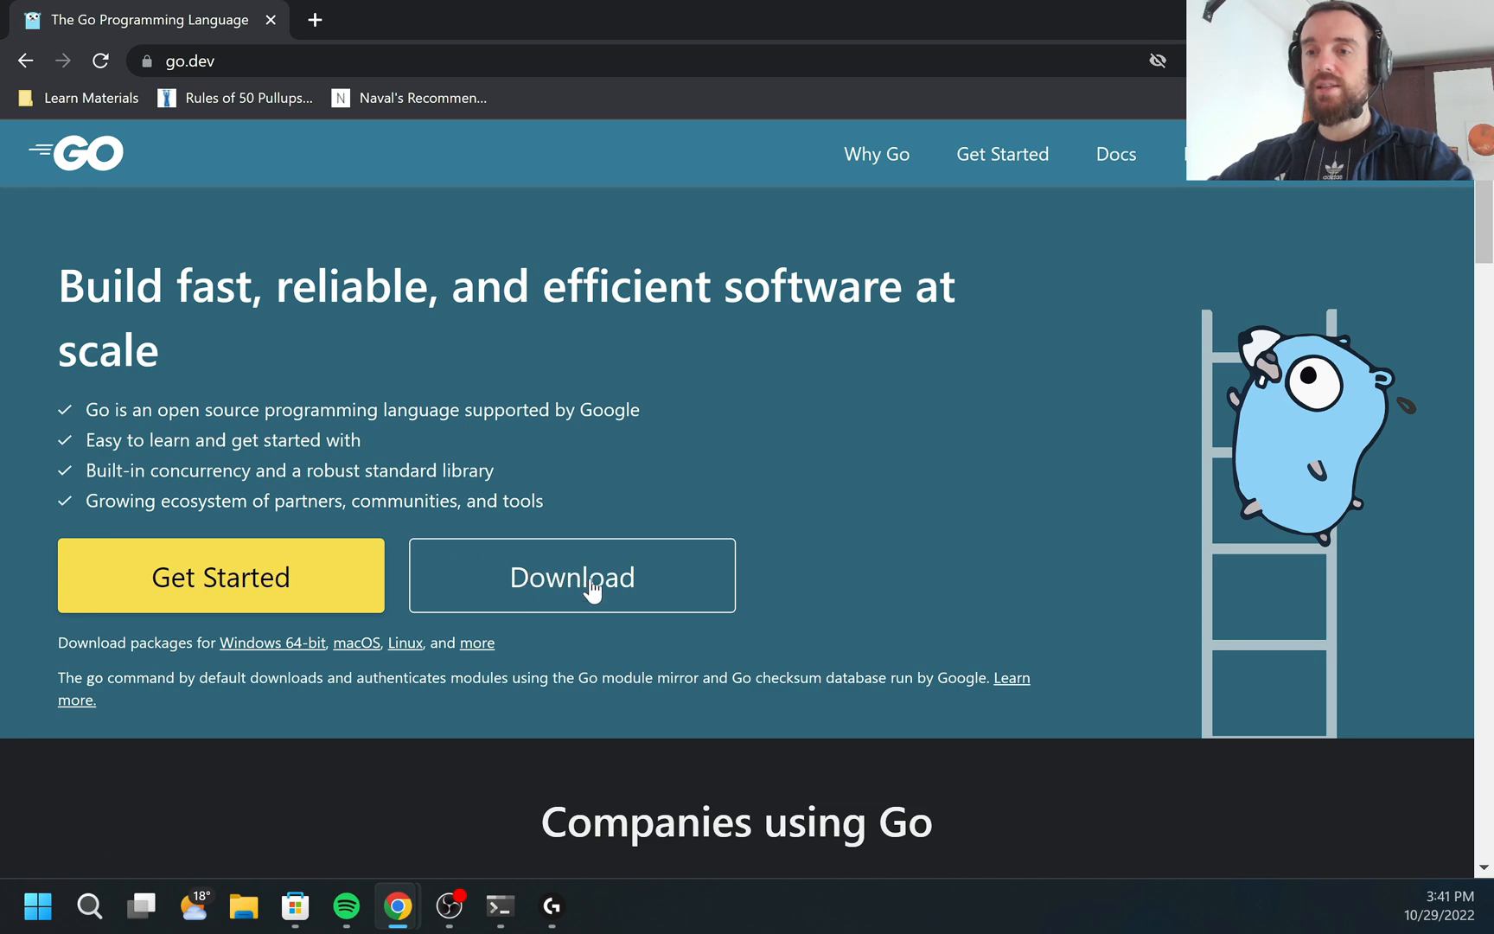
left_click(570, 576)
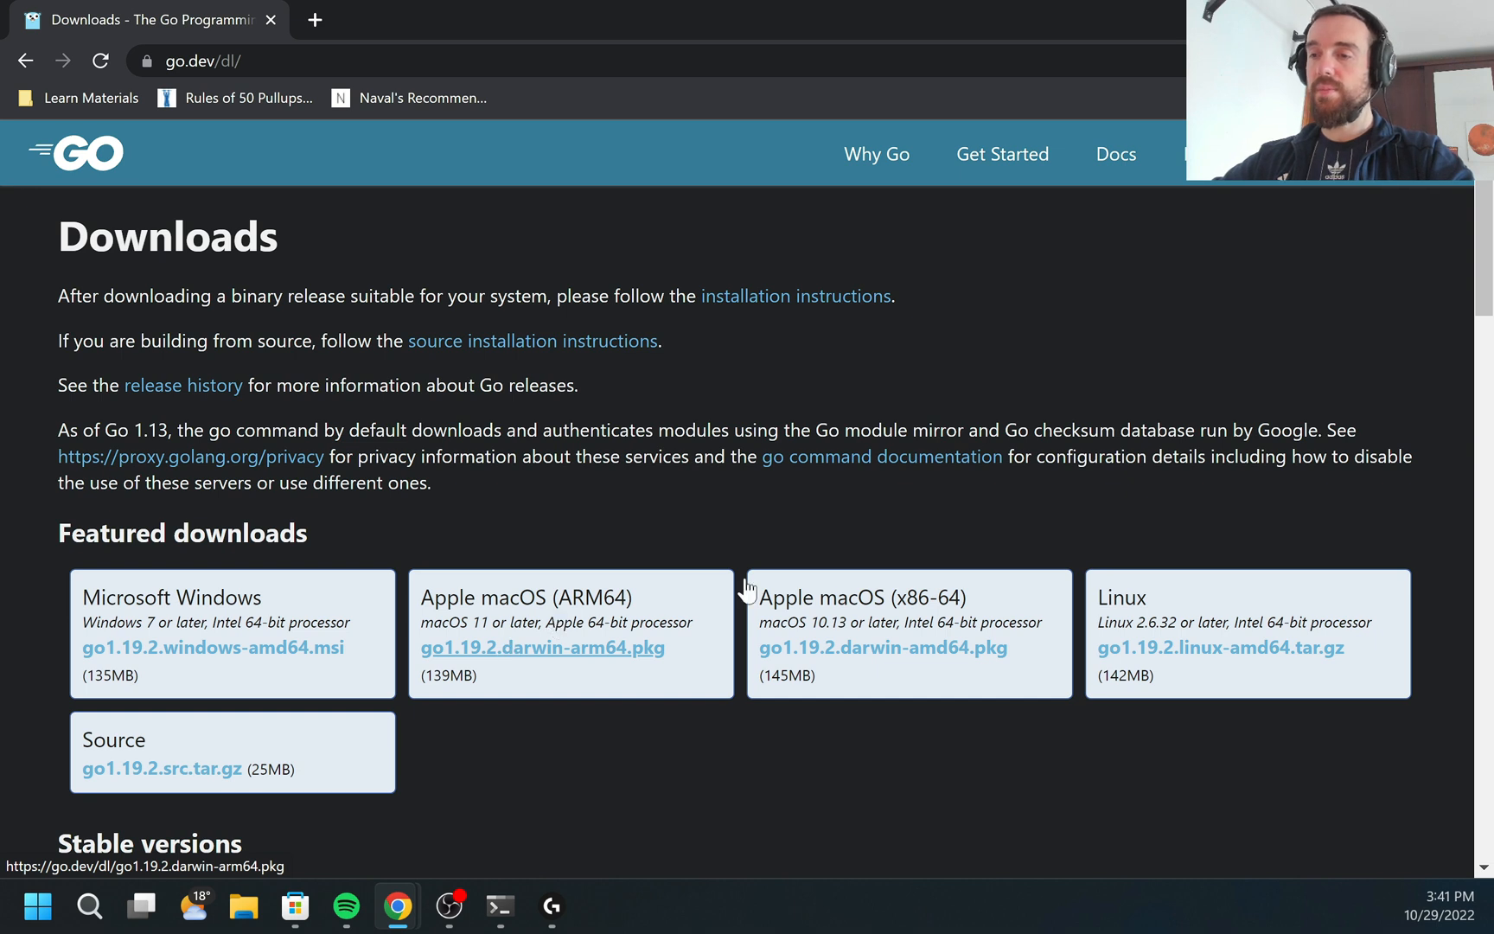
mouse_move(1210, 455)
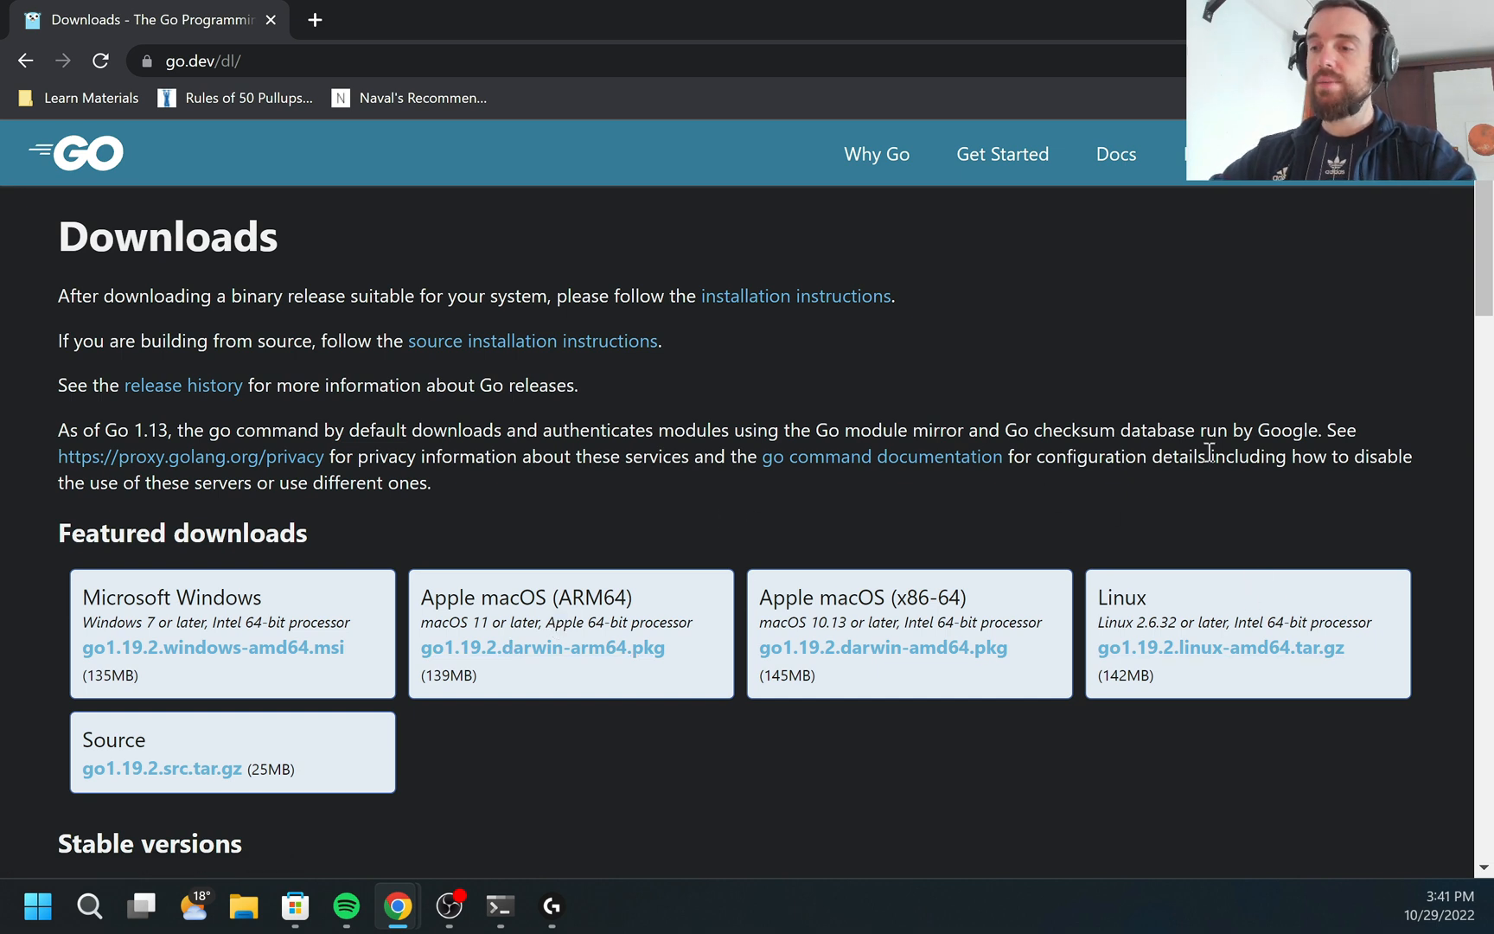
mouse_move(1219, 646)
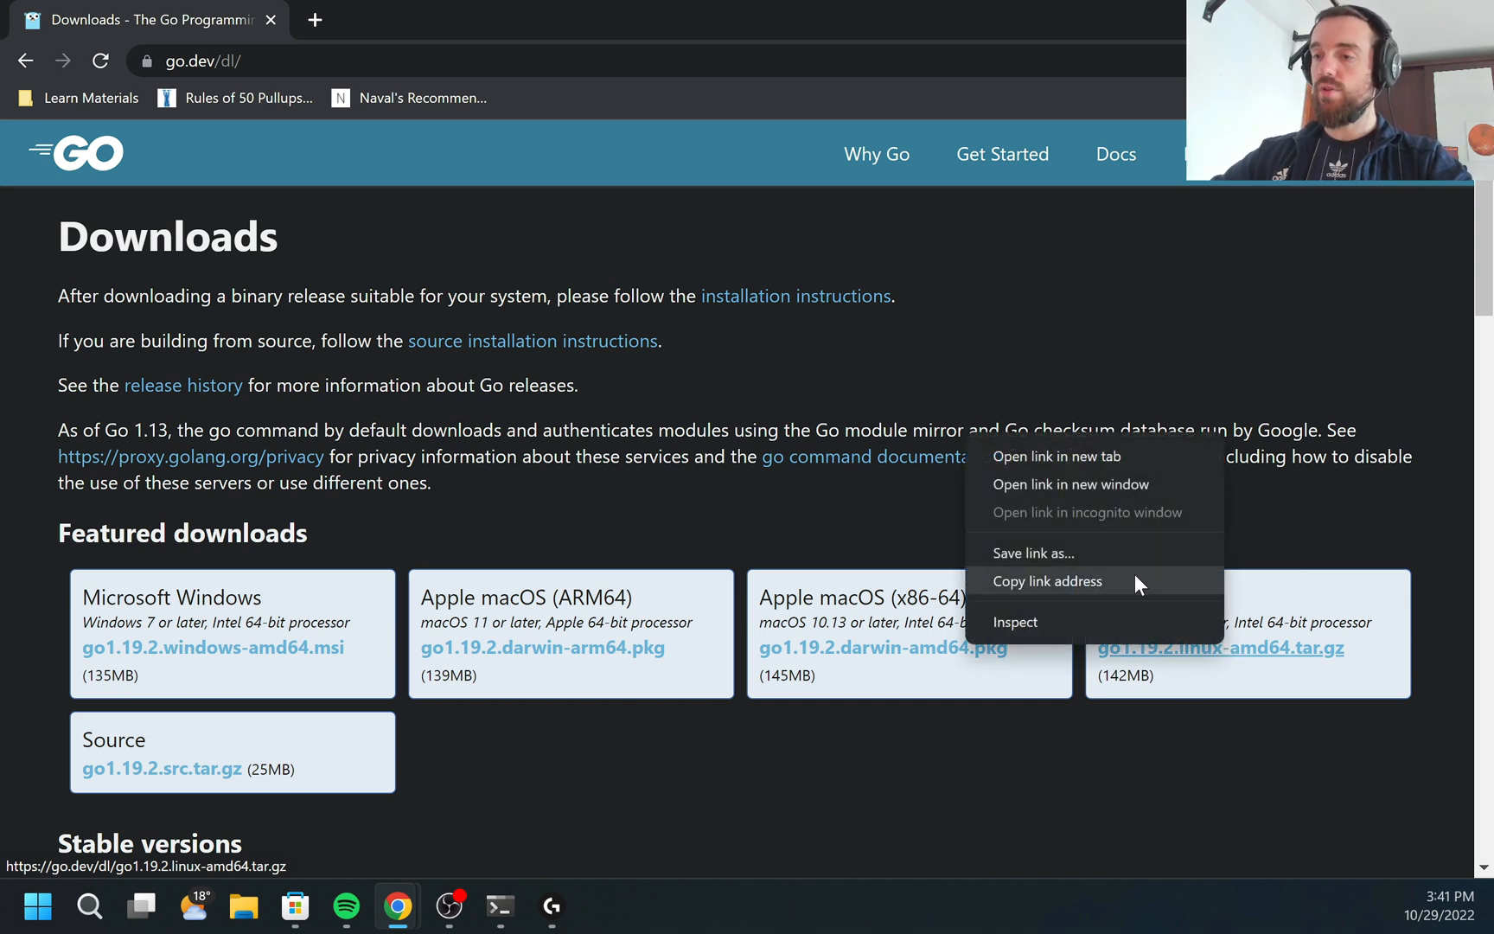
Step: Copy the archive link and wget go1.19.2.linux-amd64.tar.gz into /tmp
left_click(500, 906)
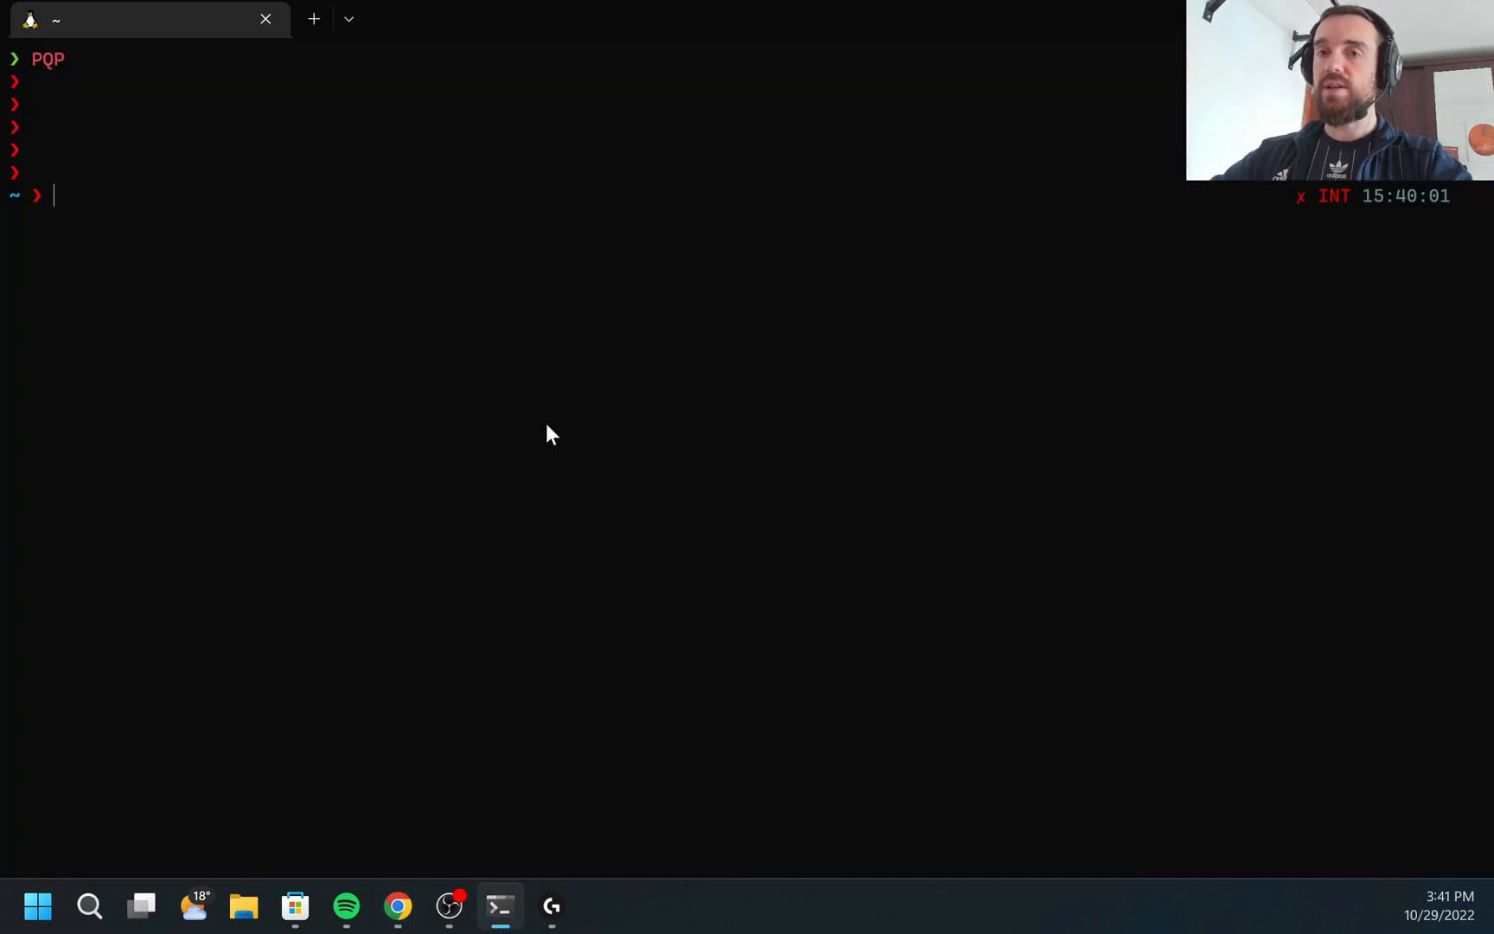
type("cd /tmp")
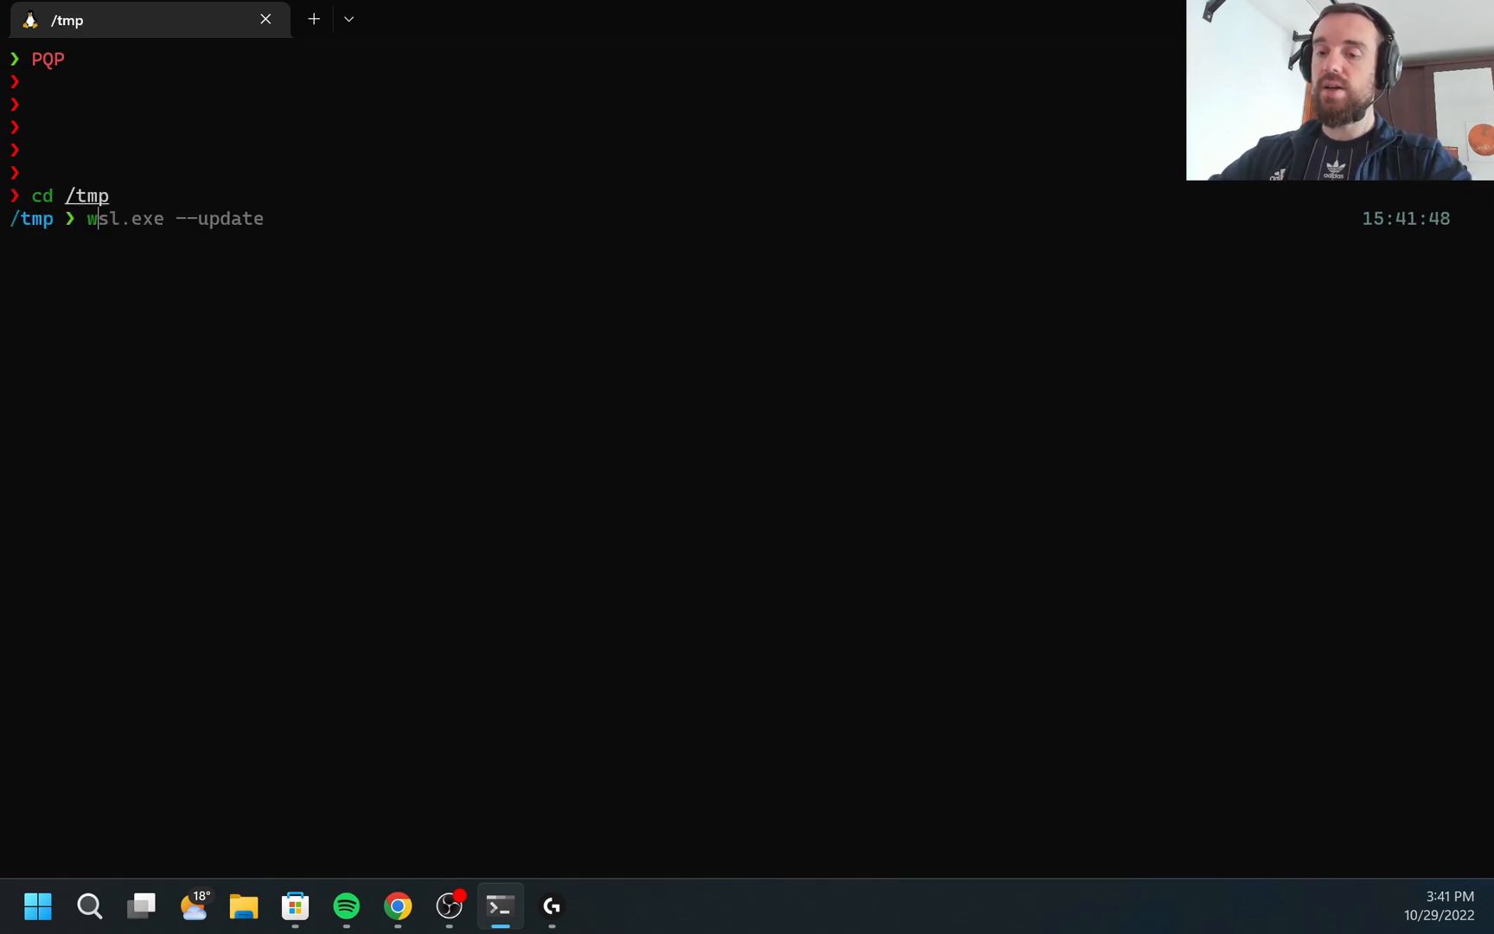
type("wget https://go.dev/dl/go1.19.2.linux-amd64.tar.gz")
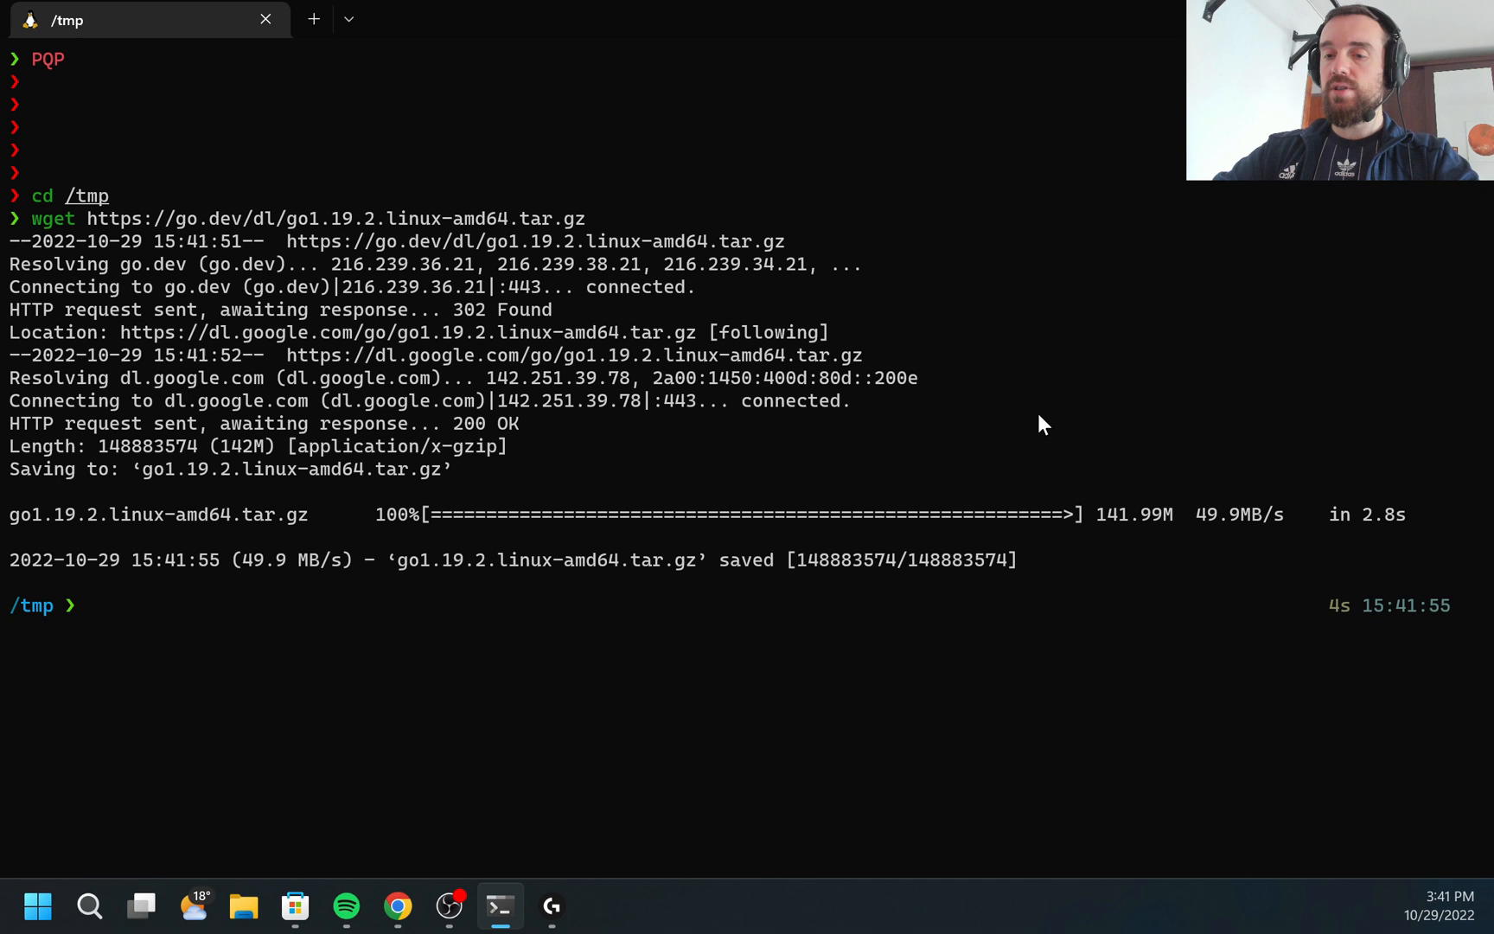
Step: Extract the tarball with sudo tar -C /usr/local -xzf go1.19.2.linux-amd64.tar.gz
type("sudo apt install tree")
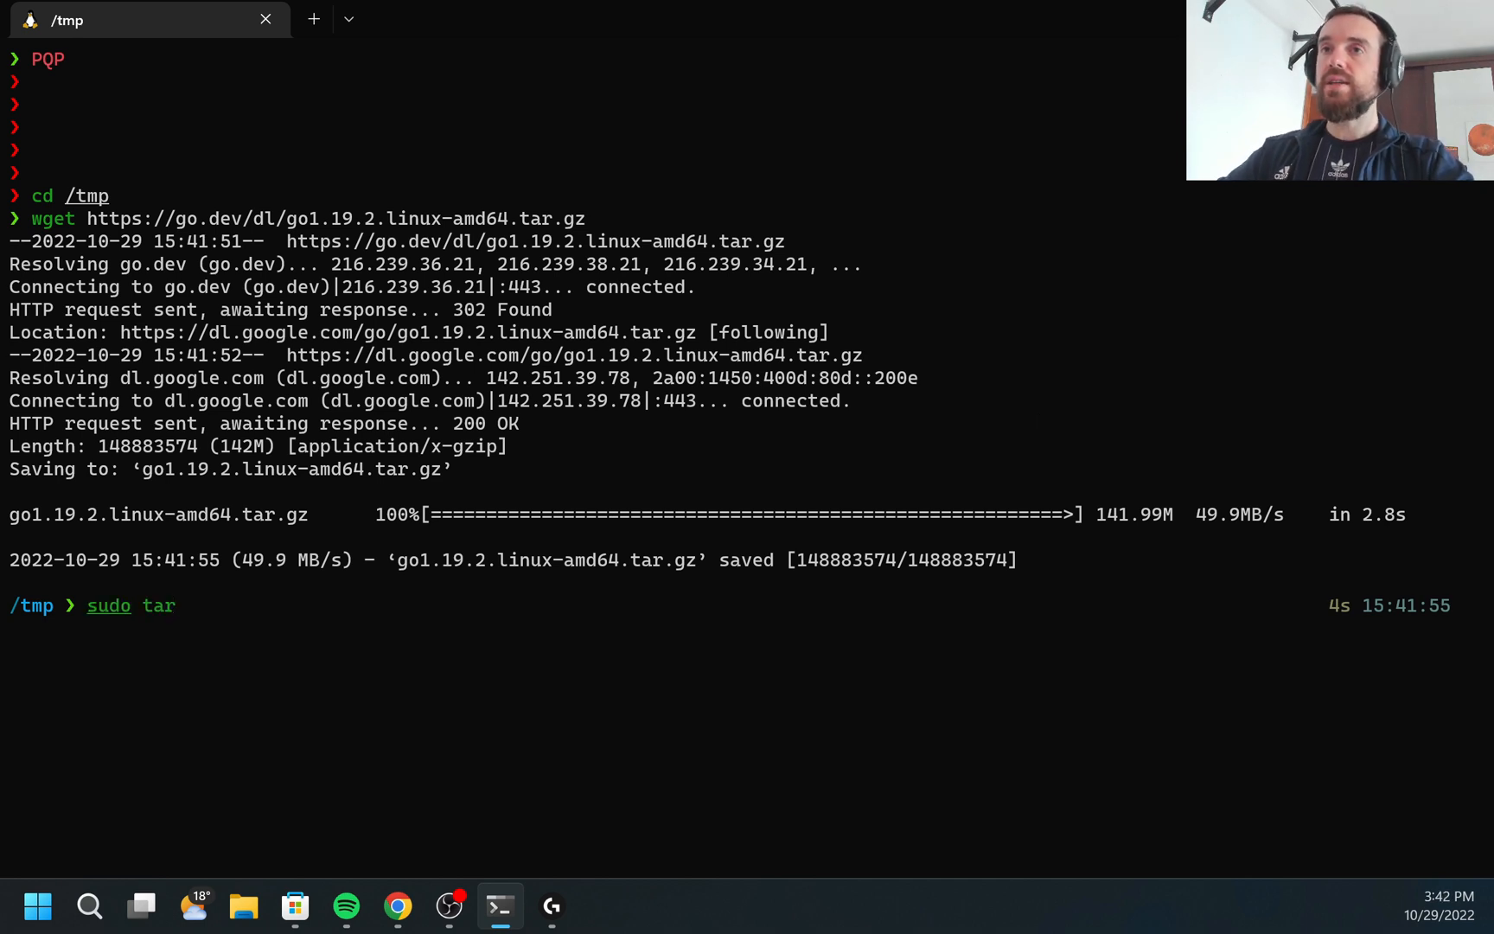
type("-C")
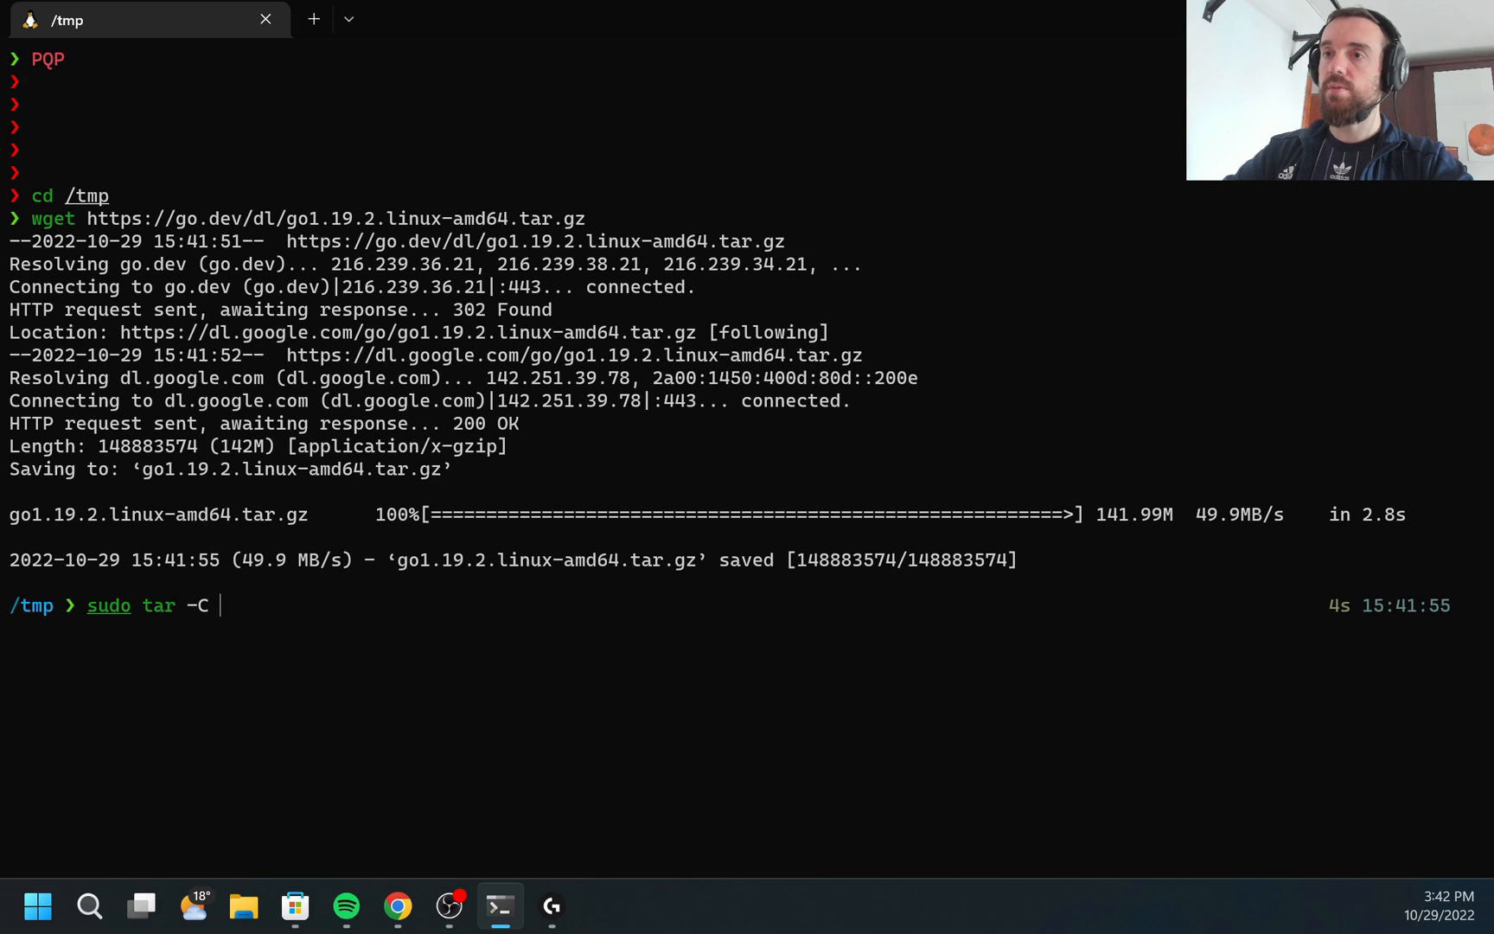
type("/usr/k")
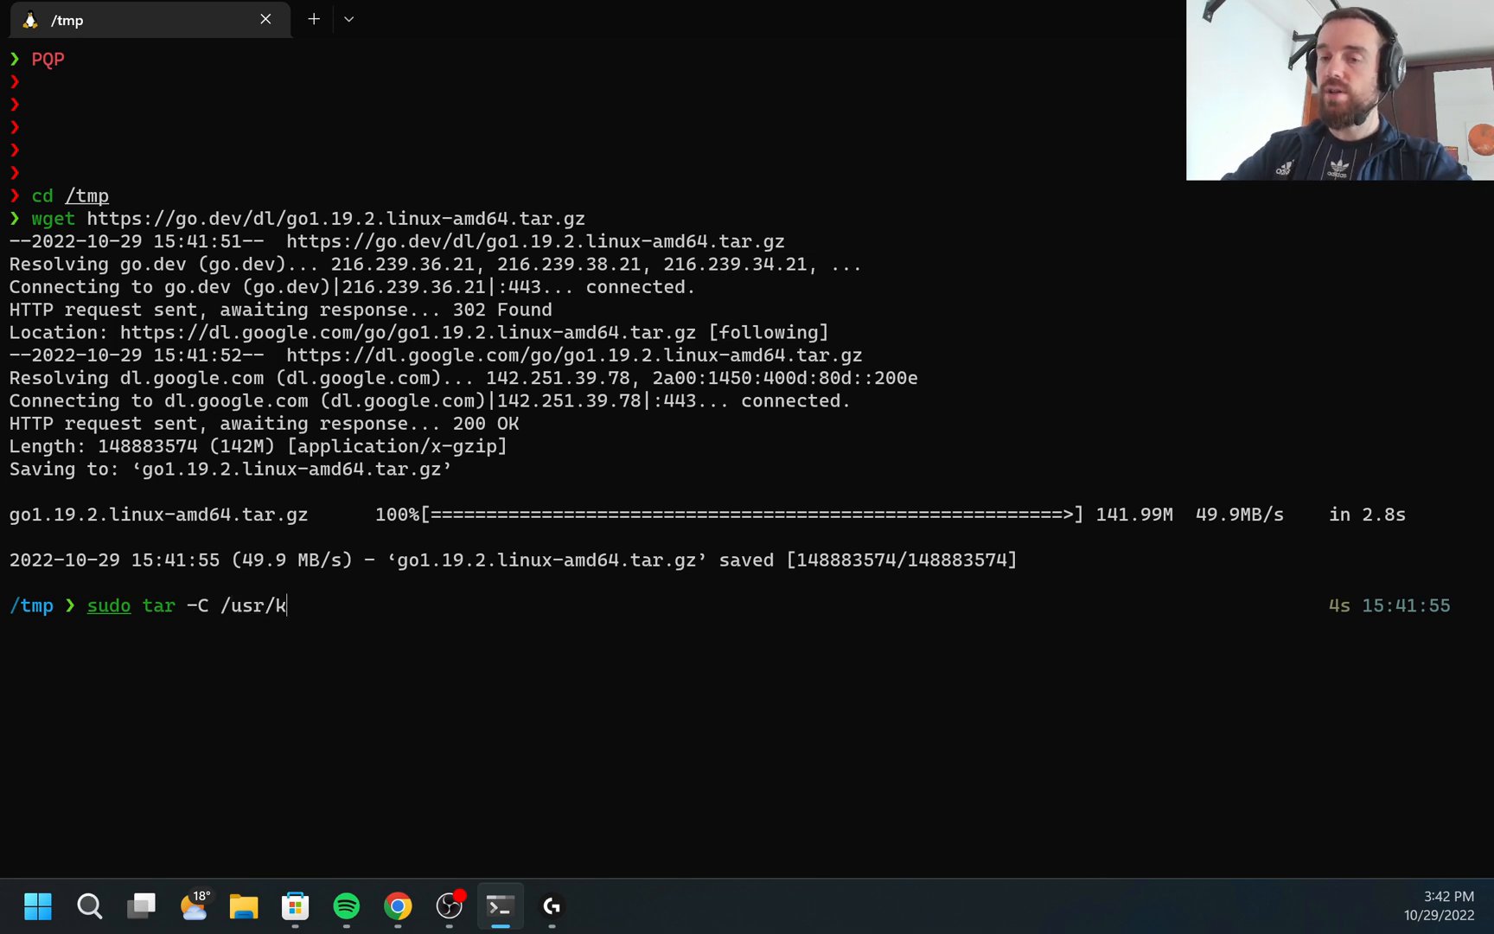
type("ocal")
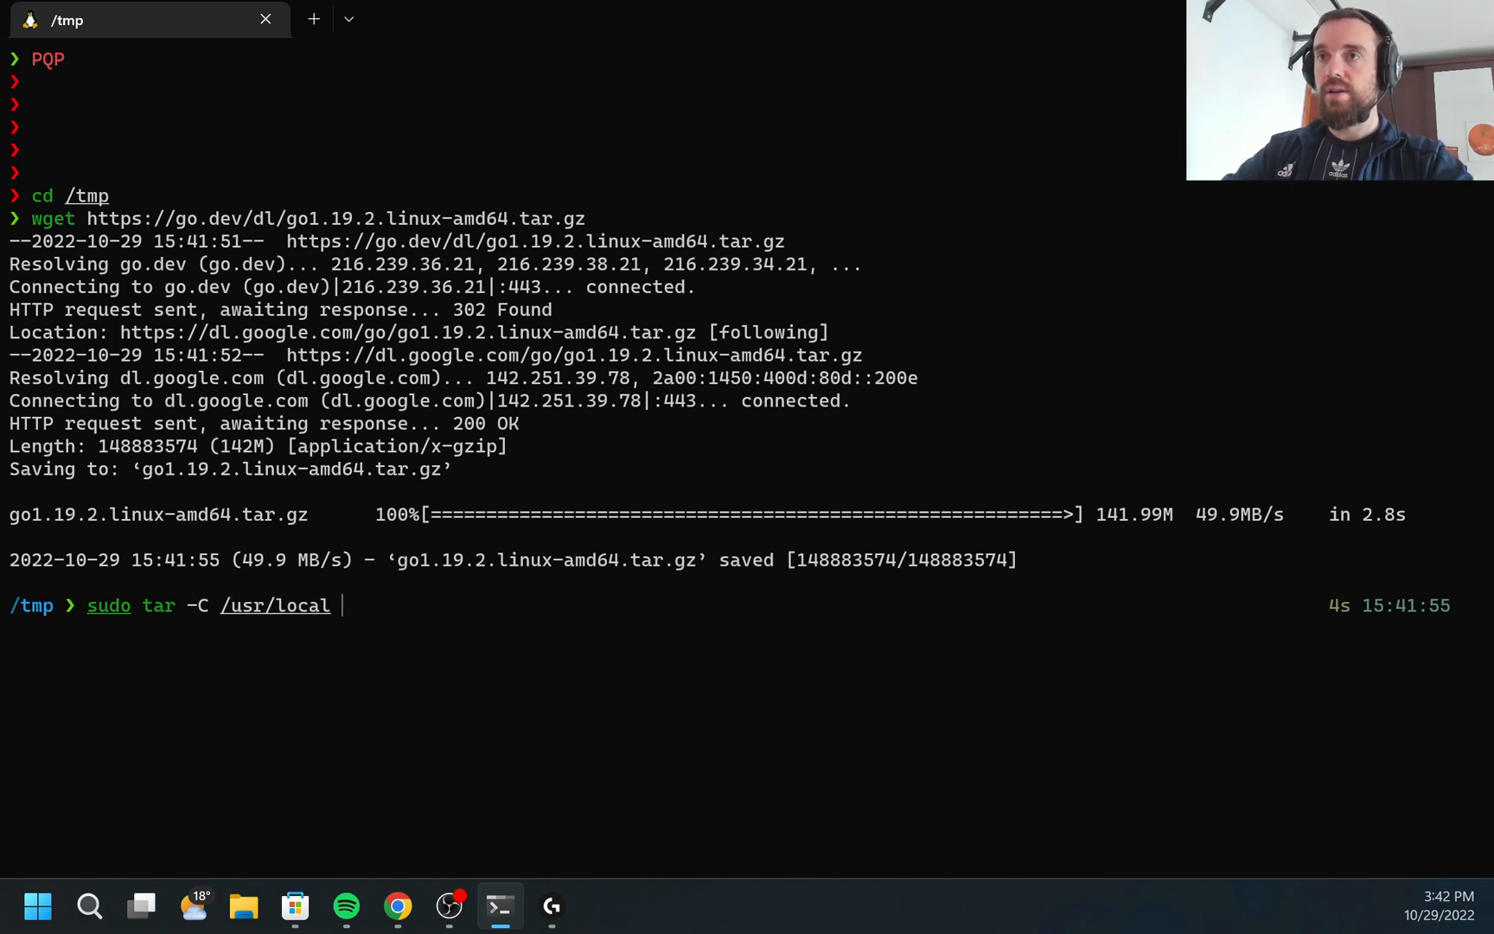
type("-xzf")
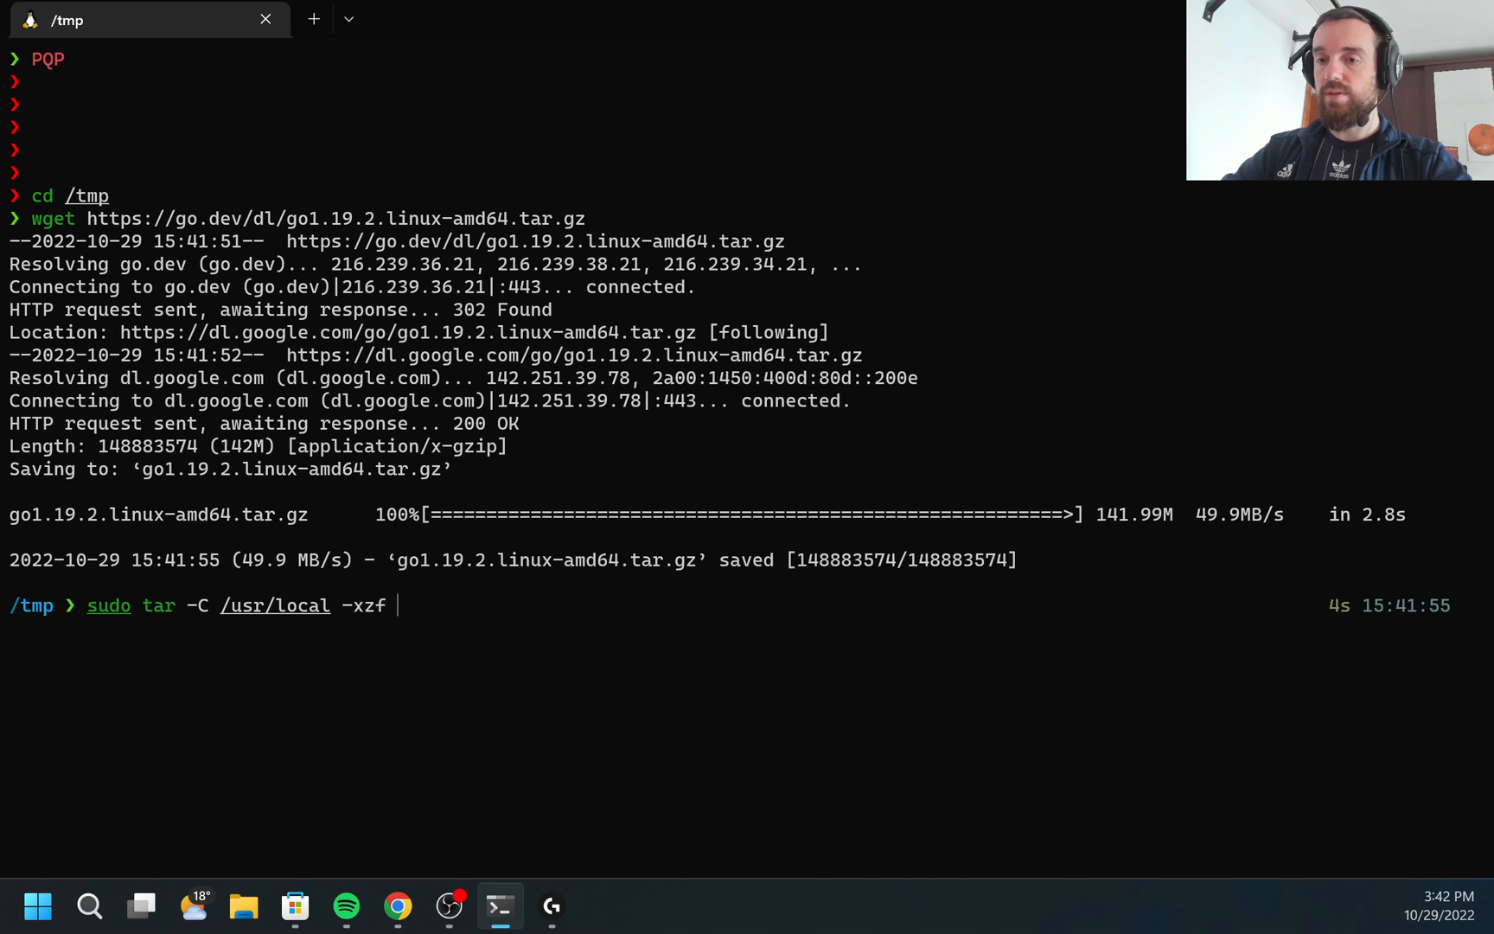
type("go1.19.2.linux-amd64.tar.gz")
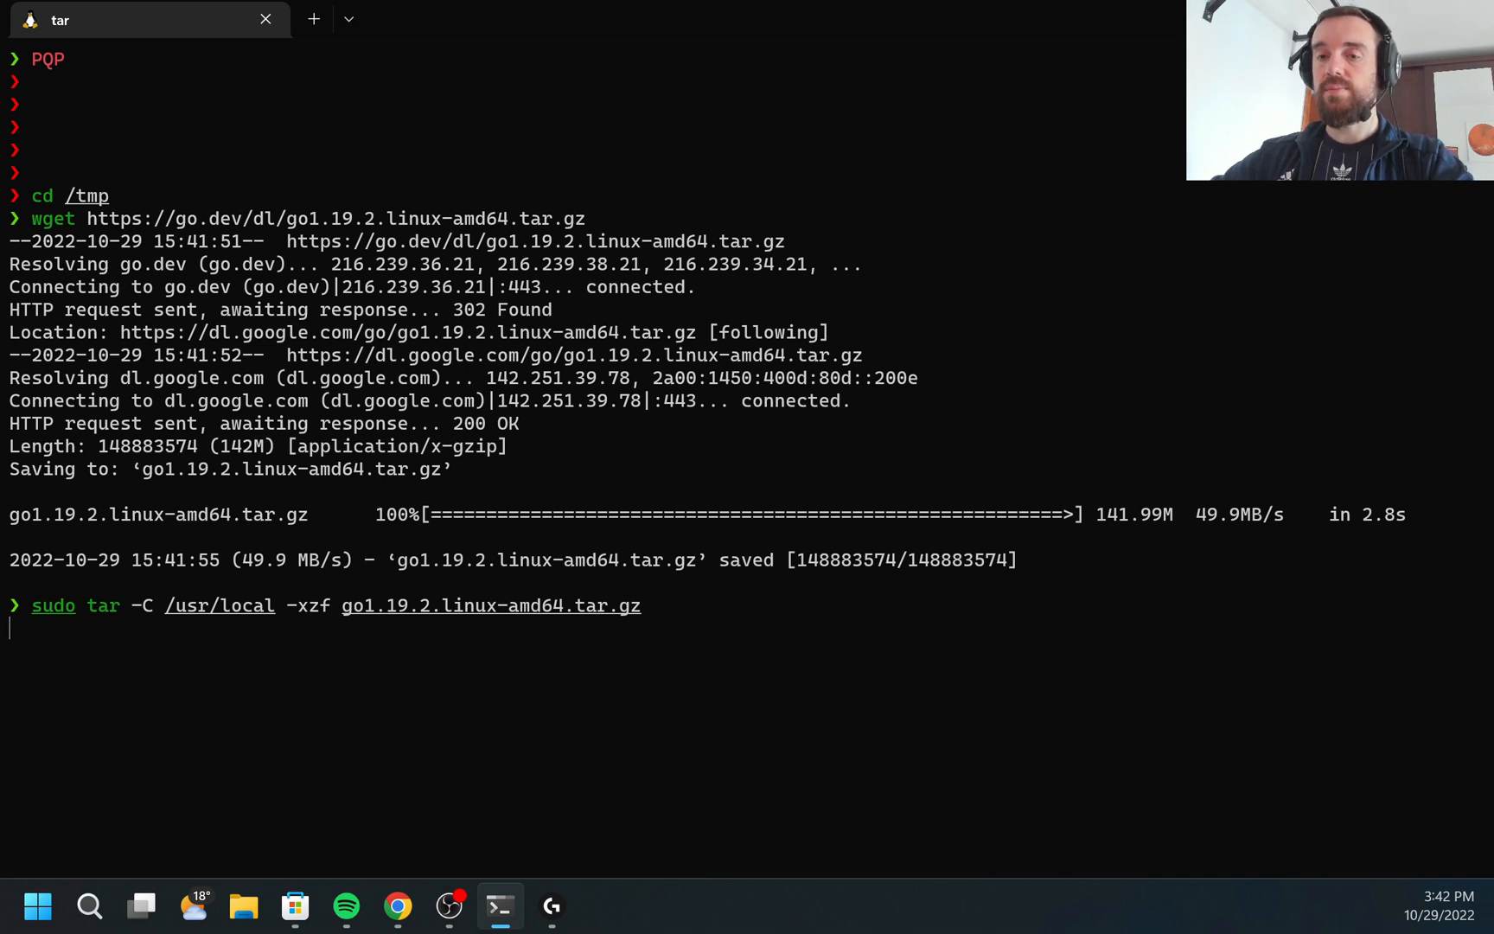
Step: Enter /usr/local/go/bin and run ./go version, reporting go1.19.2 linux/amd64
type("Q")
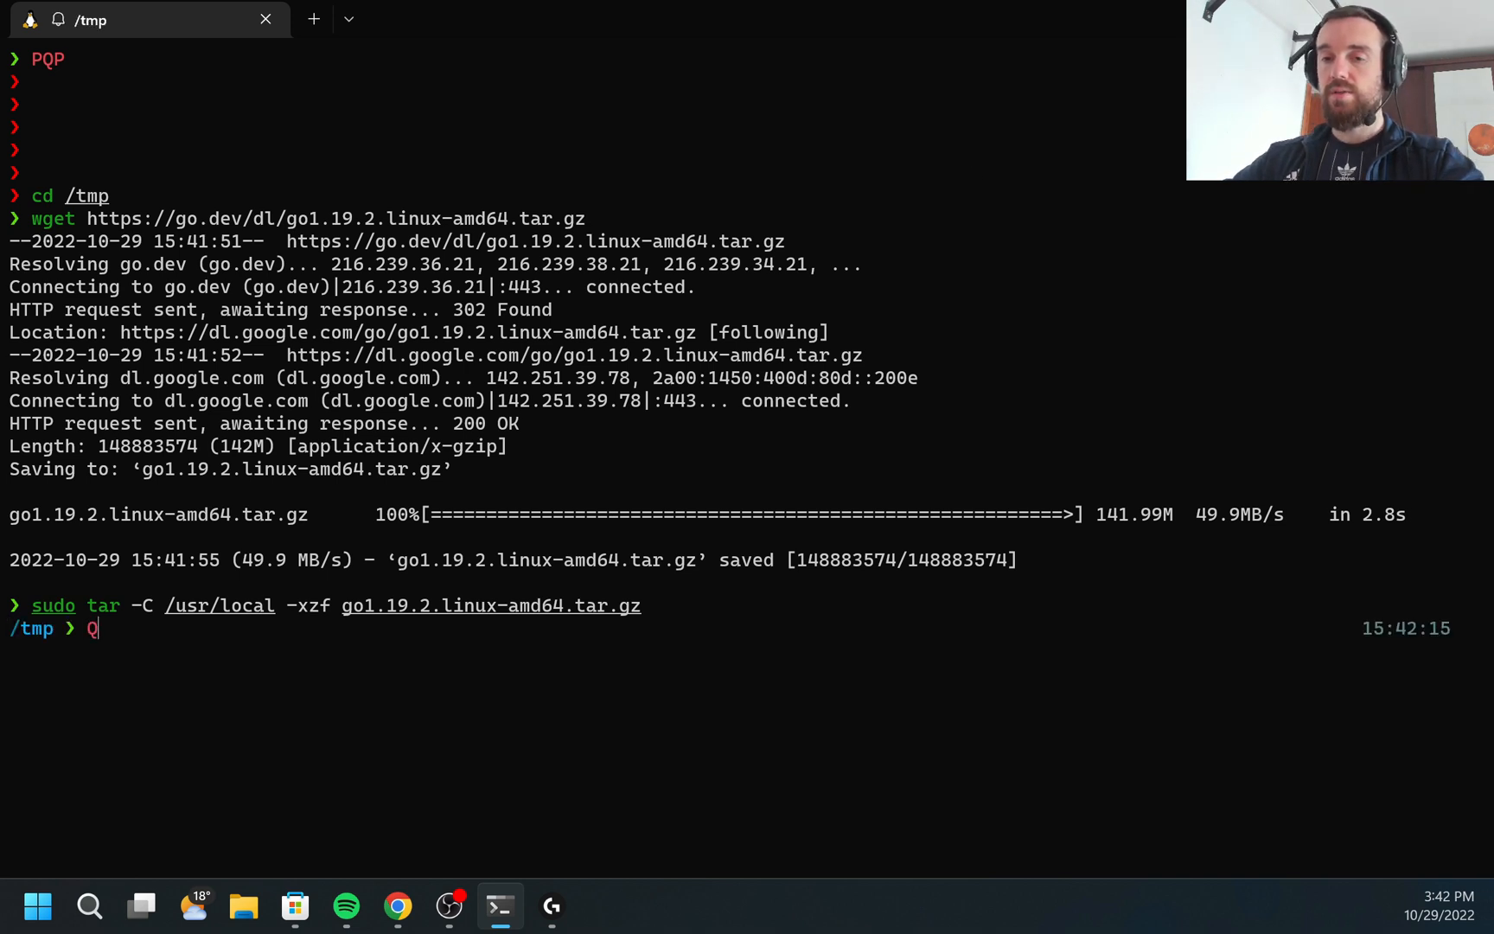
key("Backspace")
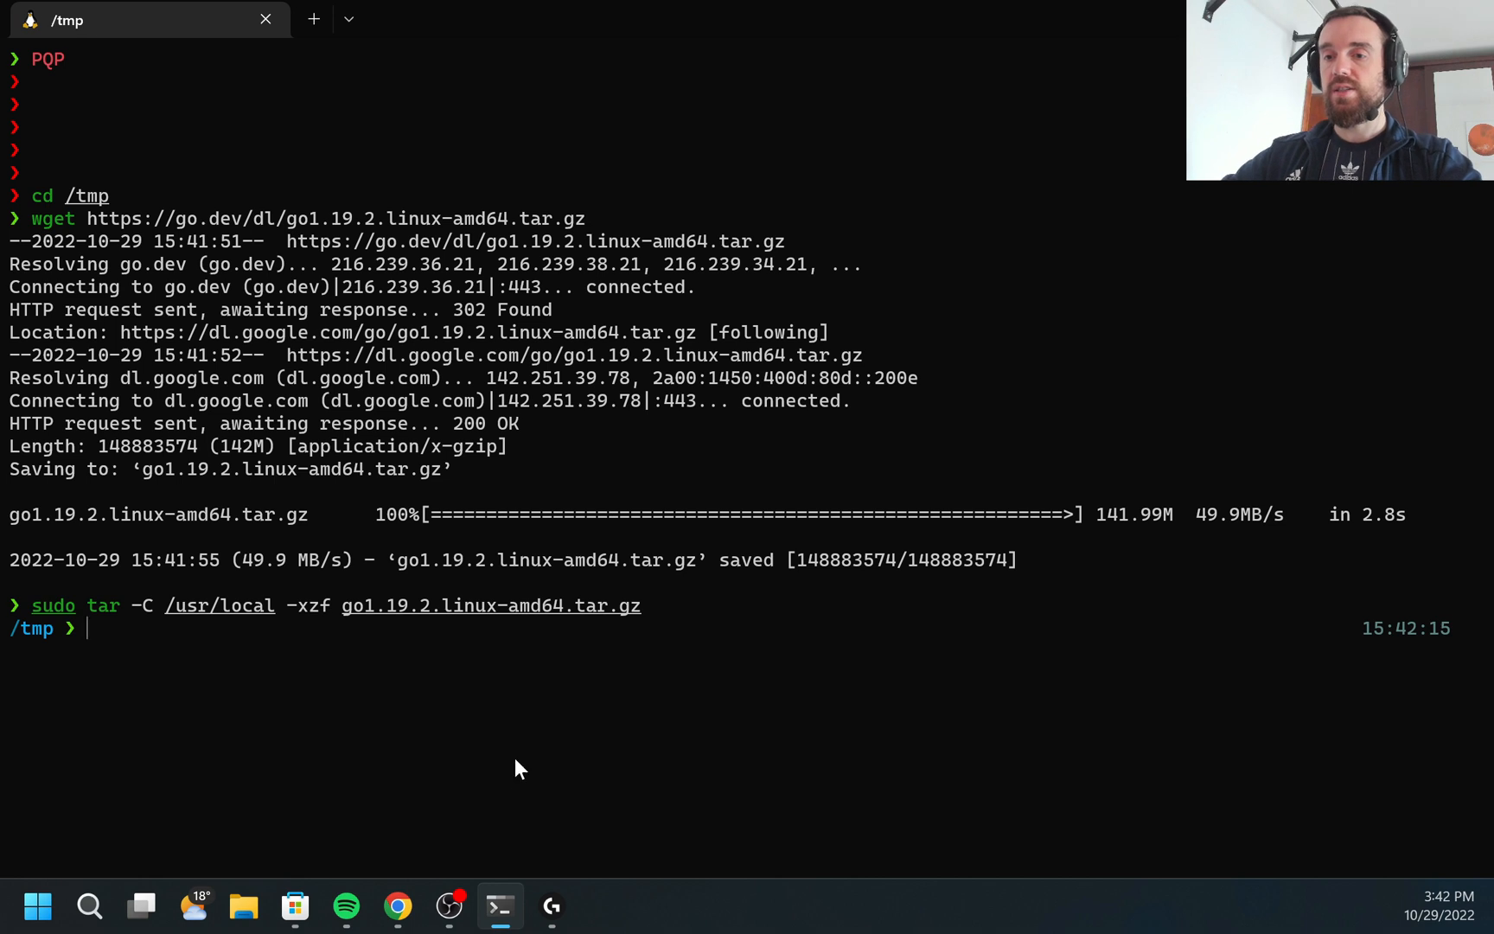
type("cd /tmp")
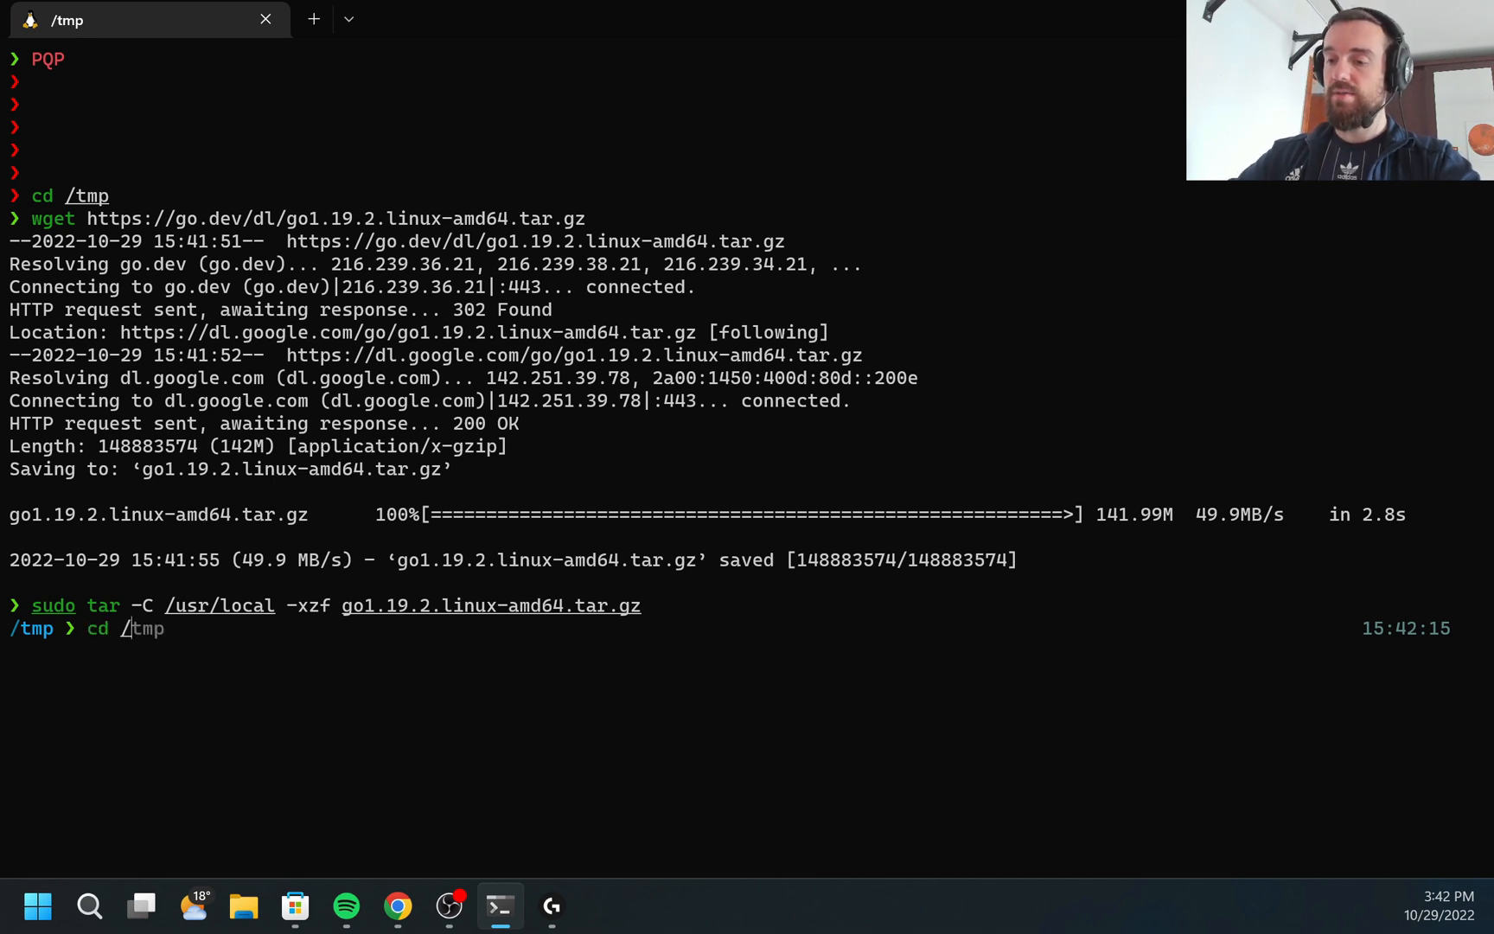
type("usr/loc")
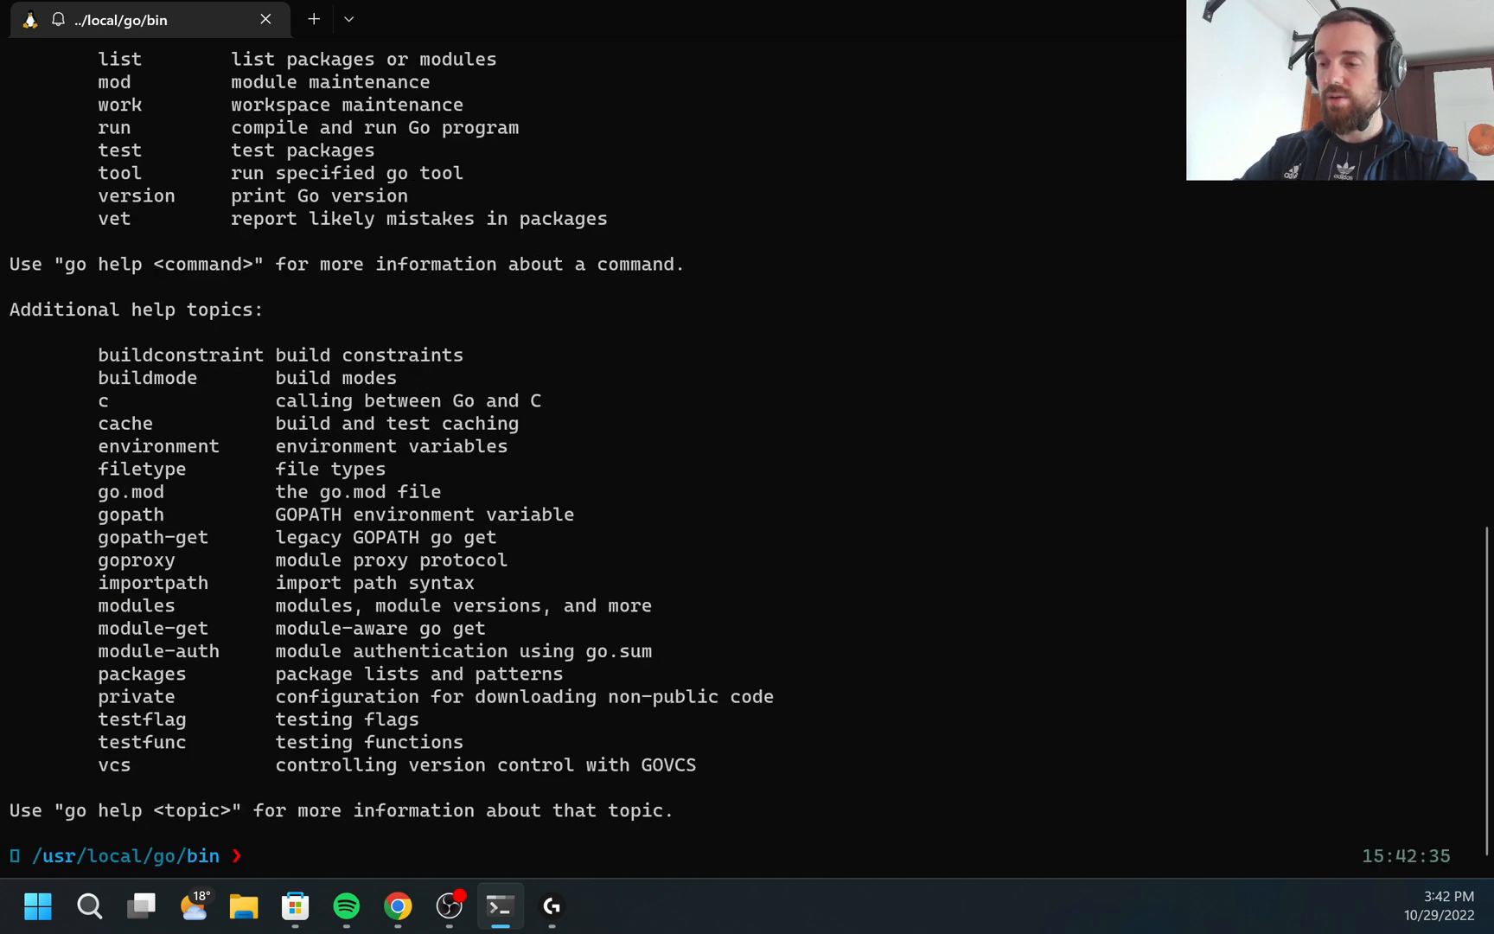
type("./go version")
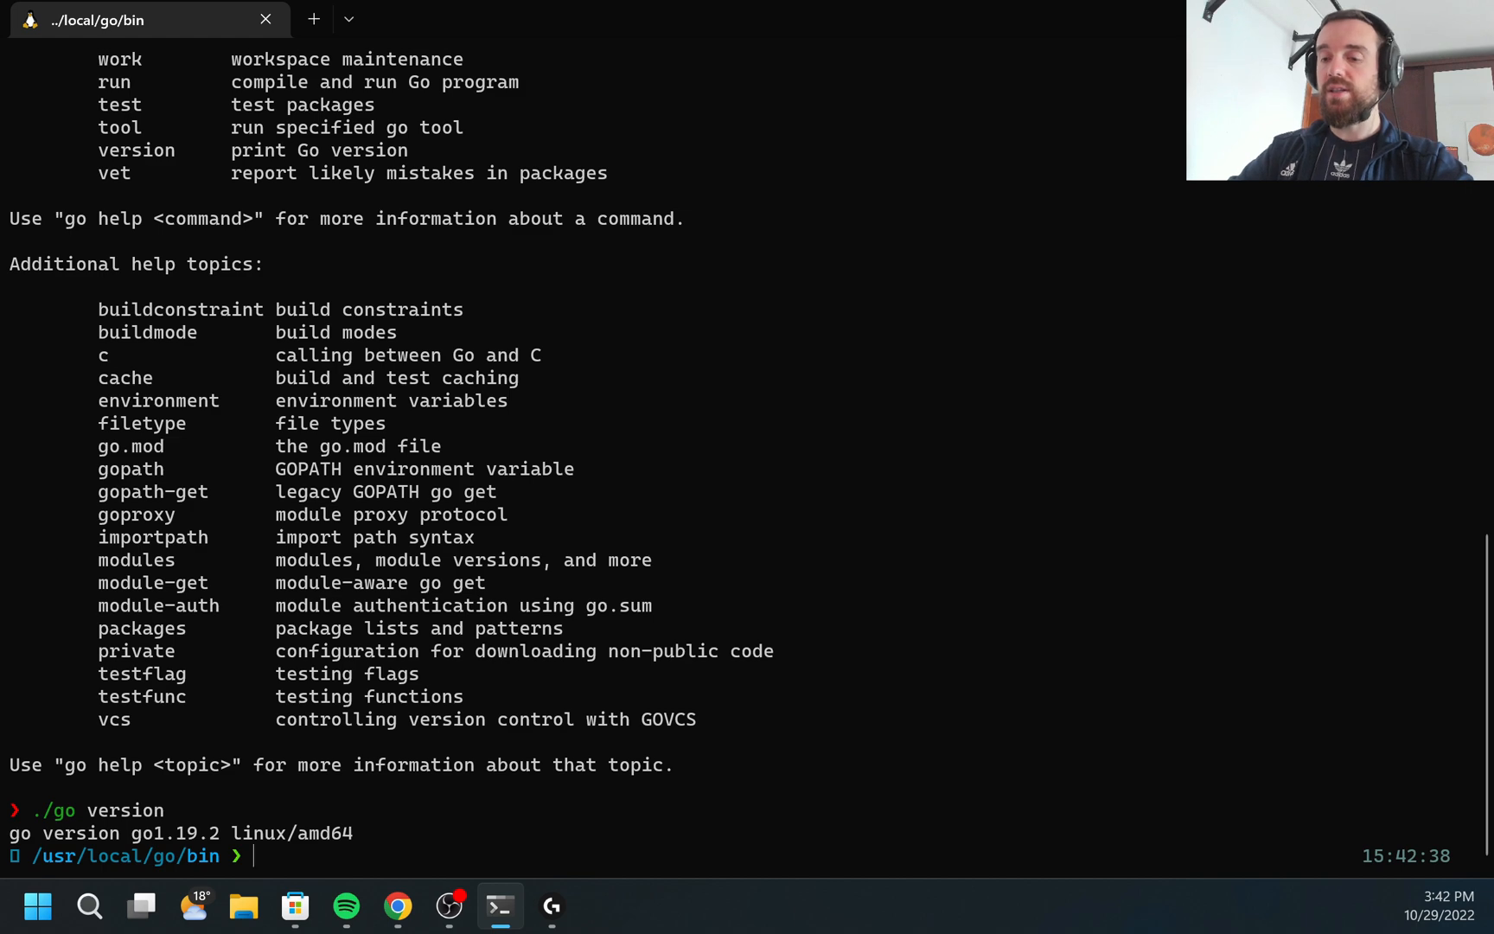
Step: Confirm plain go version is not found on PATH, then cd back to home
type("go version")
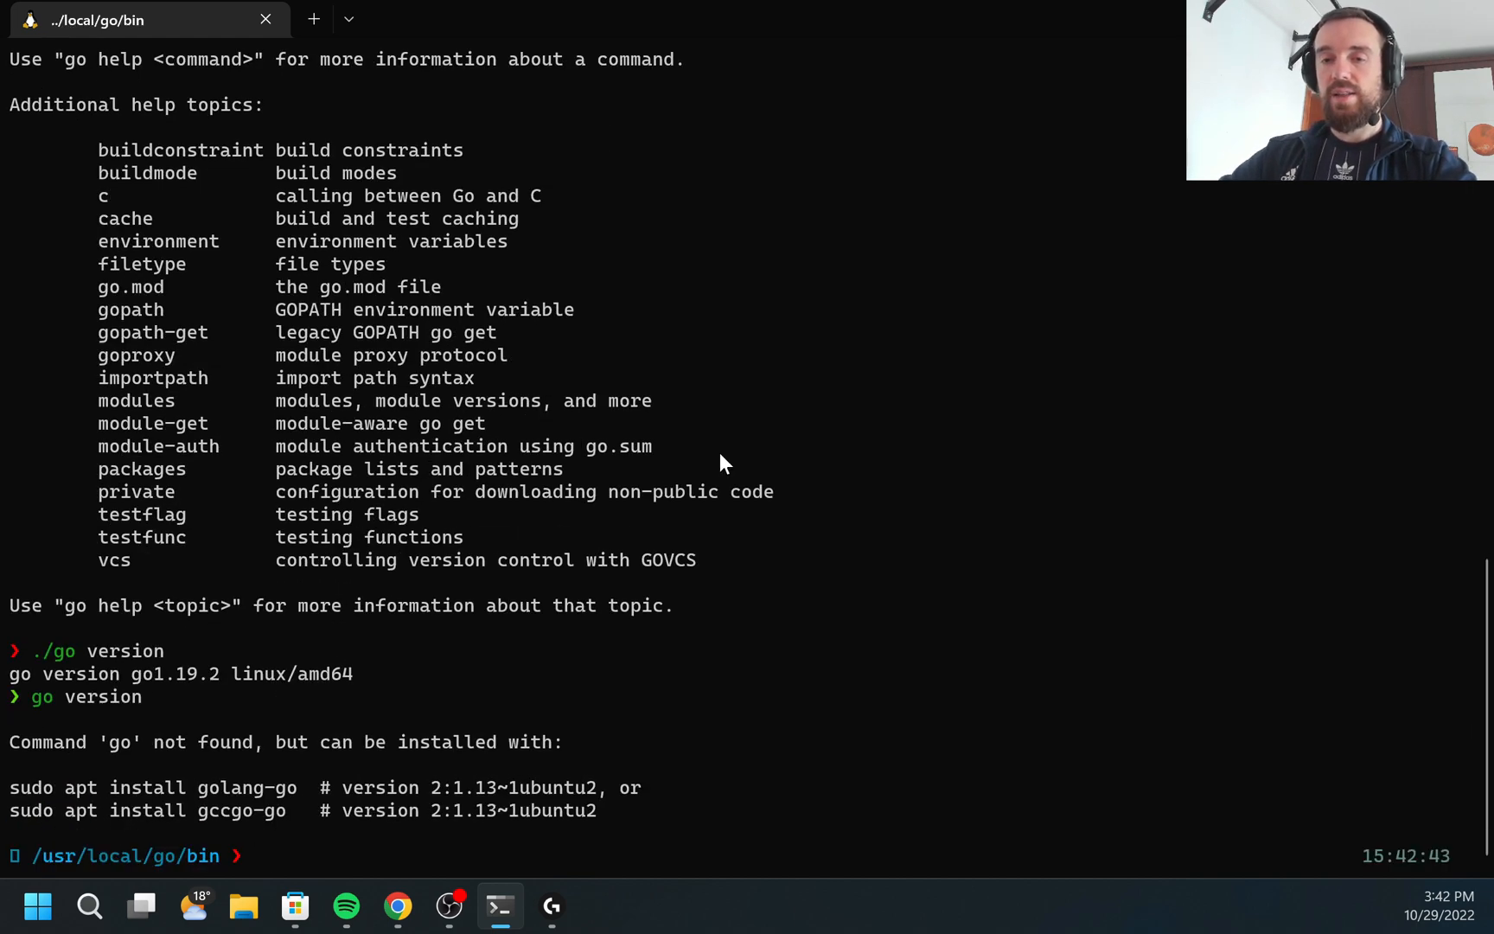
mouse_move(138, 752)
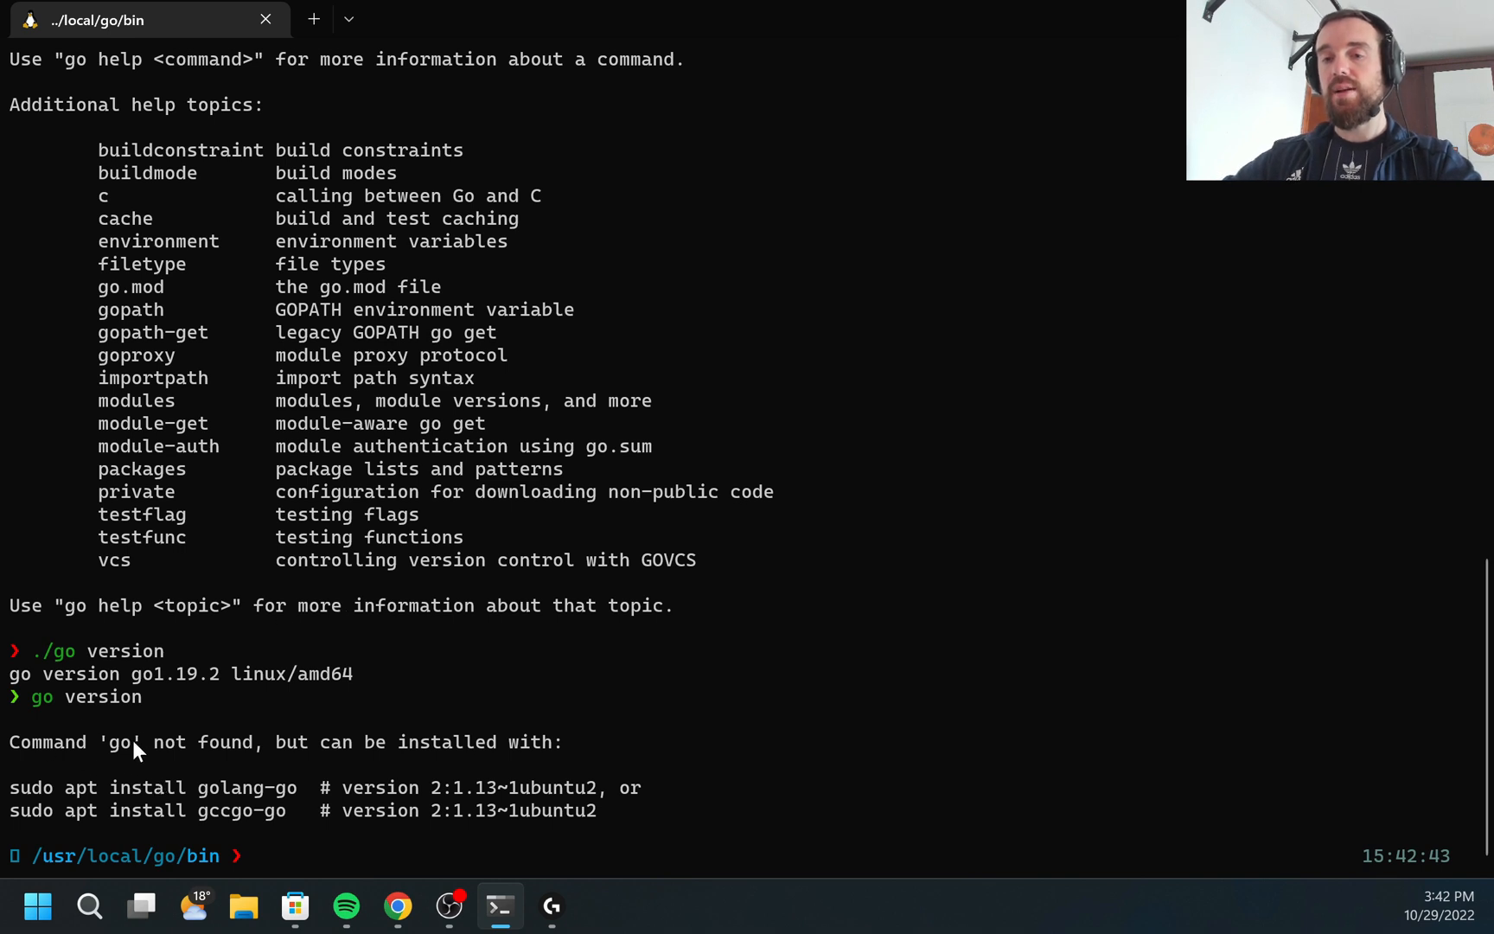
left_click_drag(11, 741, 573, 741)
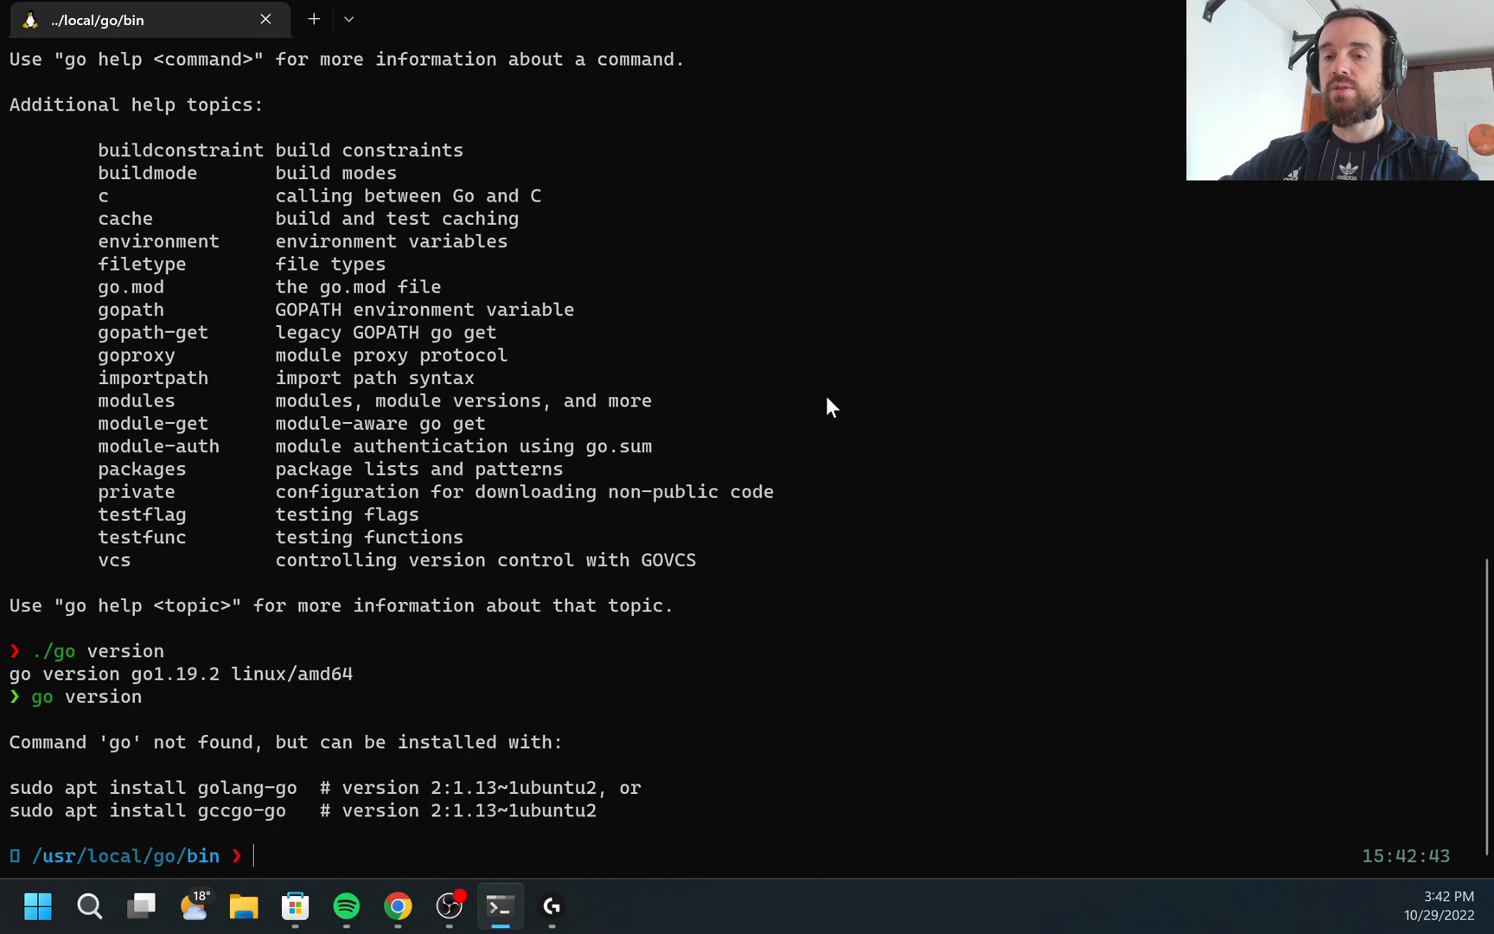
type("cd")
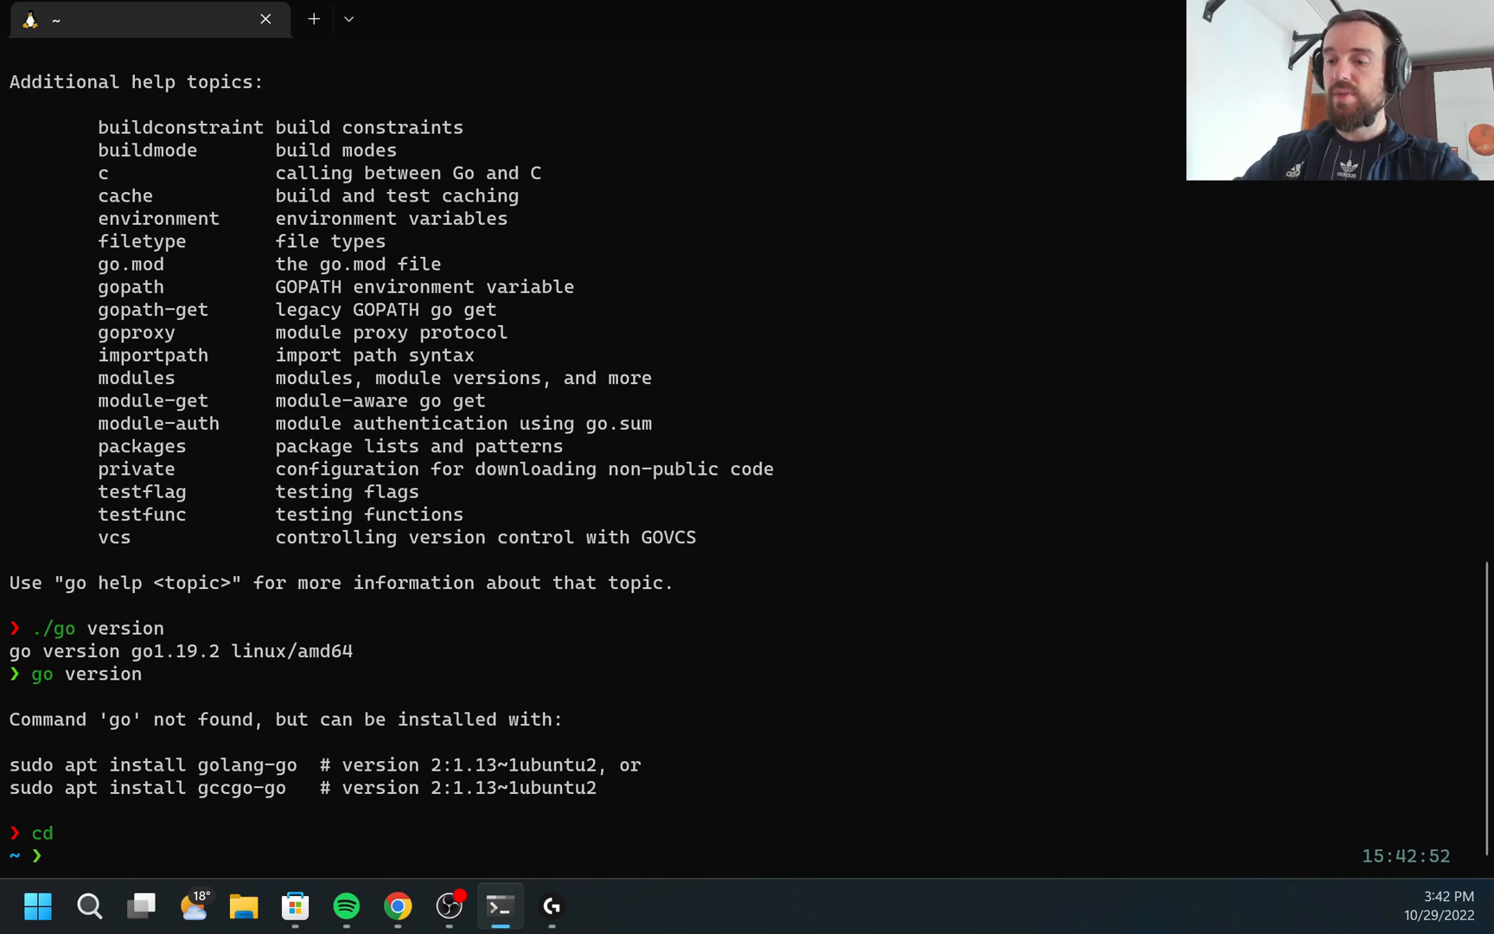
Step: Edit ~/.zshrc in vim and begin an export PATH=$PATH line at the end
type("vim vault")
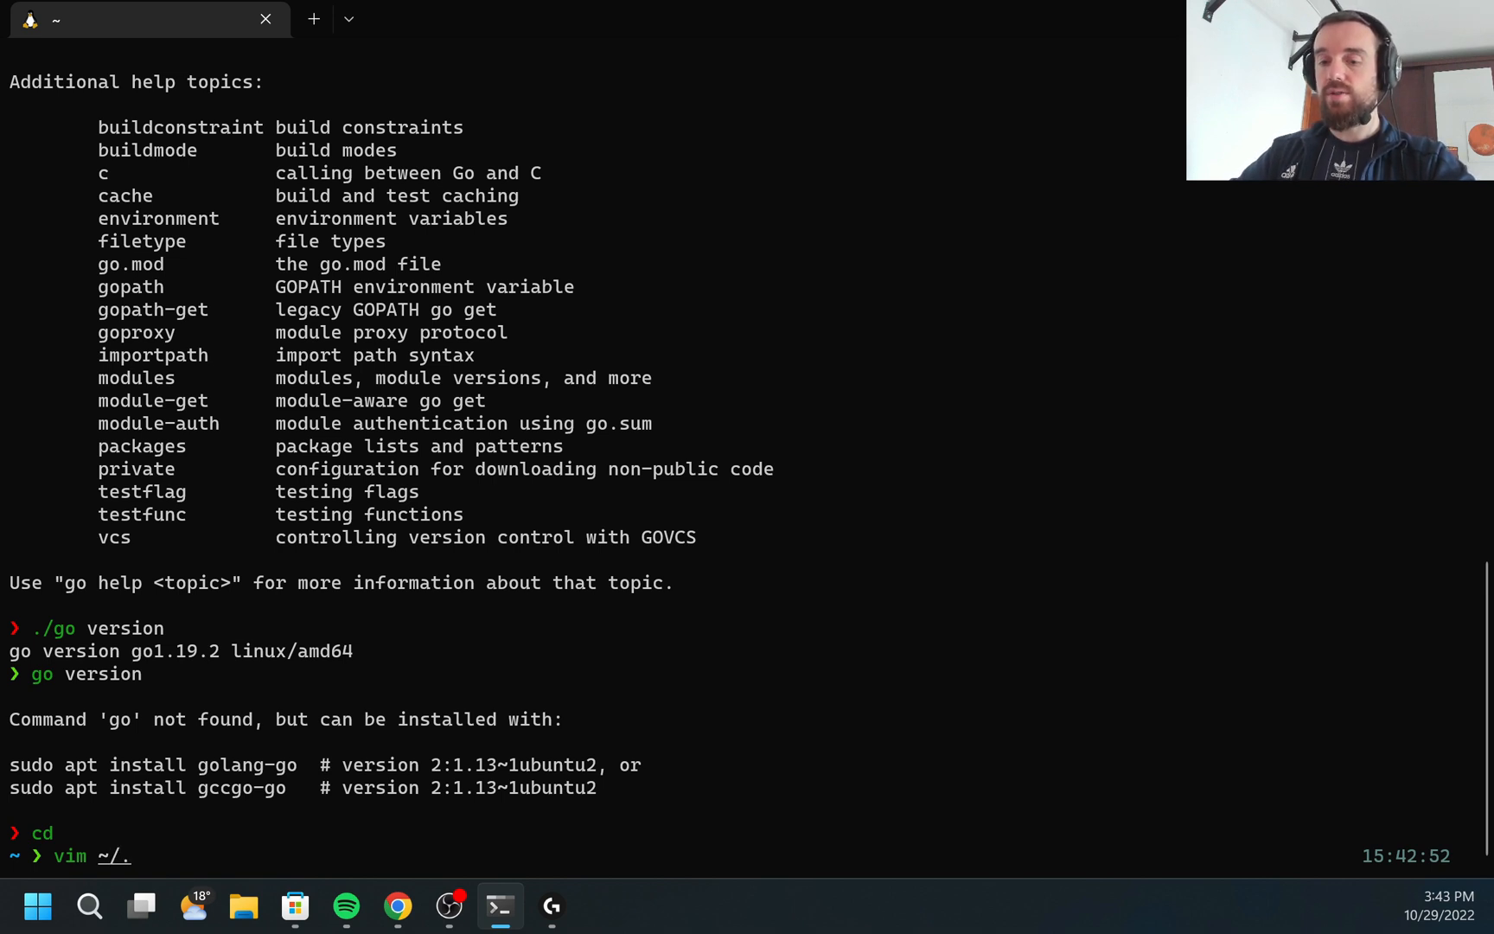
type("zsr")
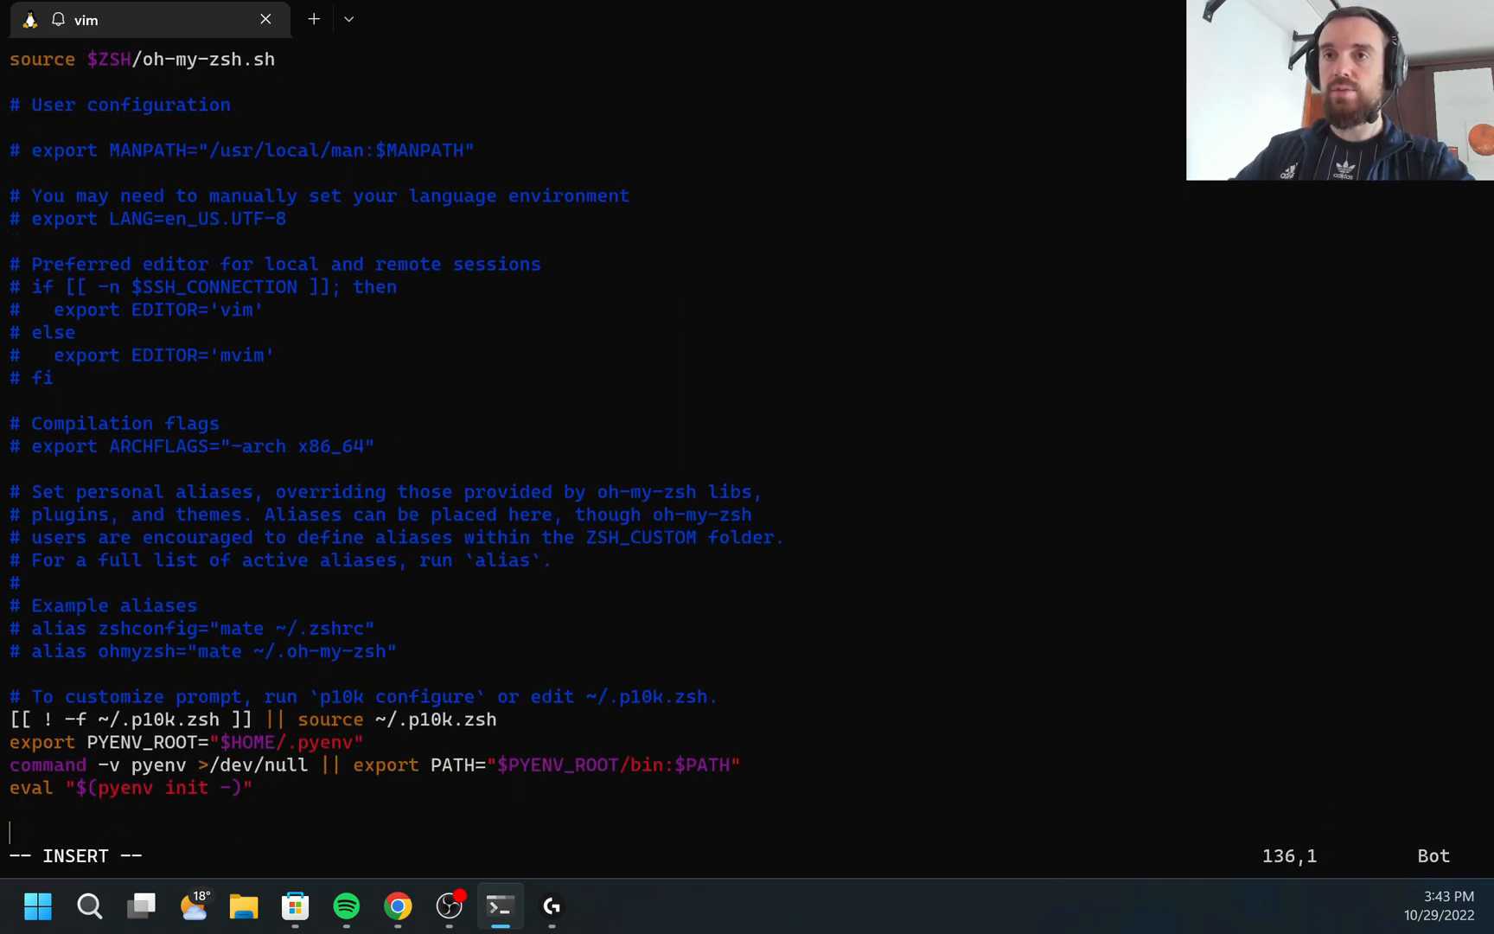
type("e")
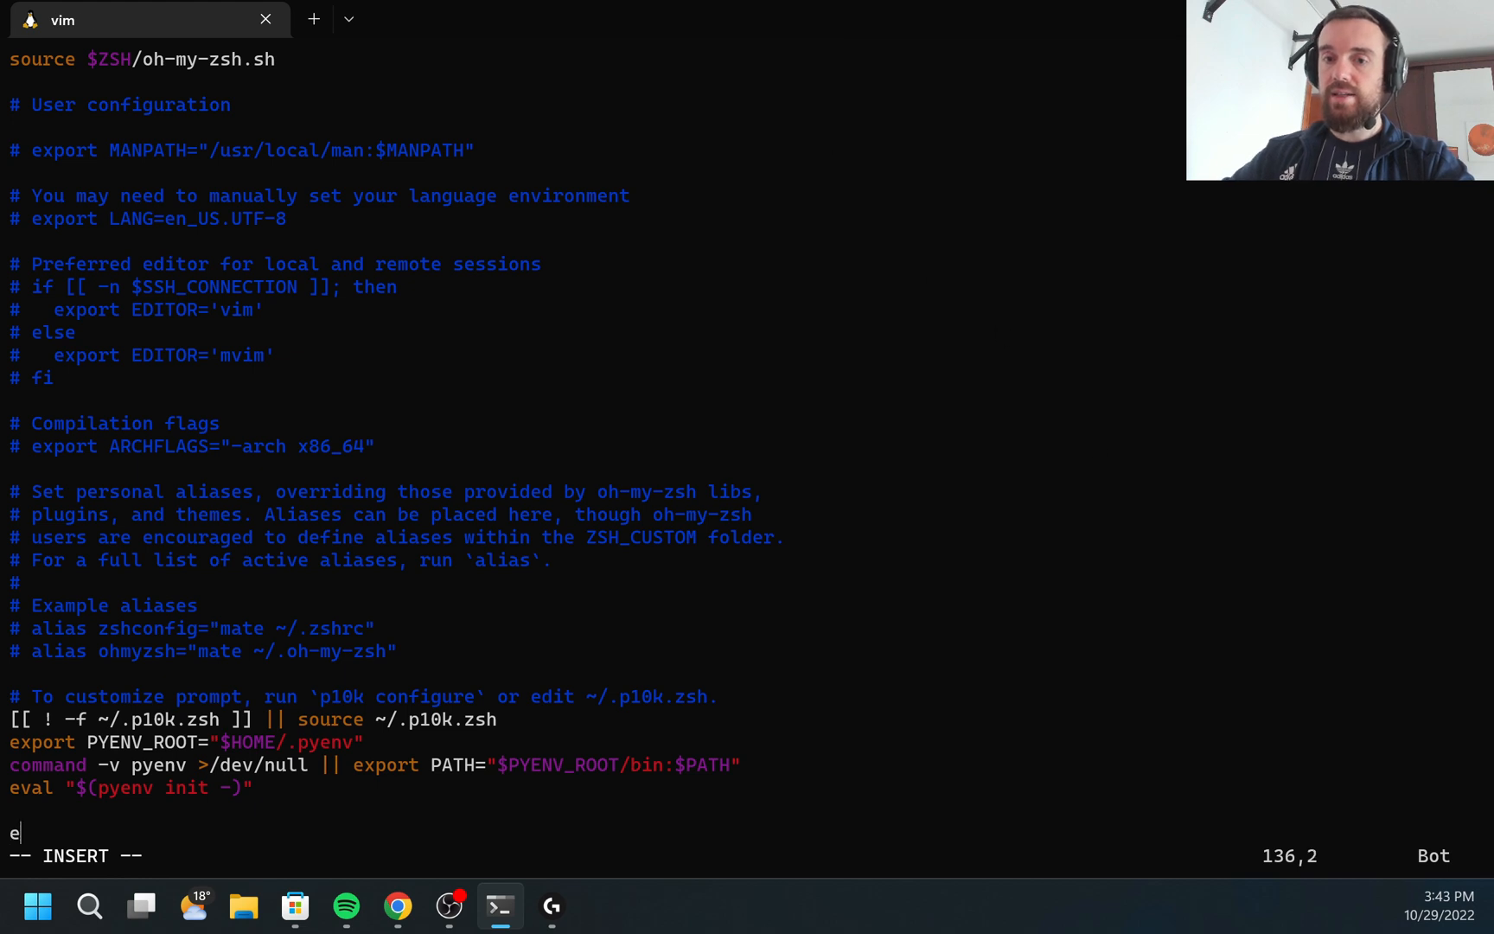
type("xport")
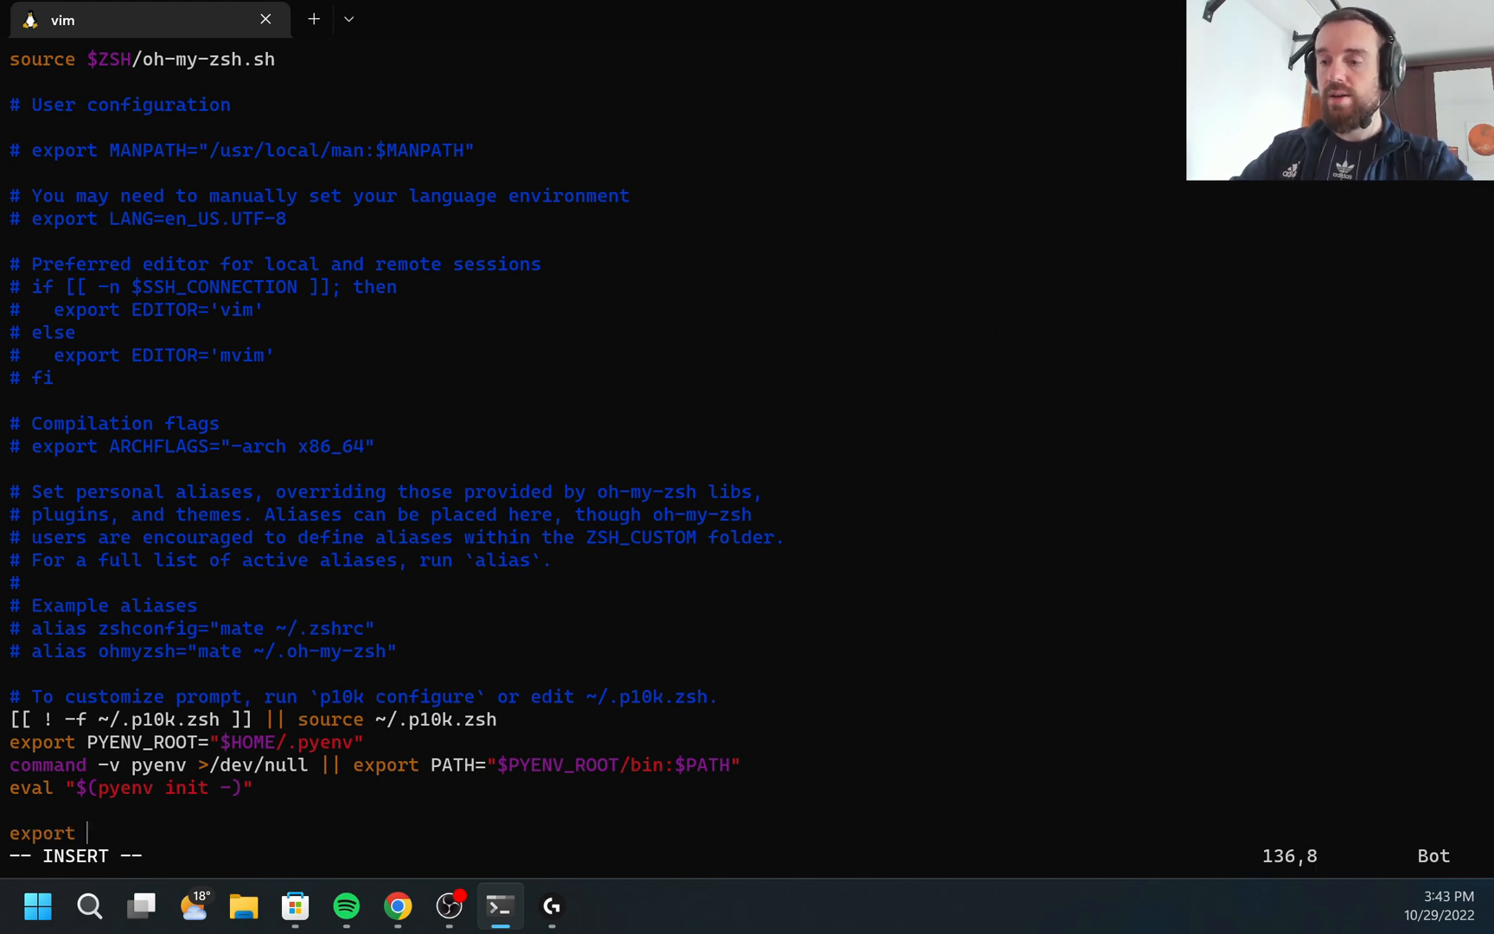
type("PATH=")
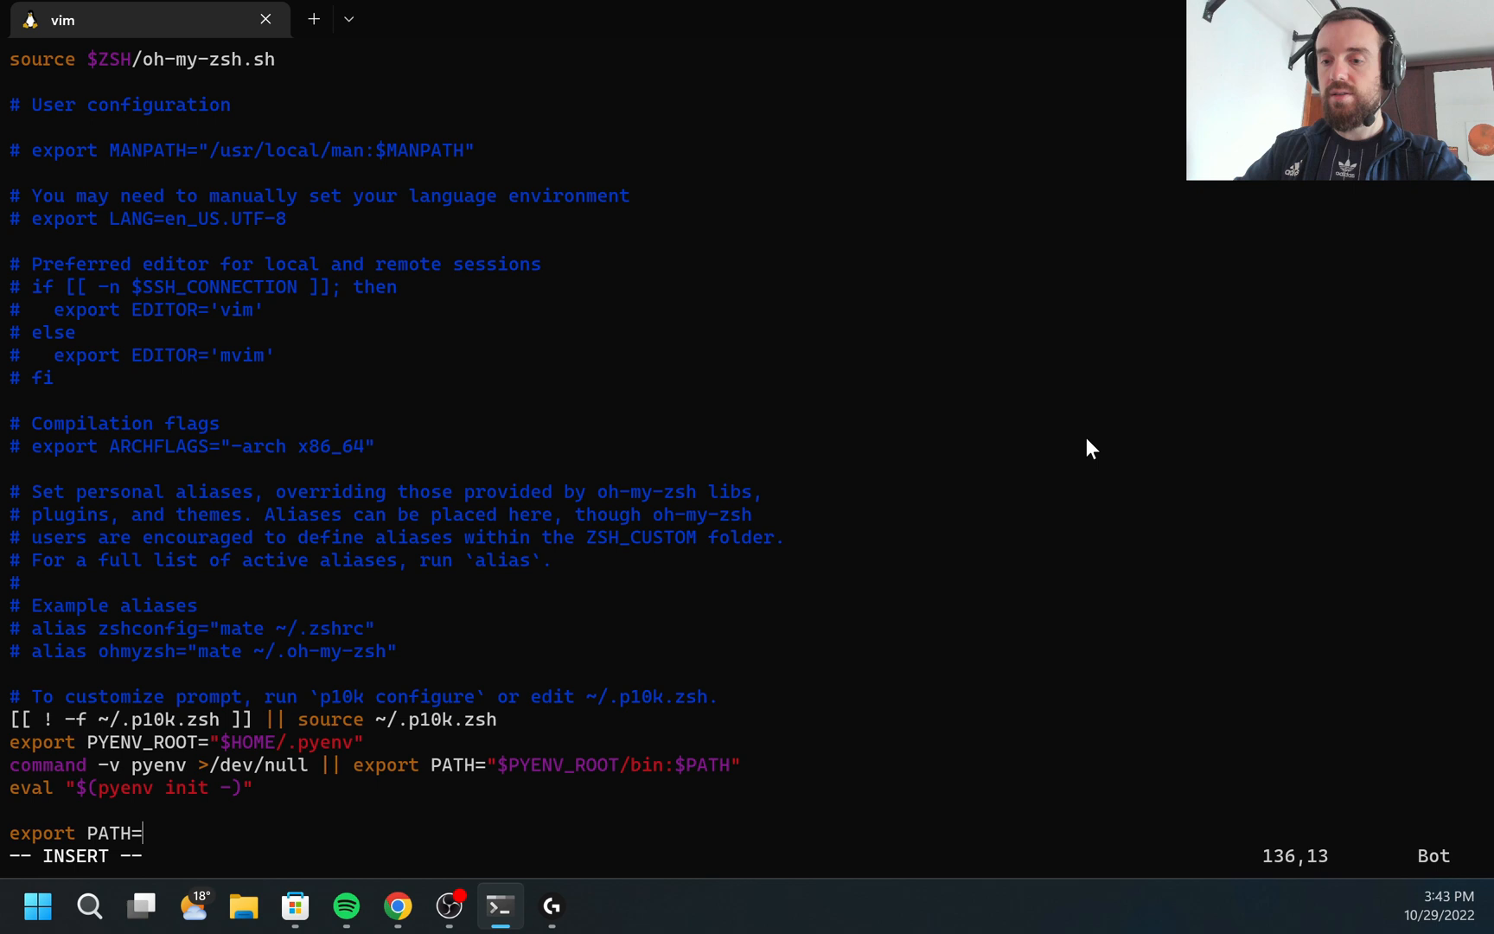
type("$PATH")
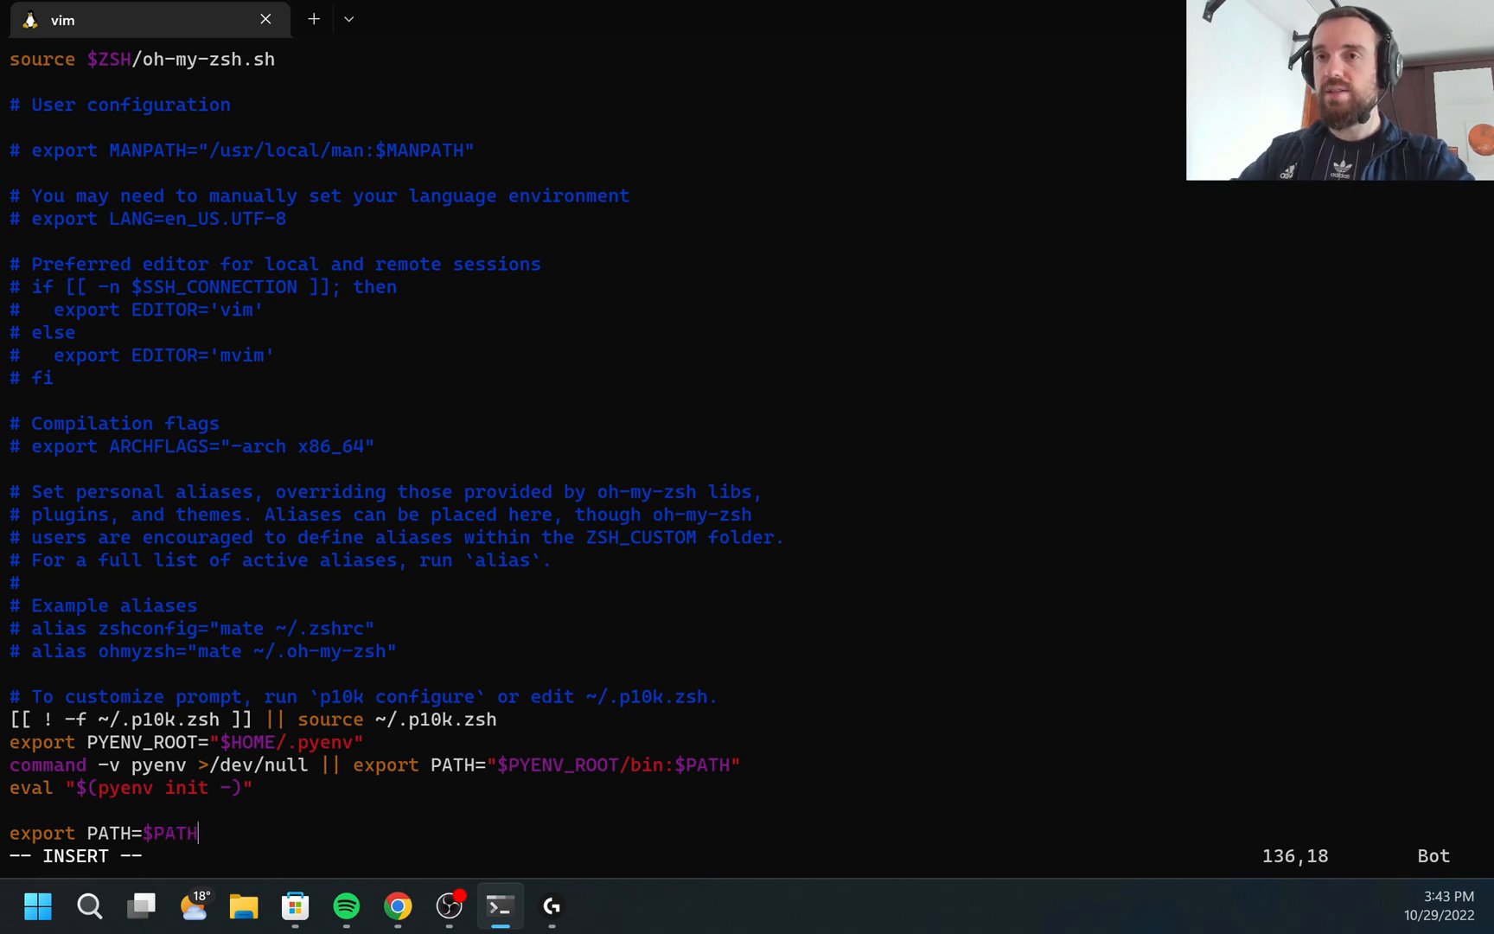
Step: Complete the line as :/usr/local/go/bin, correcting a misplaced bin, and save the file
type(":")
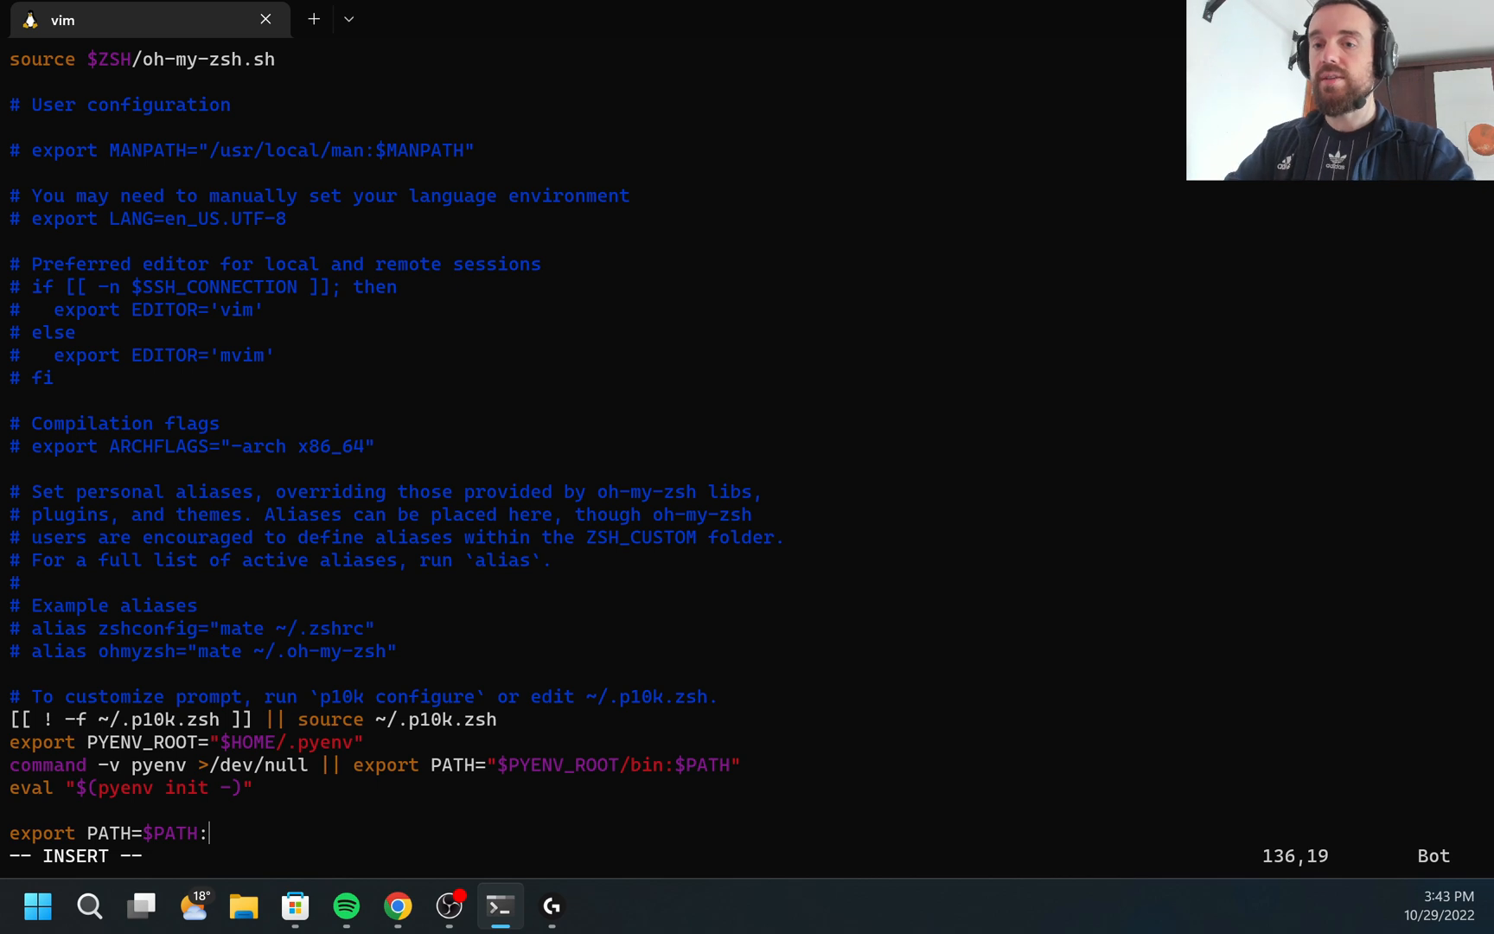
type("/usr")
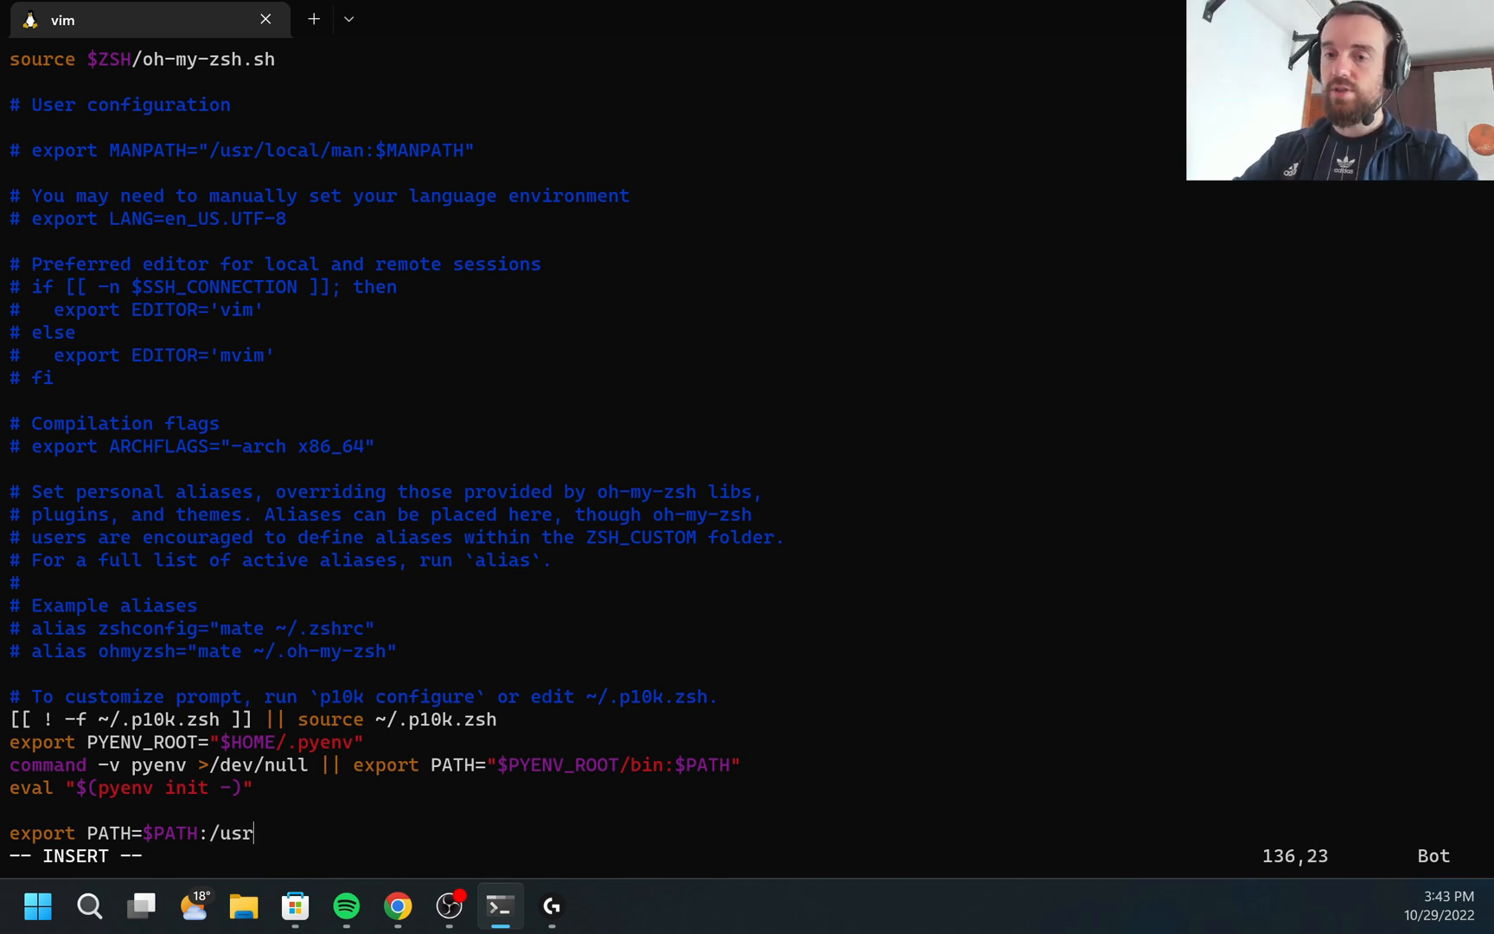
type("local/")
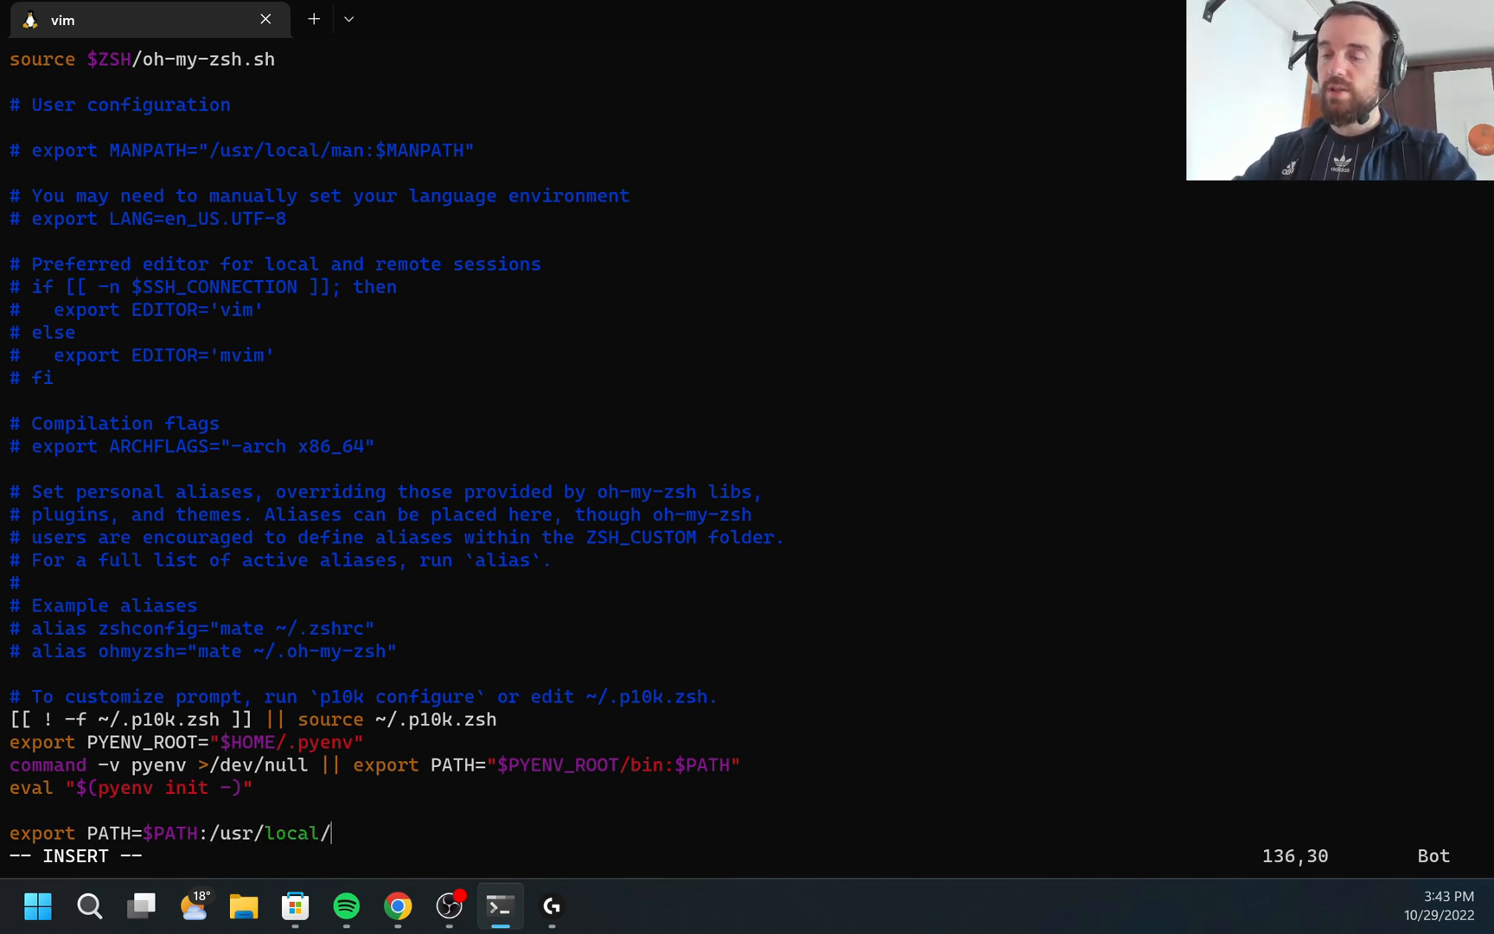
type("bin")
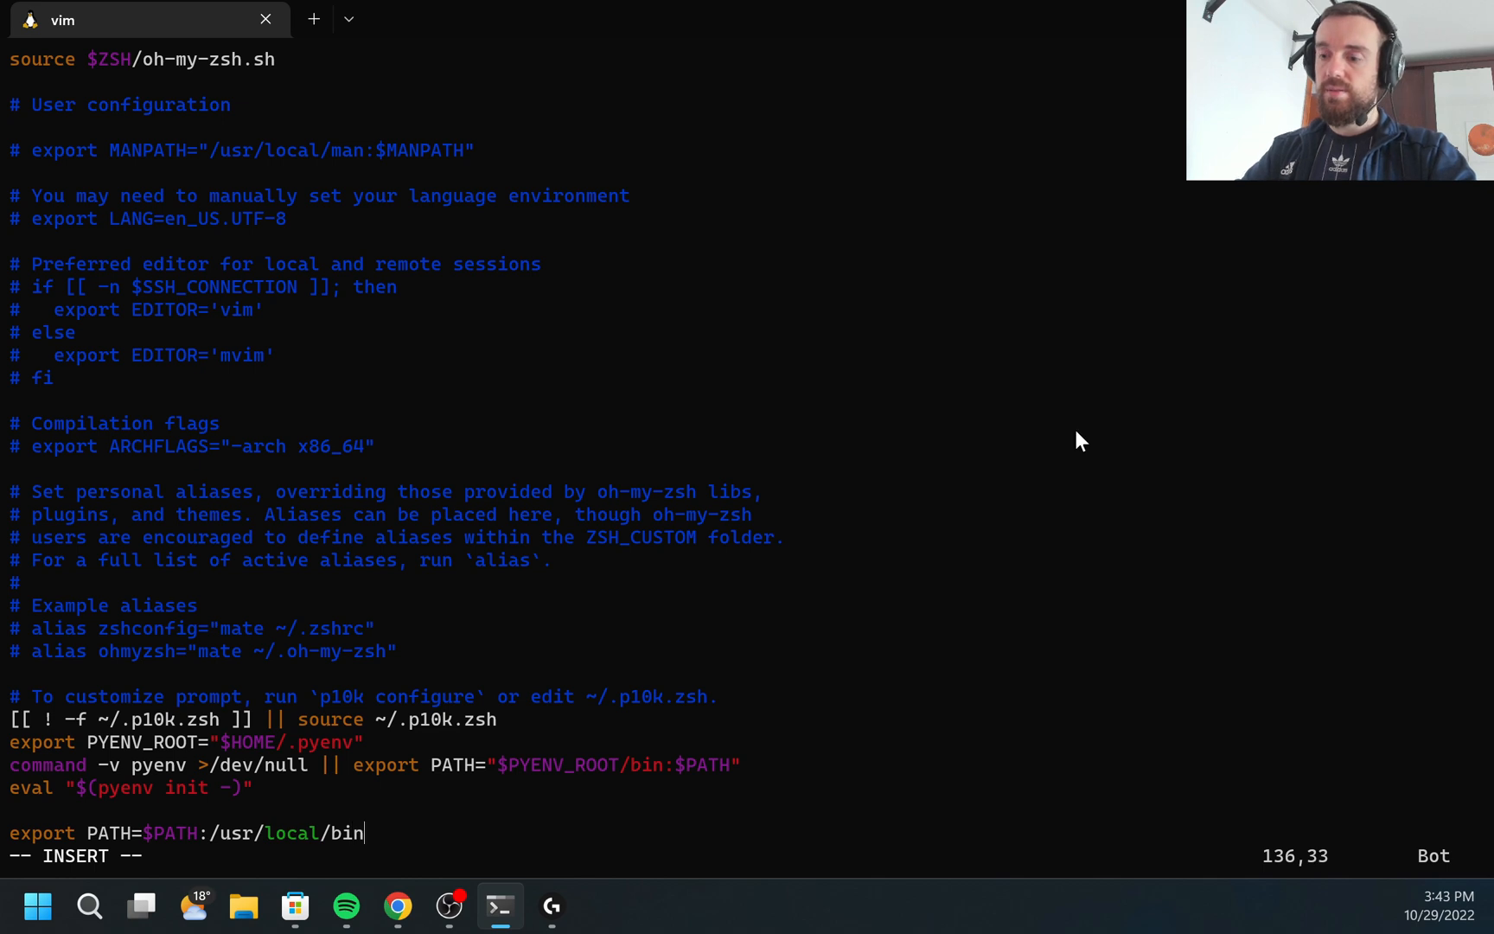
key("BackSpace")
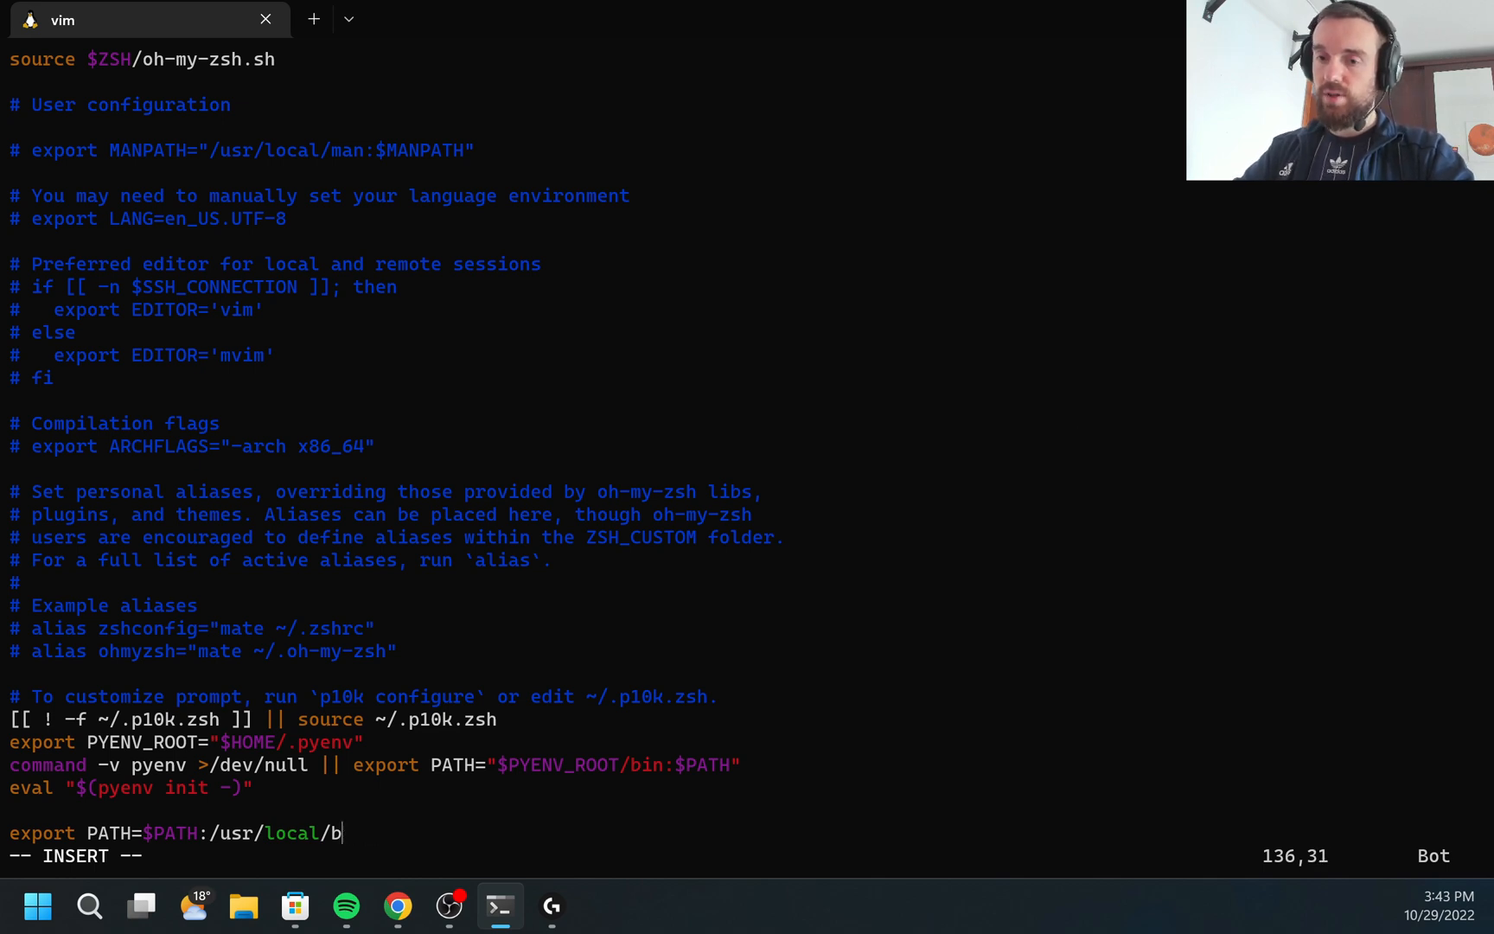
type("go/")
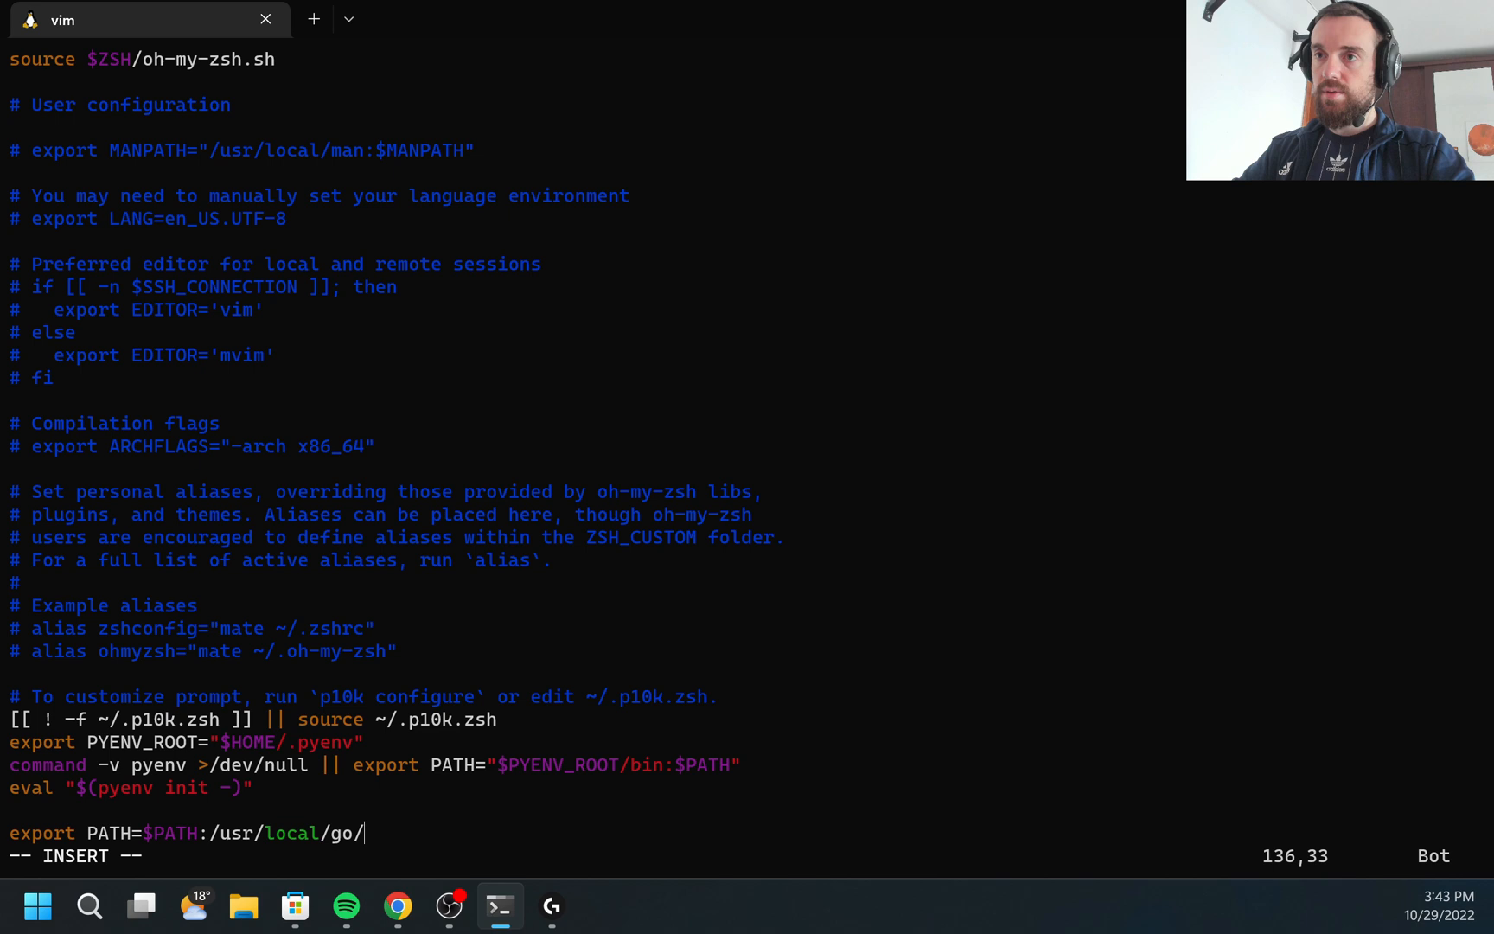
type("bin")
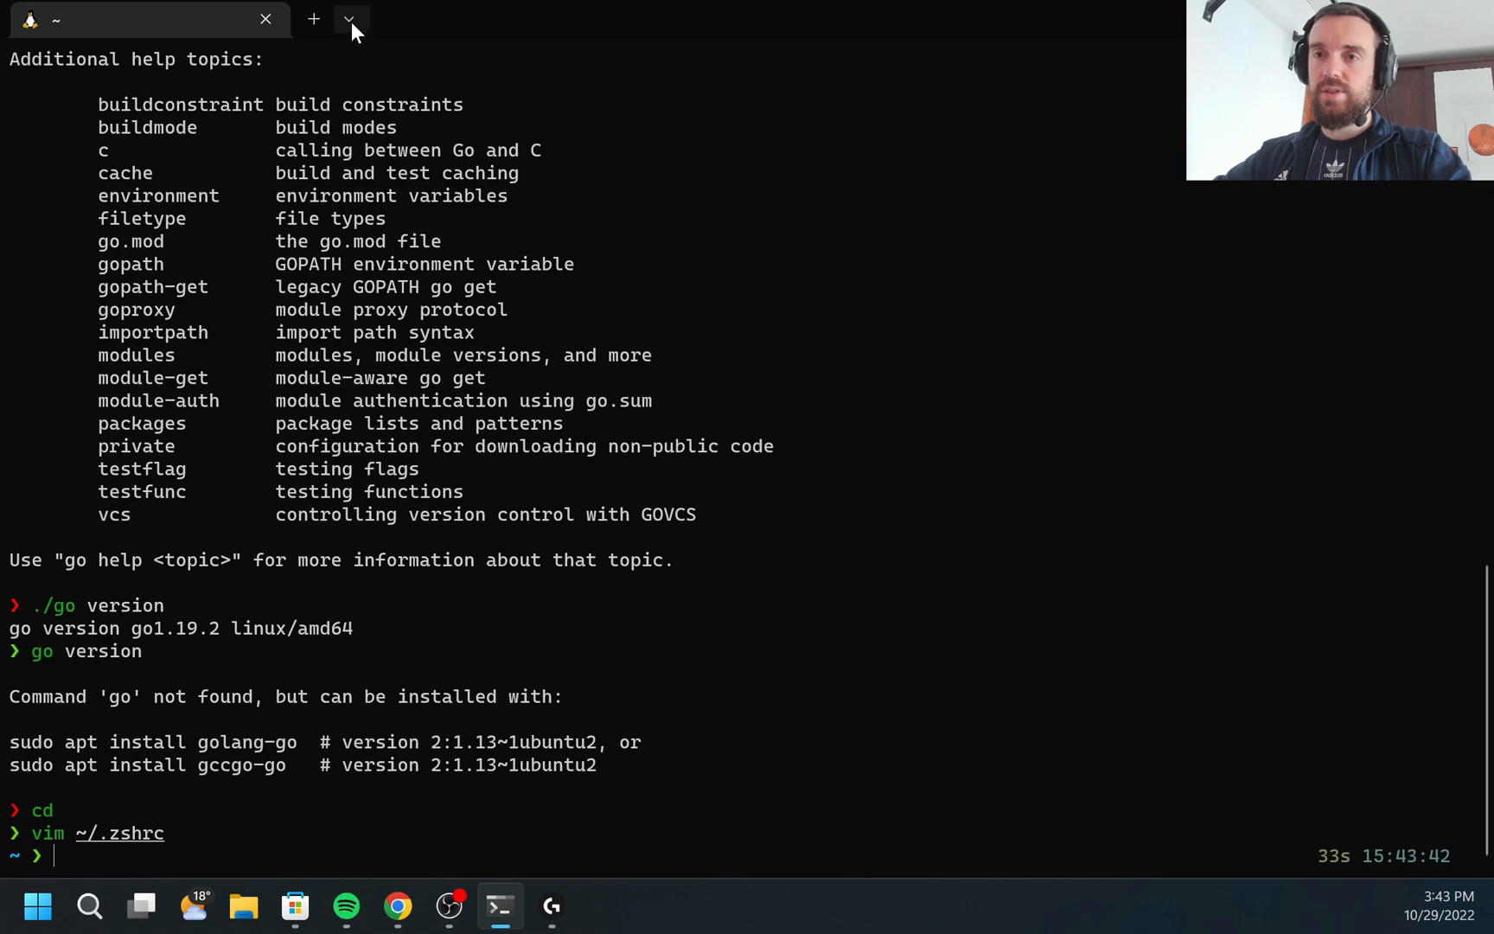
Step: In a fresh shell, run go version to see go1.19.2 linux/amd64 from PATH
left_click(349, 19)
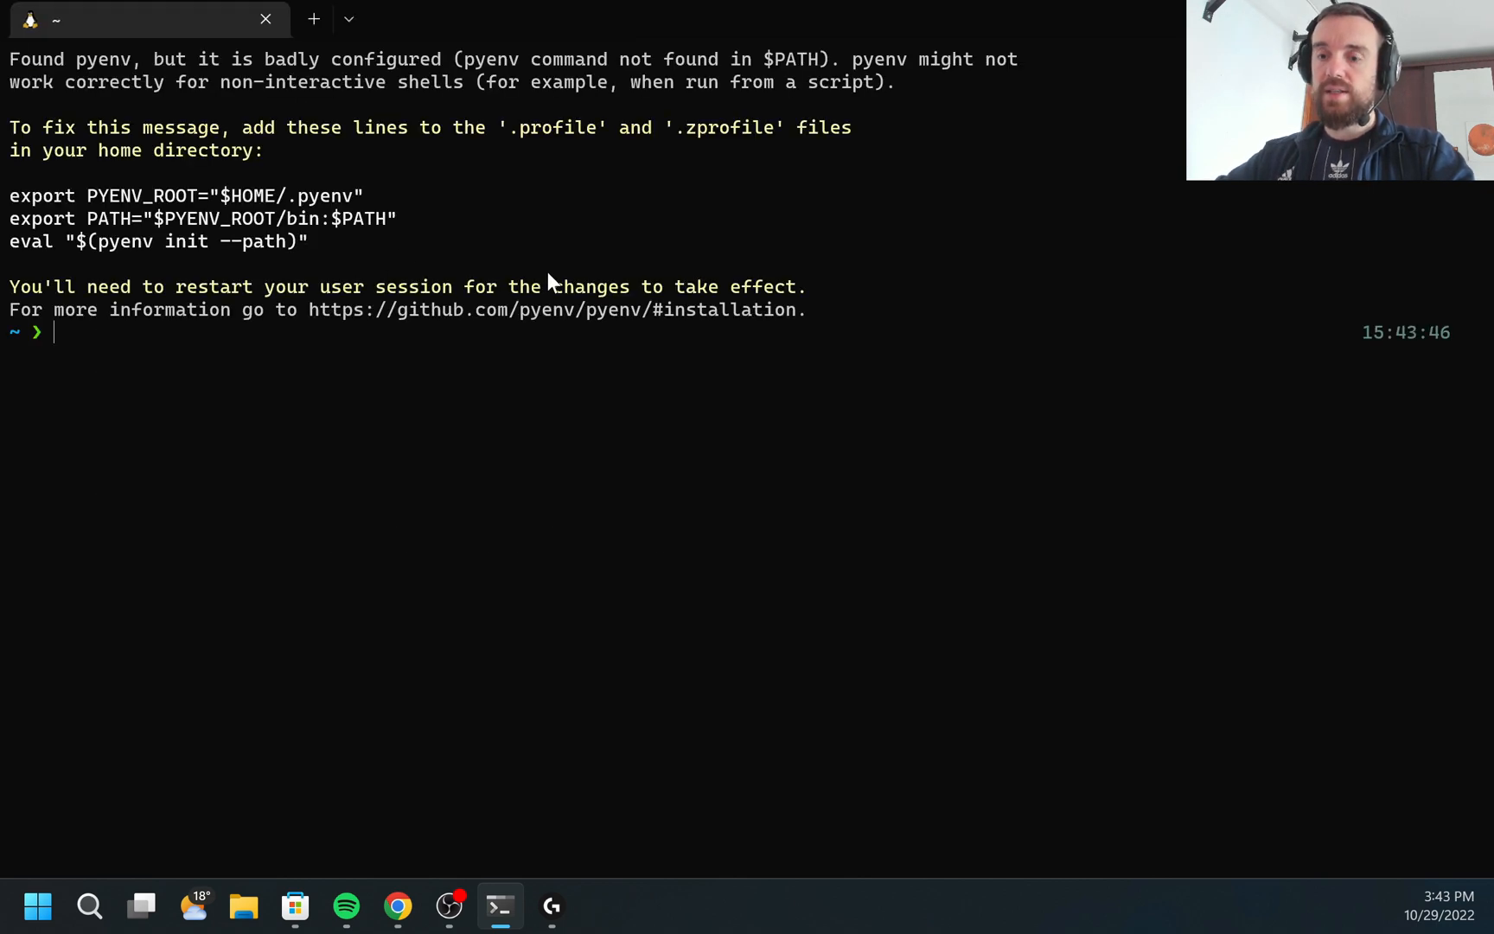
type("go version")
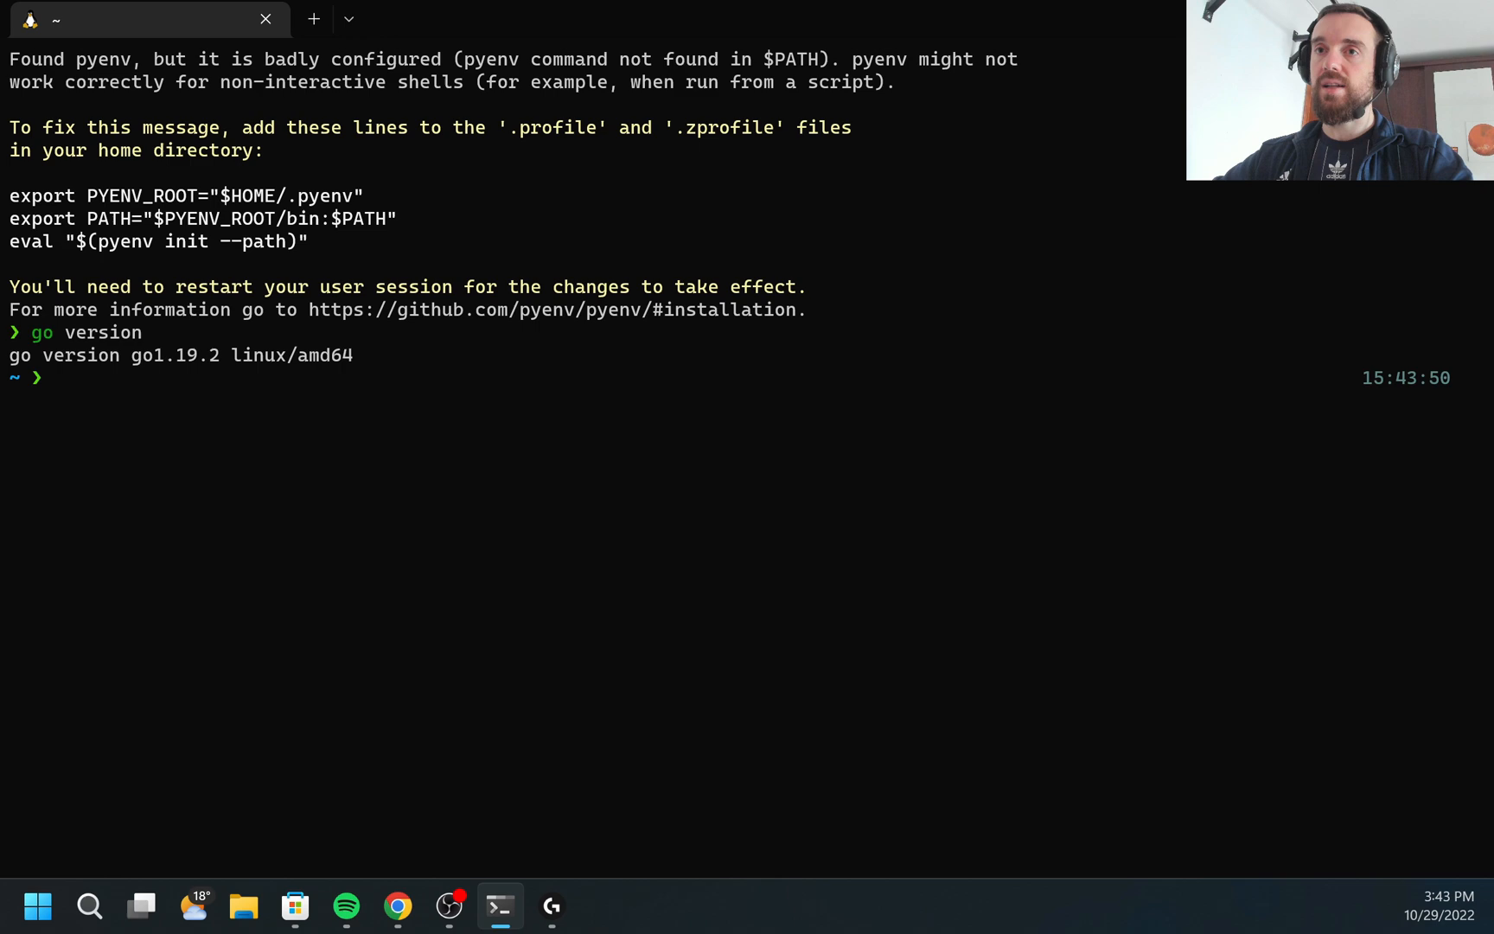
mouse_move(425, 869)
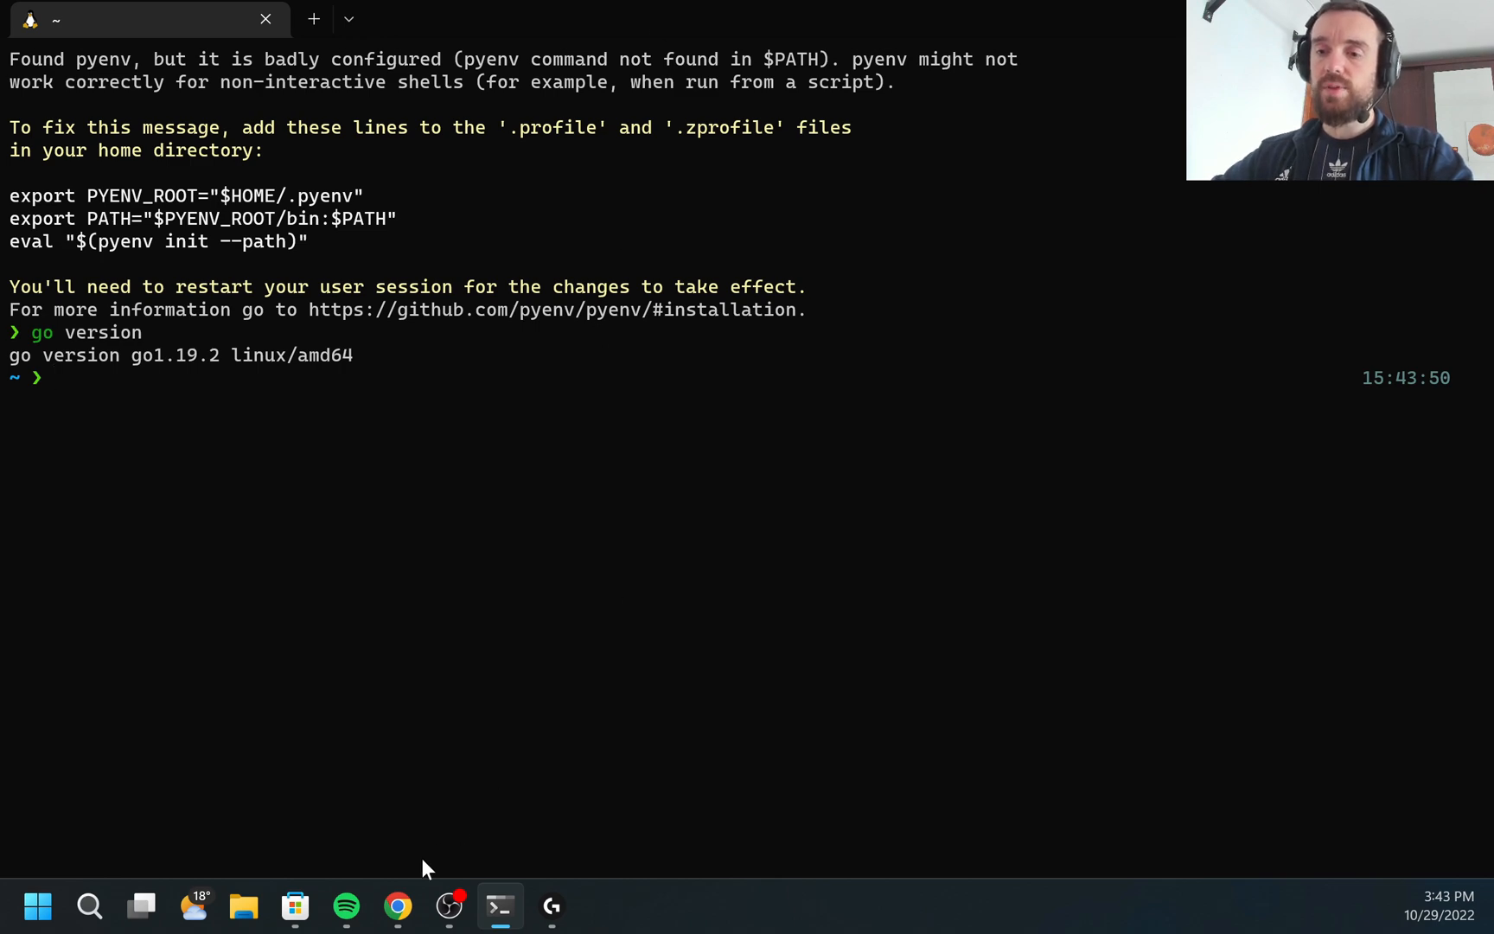
Step: Search vscode in Chrome and expand the Visual Studio Code site's per-platform download options
left_click(398, 906)
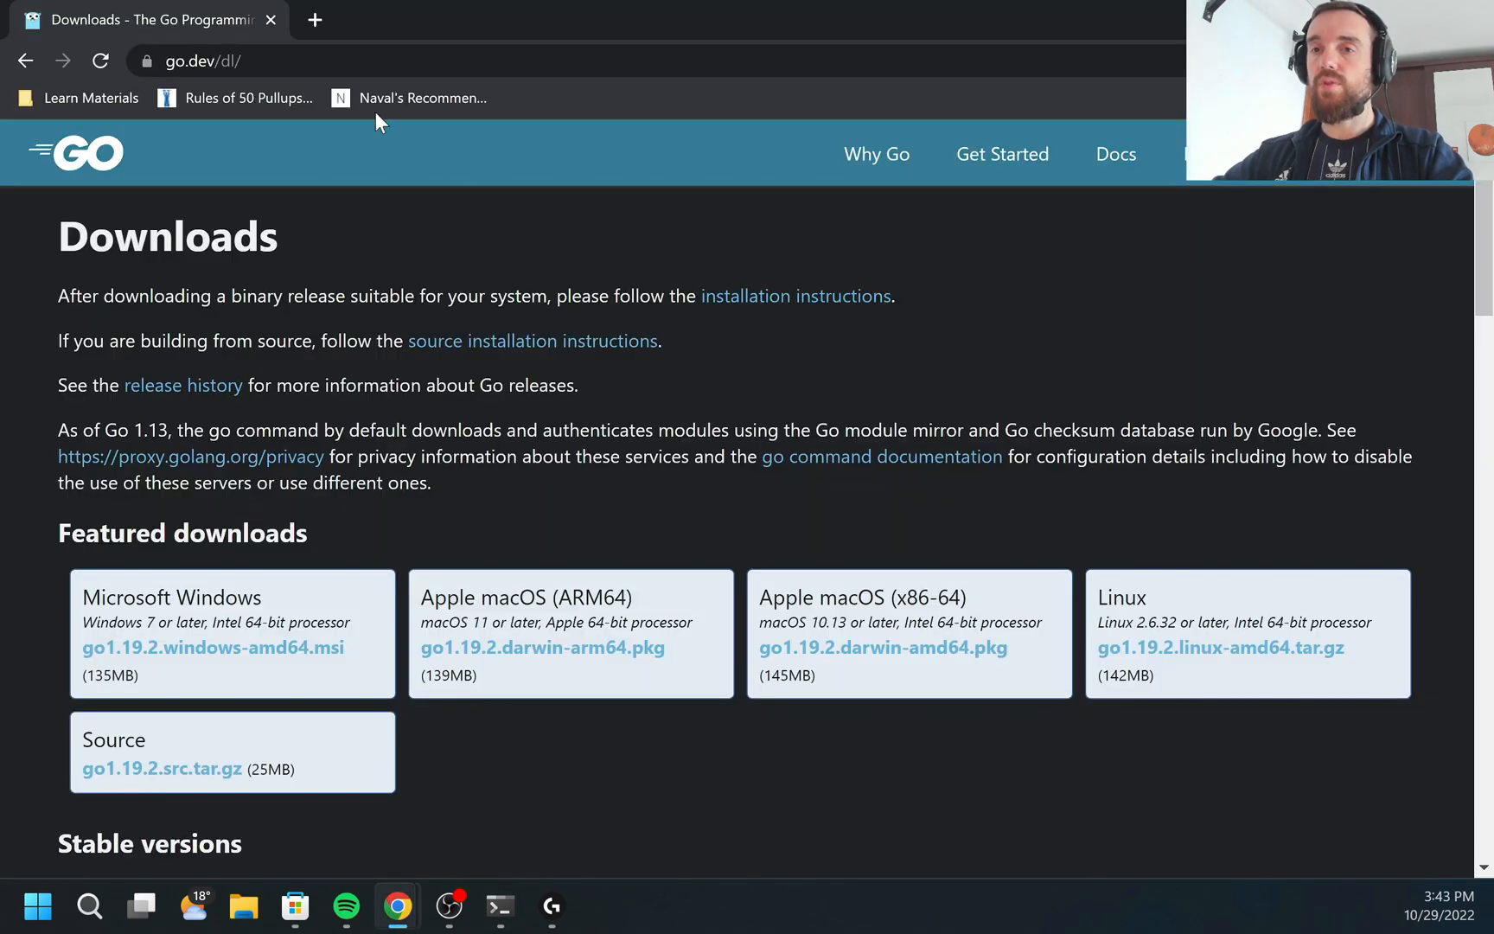
type("vscode&oq=vscode&aqs=chrome..69i57j69i60.1278j0j1&sourceid=chrome&ie=UTF-8")
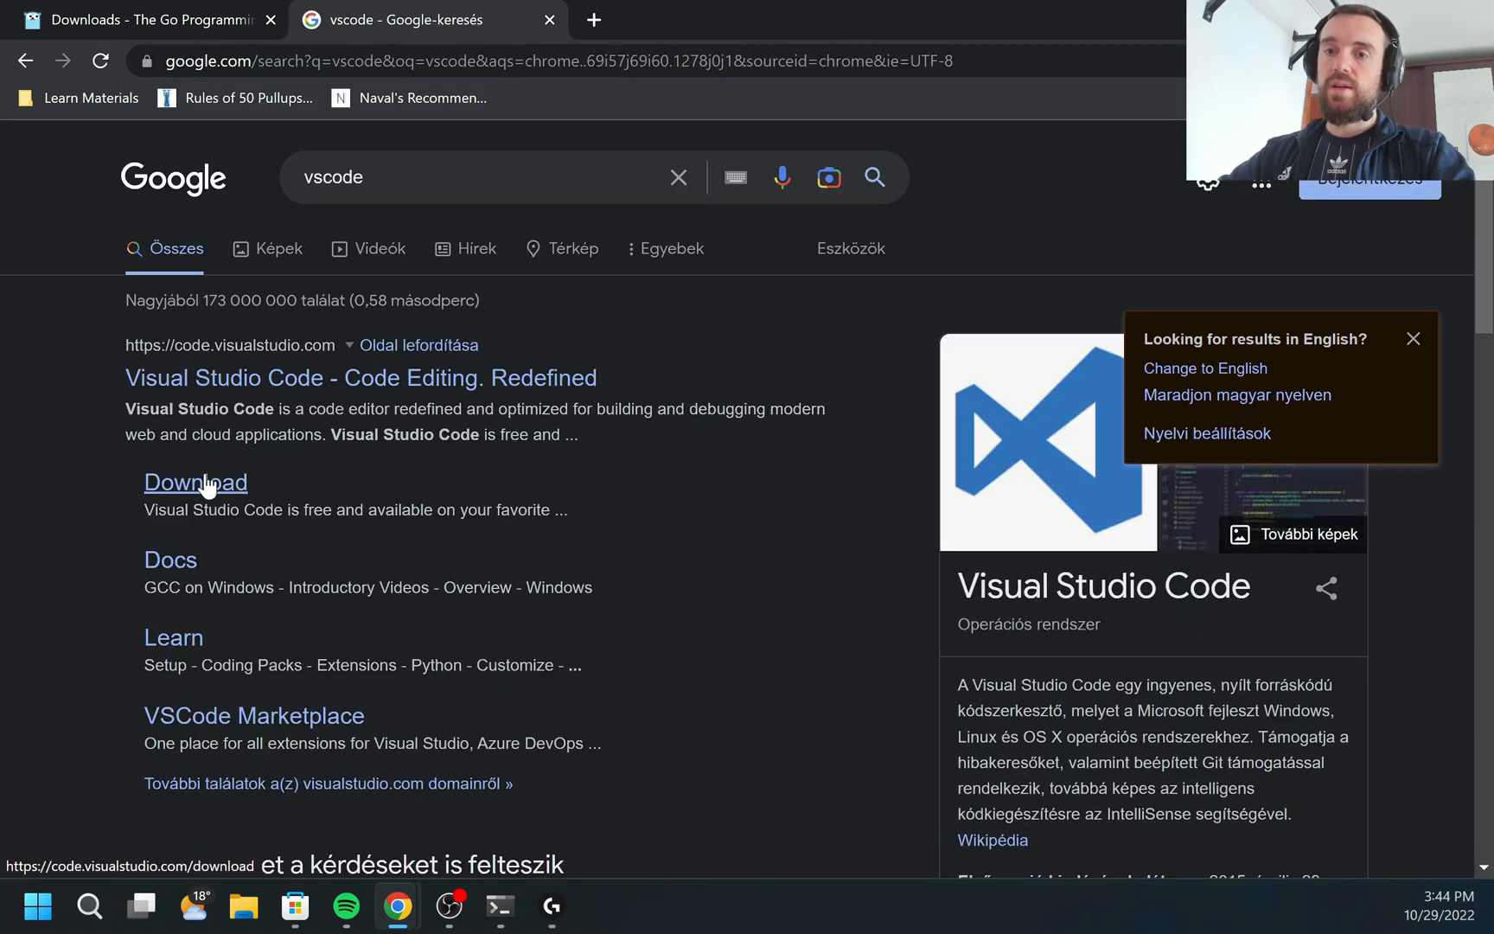
left_click(195, 483)
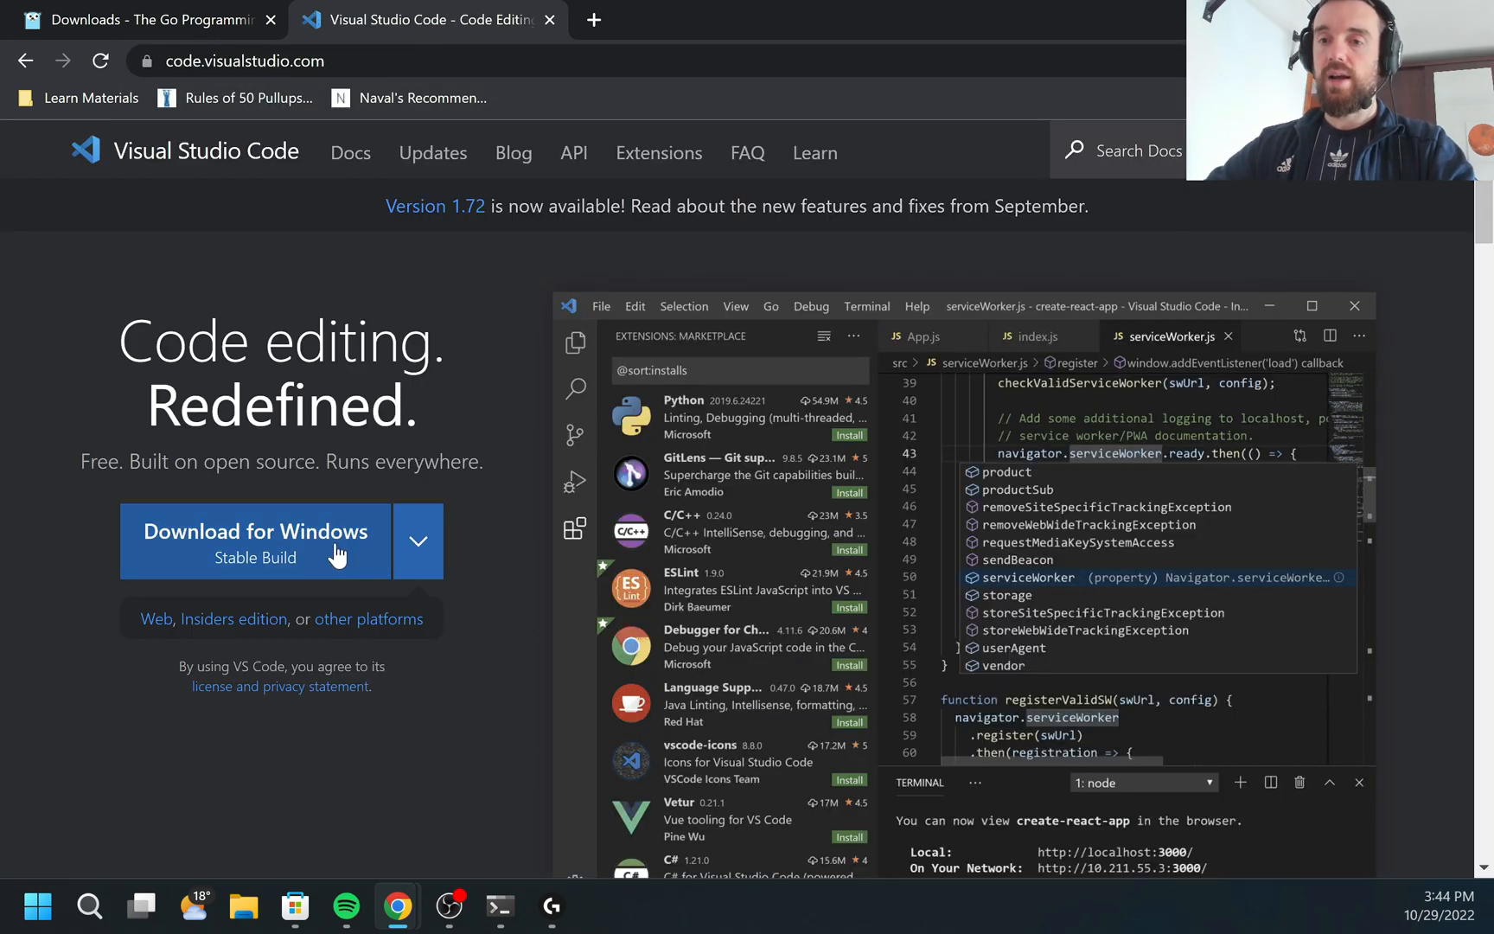
left_click(417, 539)
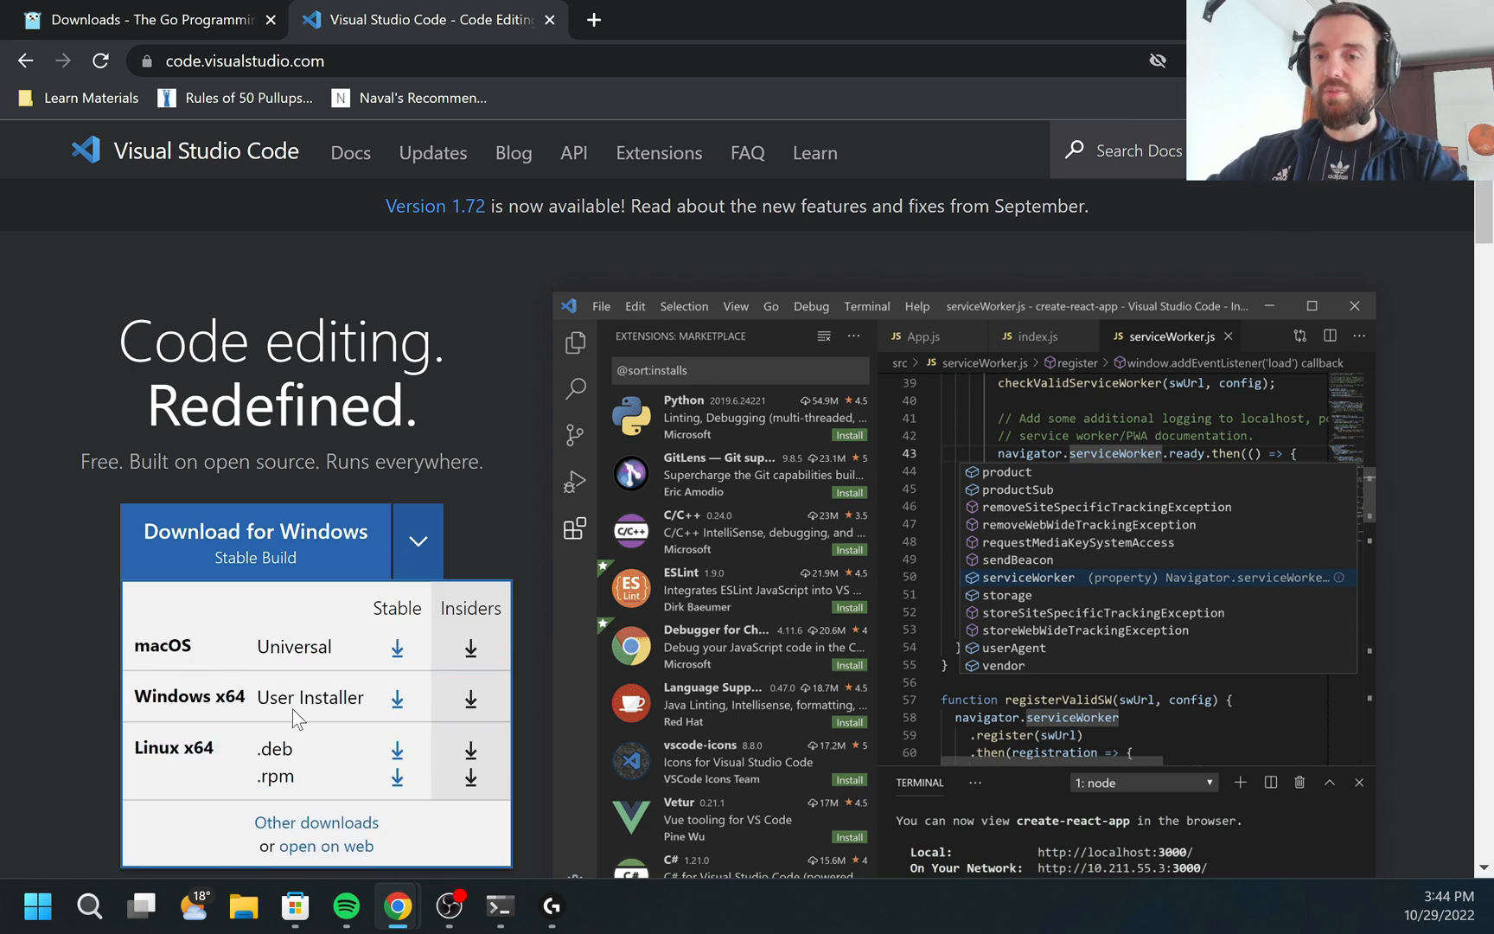
mouse_move(45, 741)
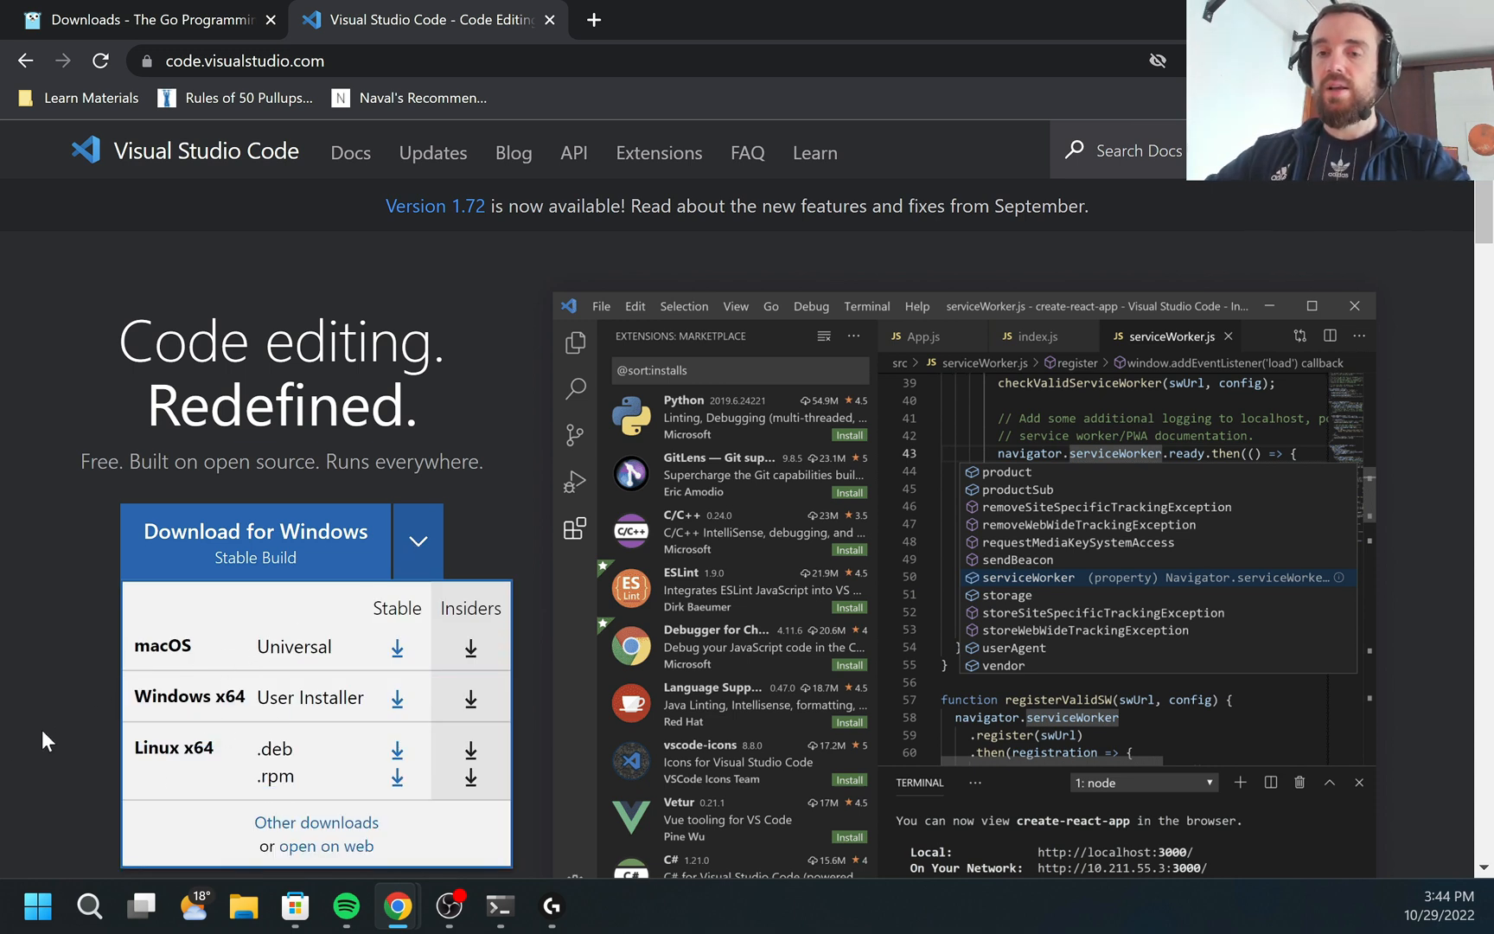
left_click(417, 539)
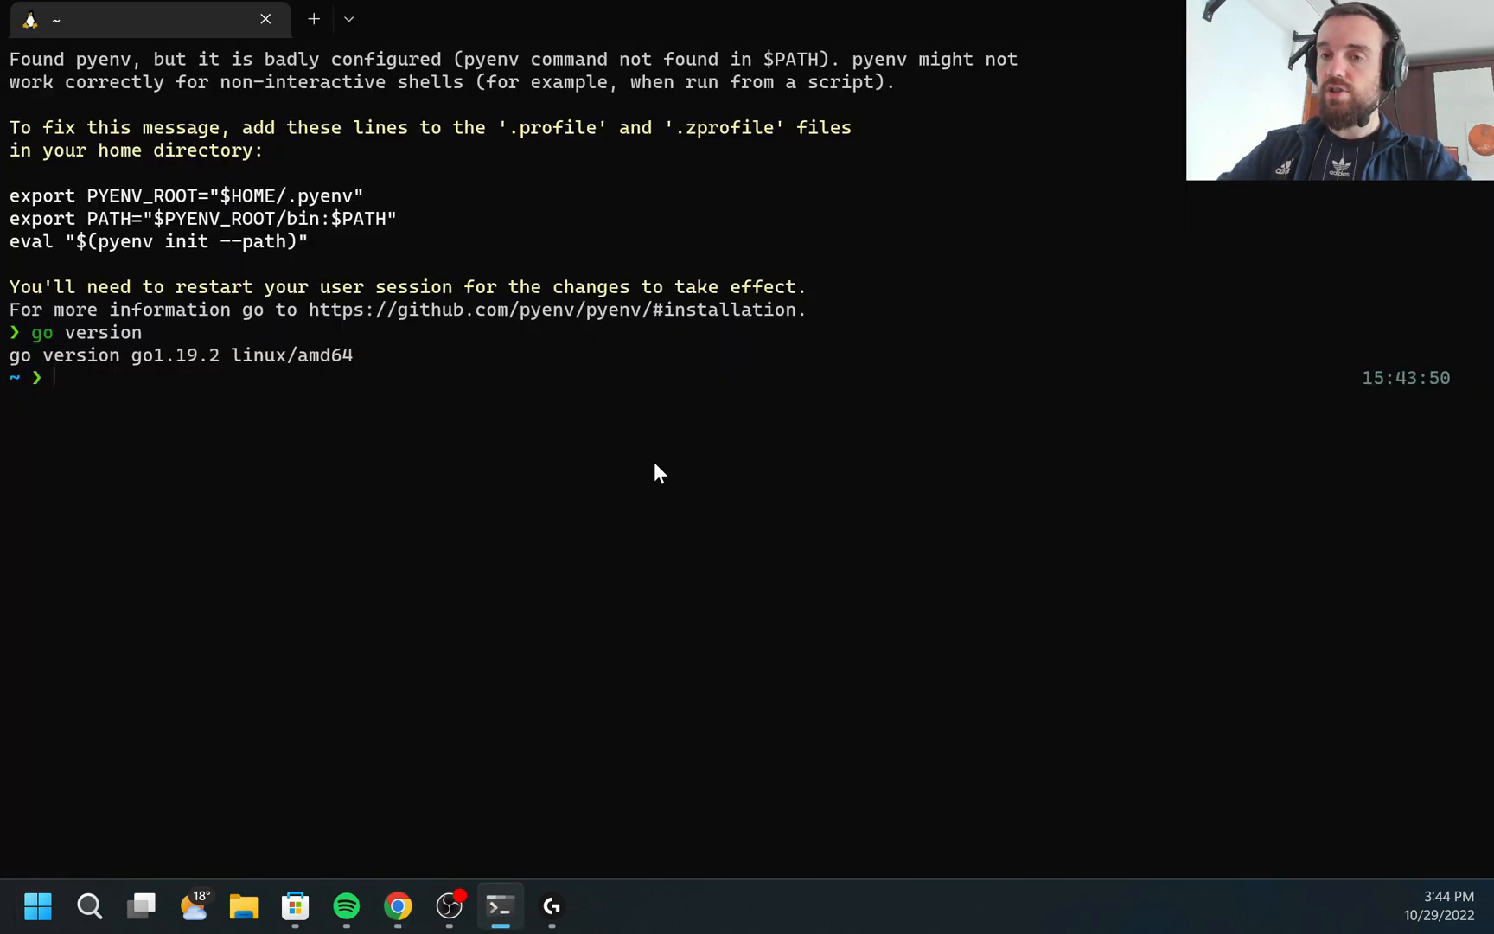
Step: Cancel a half-typed project path and launch VS Code on the home folder with code
type("code ~/projects/content-mpostument")
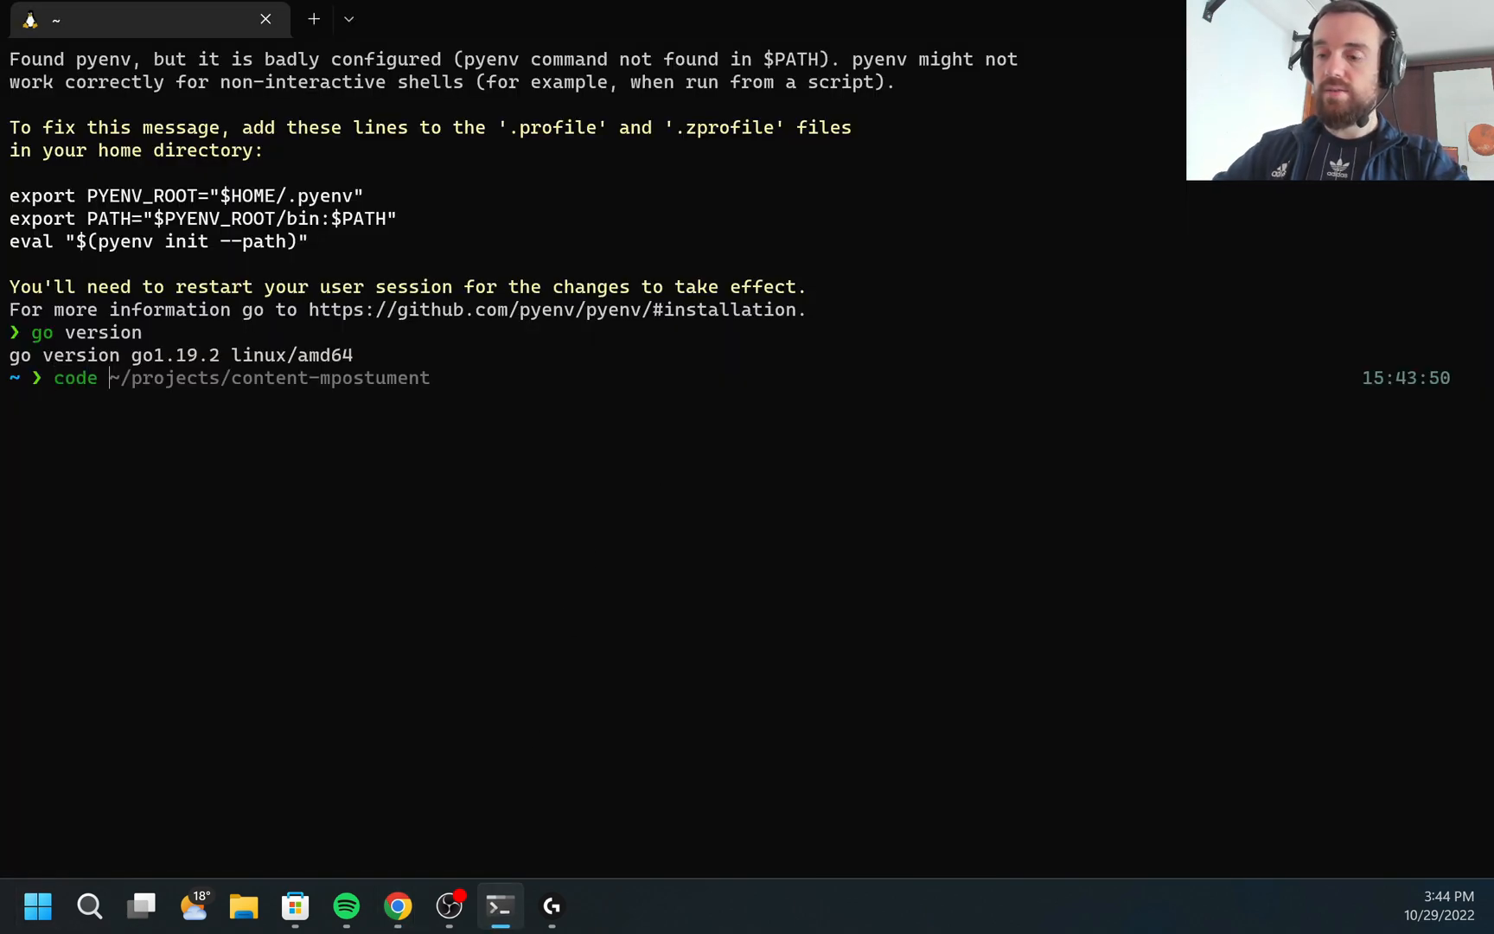
key("ctrl+c")
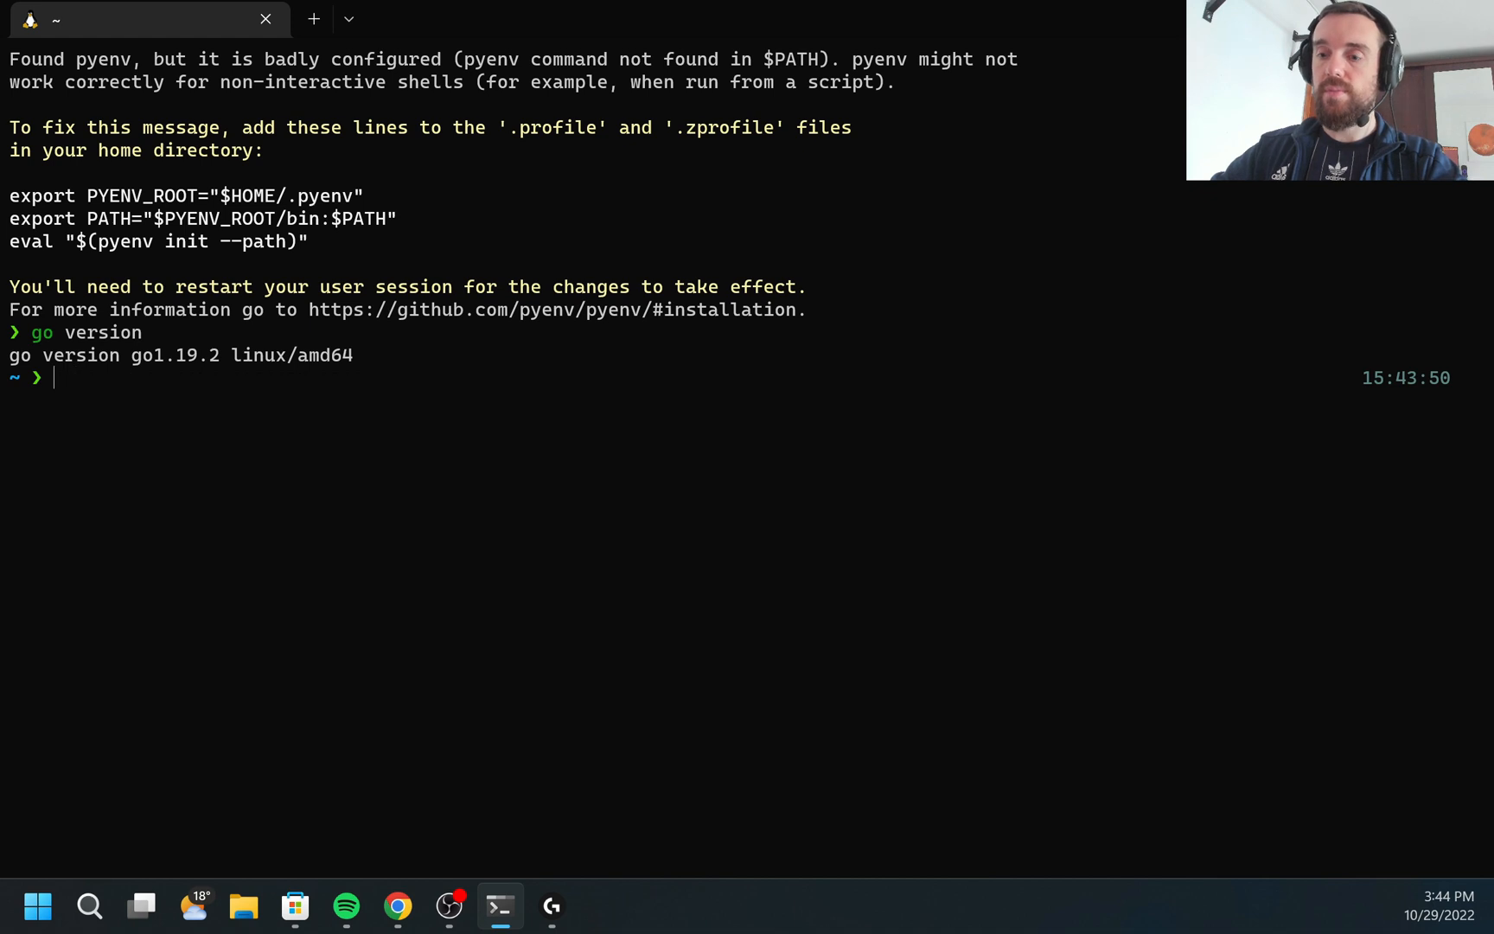
type("code .")
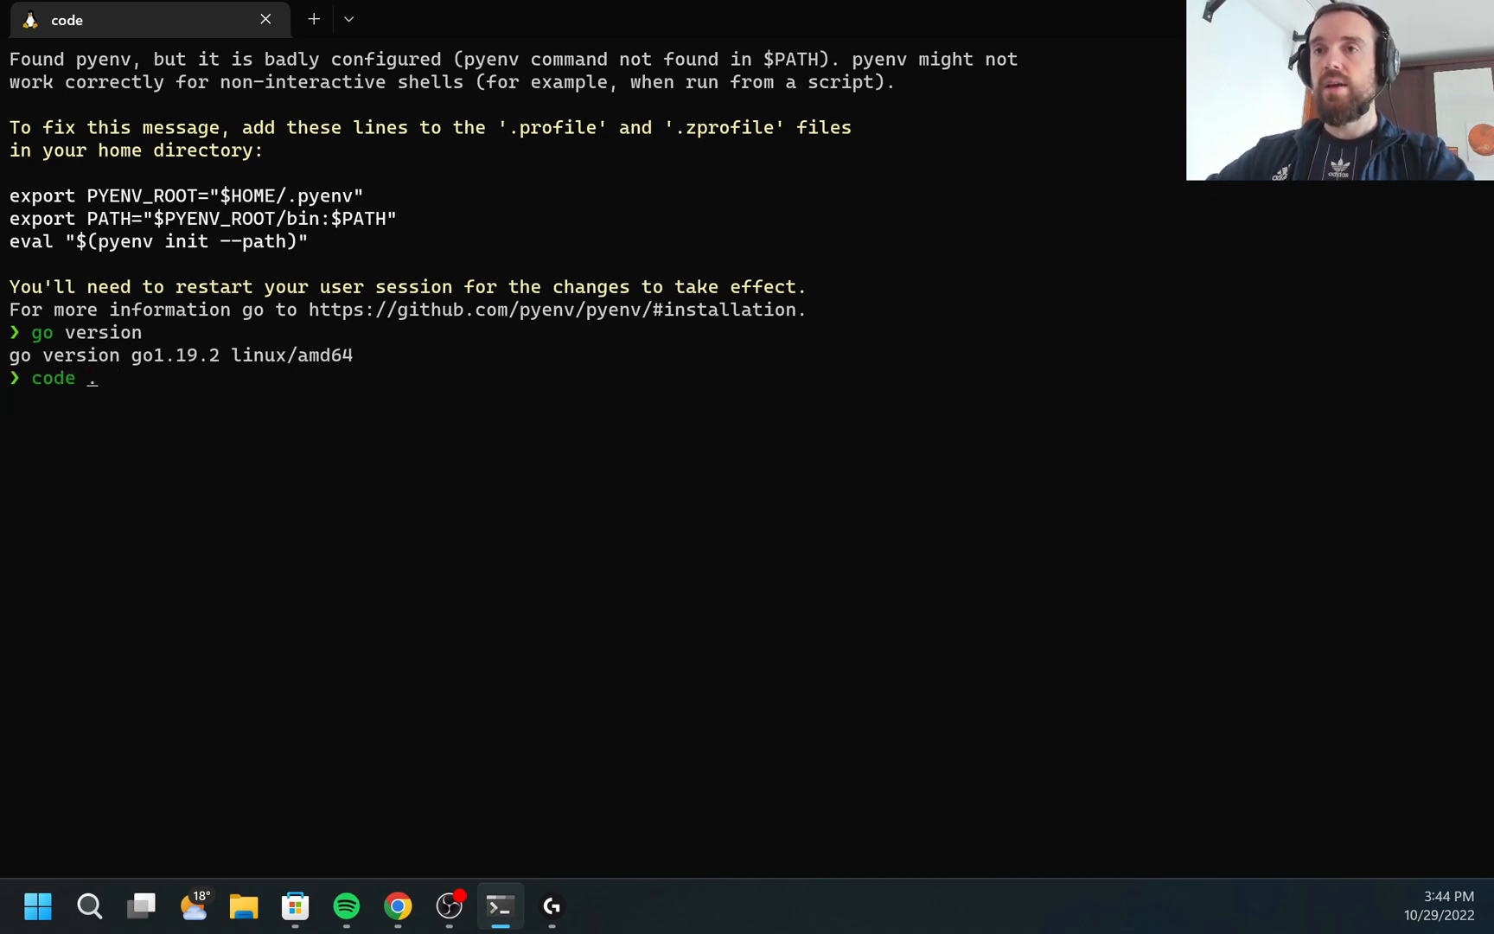
key("Return")
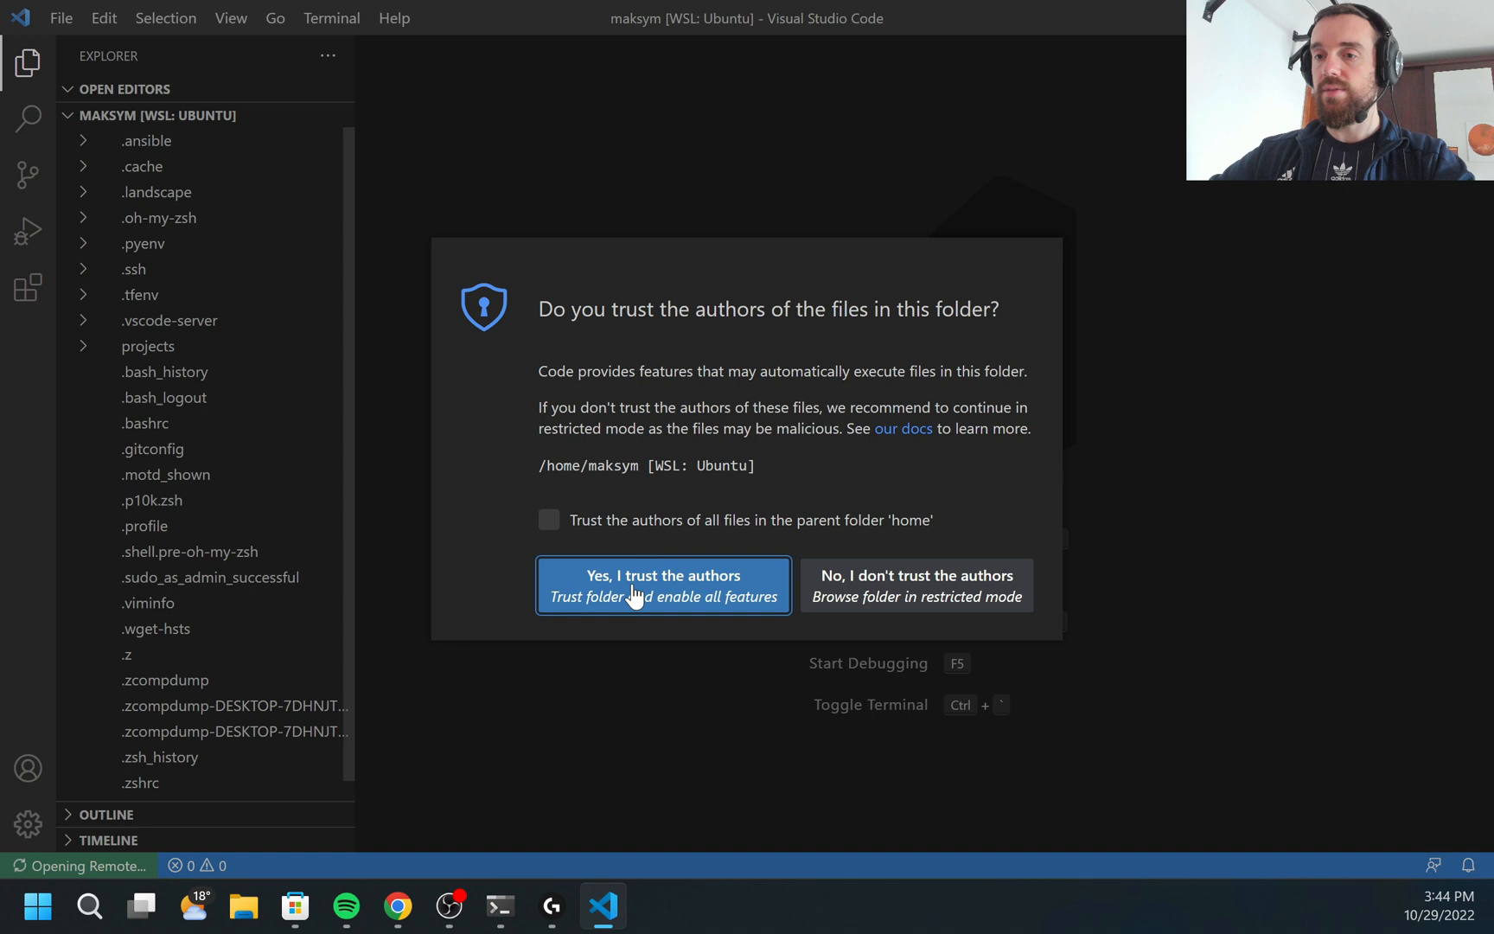
Step: Trust the folder, search extensions for go and view the Go Team at Google extension page
left_click(663, 576)
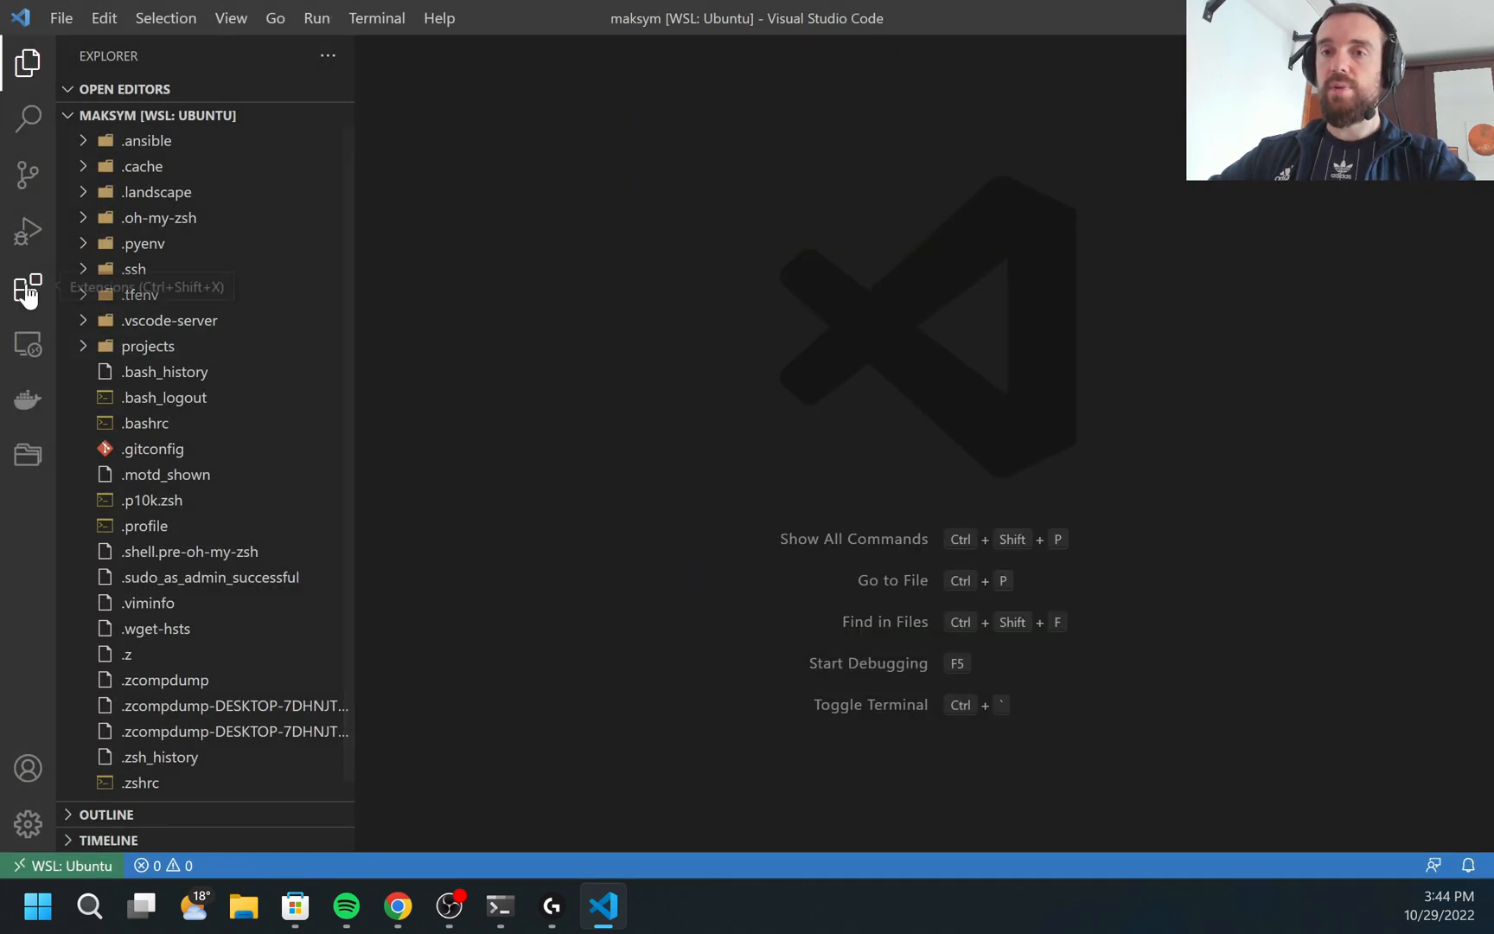
left_click(26, 289)
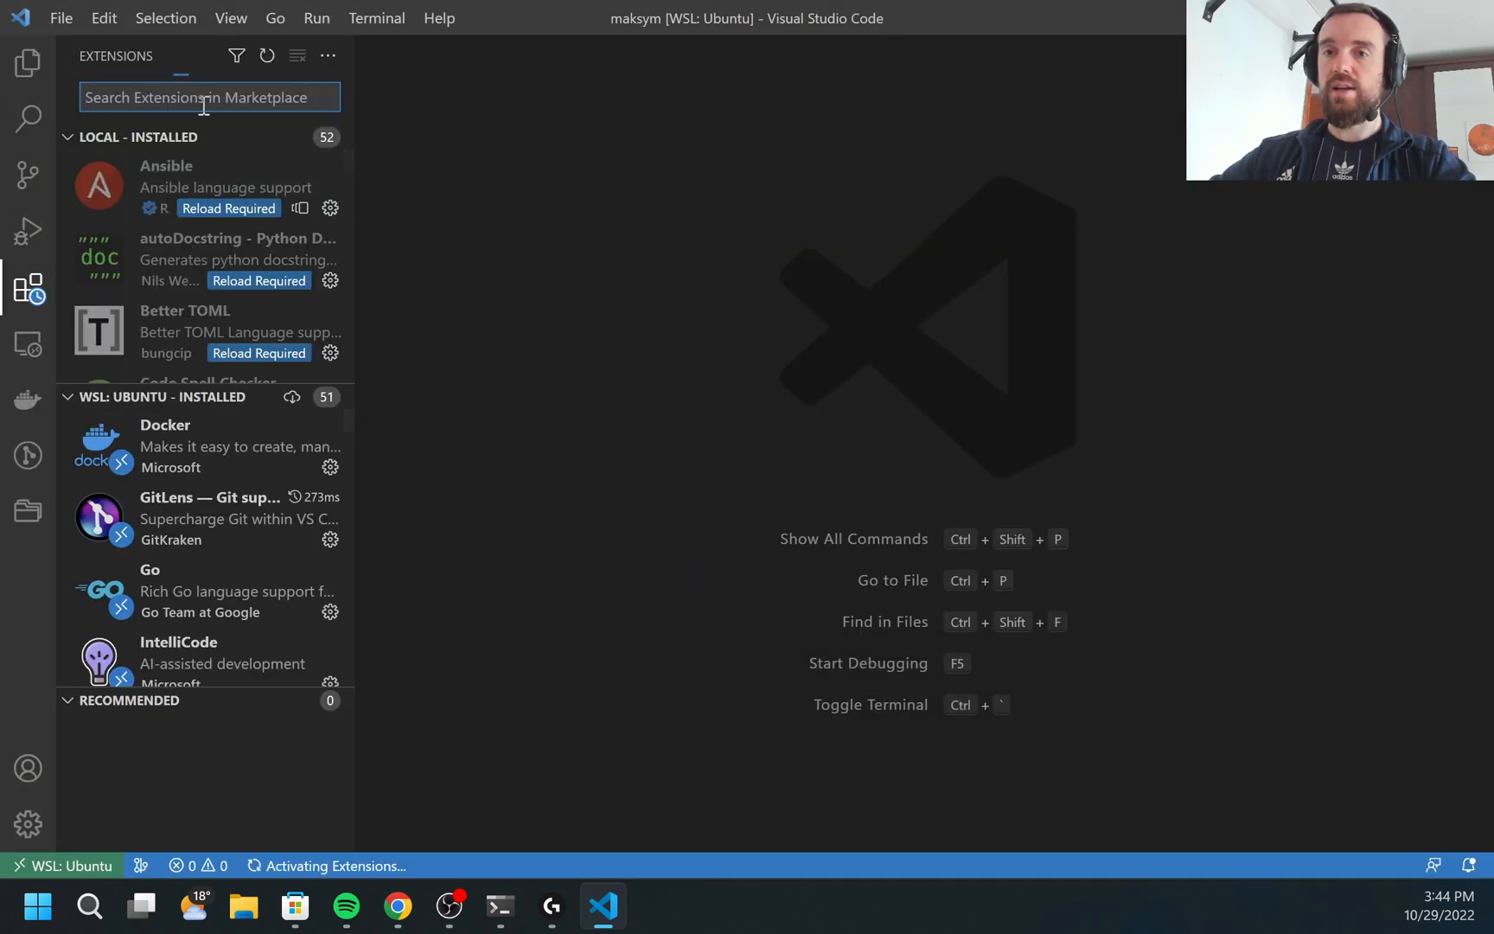
type("go")
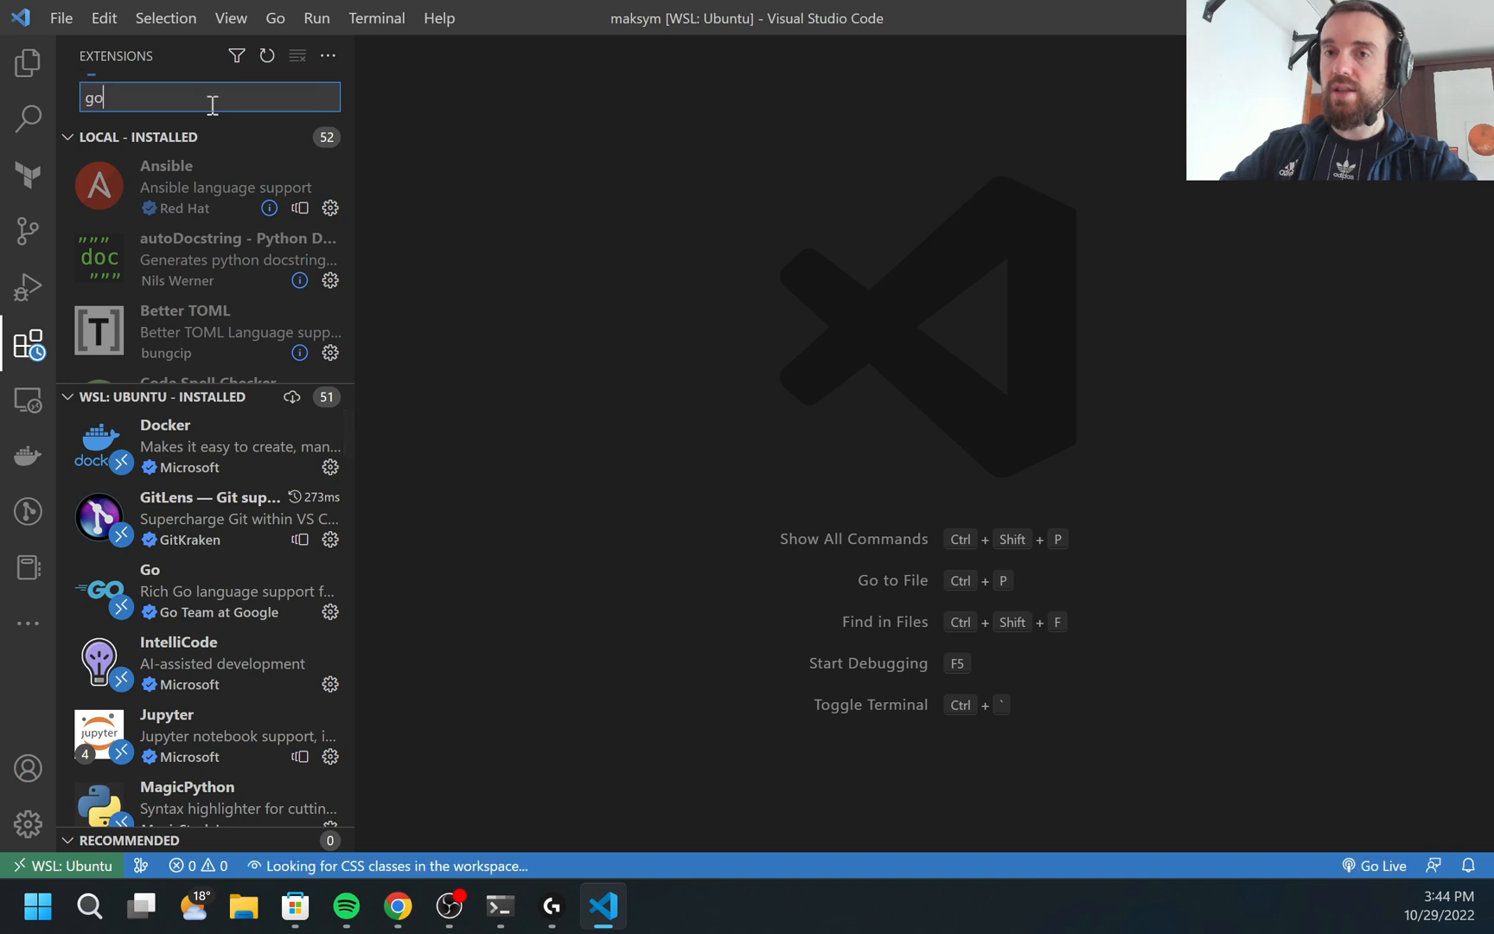
key("Enter")
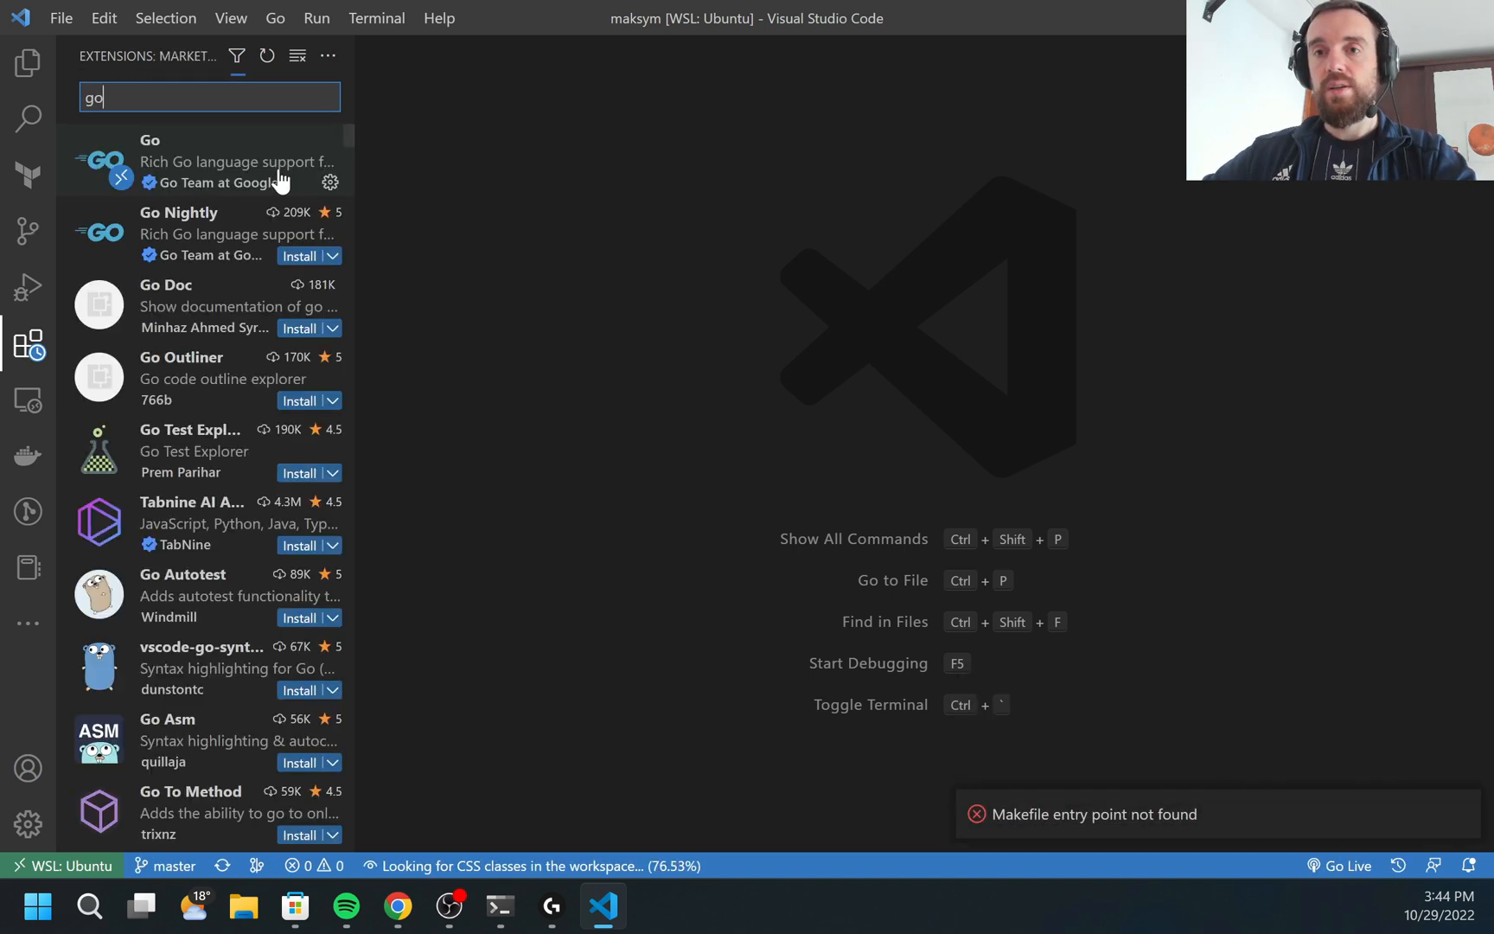
left_click(190, 162)
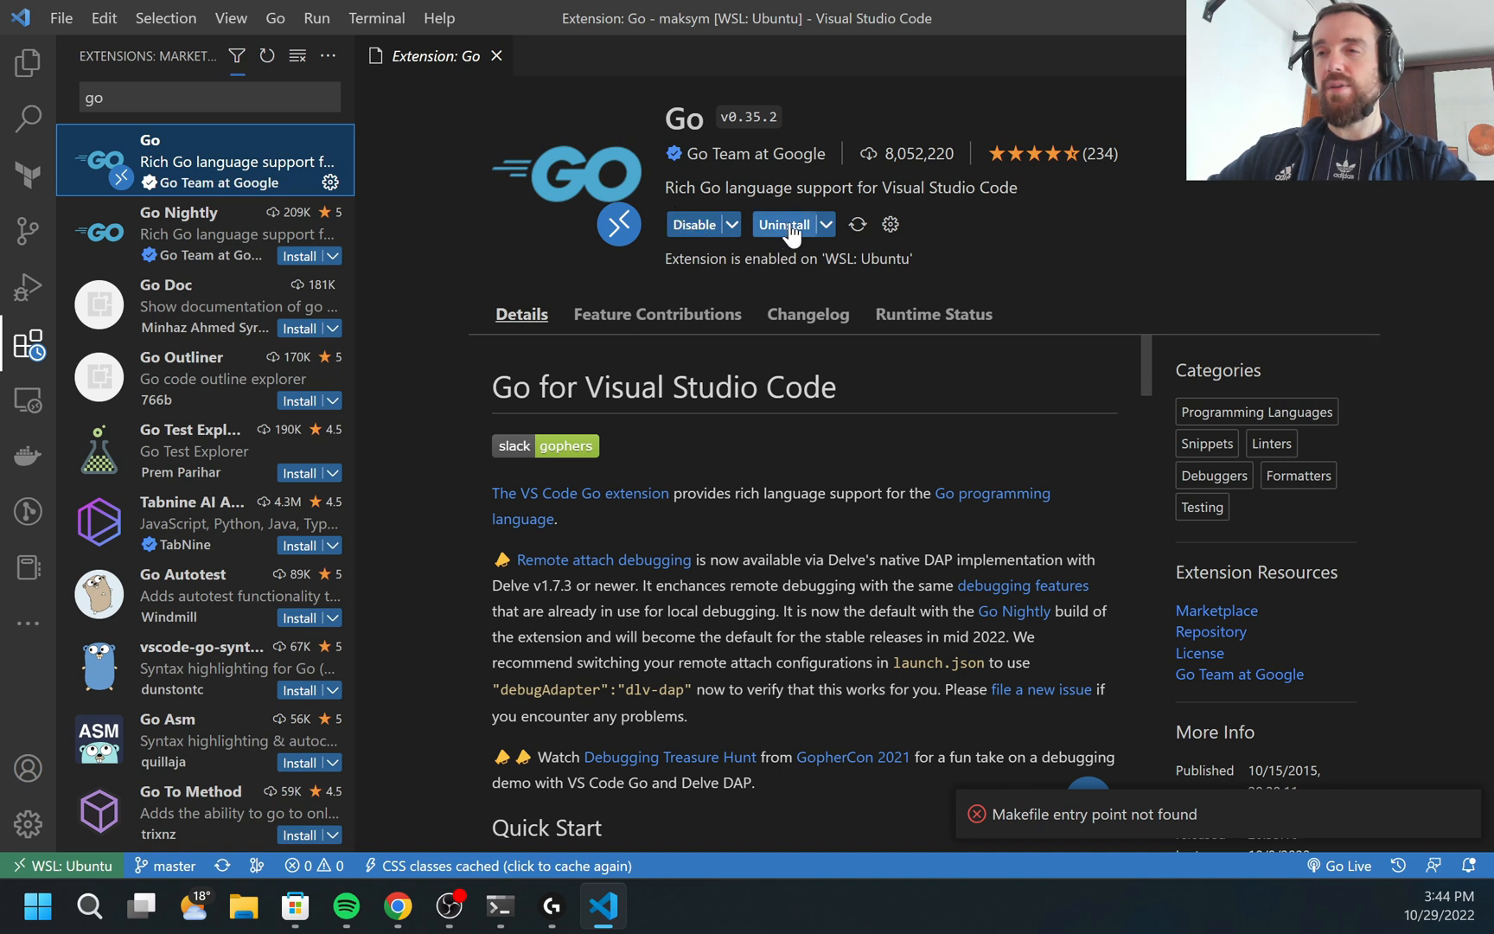
mouse_move(799, 162)
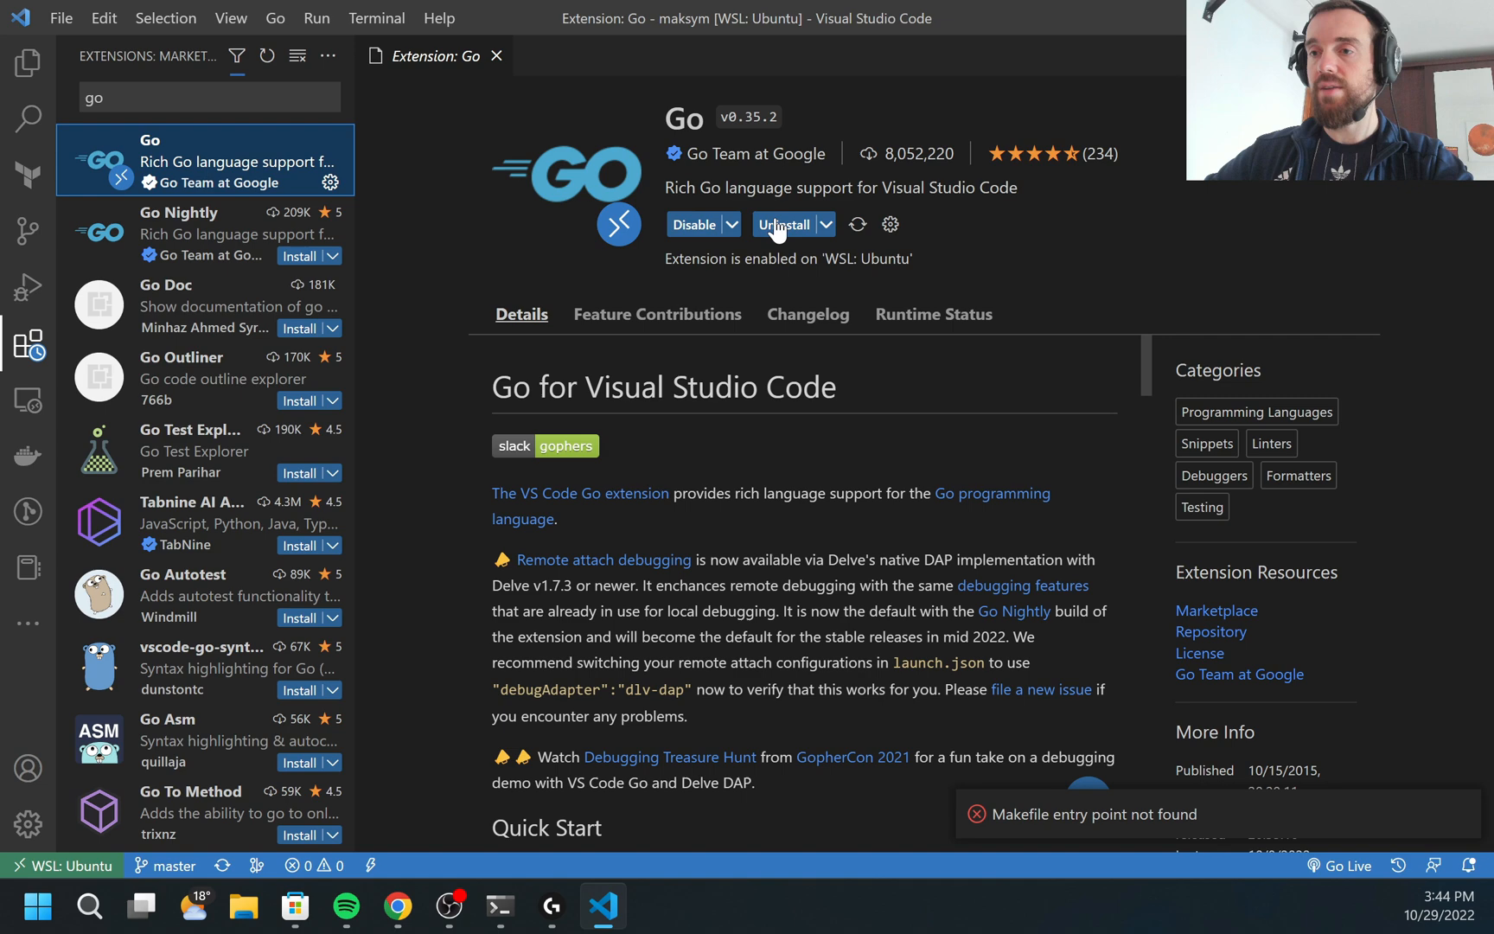
mouse_move(216, 233)
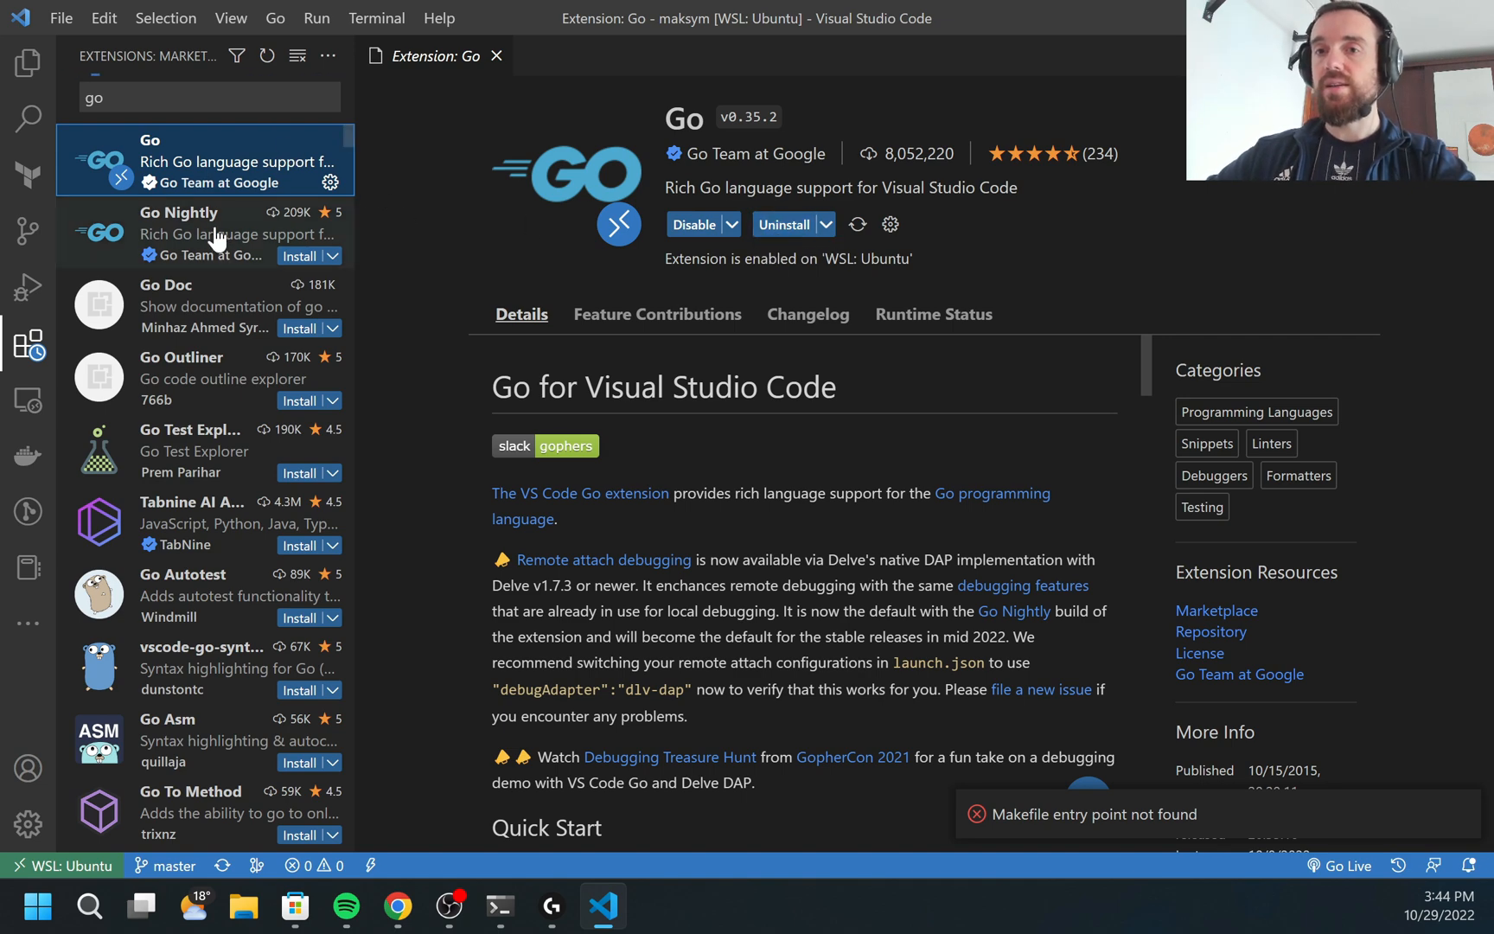
scroll("down", 3)
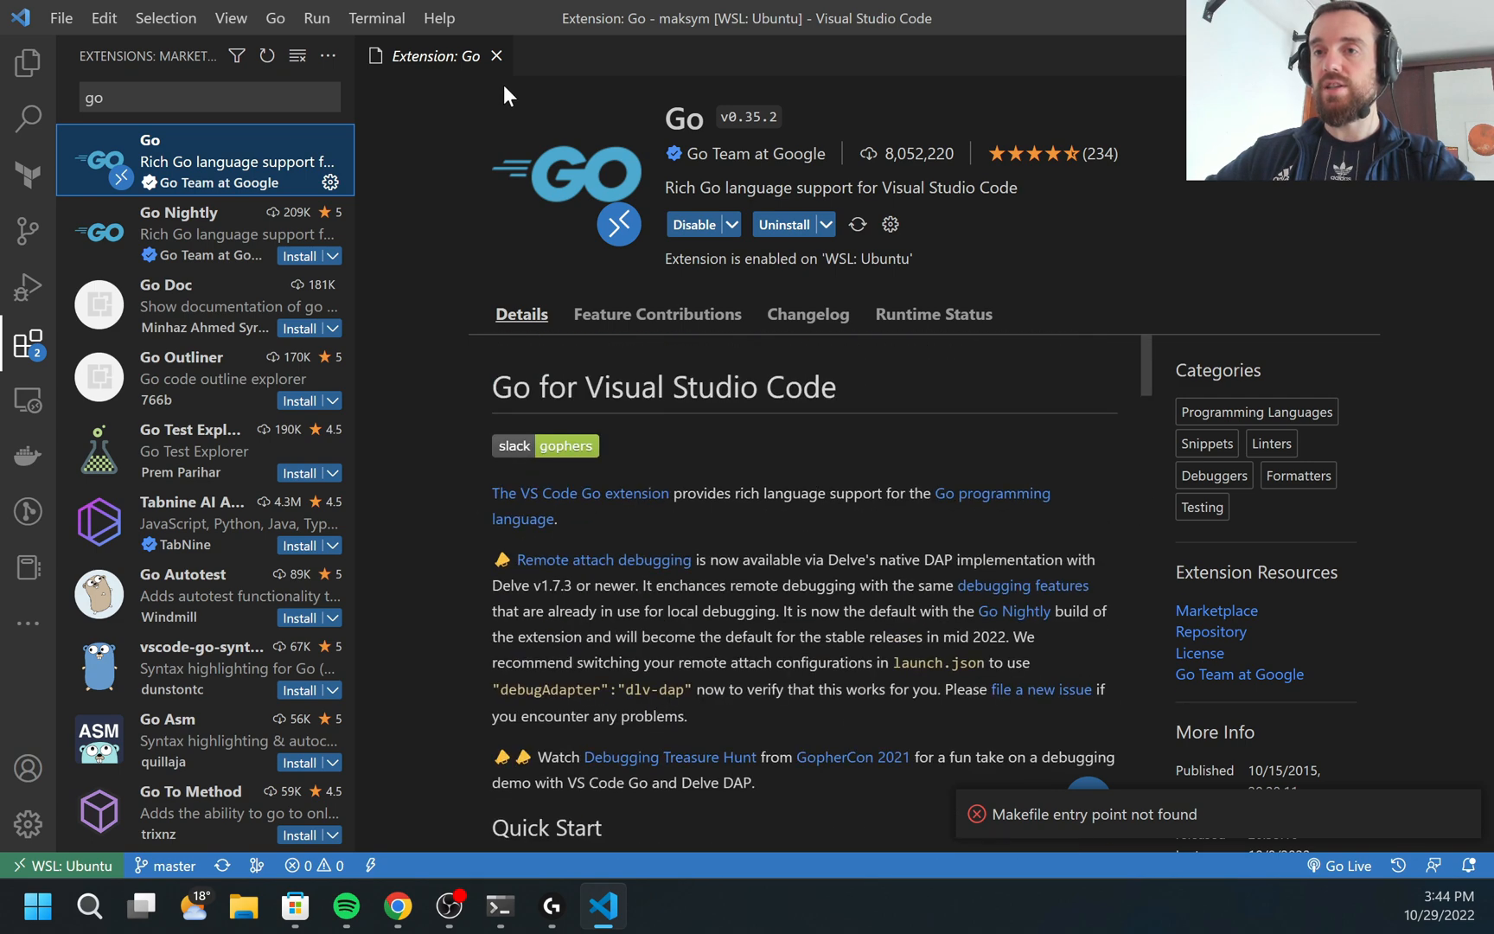
mouse_move(592, 227)
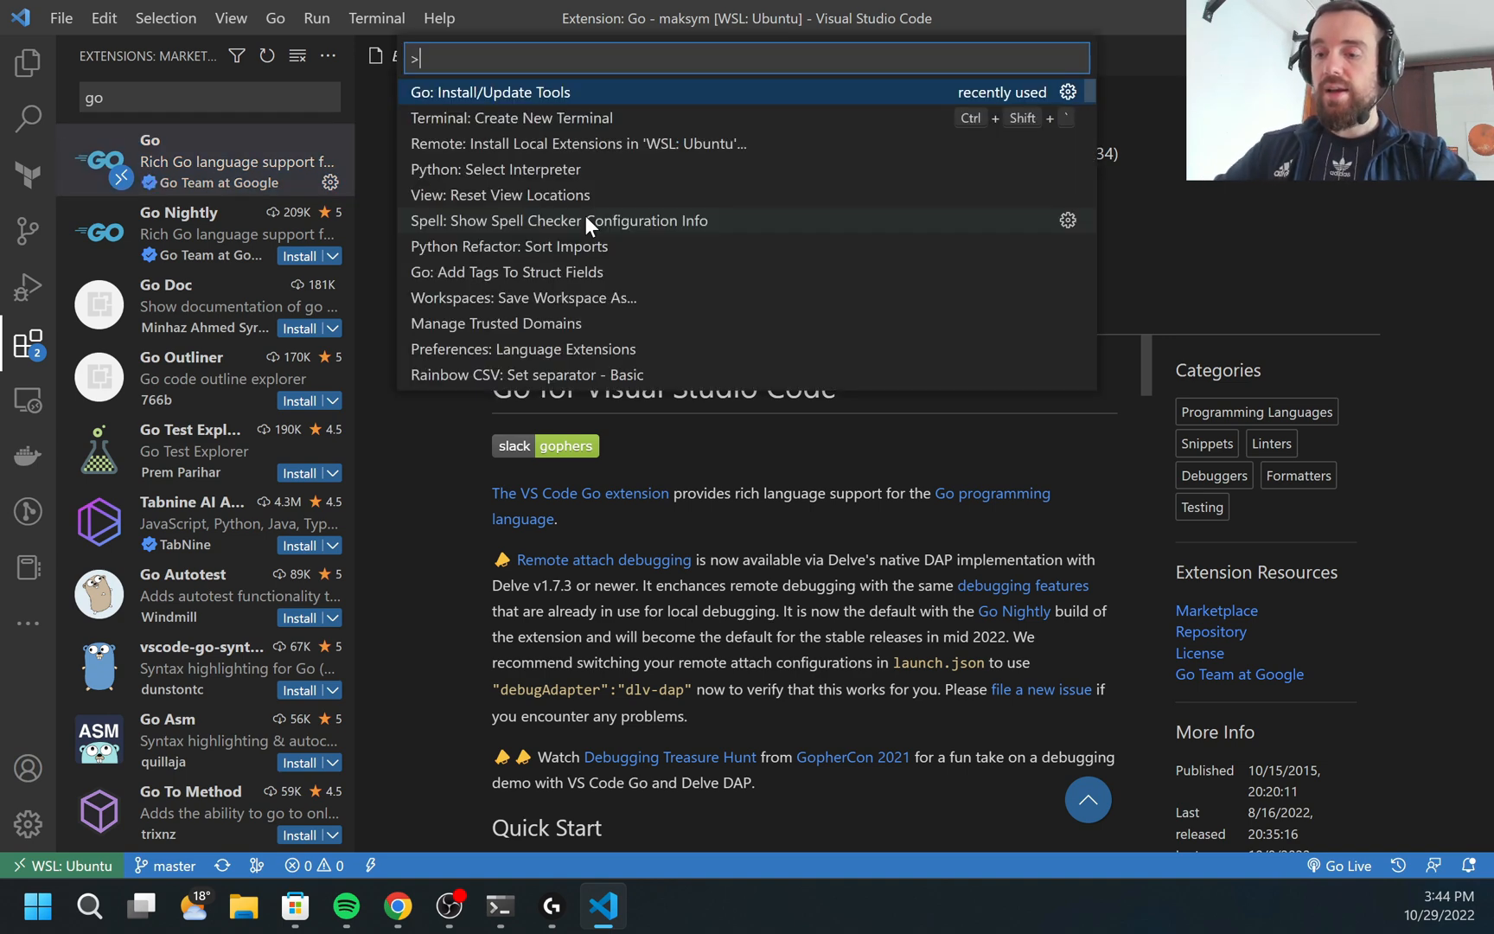
Step: Run Go: Install/Update Tools with all seven tools, including gopls and dlv, selected
key("Escape")
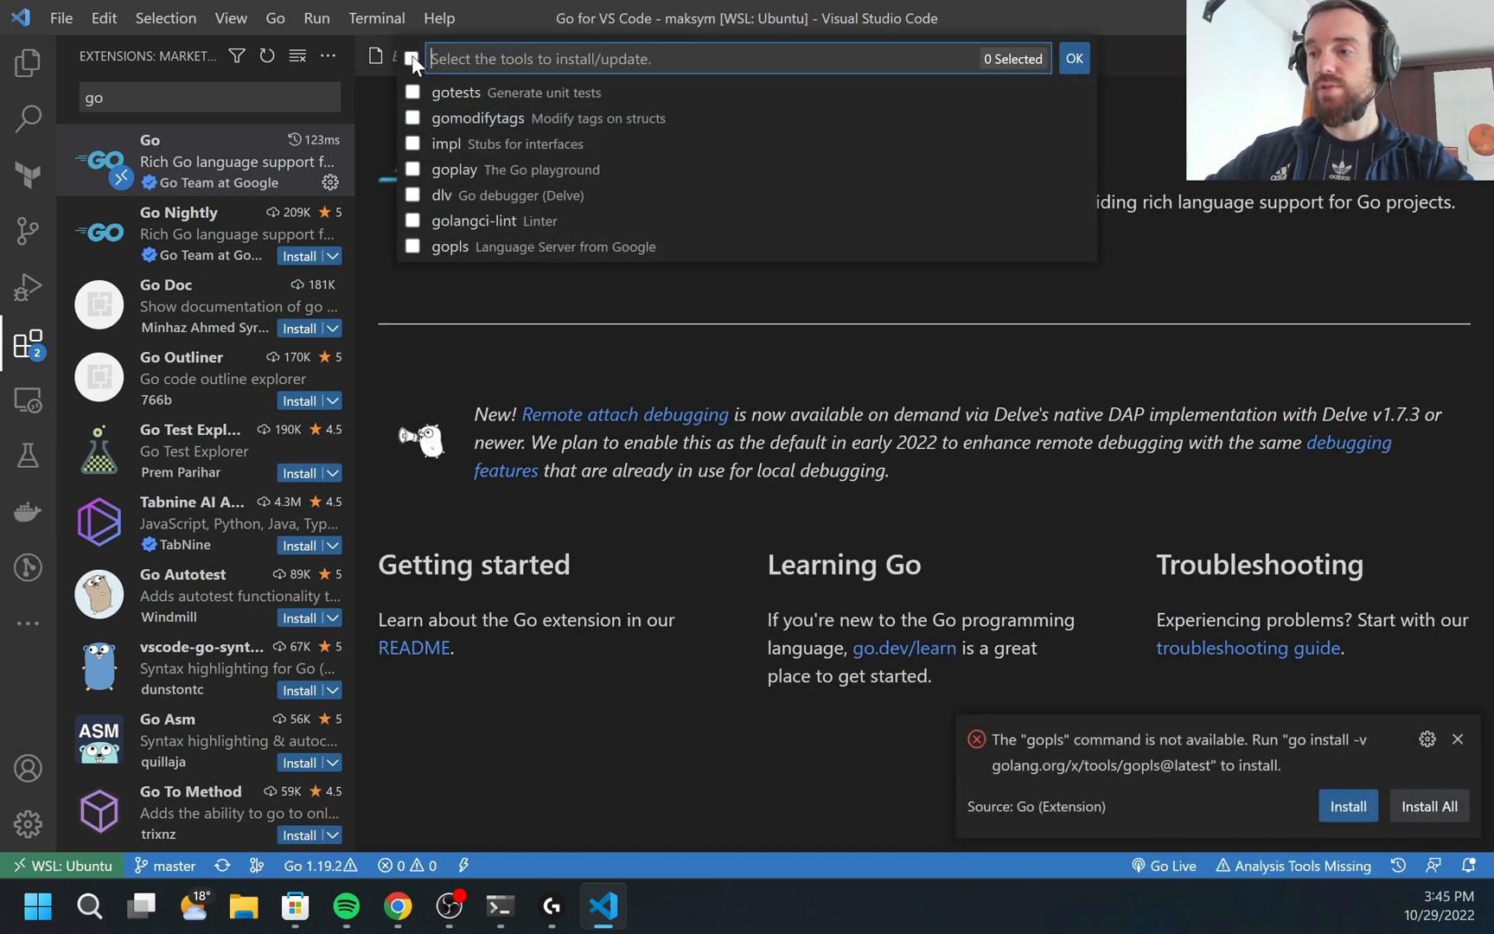
left_click(412, 59)
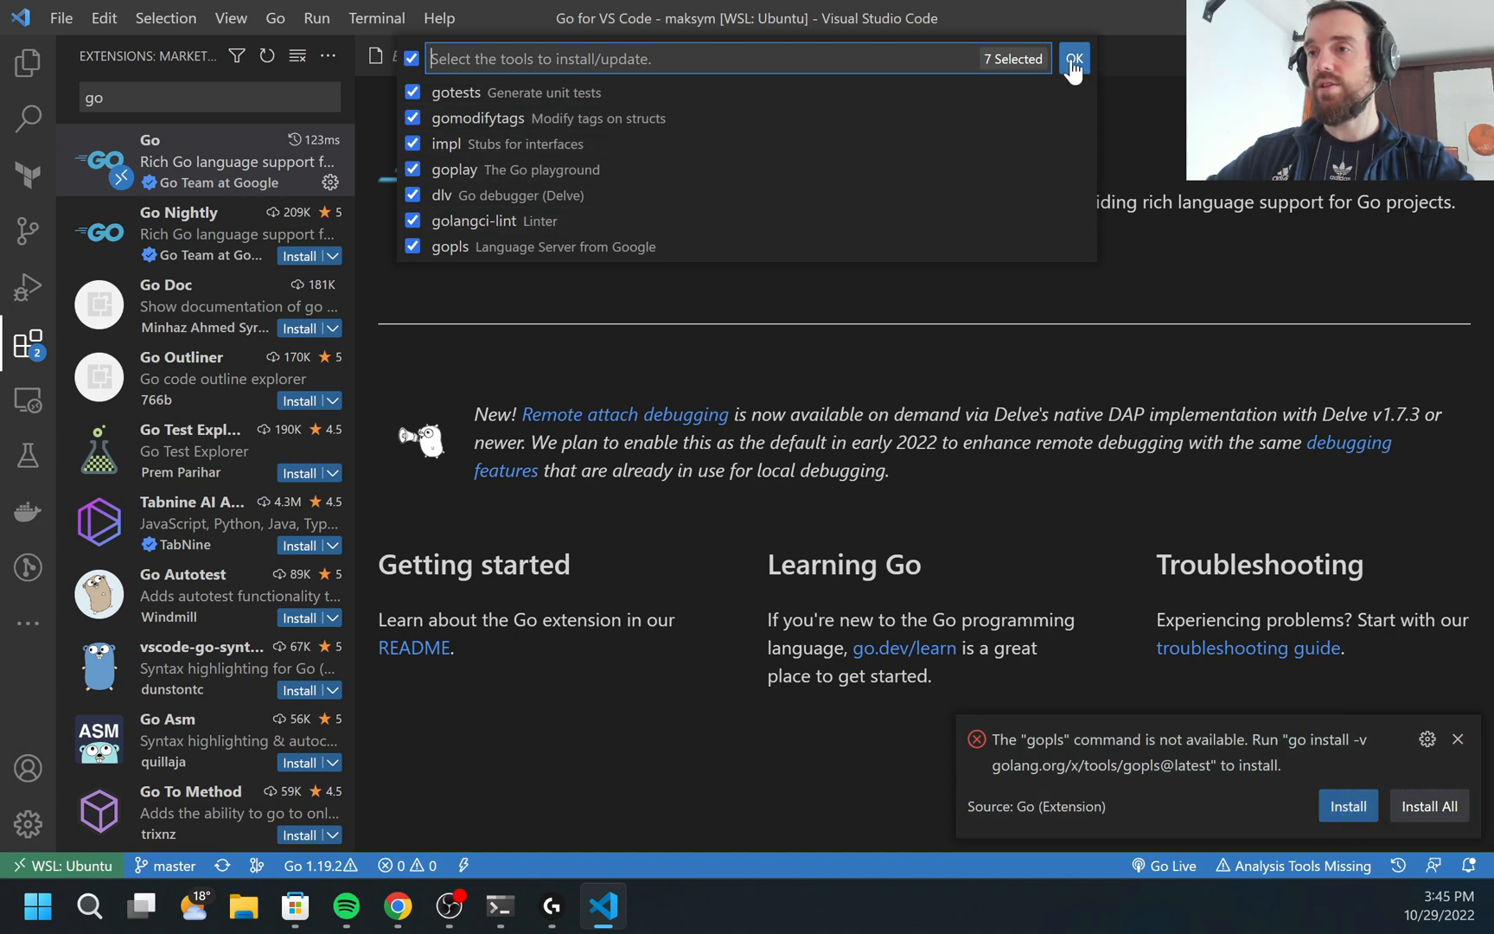
left_click(1072, 58)
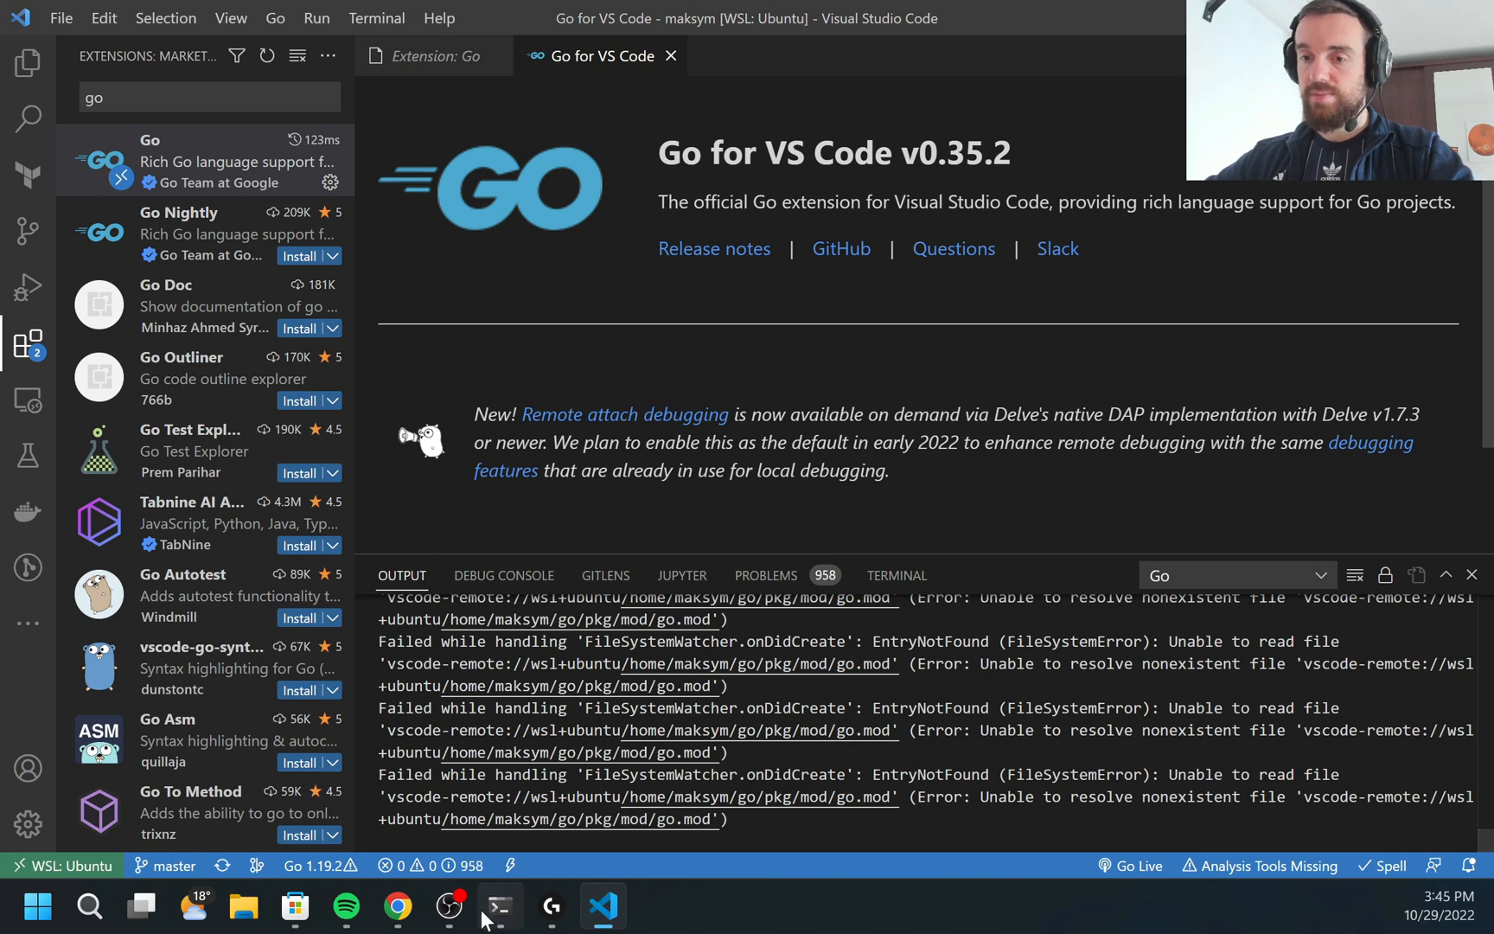
Step: In the terminal, list ~/go and its bin folder for the new tools, then enter pkg
left_click(499, 906)
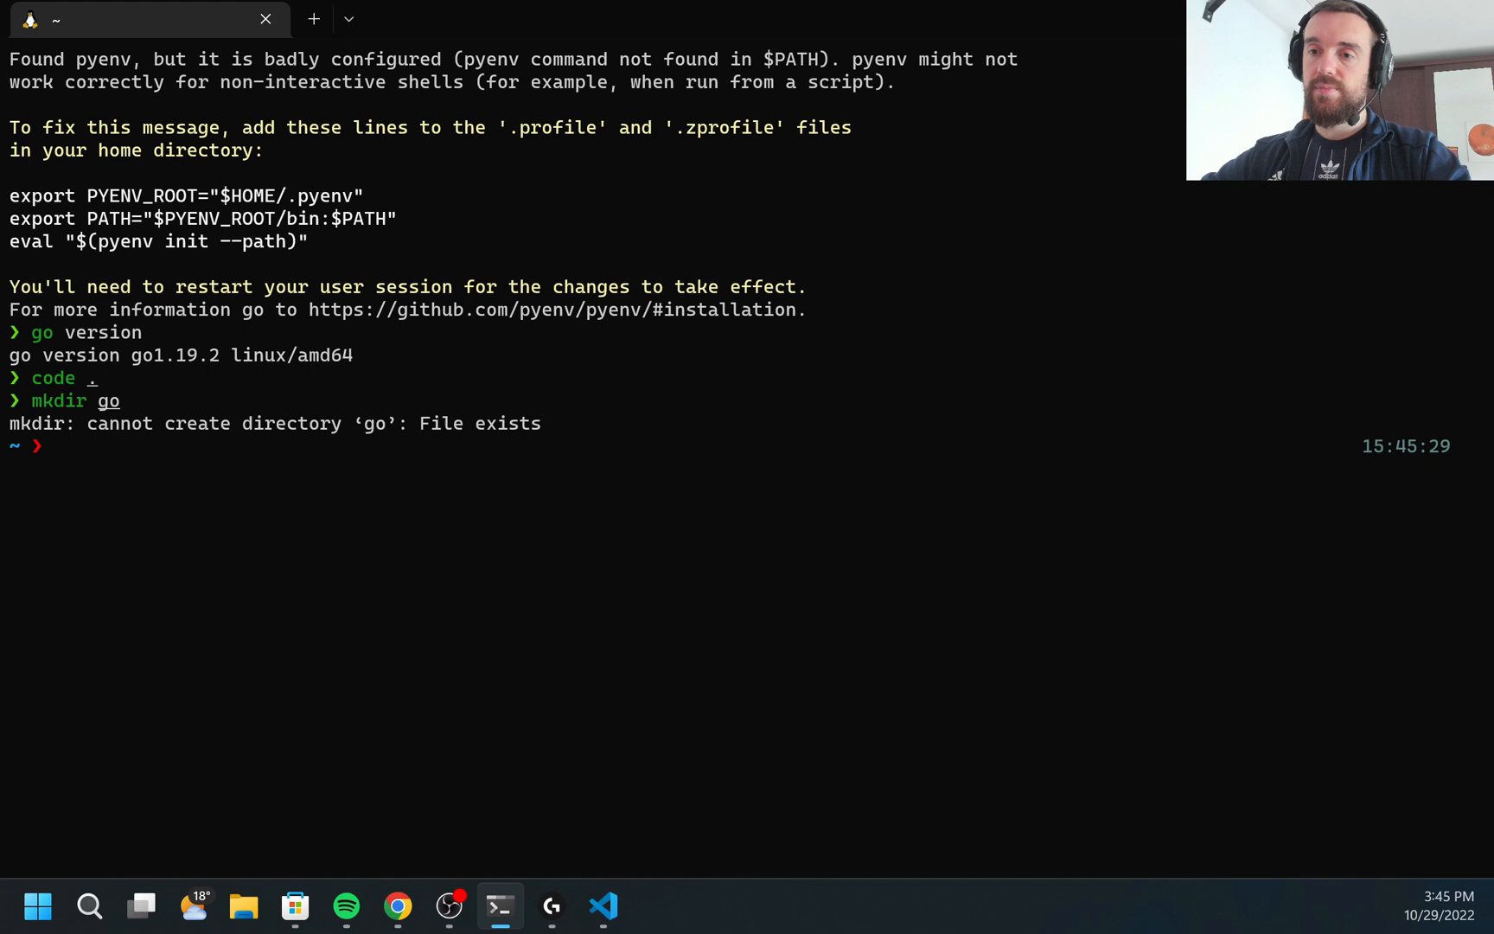
type("ls")
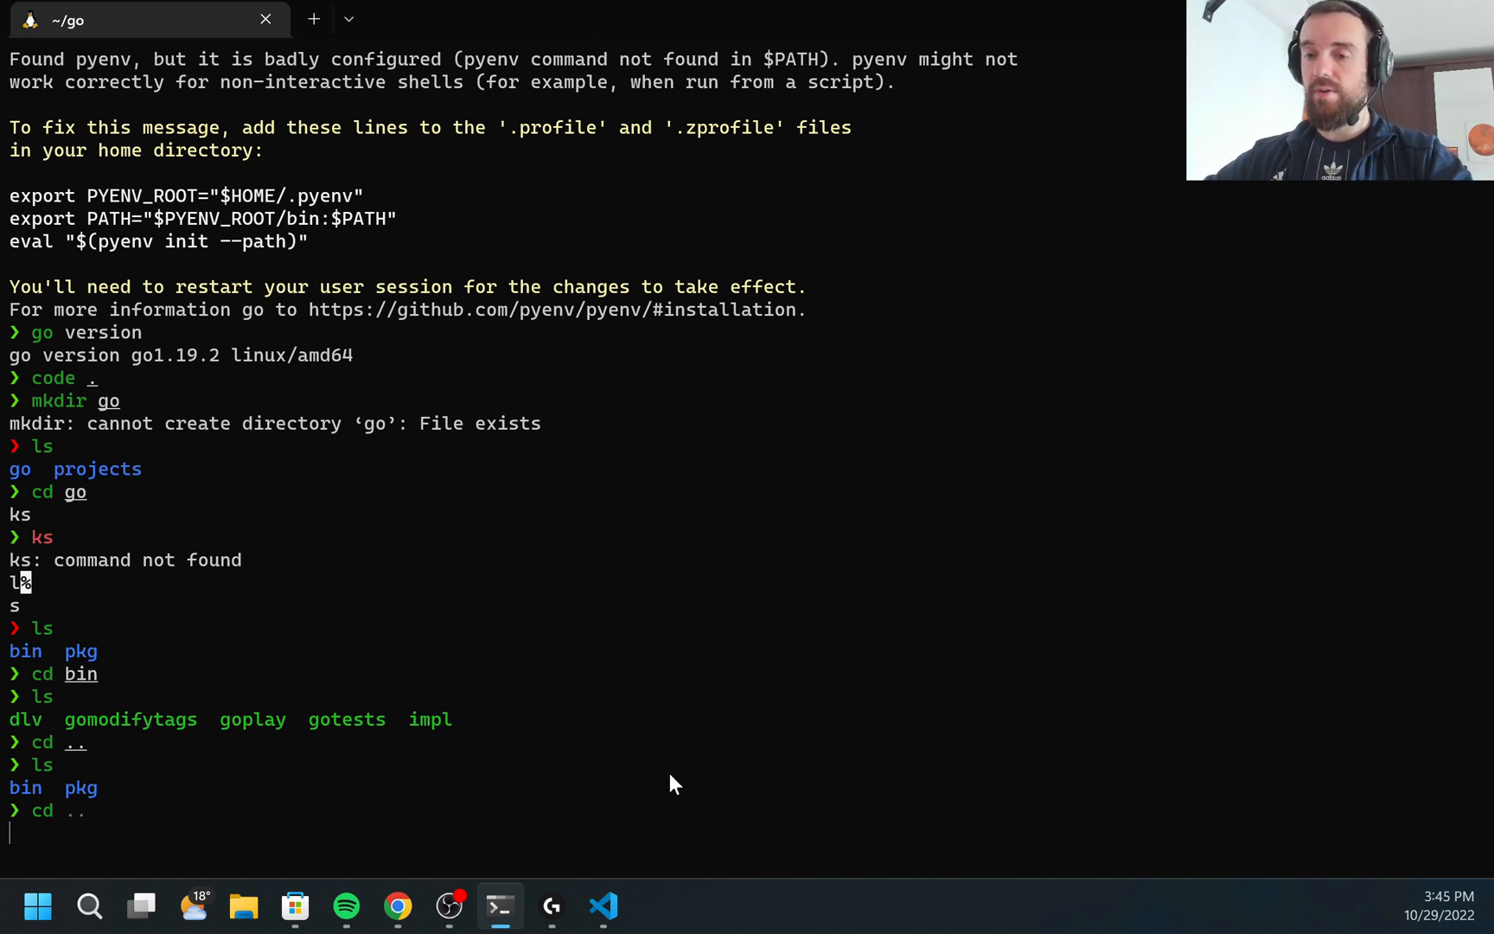
type("cd pgk")
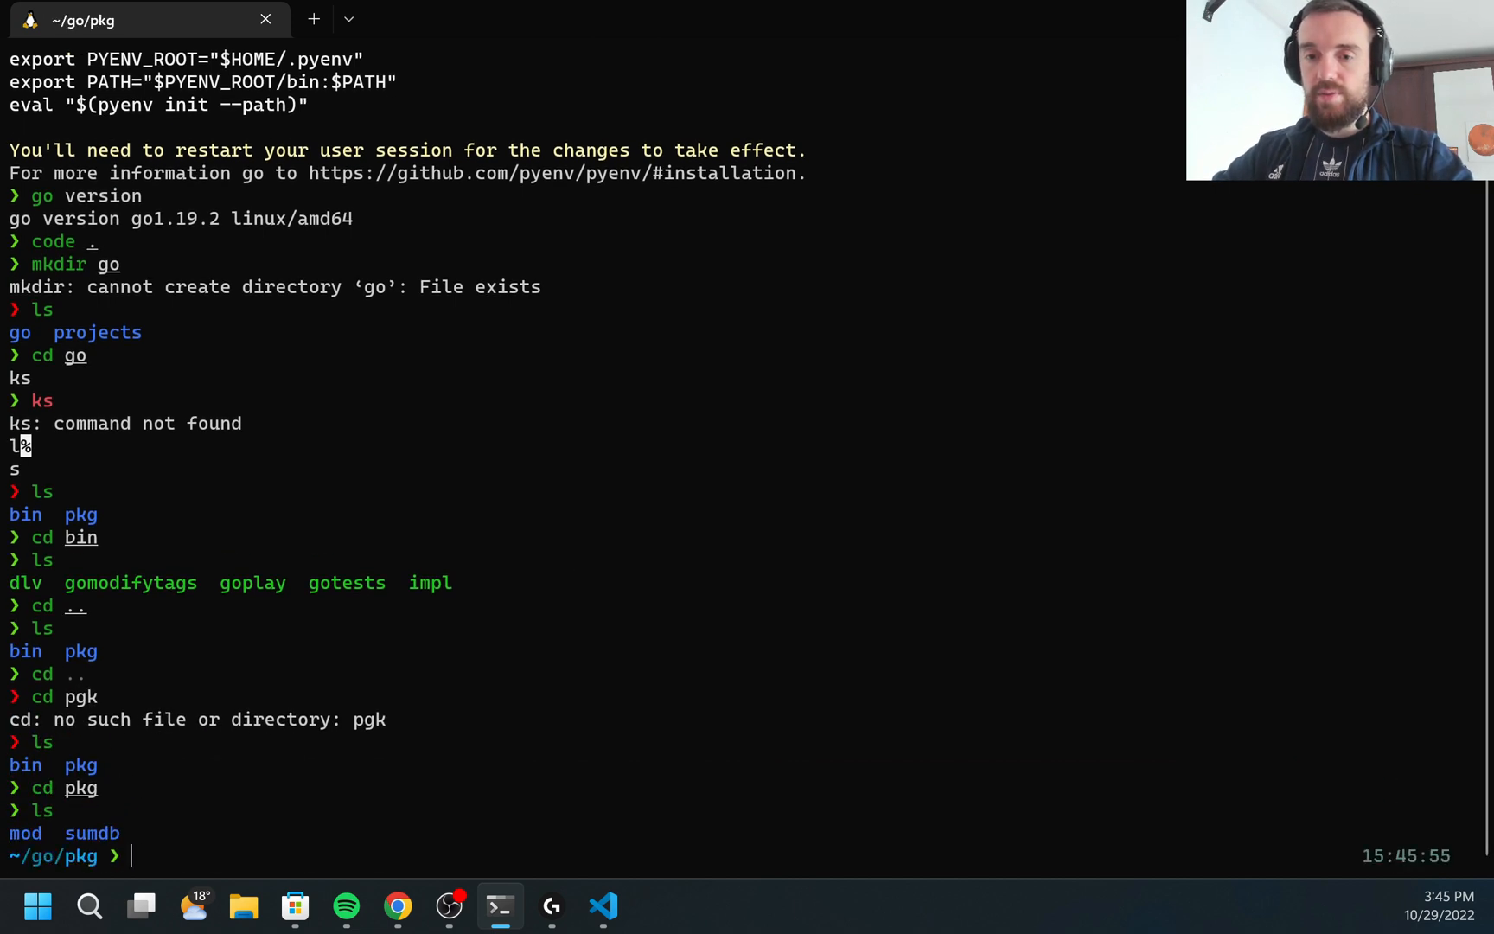
type("cd pkg")
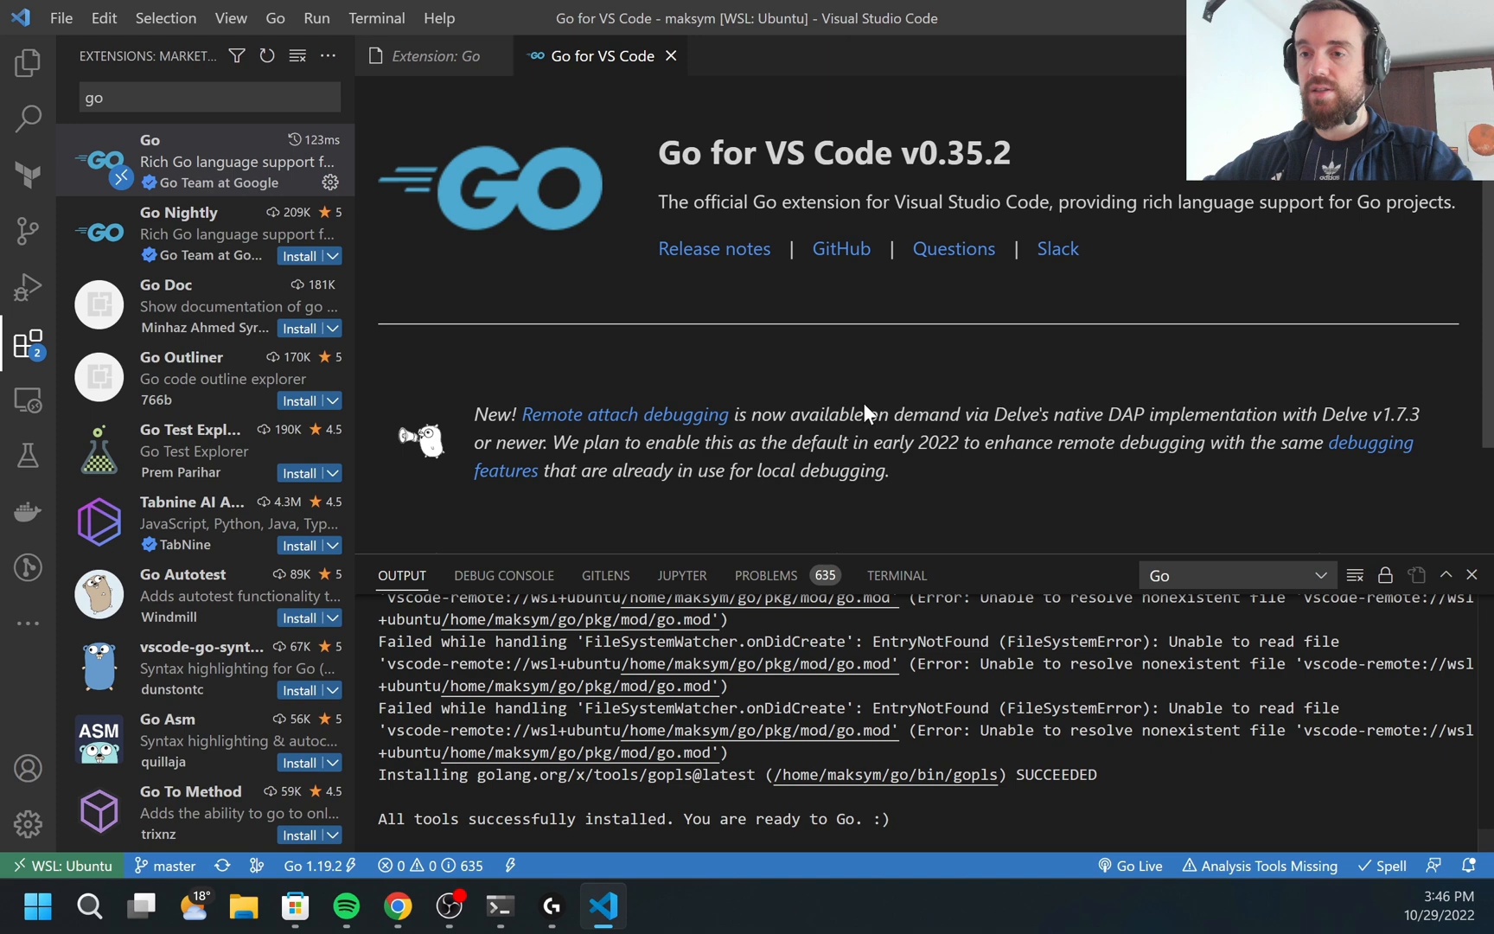
Step: Select the 'All tools successfully installed' message in the Output panel
left_click_drag(380, 818, 598, 817)
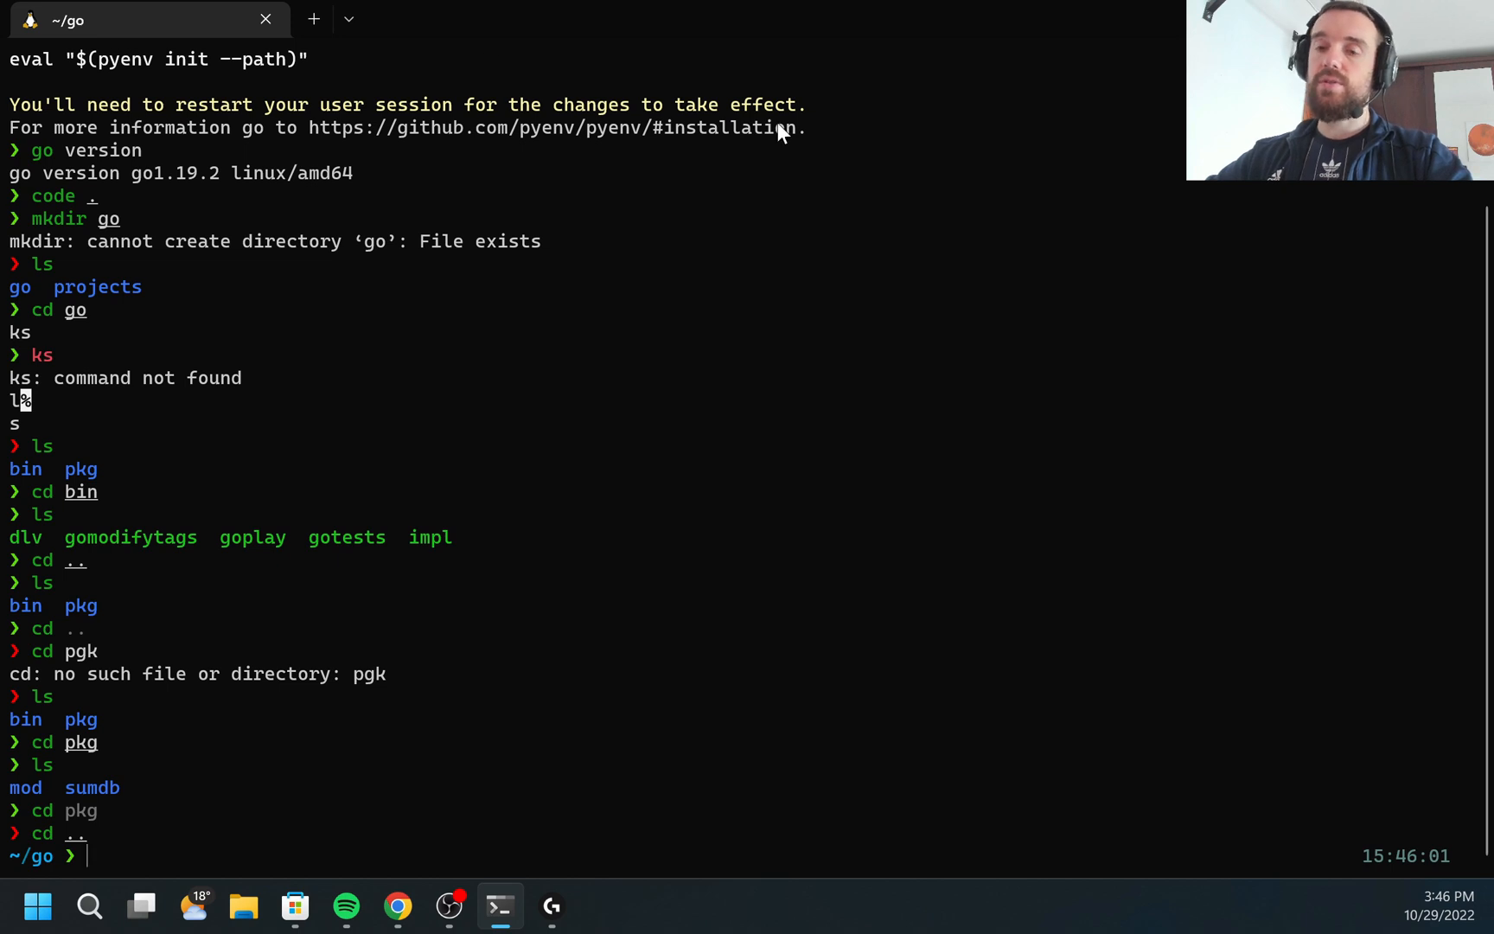
mouse_move(946, 327)
type("ls")
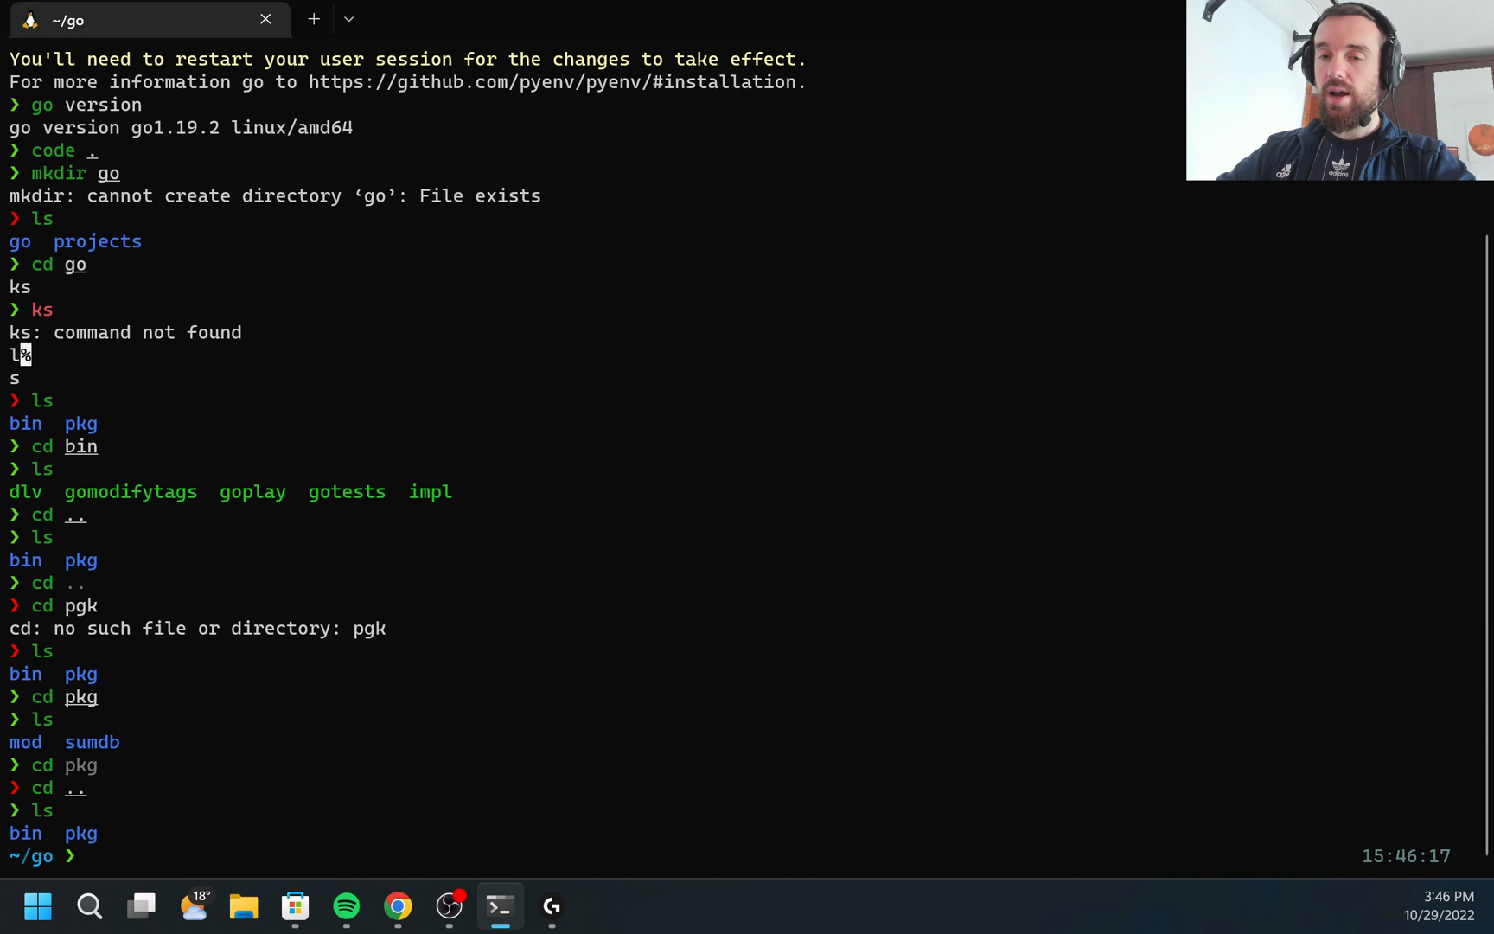
Step: Create and enter the nested src, github.com and mpostument folders under ~/go
type("mkdir go")
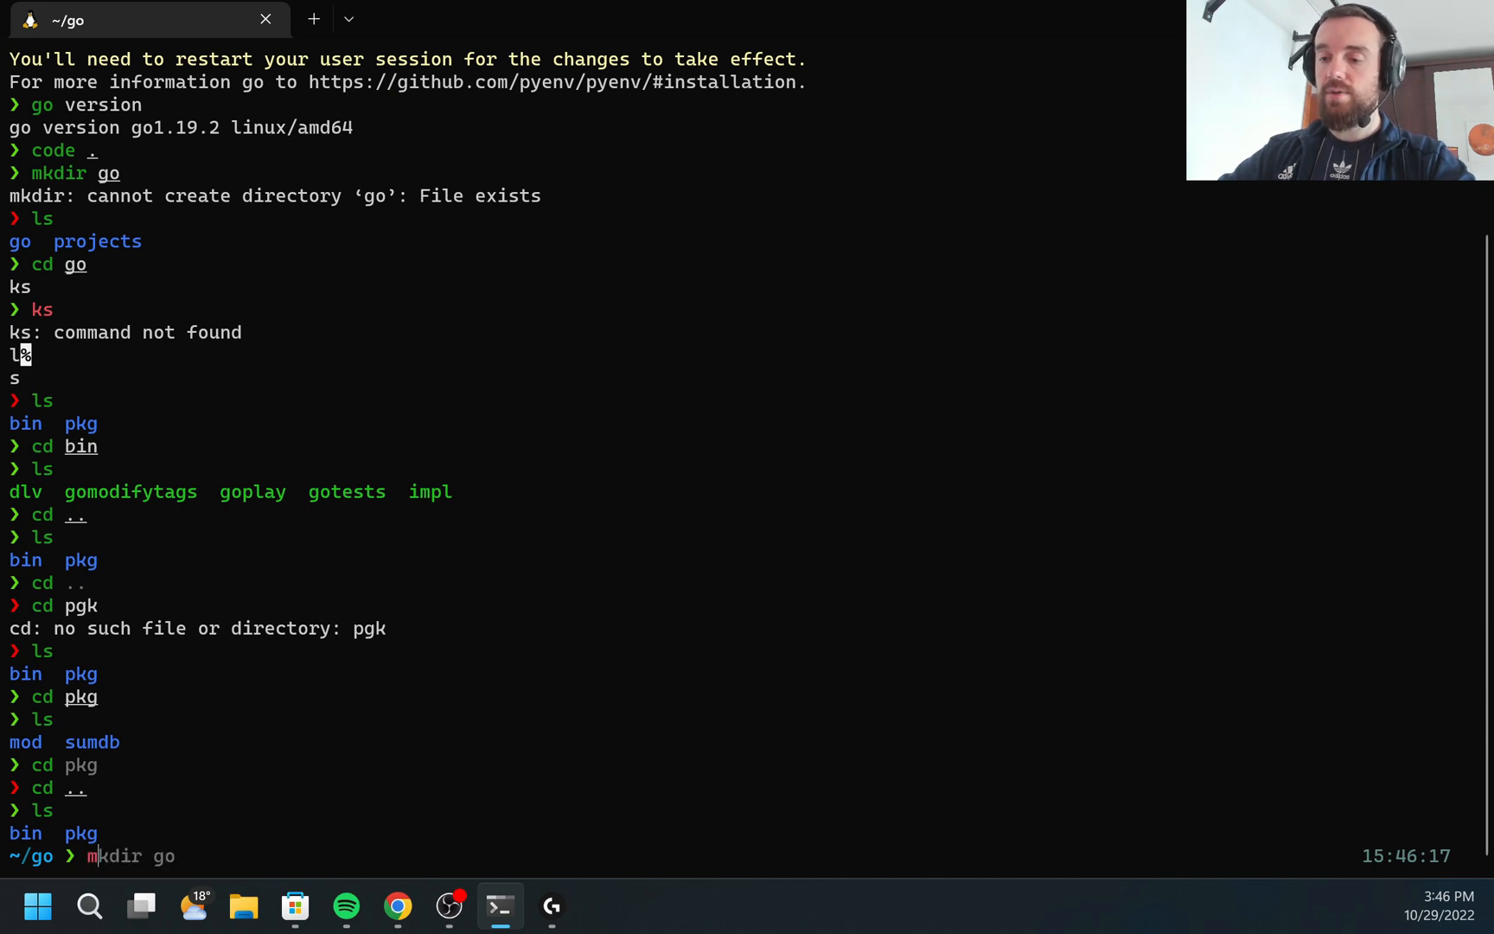
type("s")
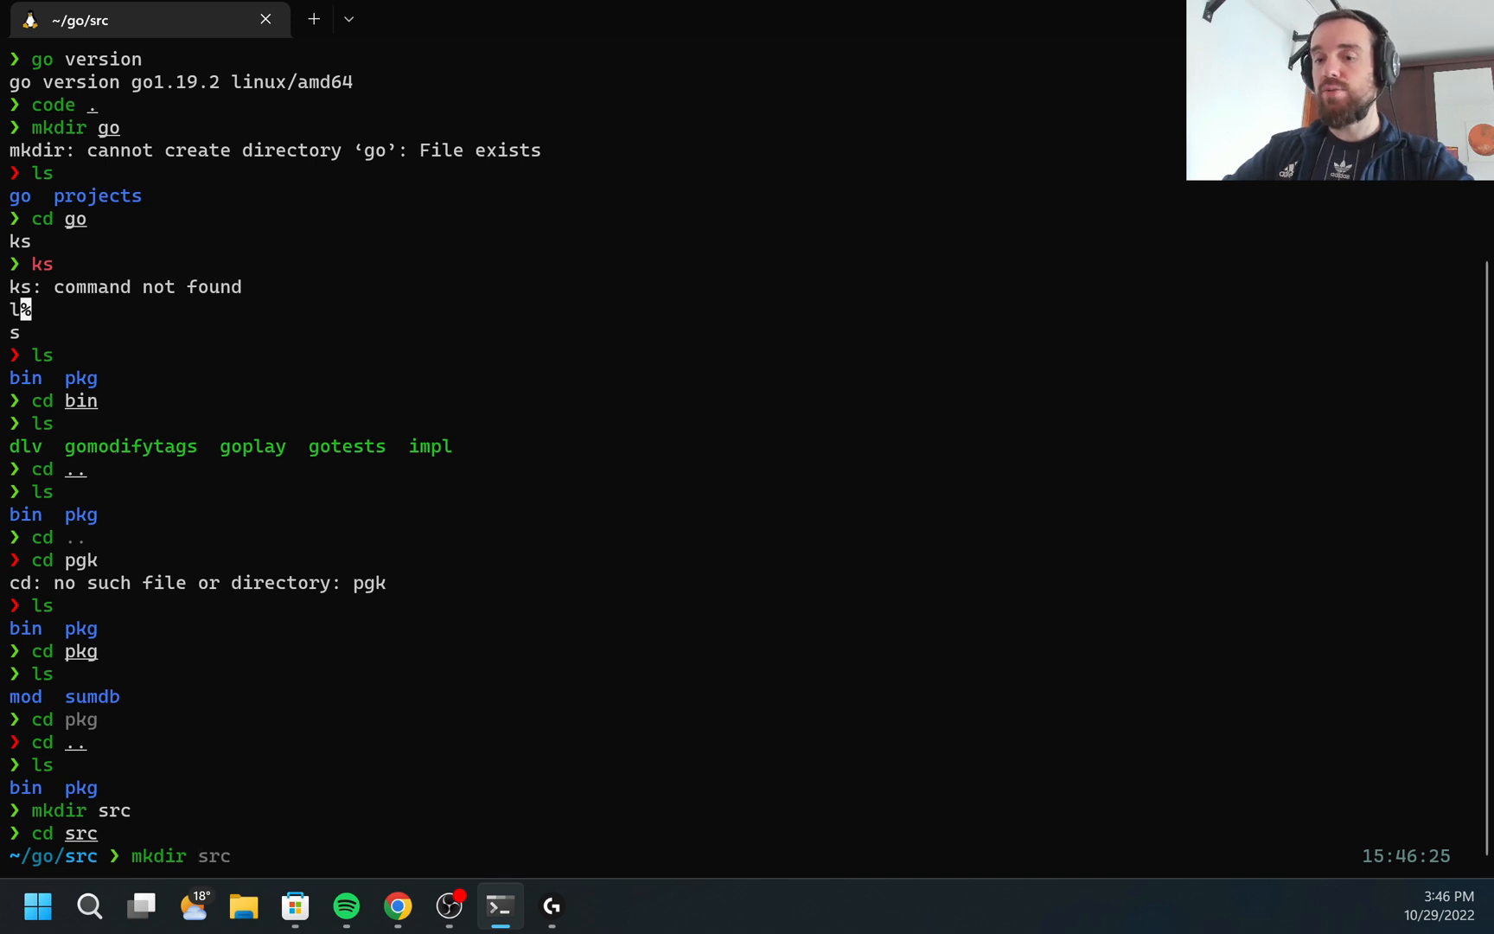
type("githu")
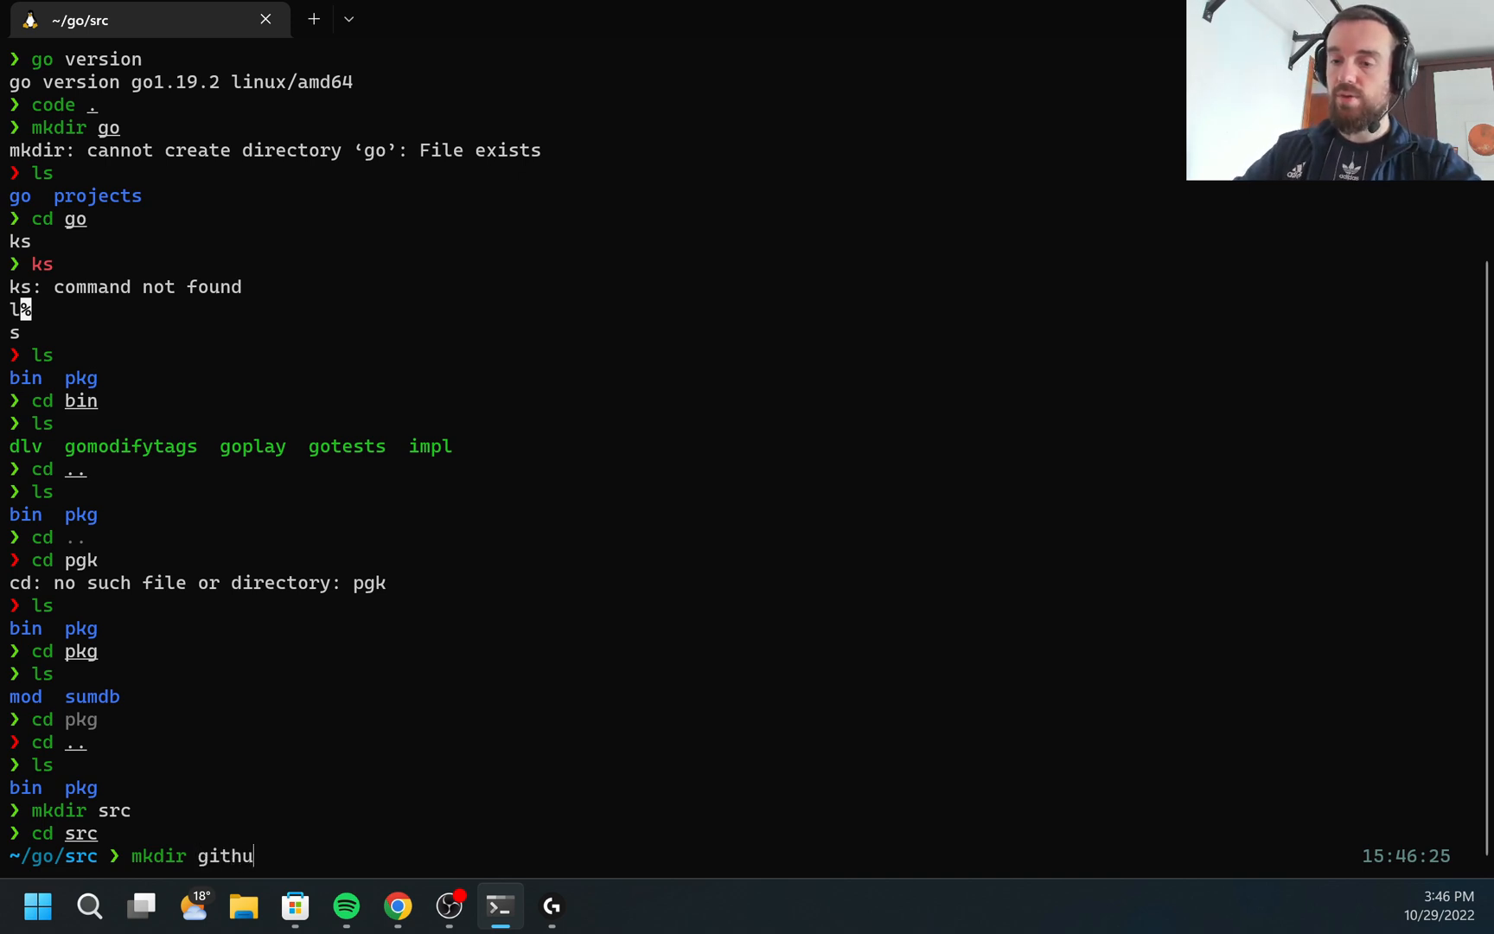
type("b.com")
type("mkdir")
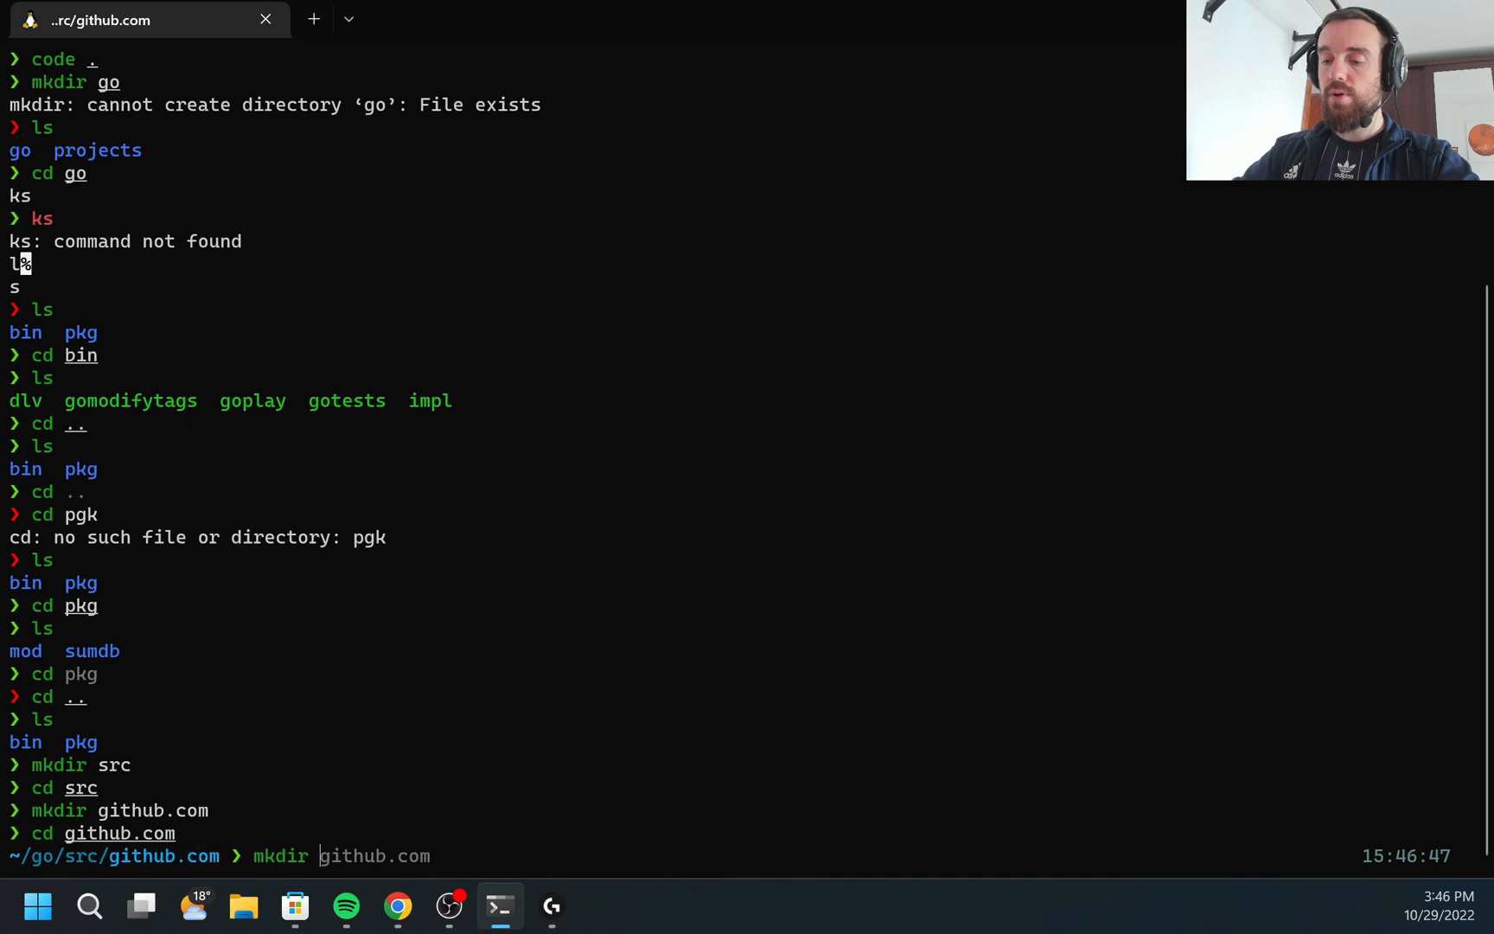
type("m")
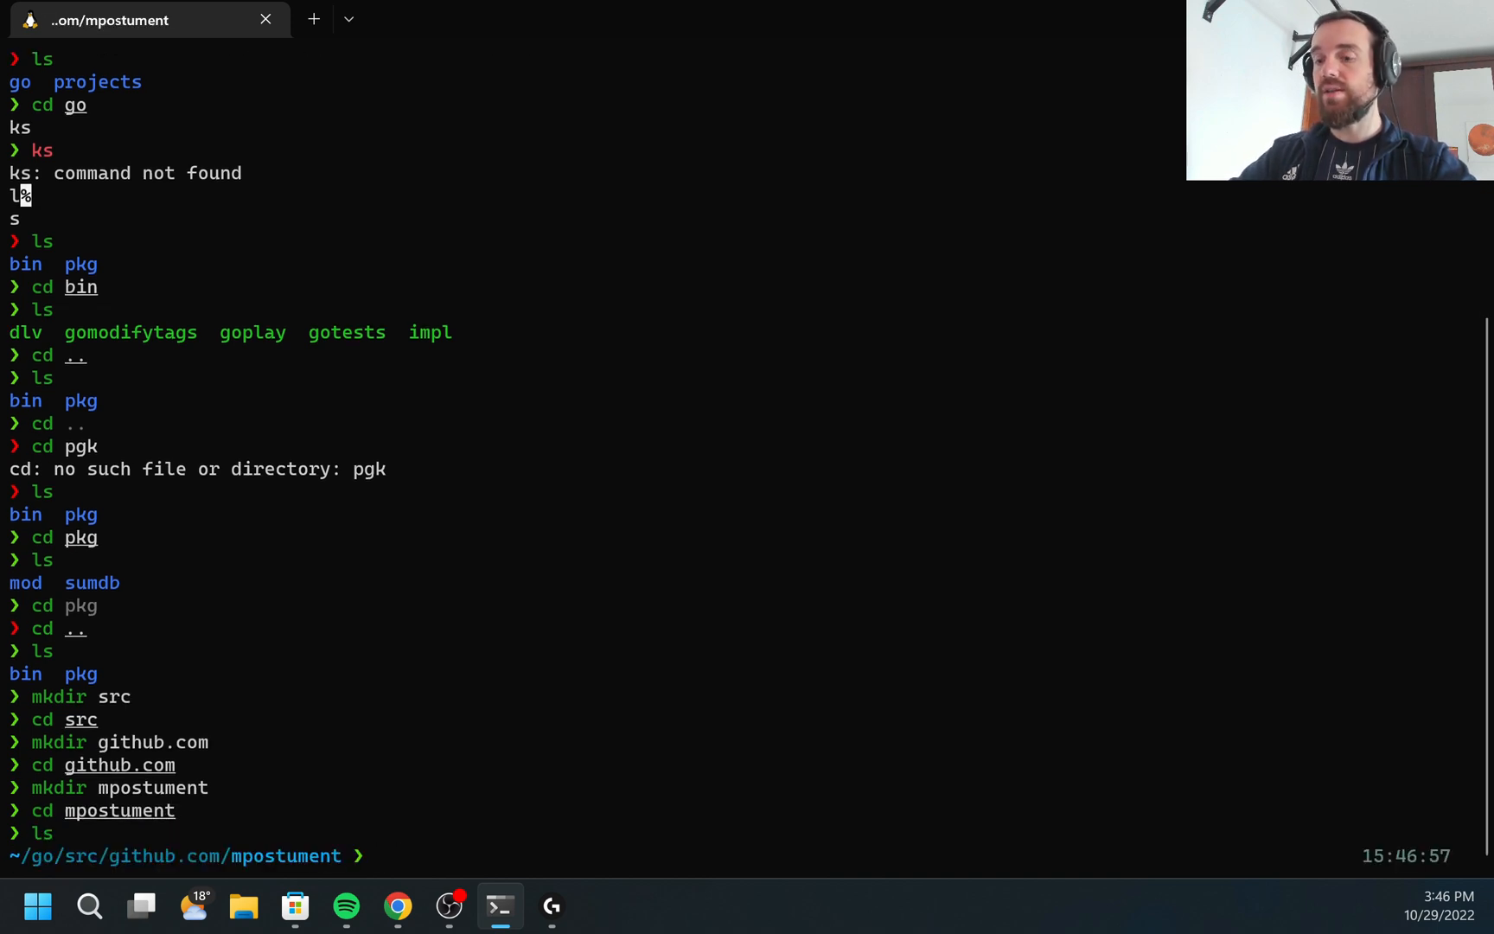
Step: Create the hello_world project folder with mkdir hello_world
type("mkdir hel")
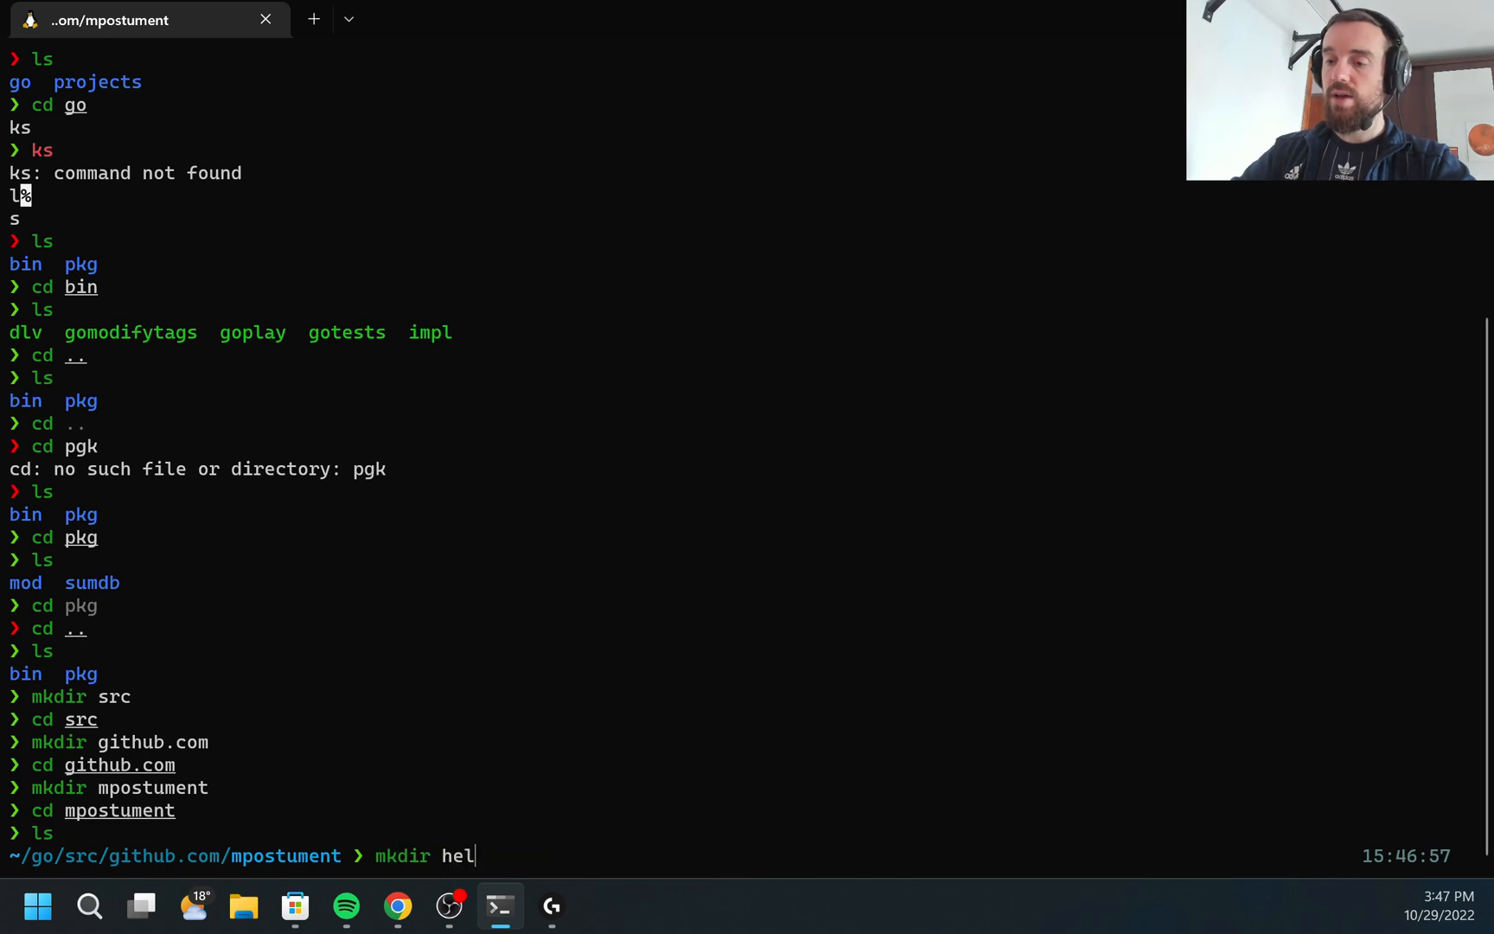
type("lo_world")
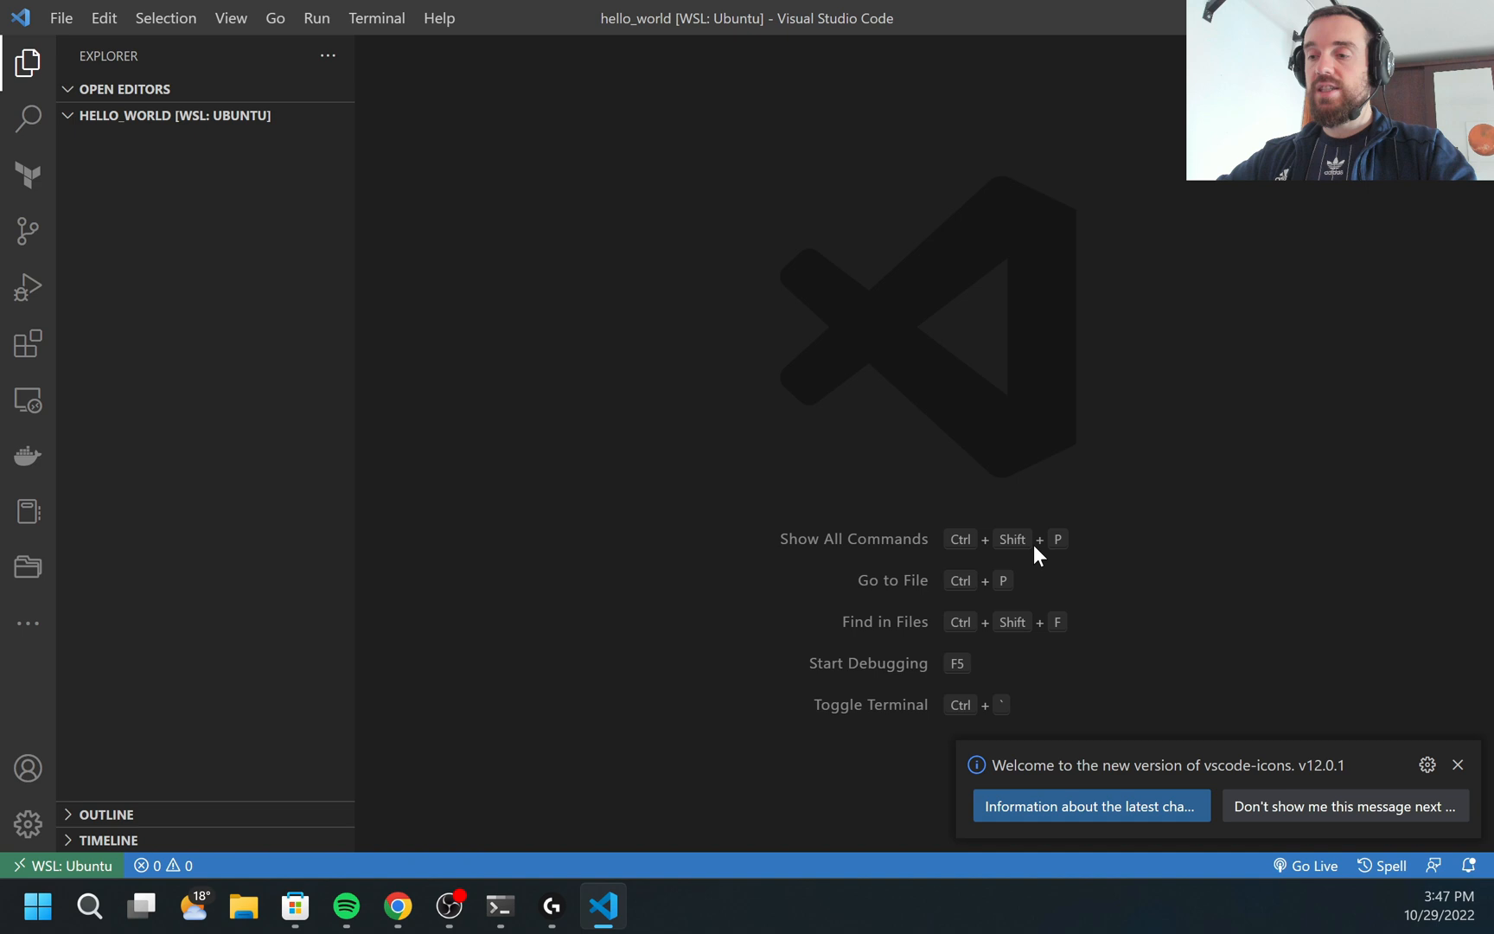
Step: Run go mod init for github.com/mpostument/hello_world in a new integrated terminal
left_click(1458, 764)
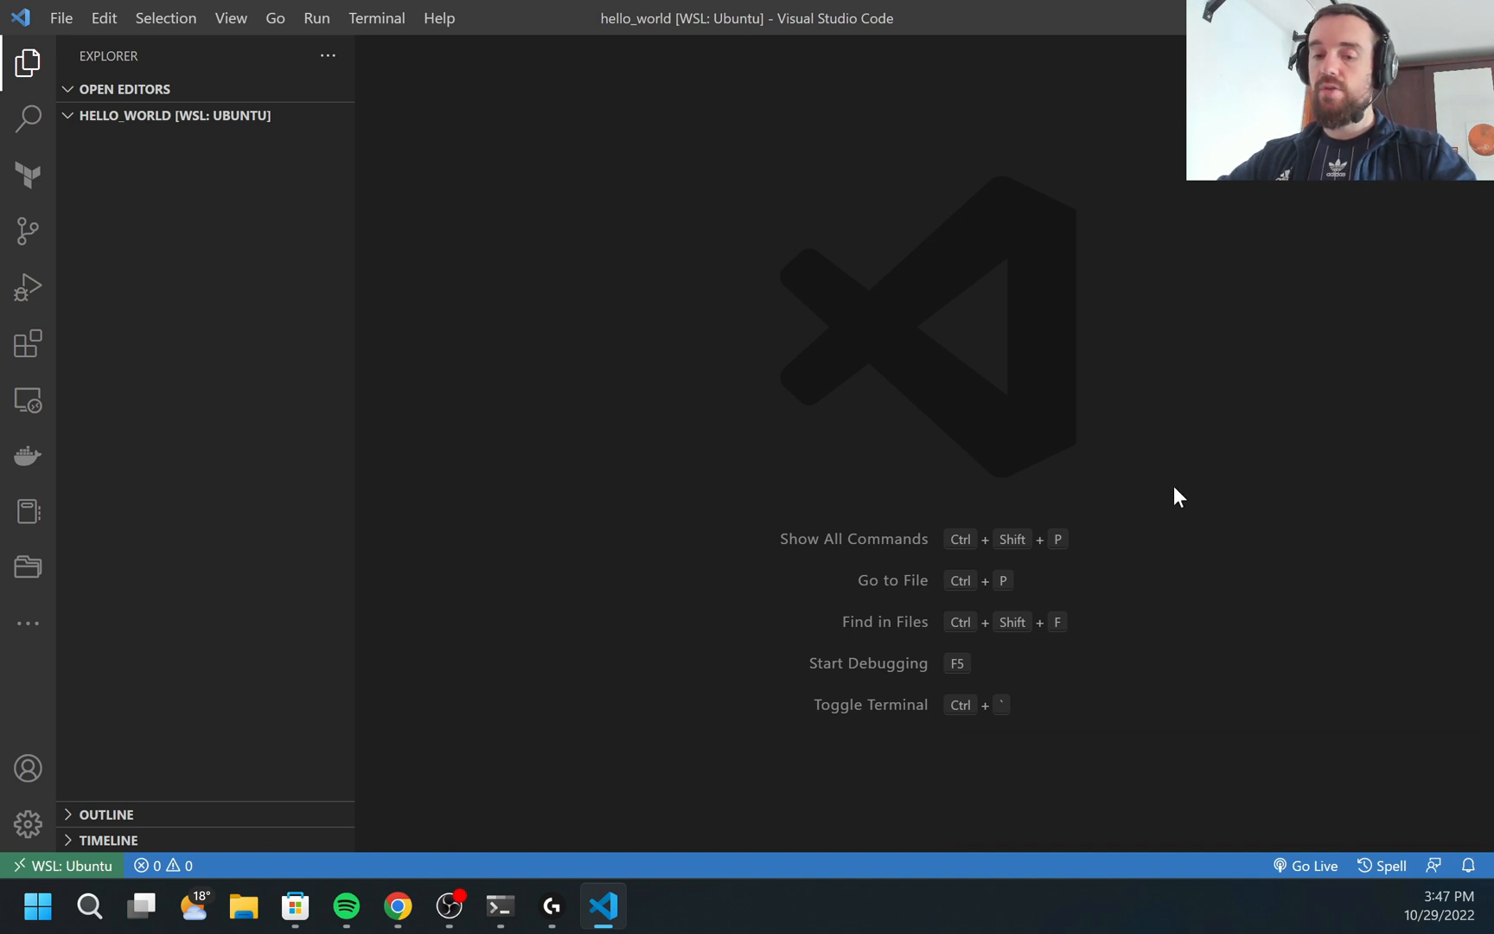
key("Ctrl+Shift+P")
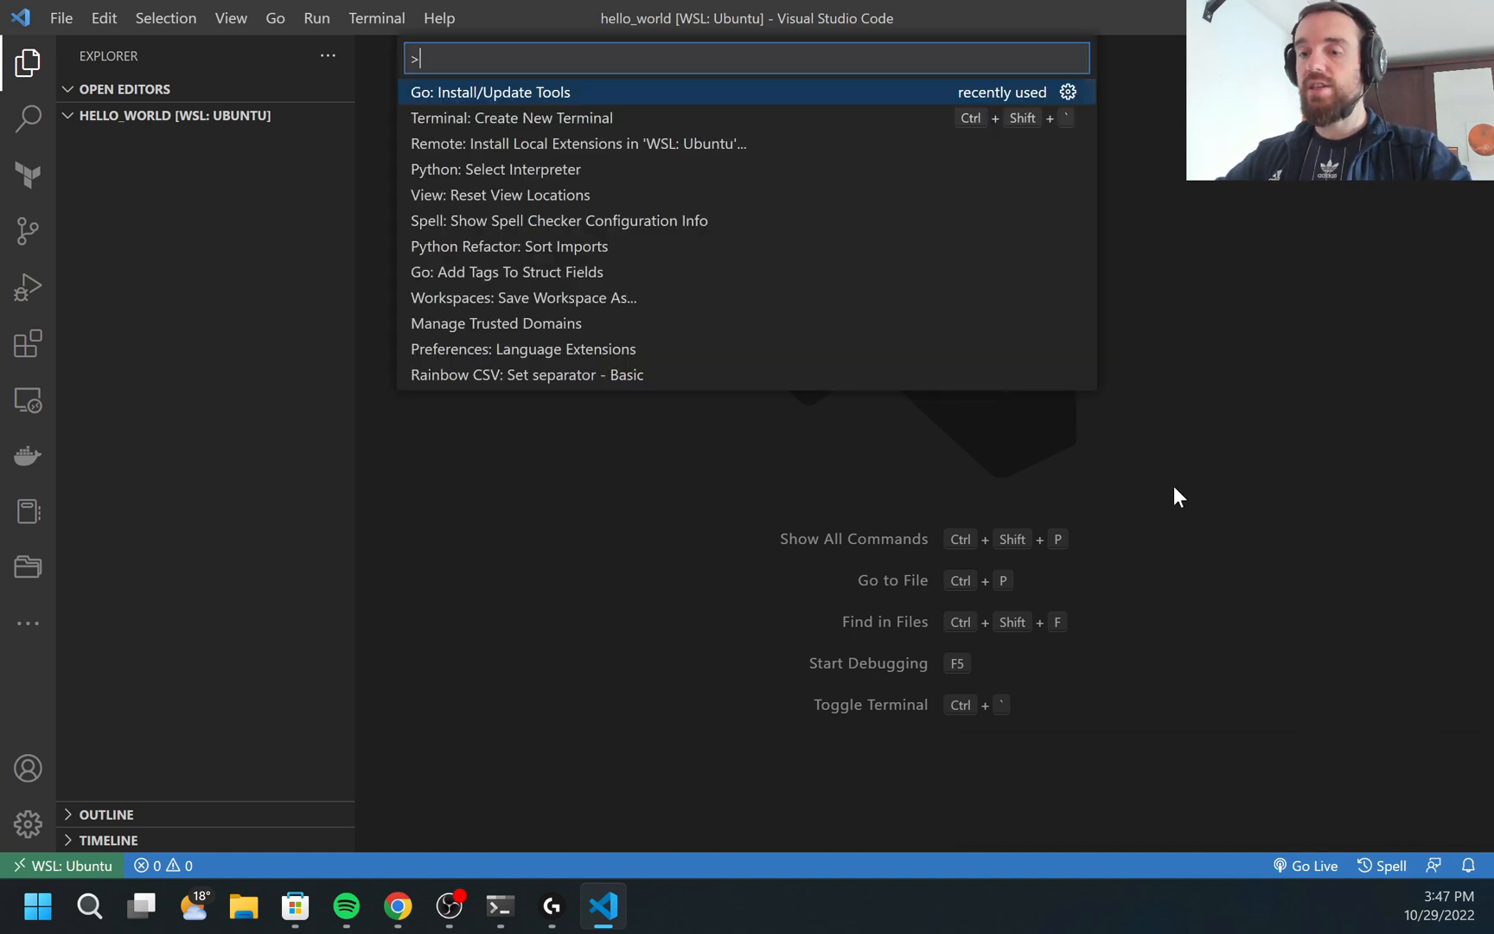
left_click(510, 118)
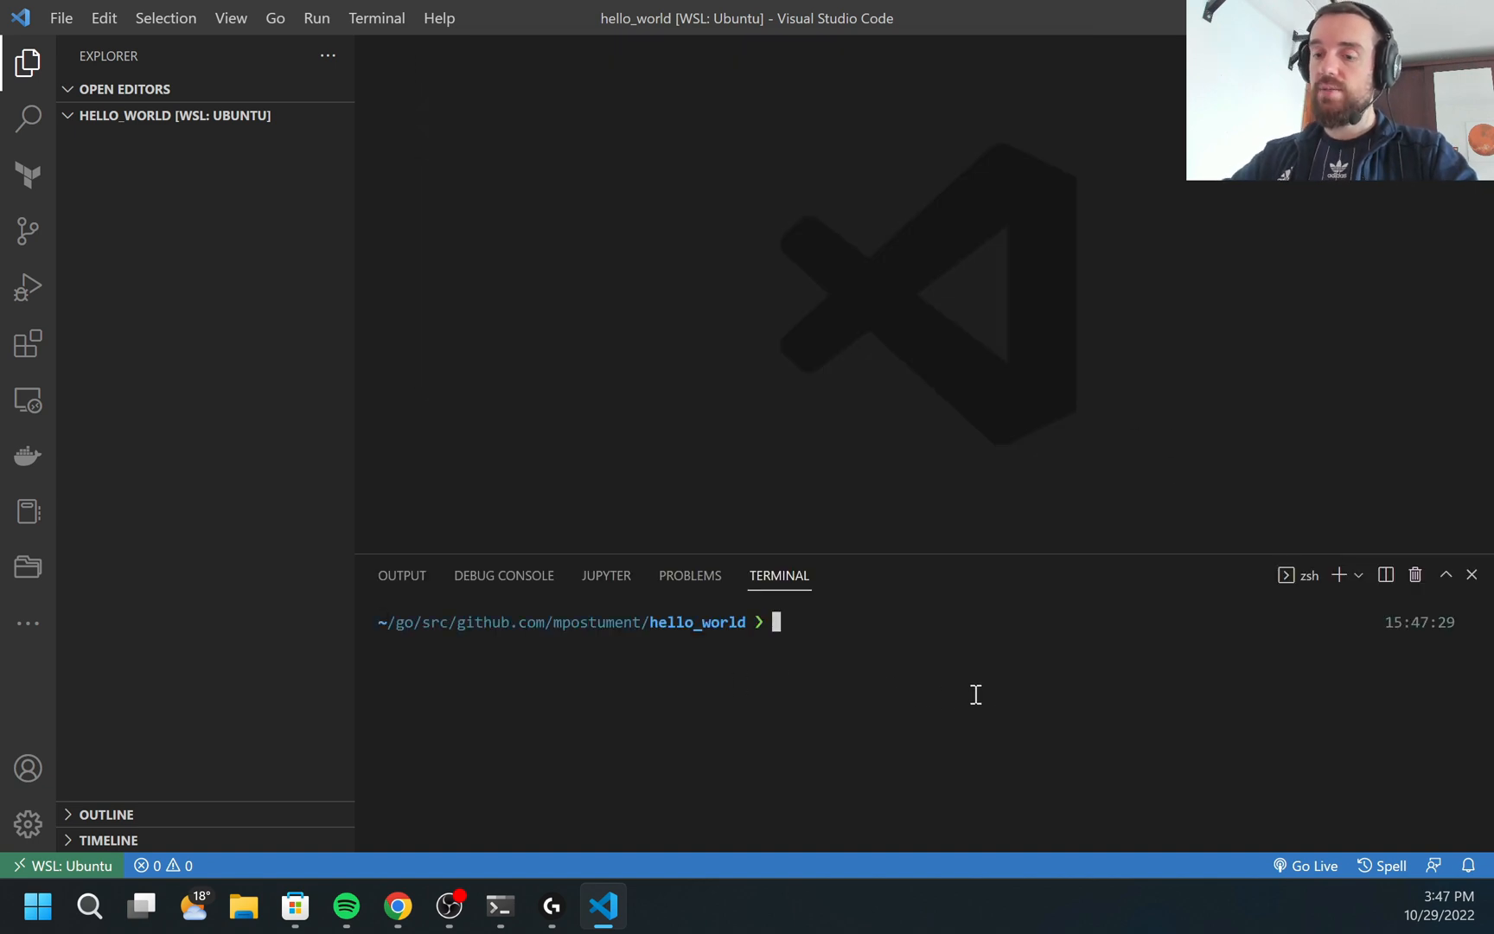
type("go mod init")
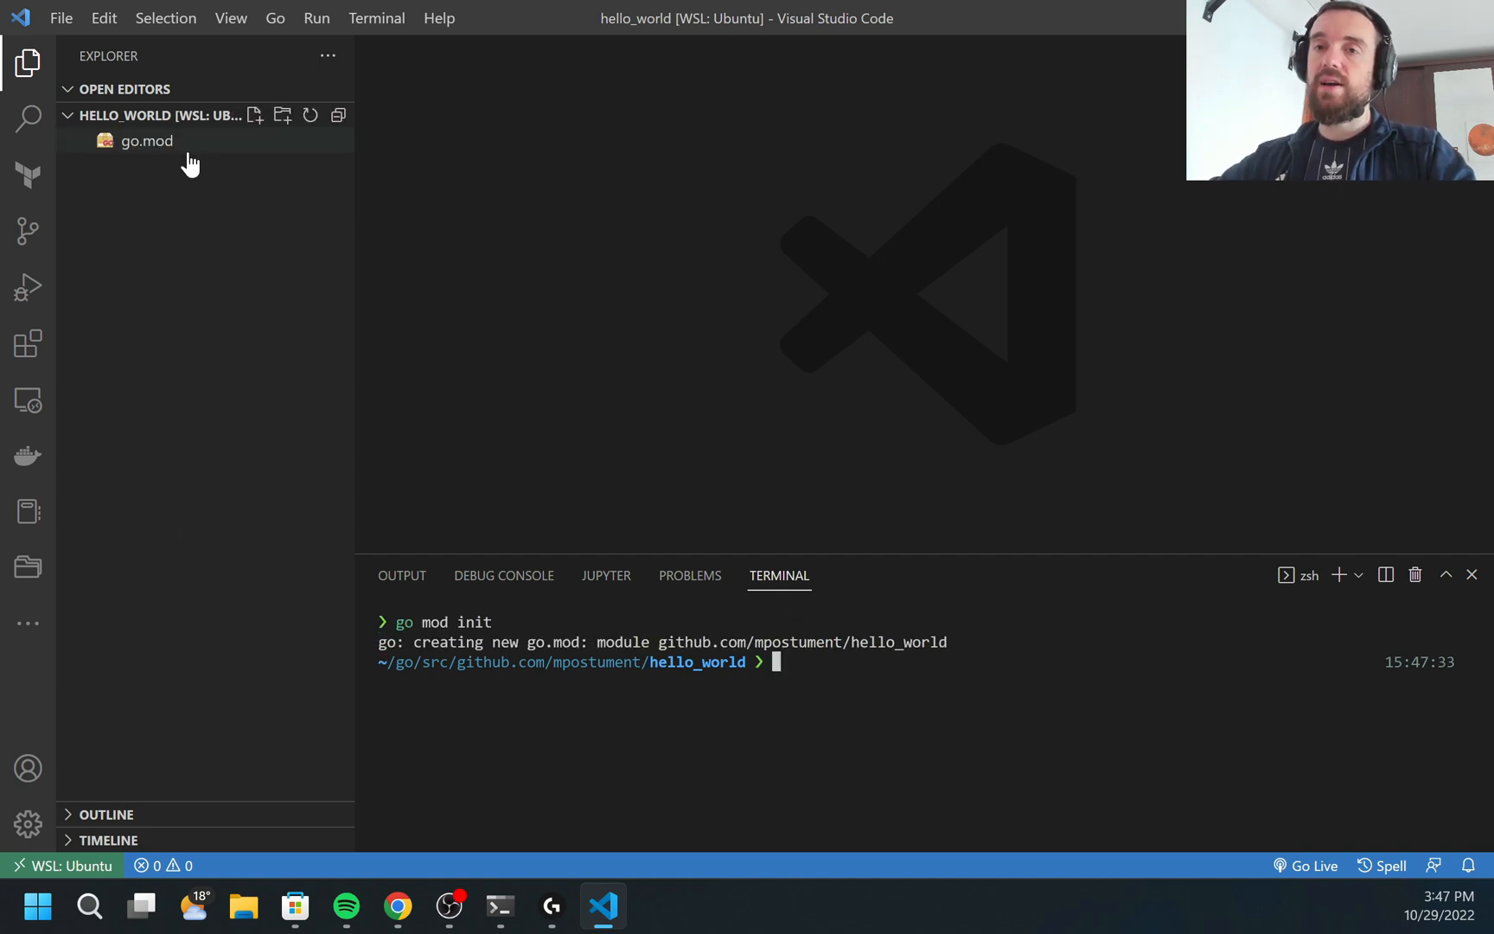
Step: Show go.mod in the editor and highlight its go 1.19 line
left_click(147, 140)
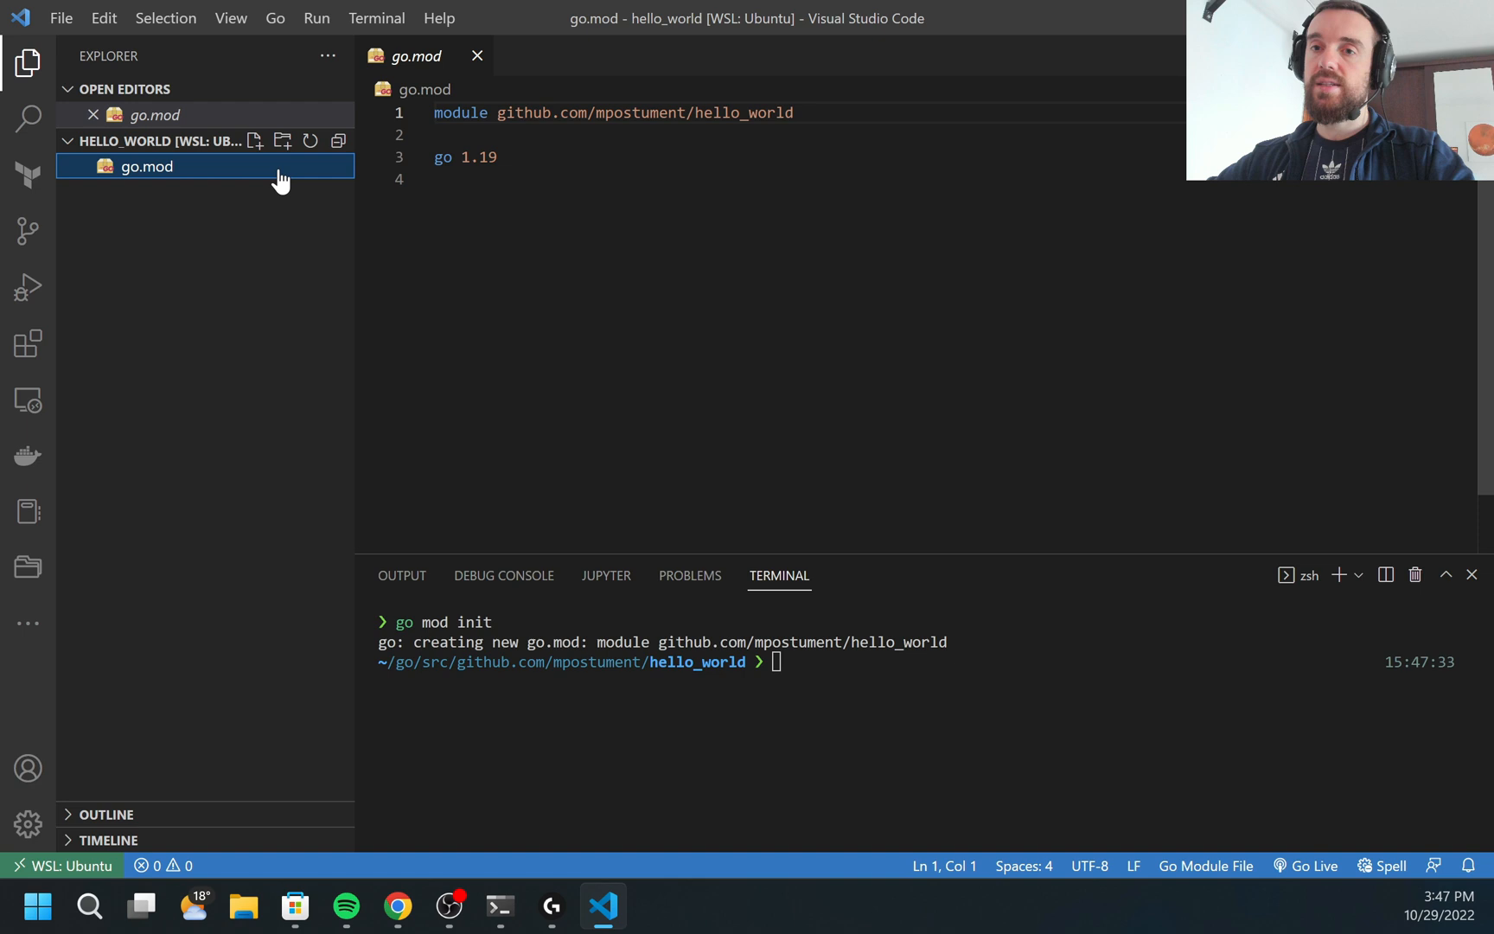
left_click_drag(434, 112, 712, 113)
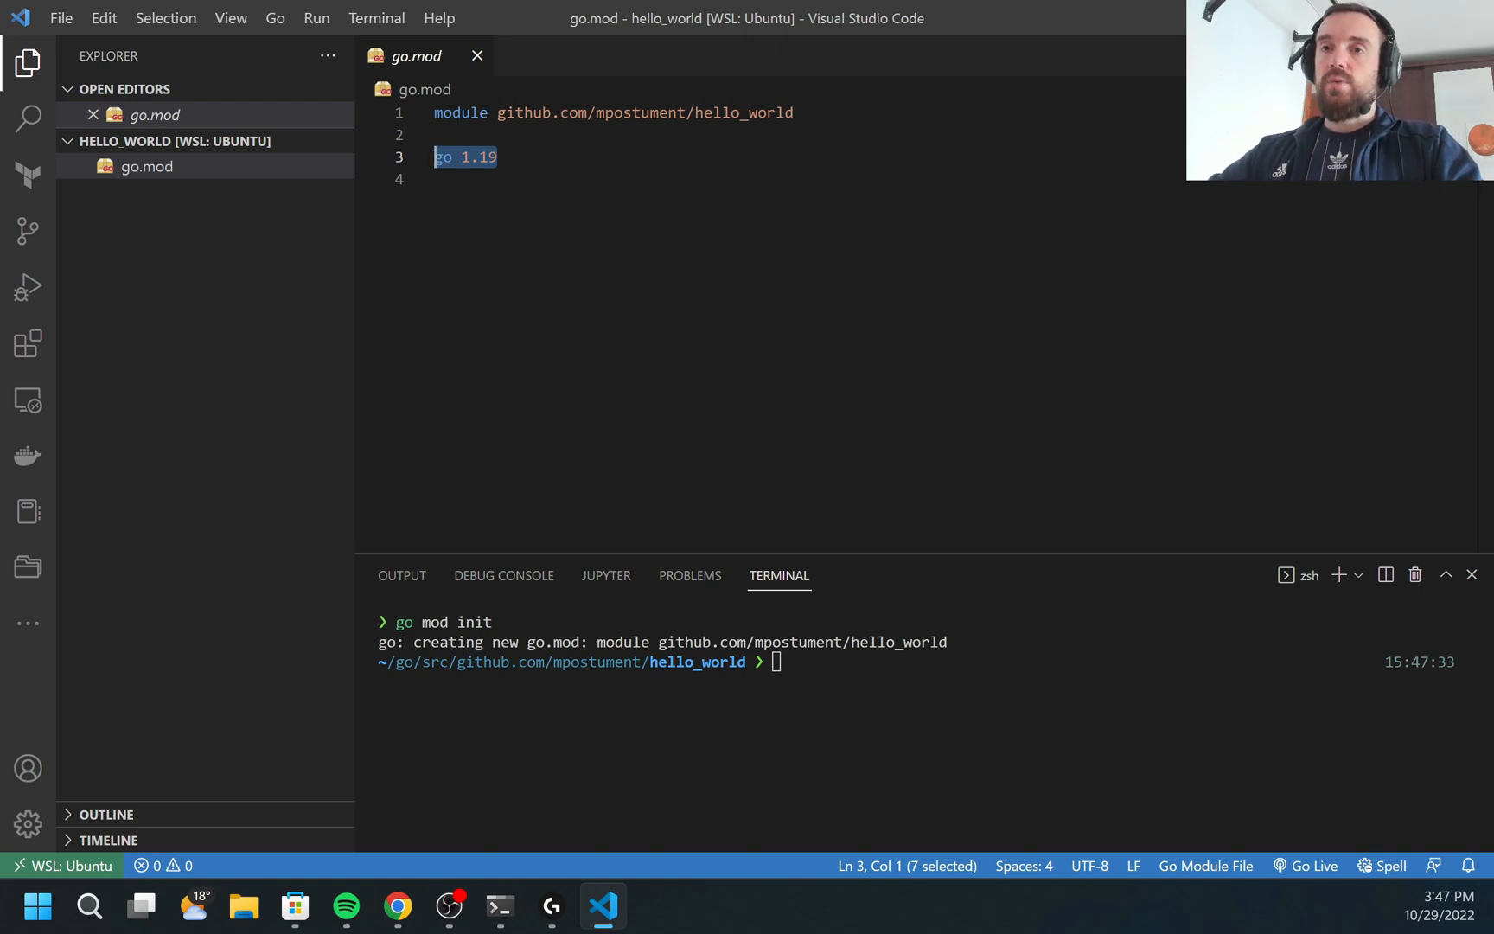
Step: Create main.go in the project and declare package main
right_click(174, 142)
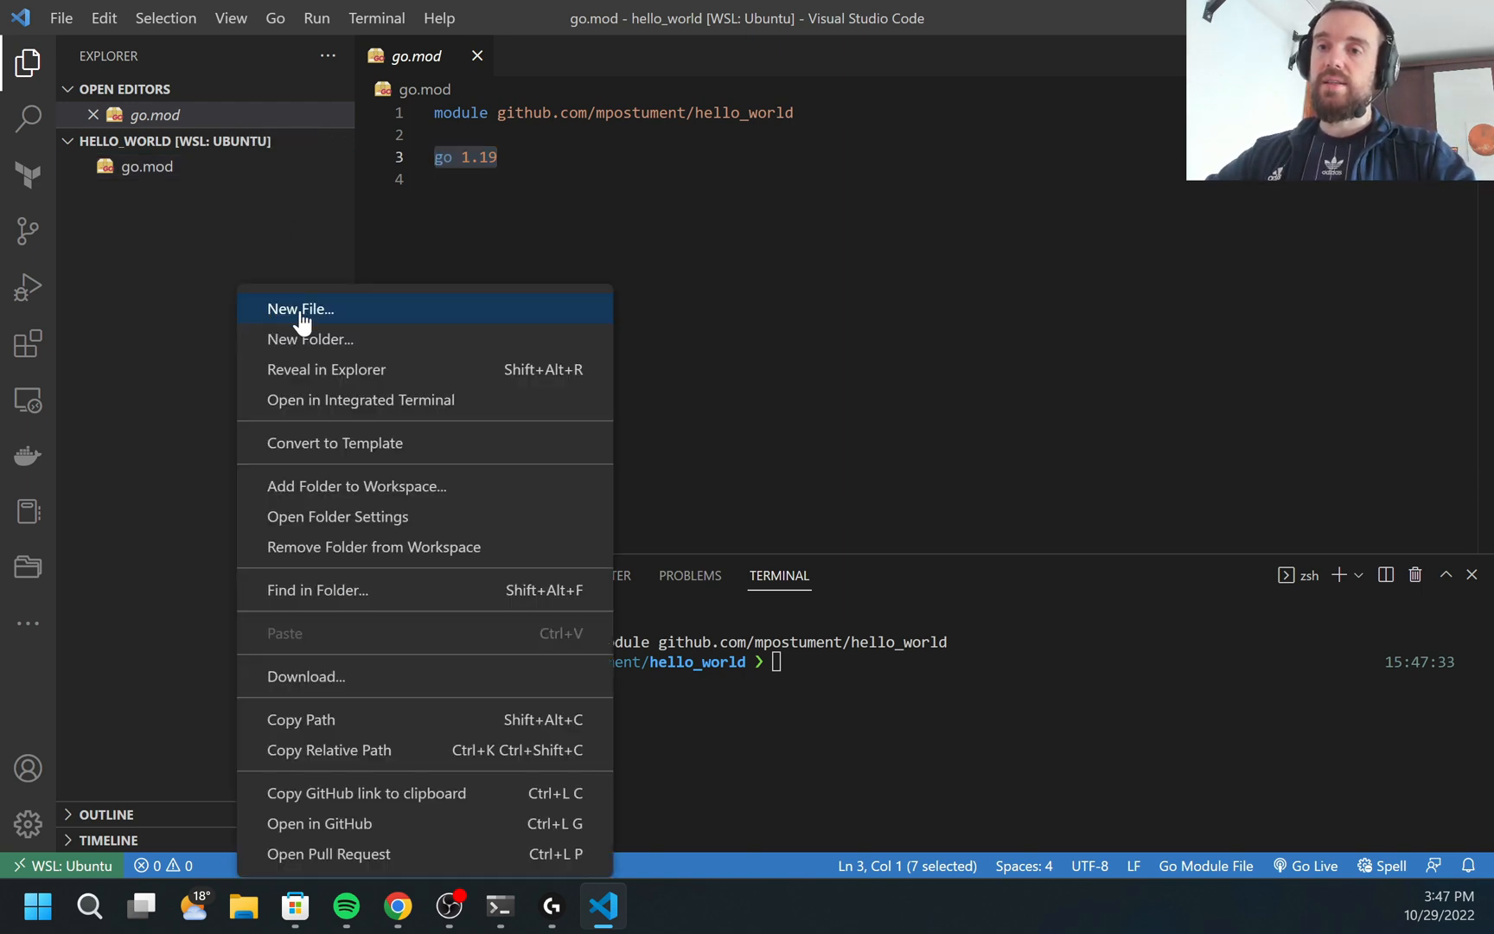
left_click(301, 308)
type("main.go")
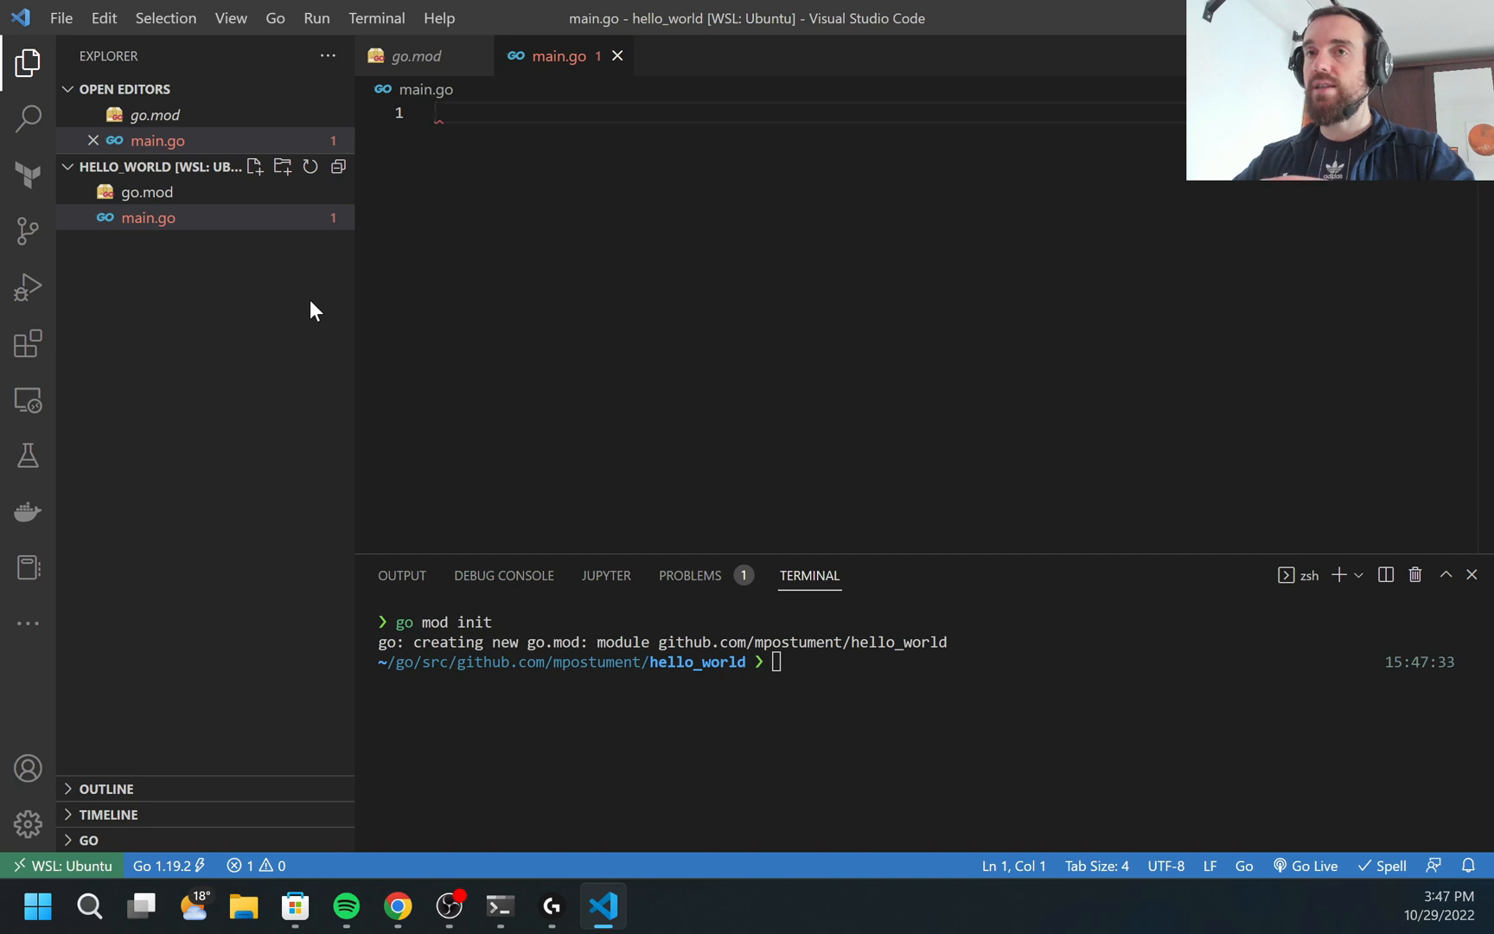
type("package main")
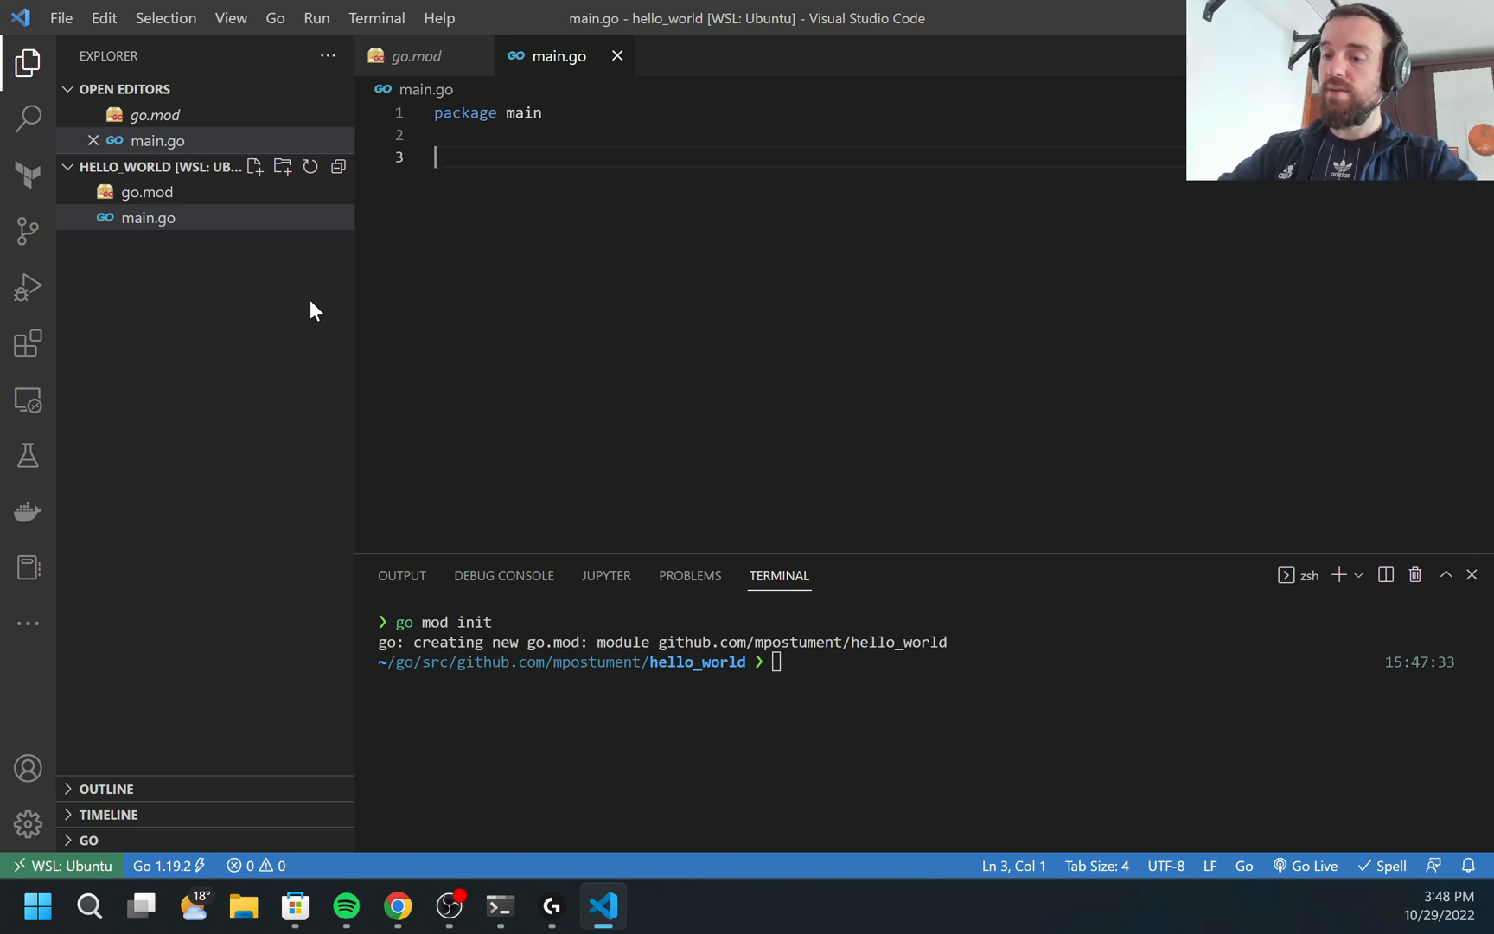
Step: Add an import "fmt" statement to main.go
type("import")
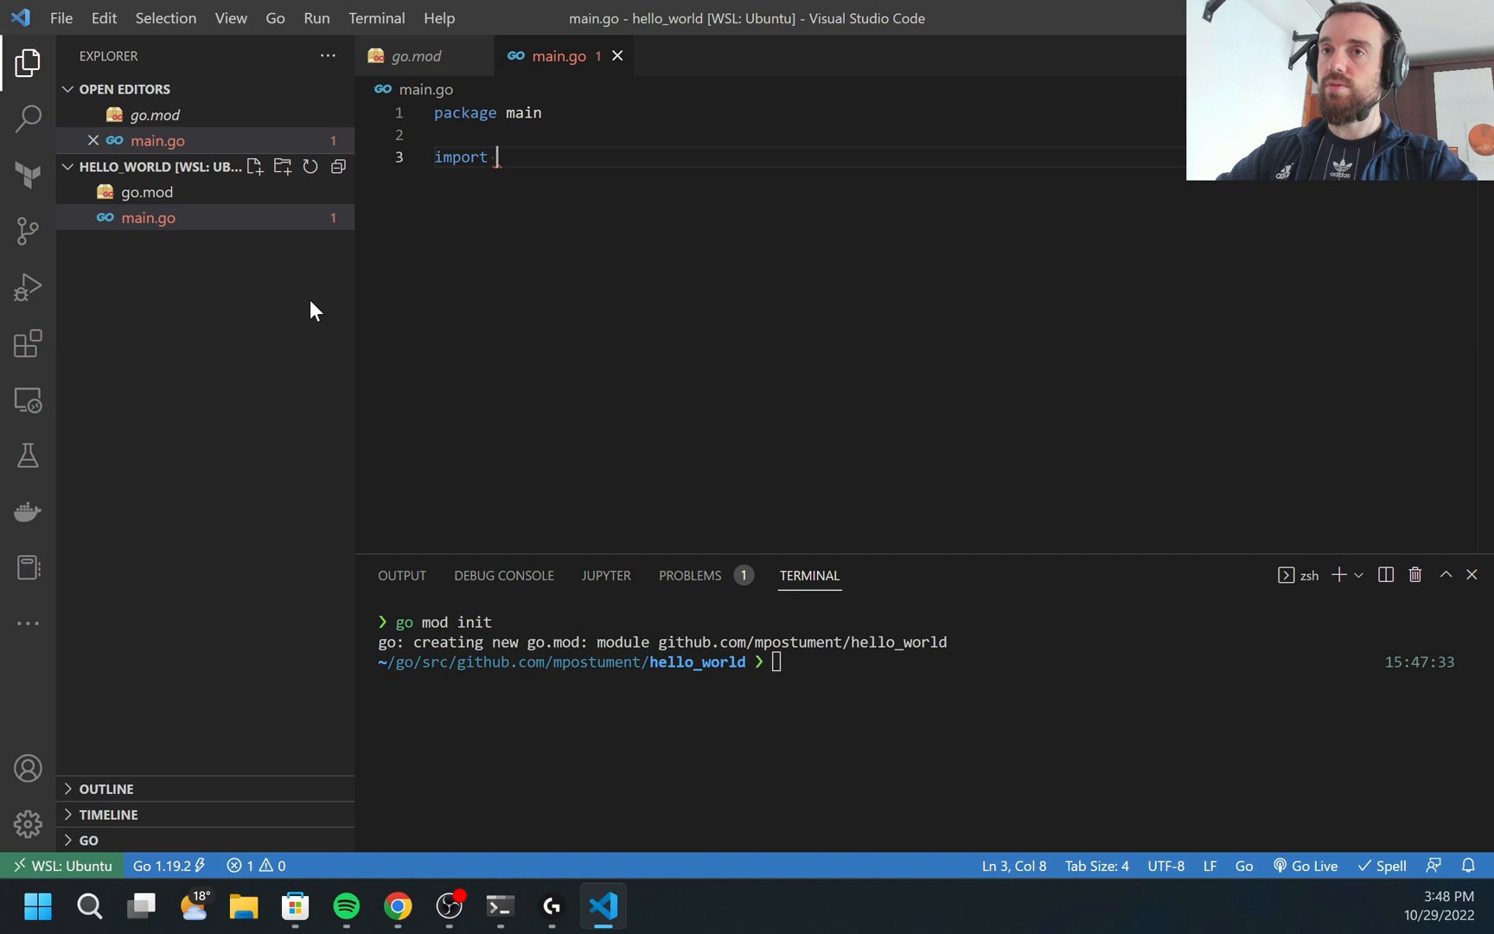
type("\"")
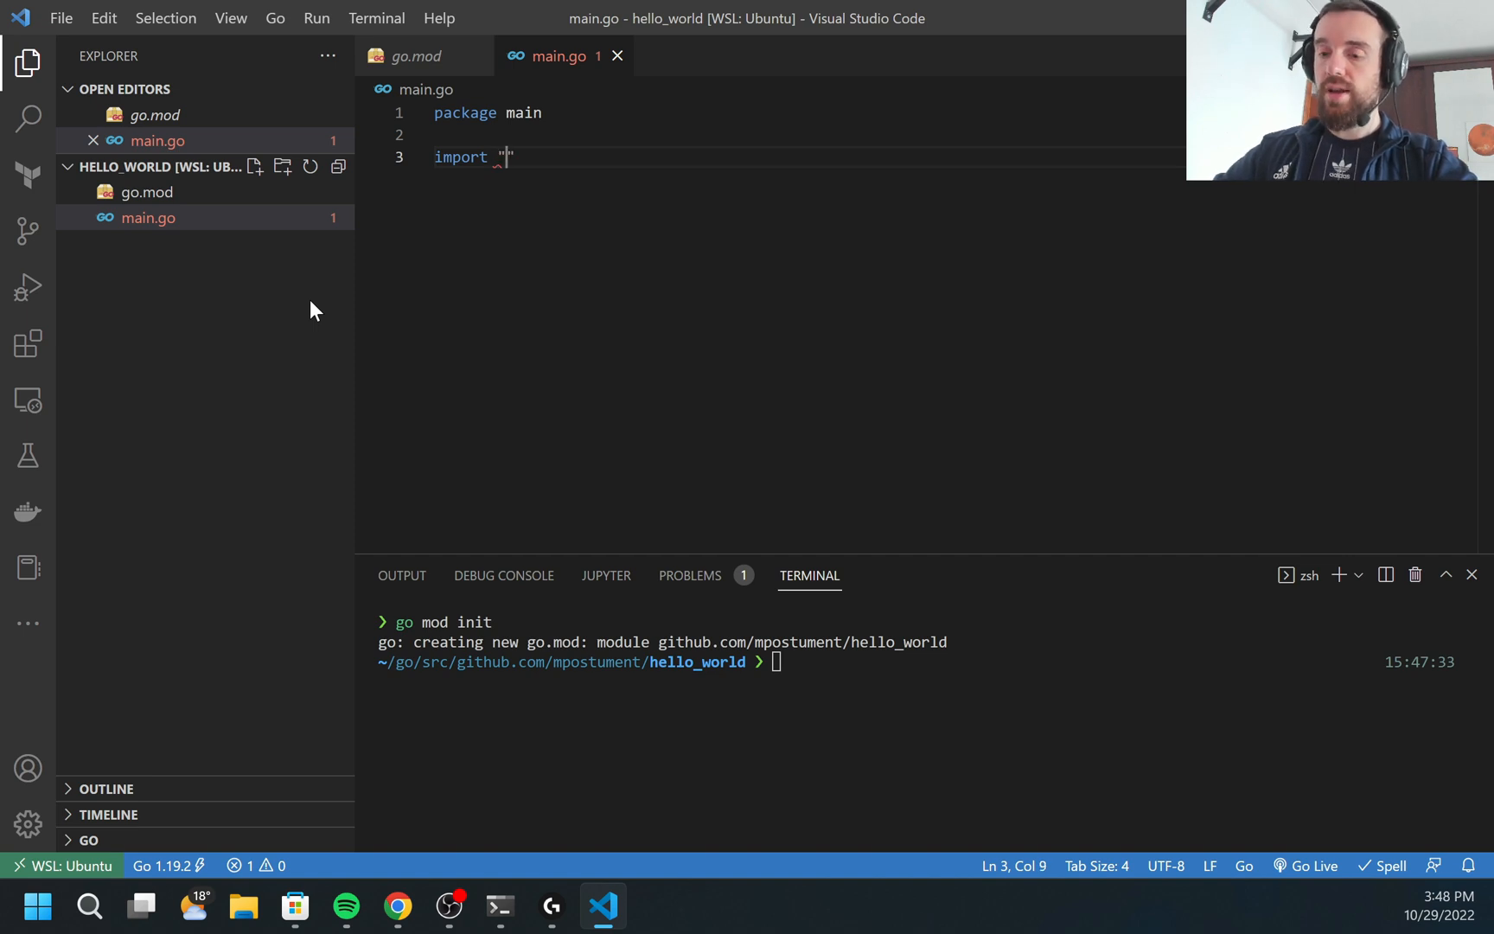
type("fmt")
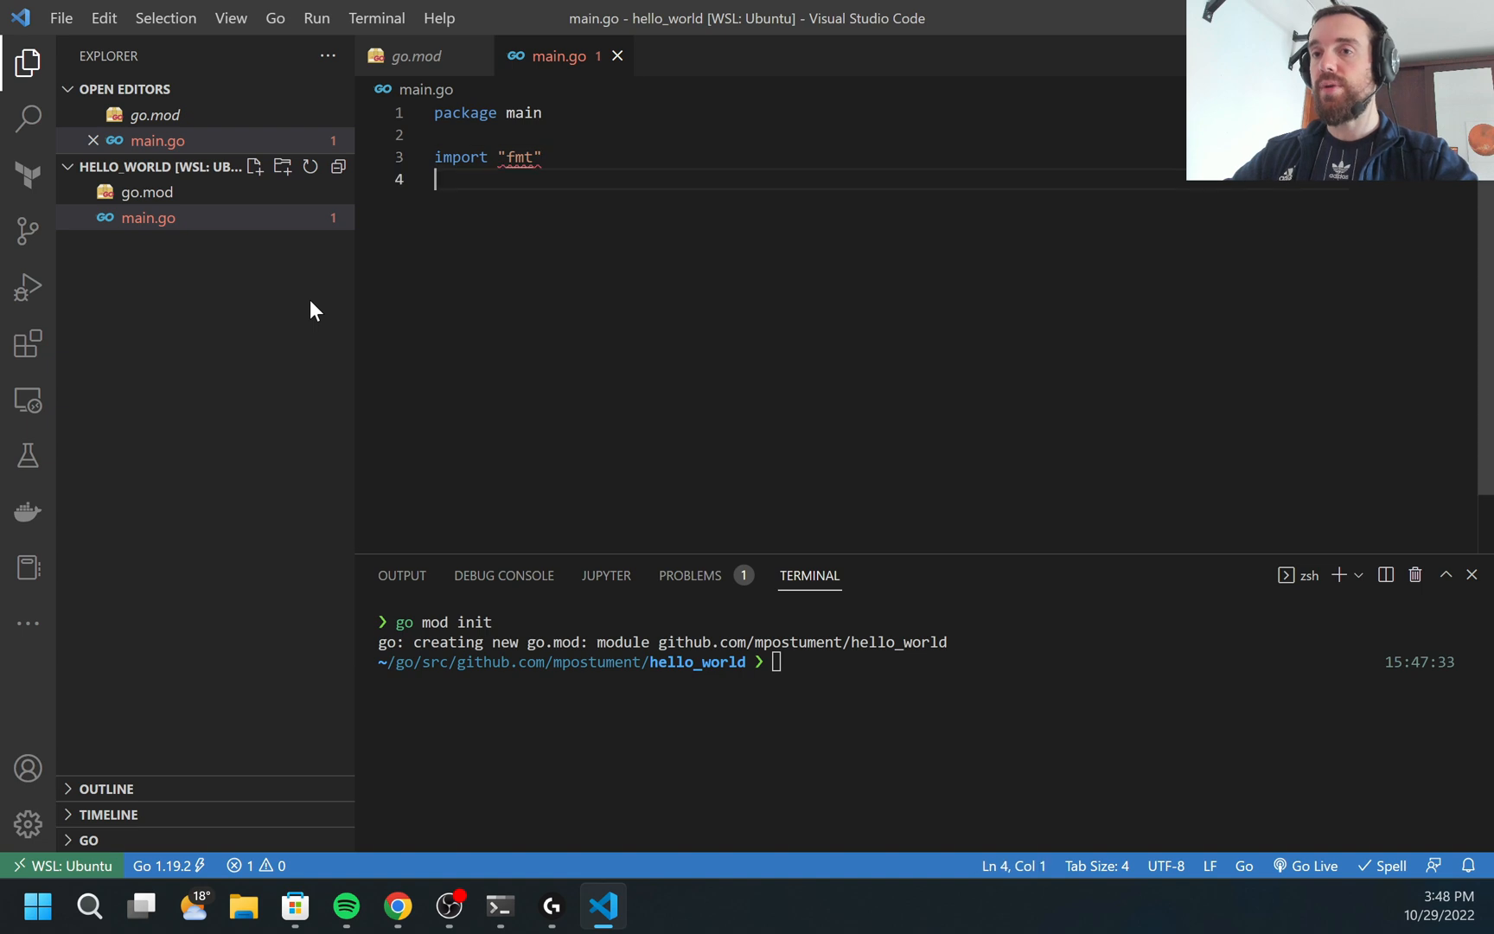
key("enter")
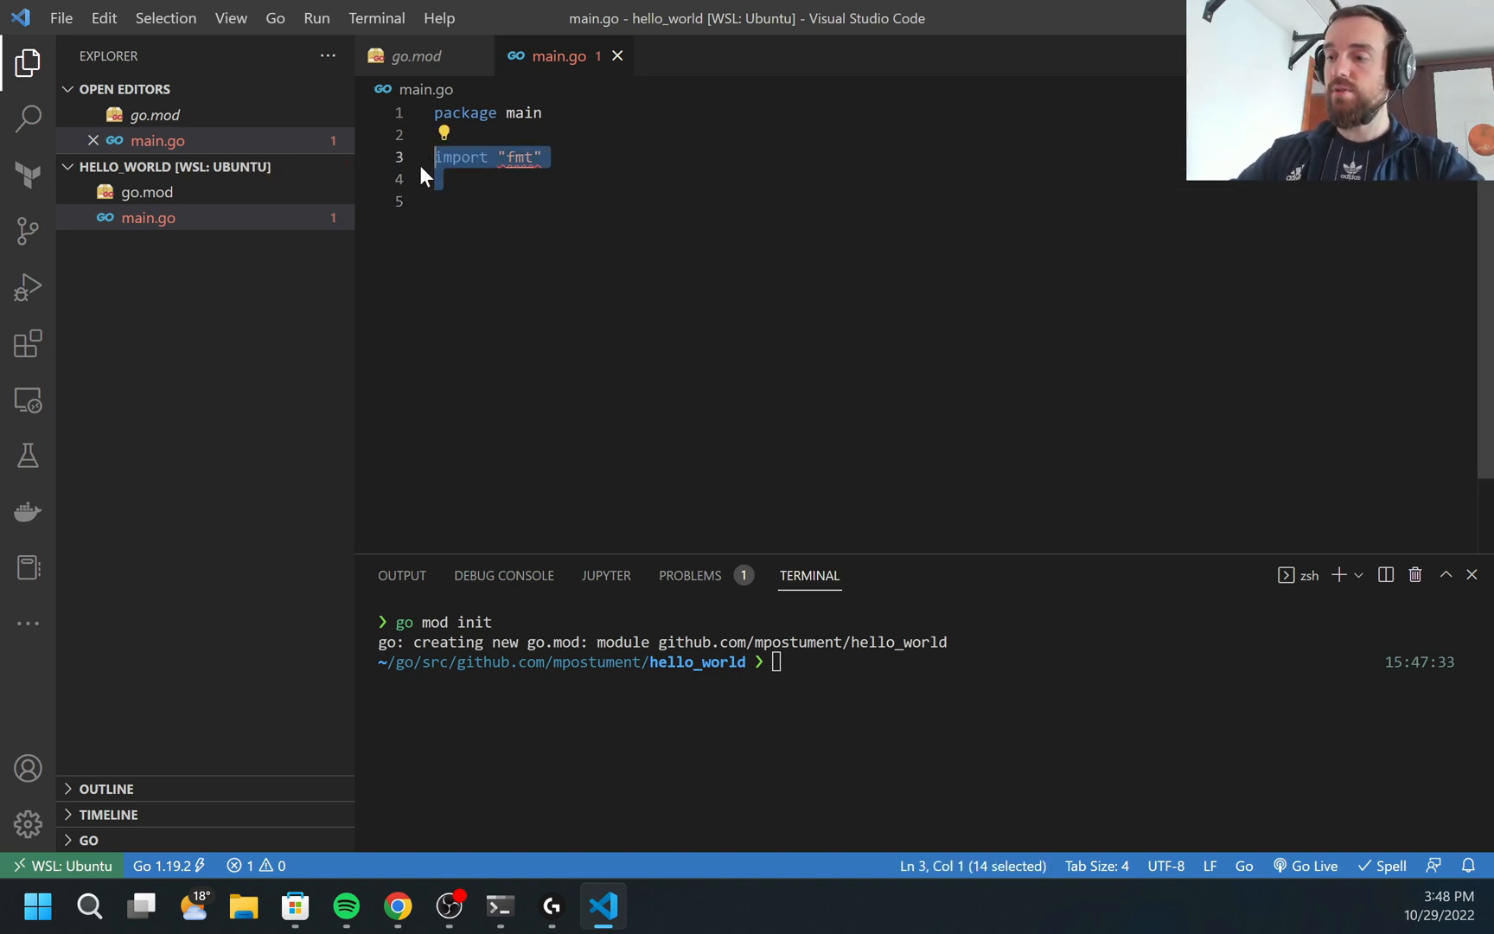
Step: Replace the import line with func main() calling fmt.Println("Hello World!")
key("Delete")
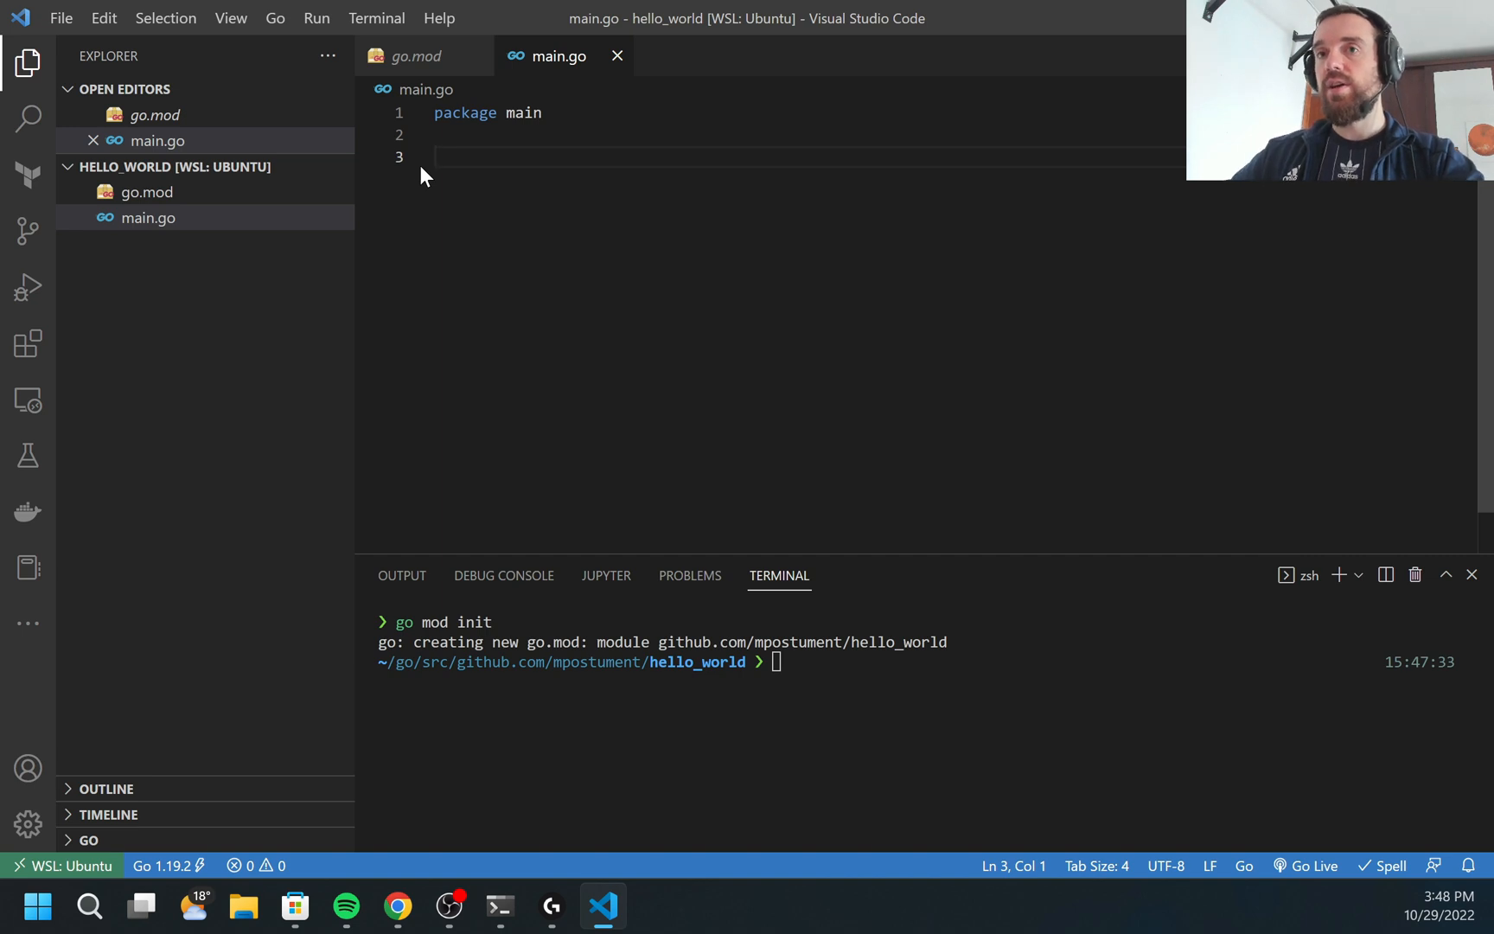
type("func")
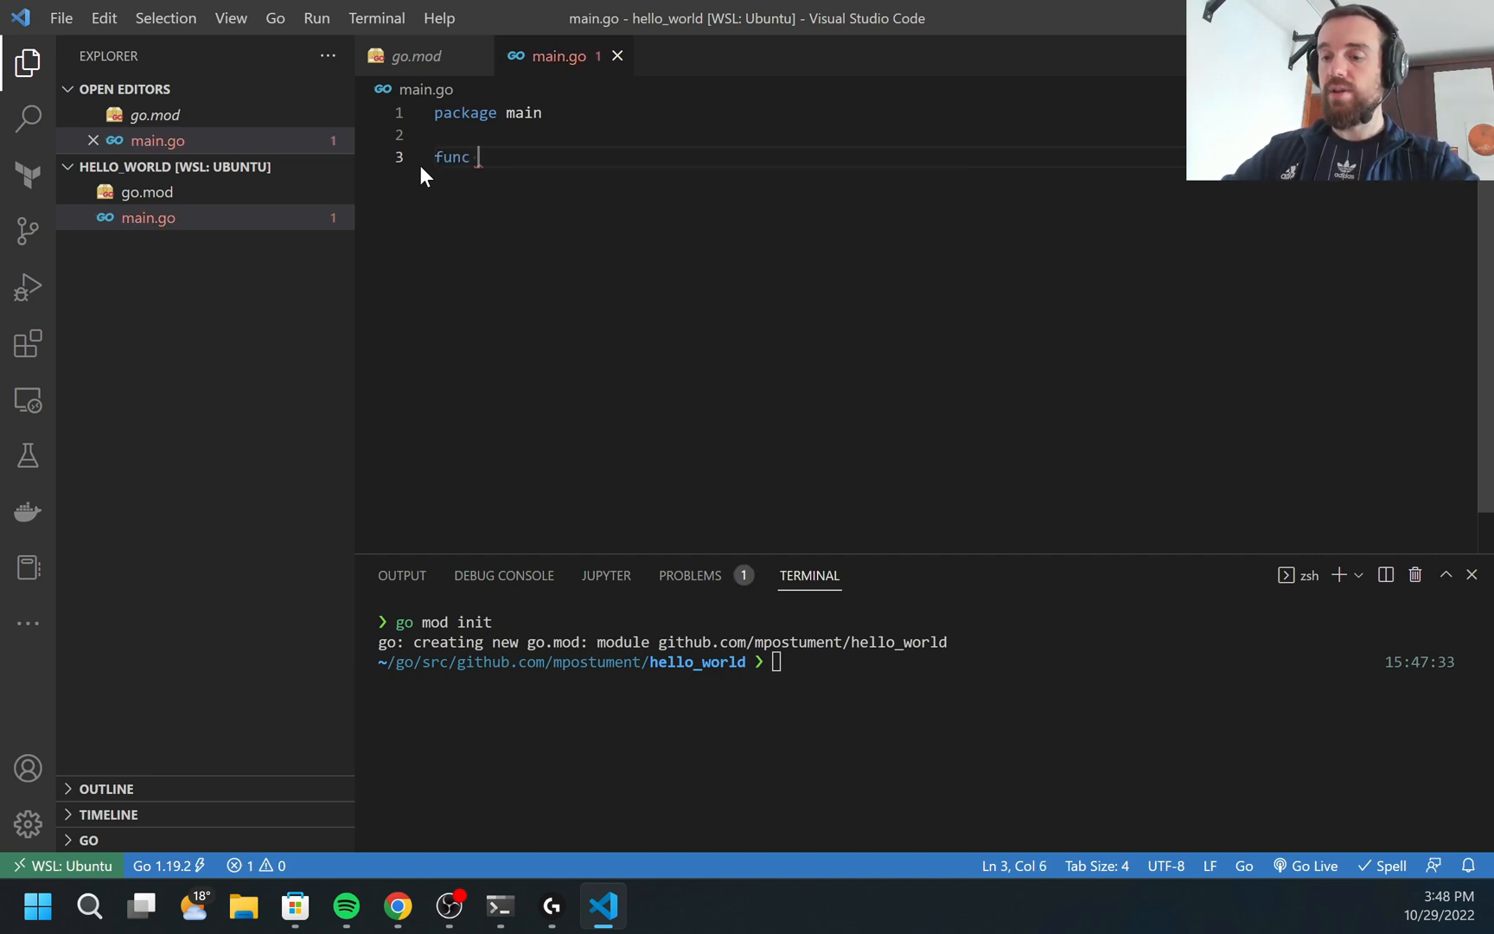
type("main()")
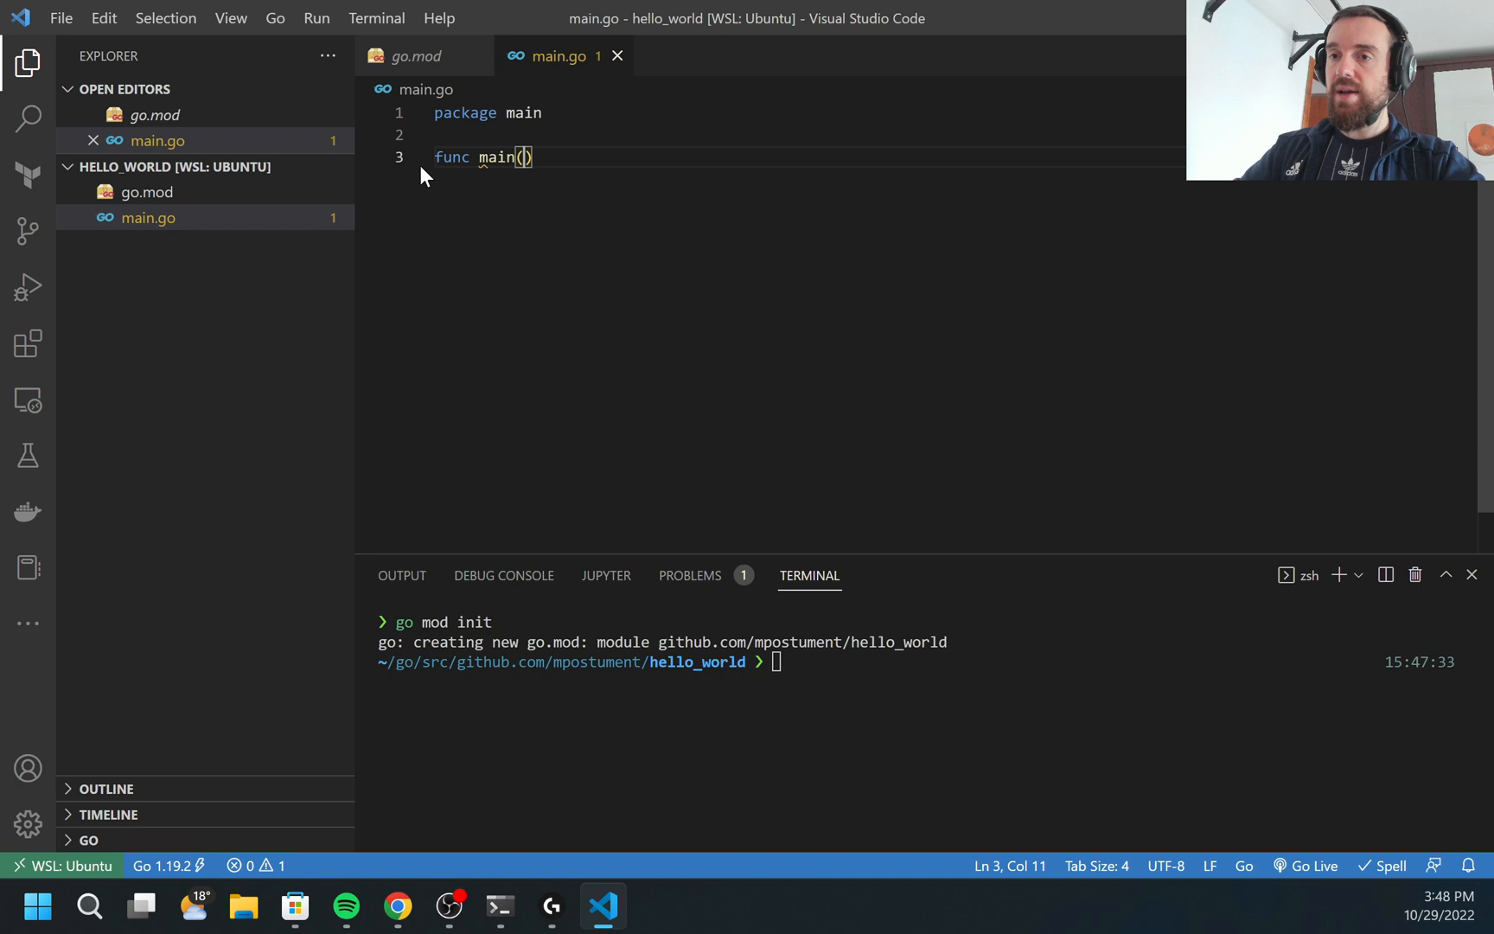
type("{")
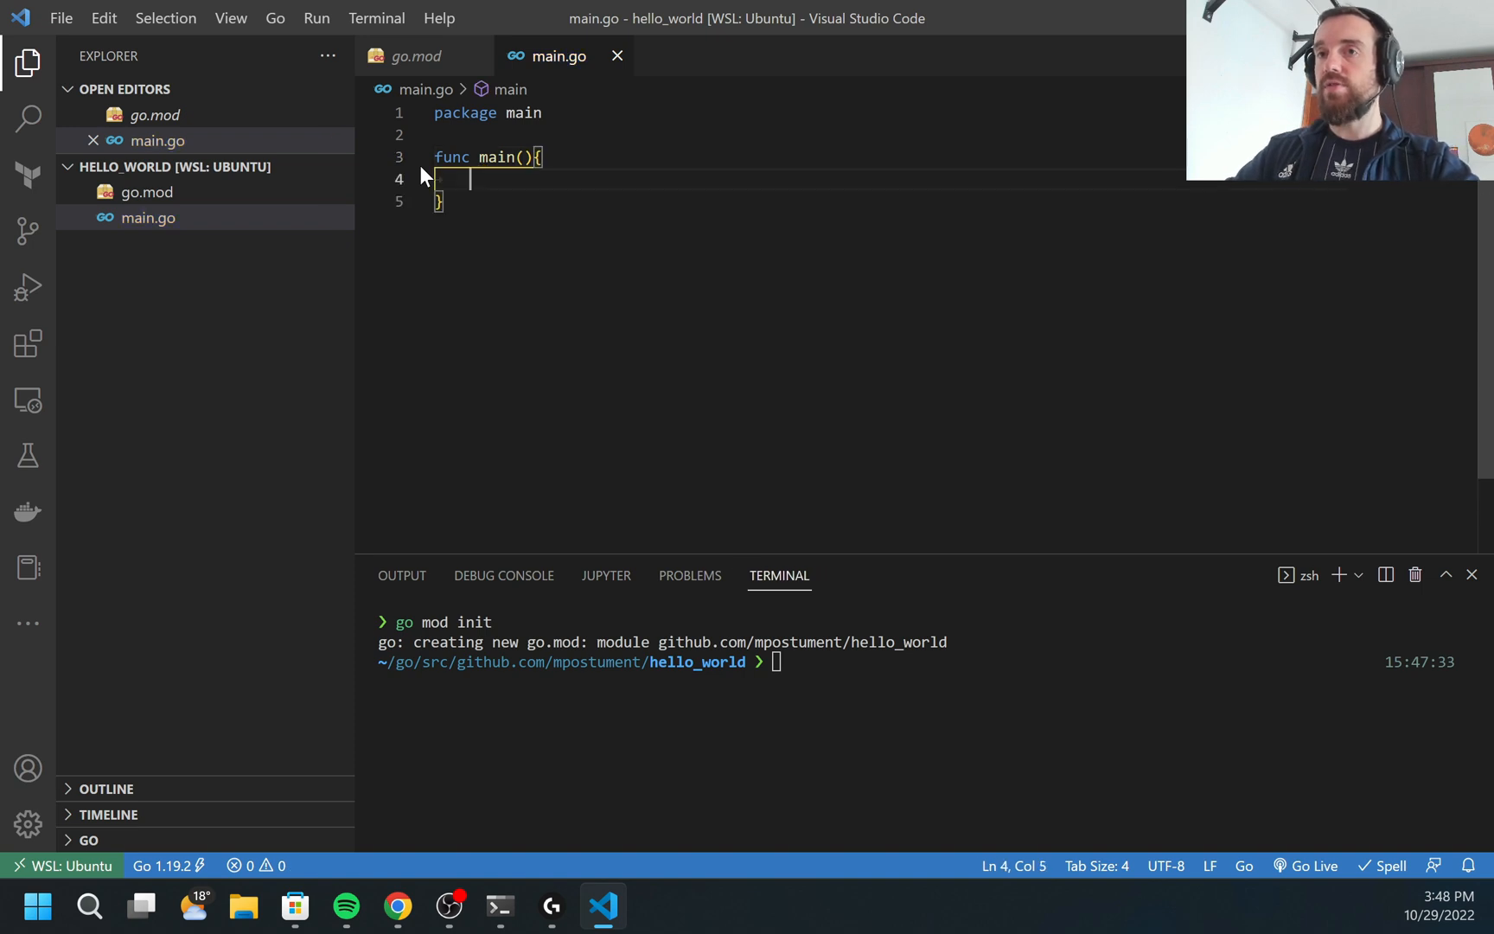
type("fmt.")
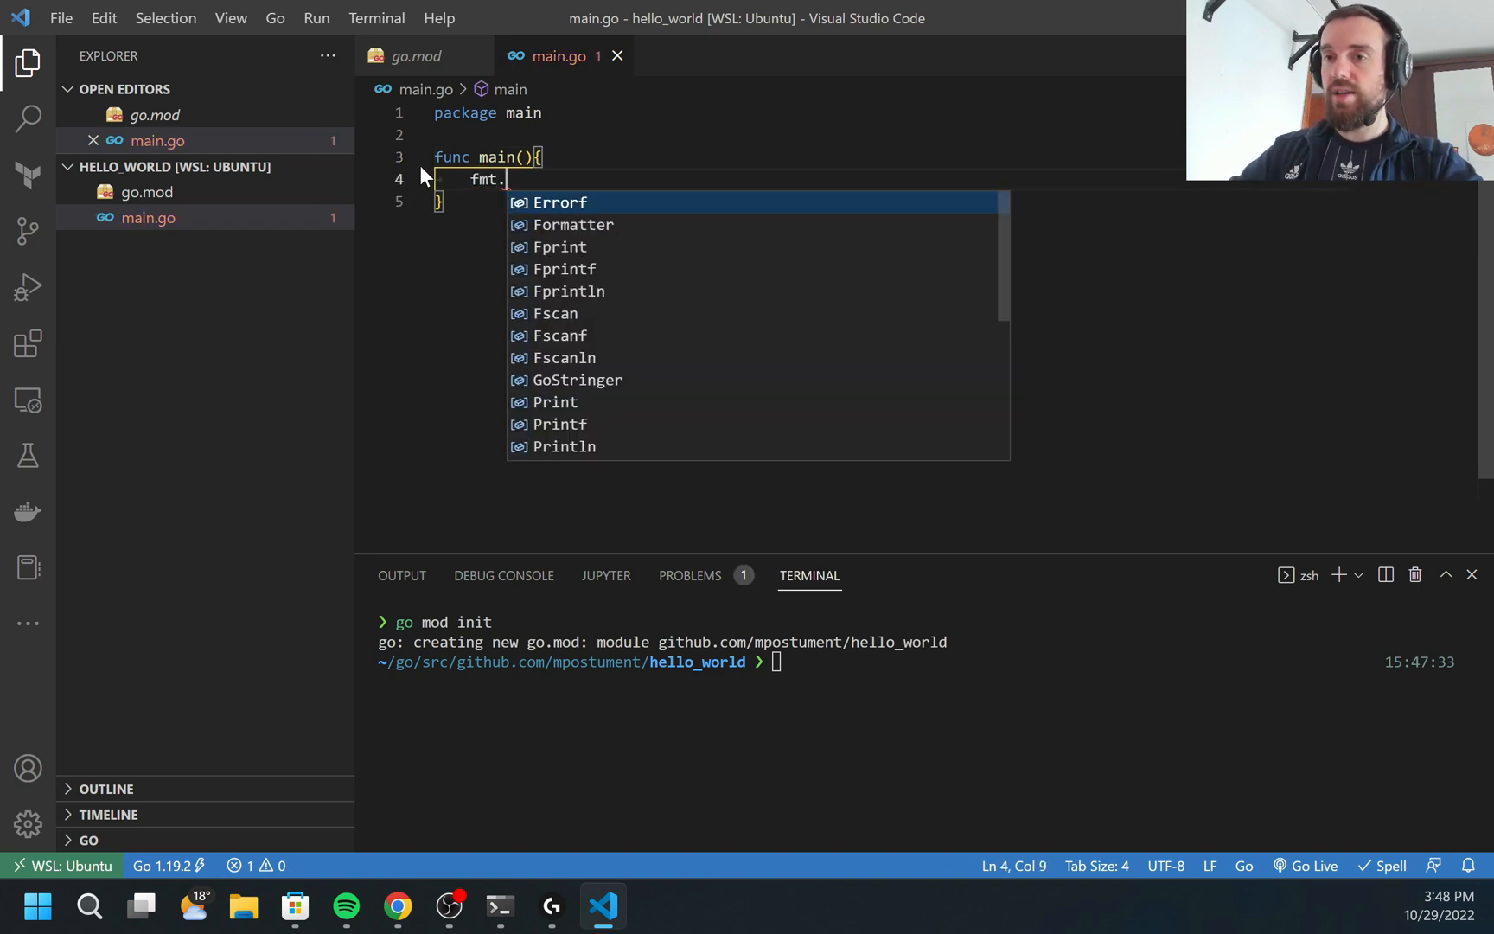
type("Println")
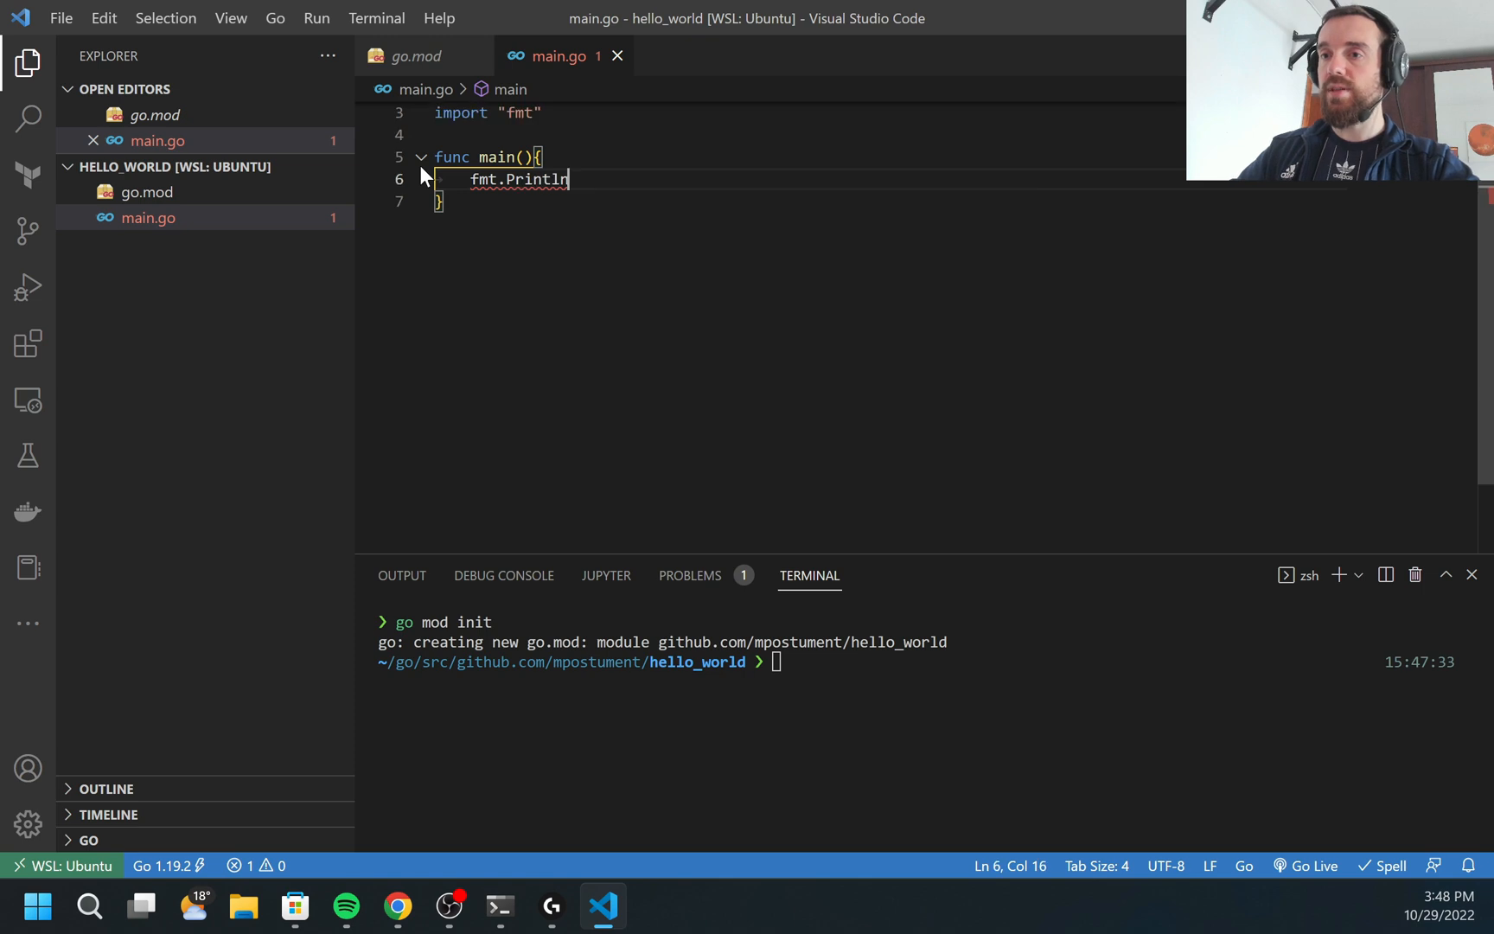
type("(\"\")")
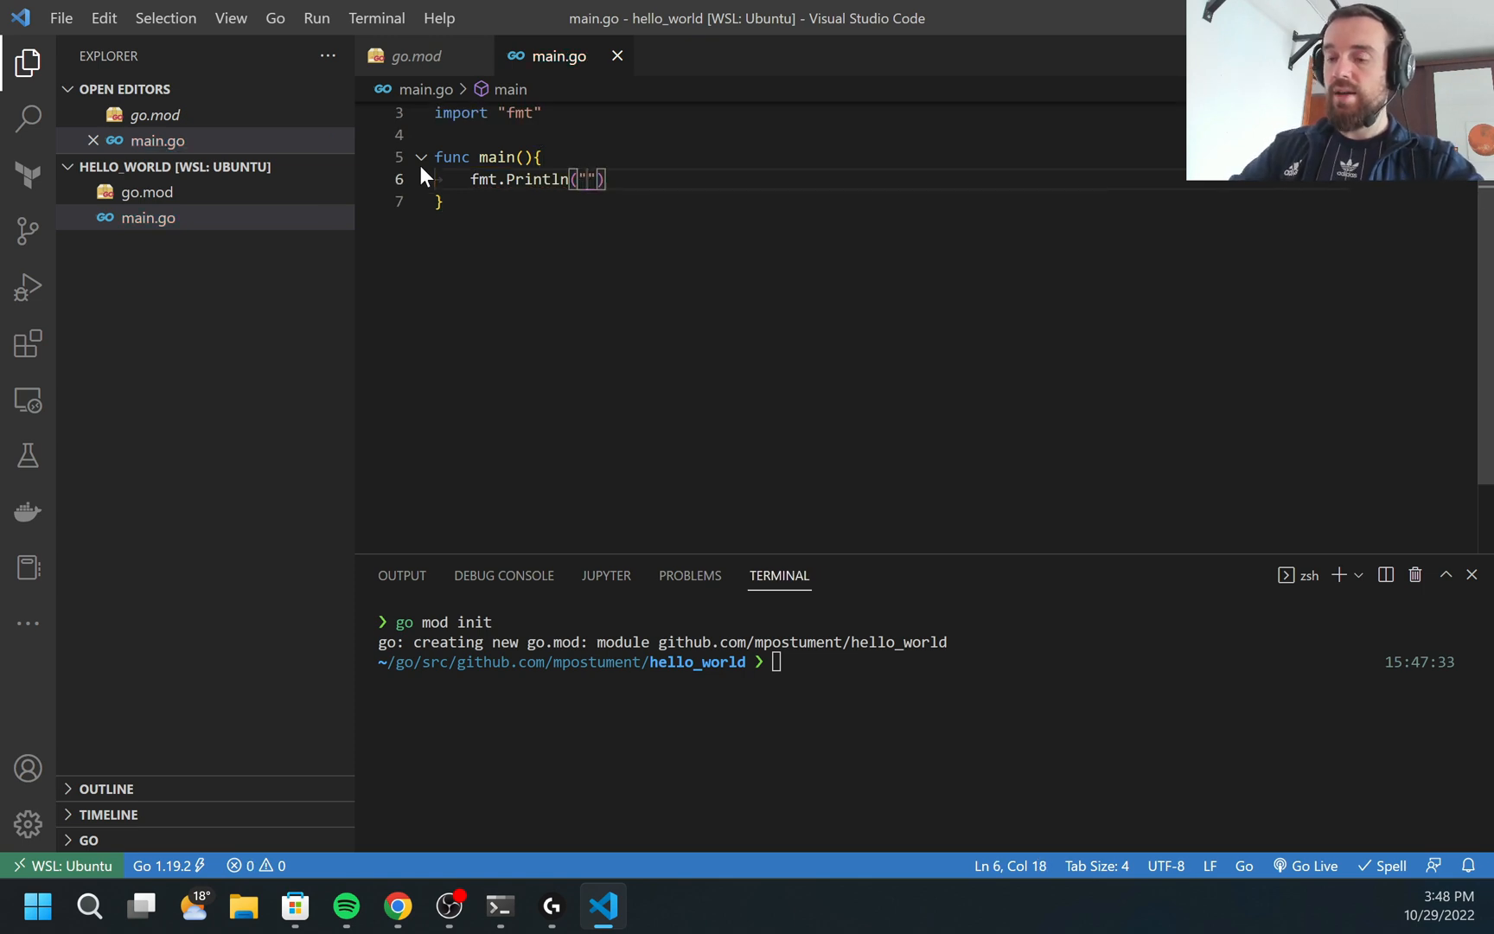
type("Hello World!")
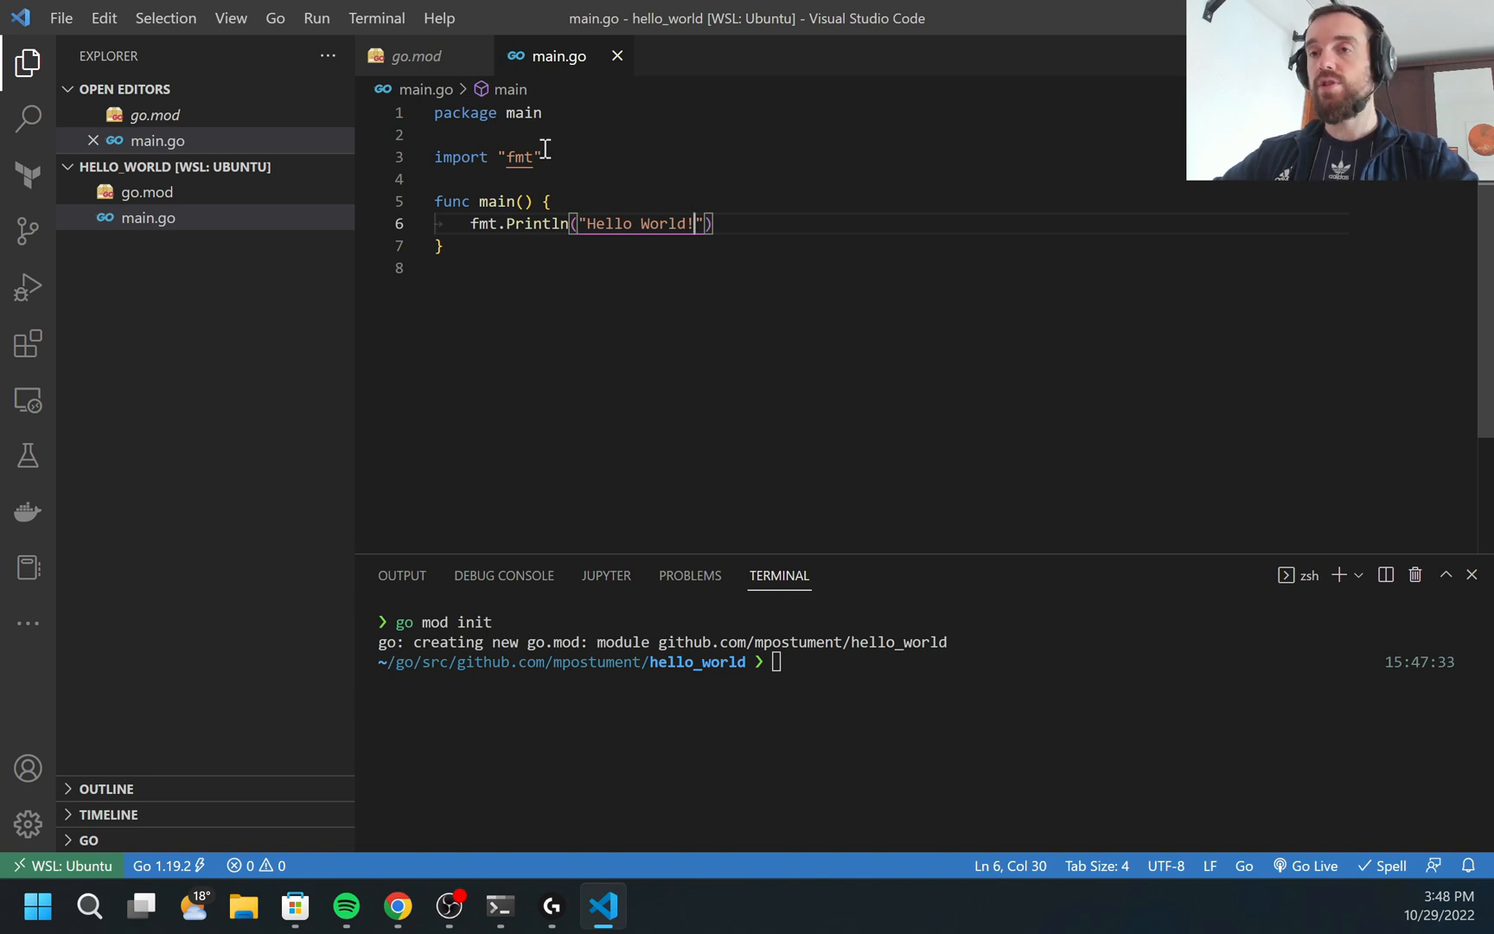
mouse_move(604, 188)
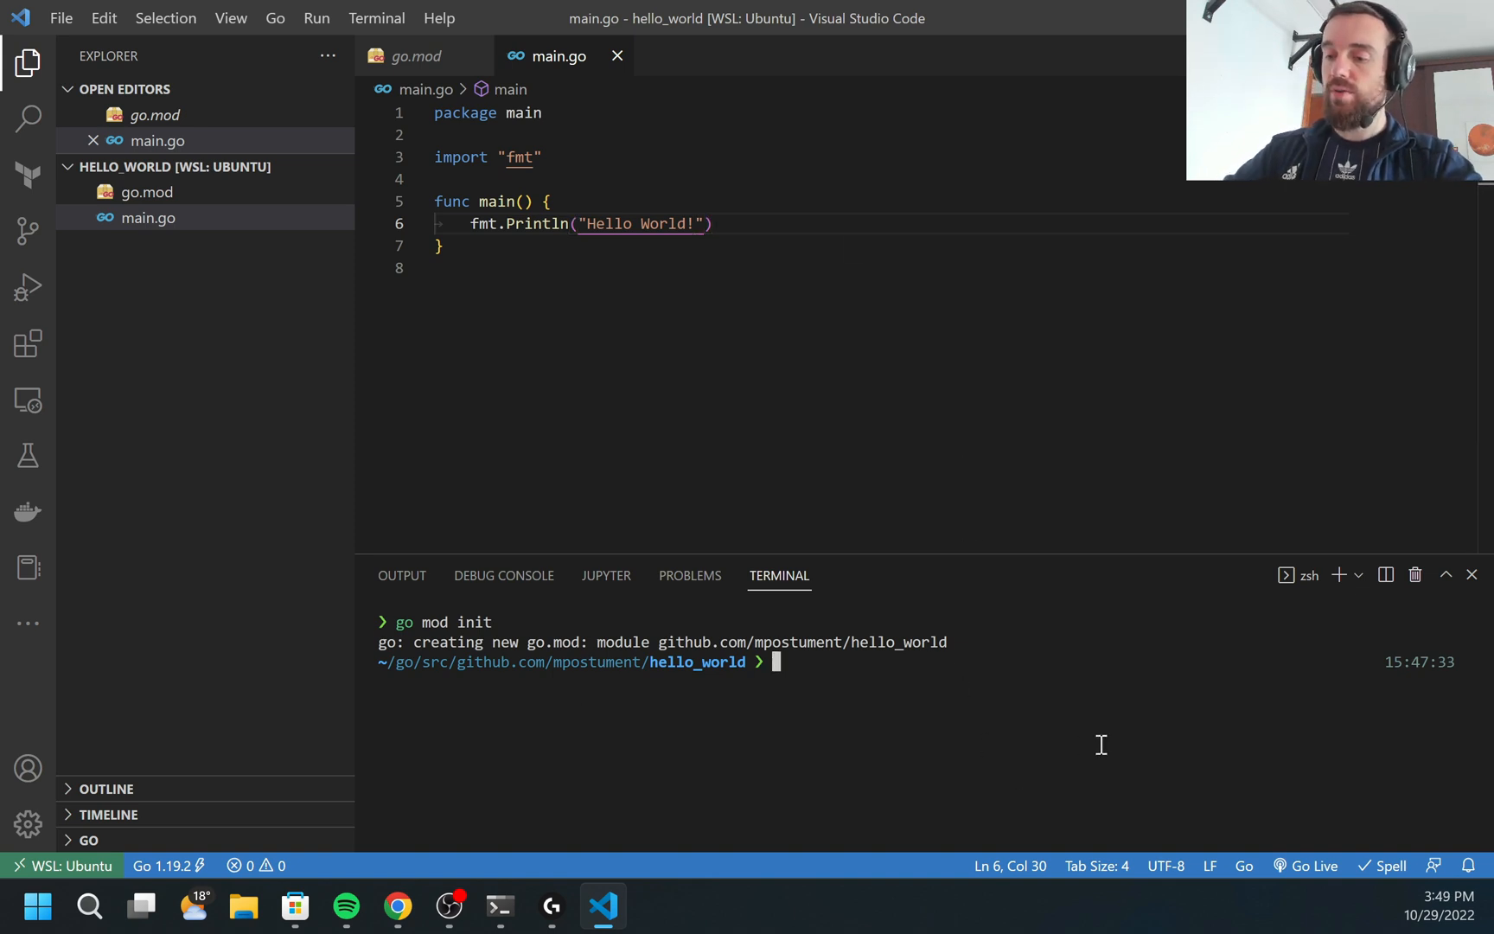
Step: Run go run main.go so Hello World! prints in the terminal
type("go run")
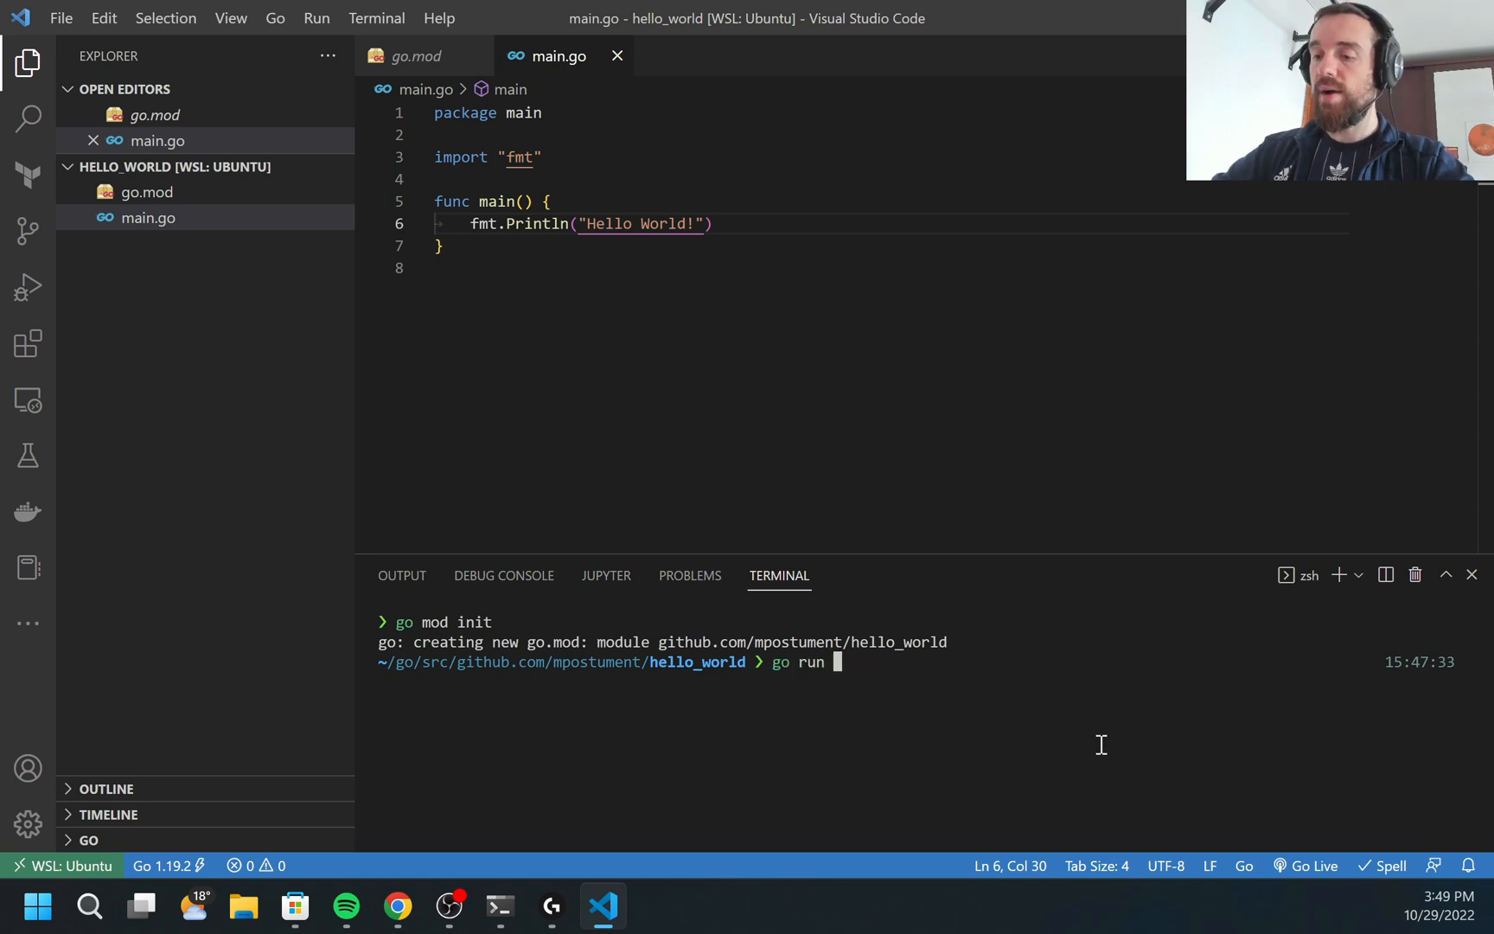
type("main.go")
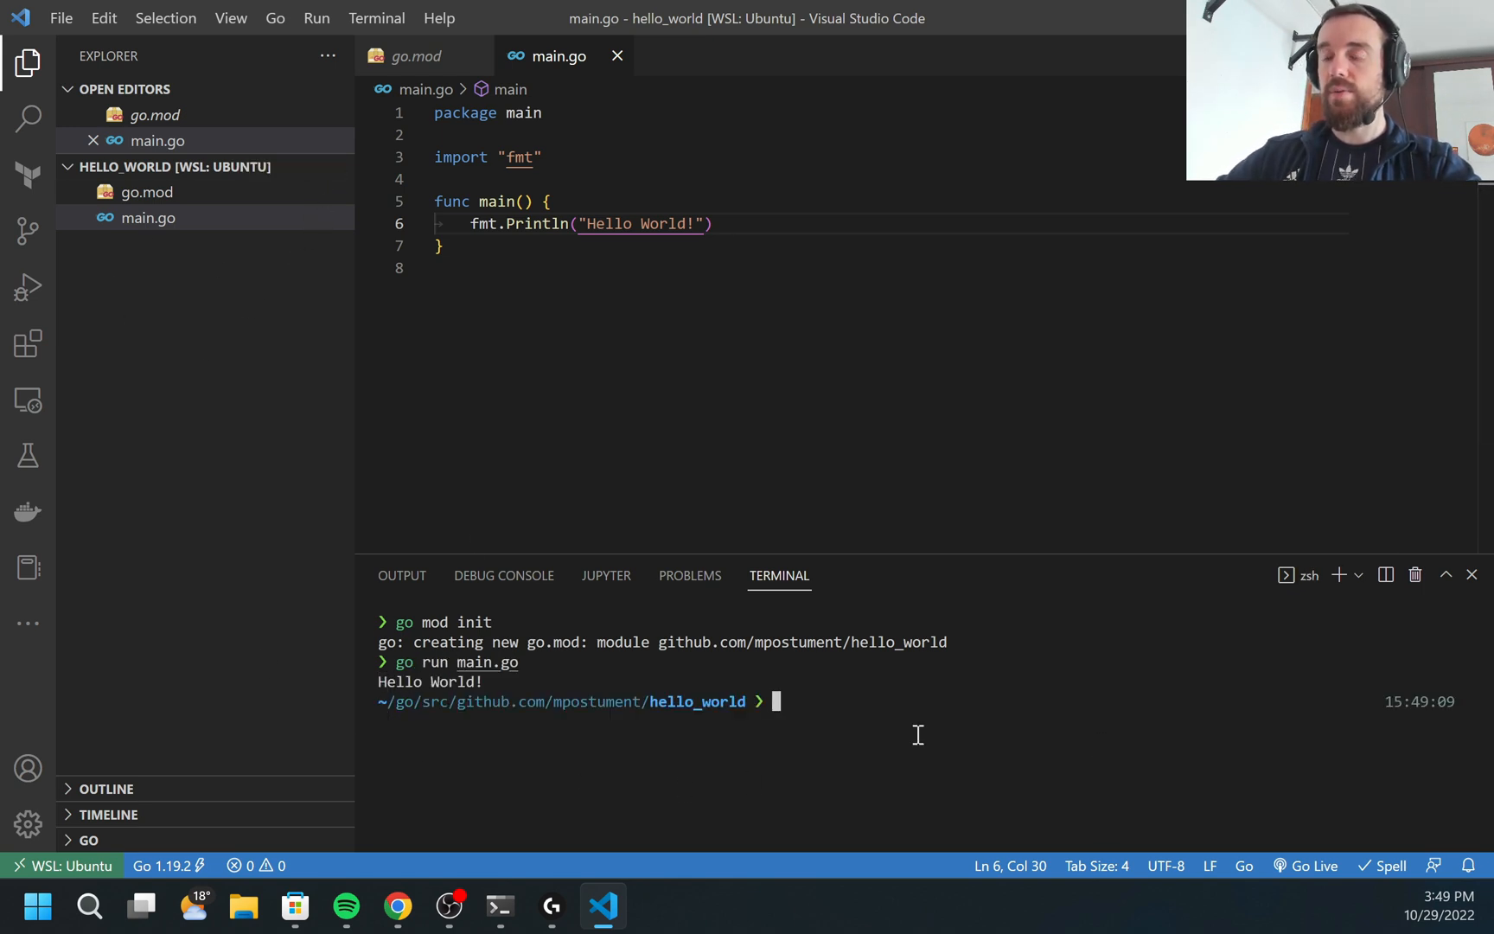
mouse_move(938, 745)
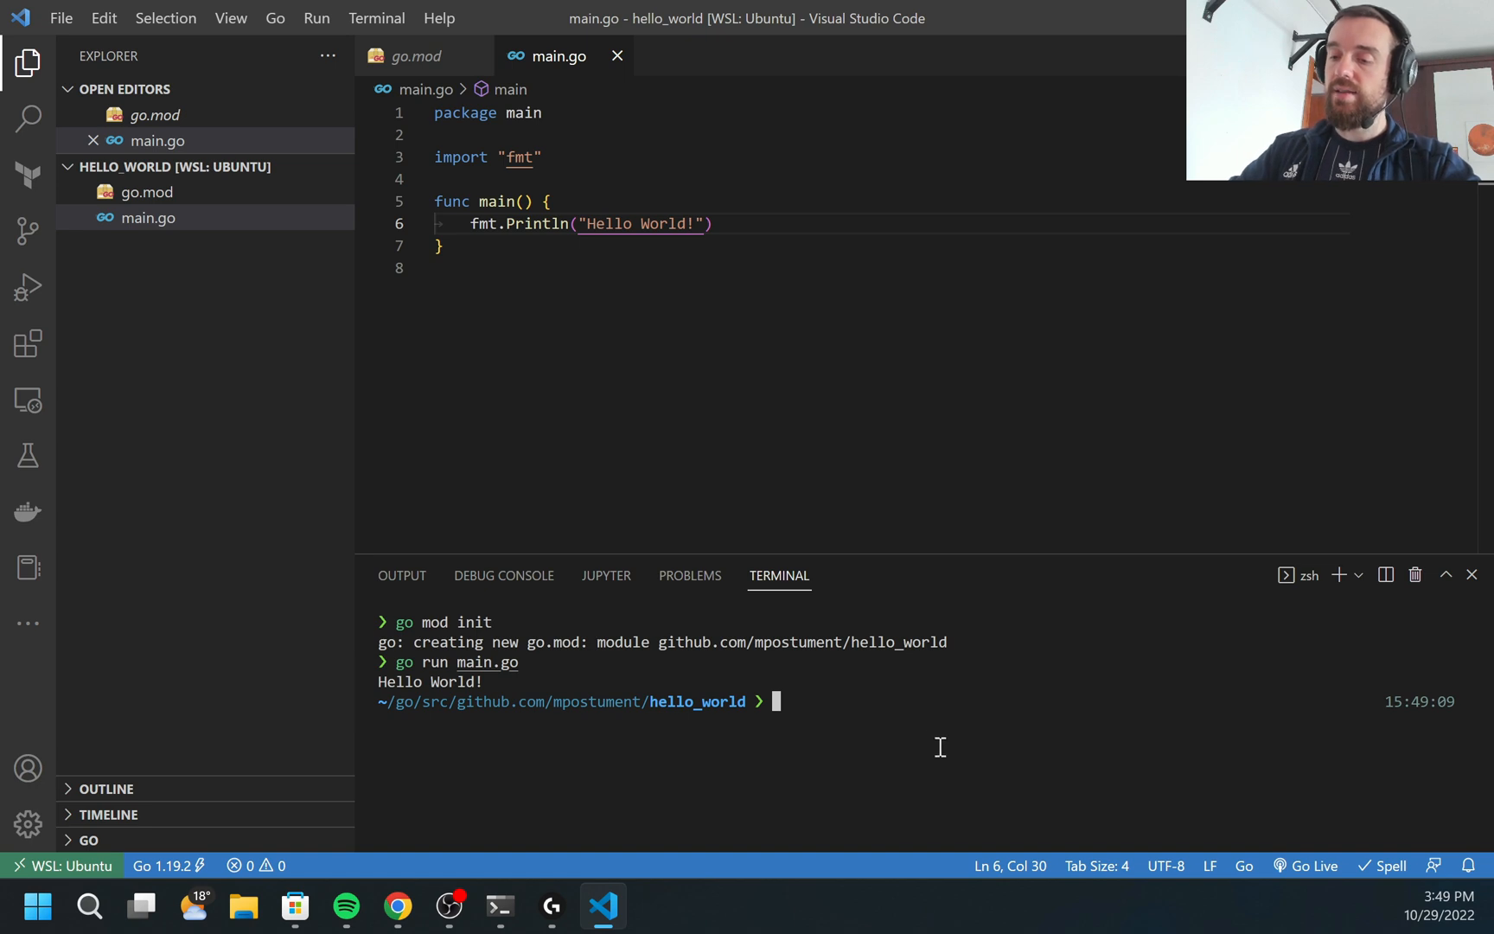
Step: Build the hello_world binary with go build and start invoking it
type("go build")
type("ls")
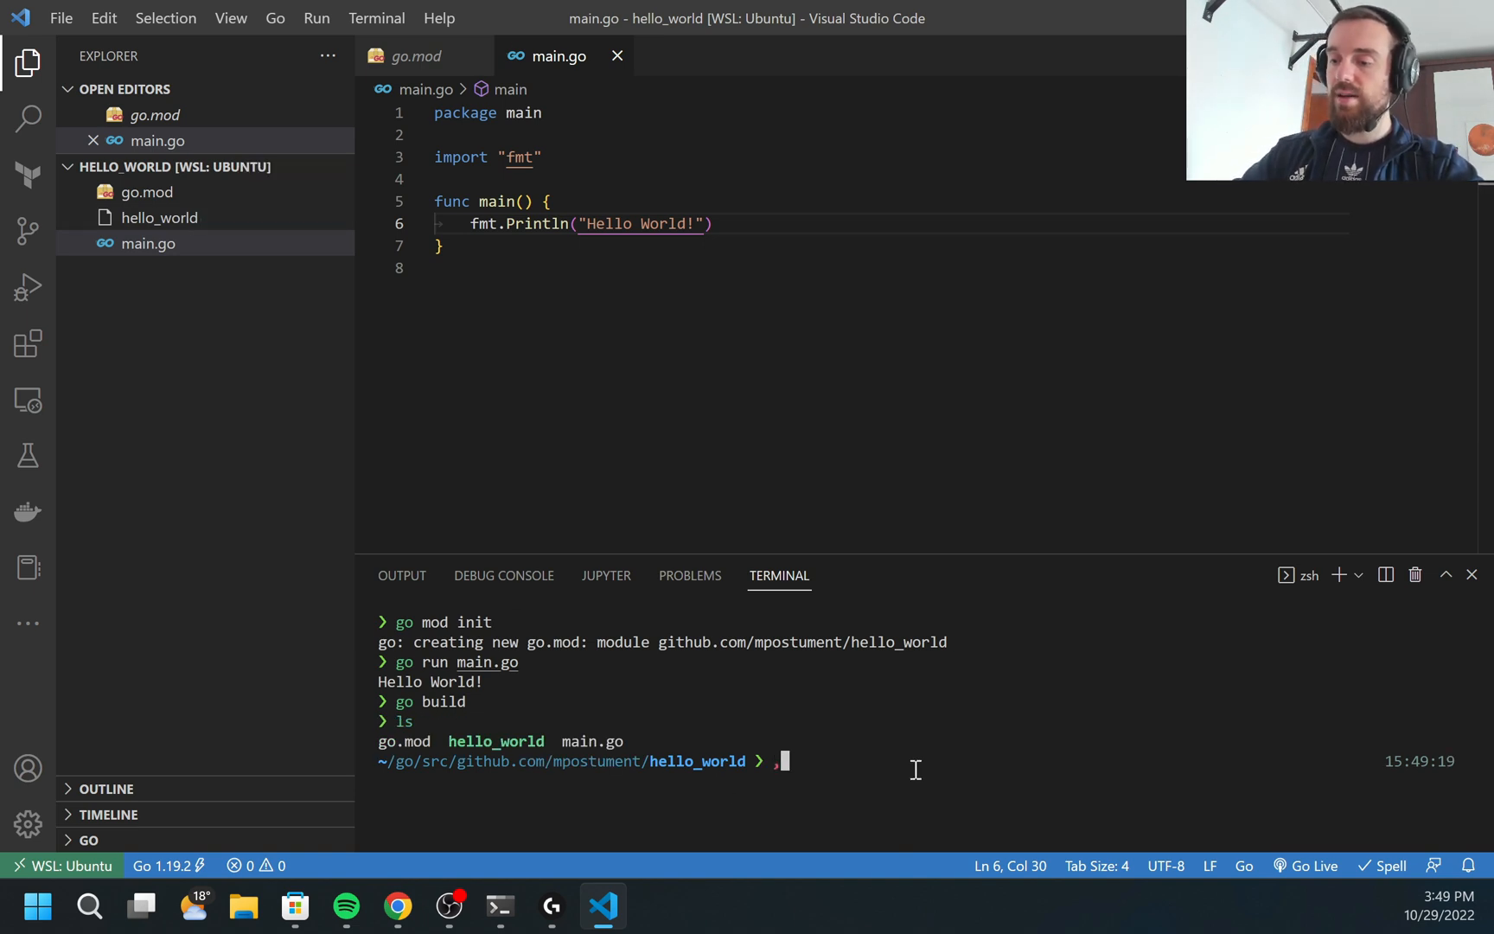
type("./go version")
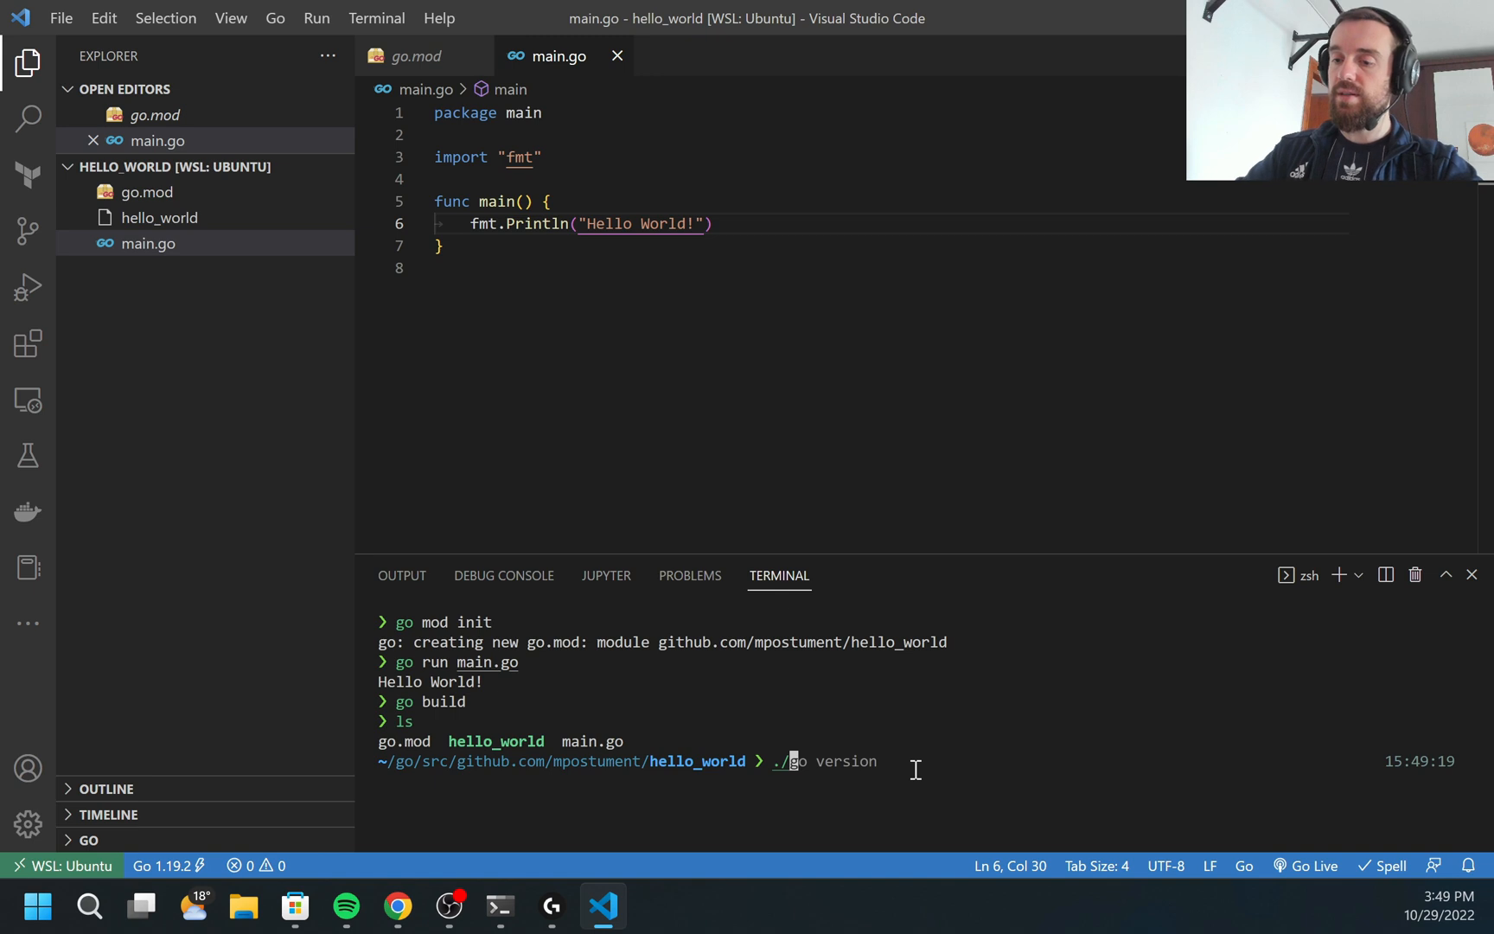